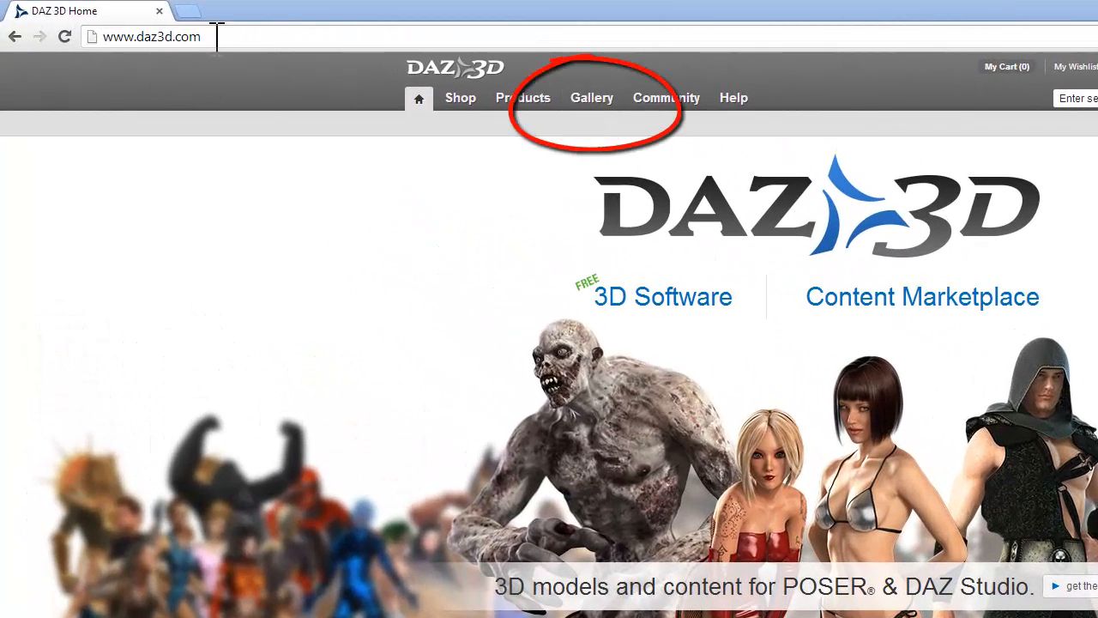
{"action": "mouse_move", "coordinate": [592, 96]}
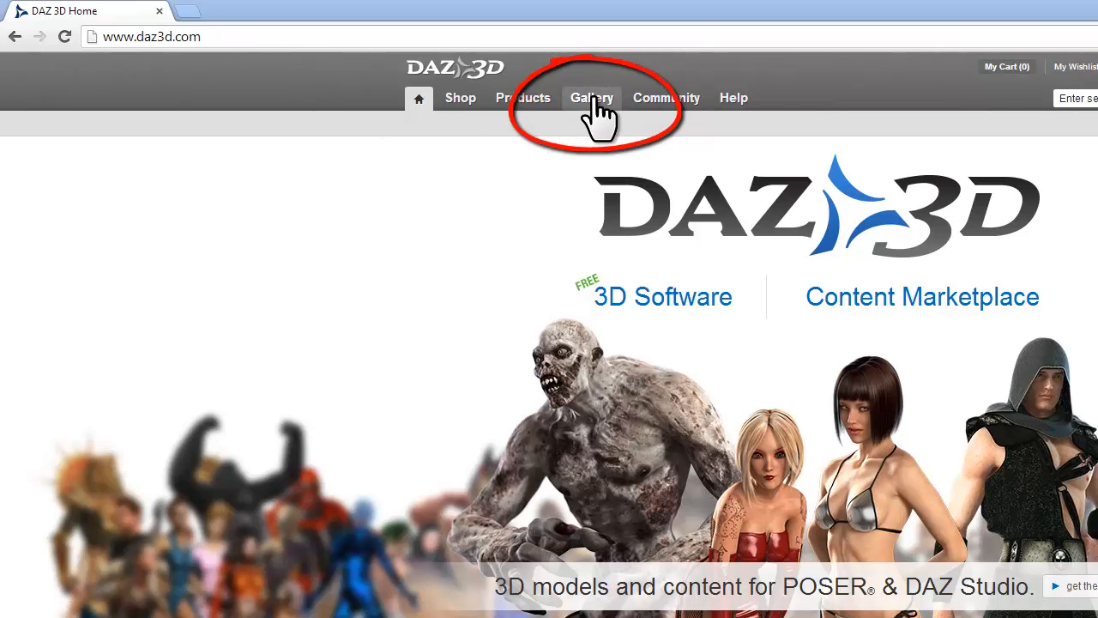
- Go from the DAZ 3D home page to the User Galleries page
{"action": "left_click", "coordinate": [590, 96]}
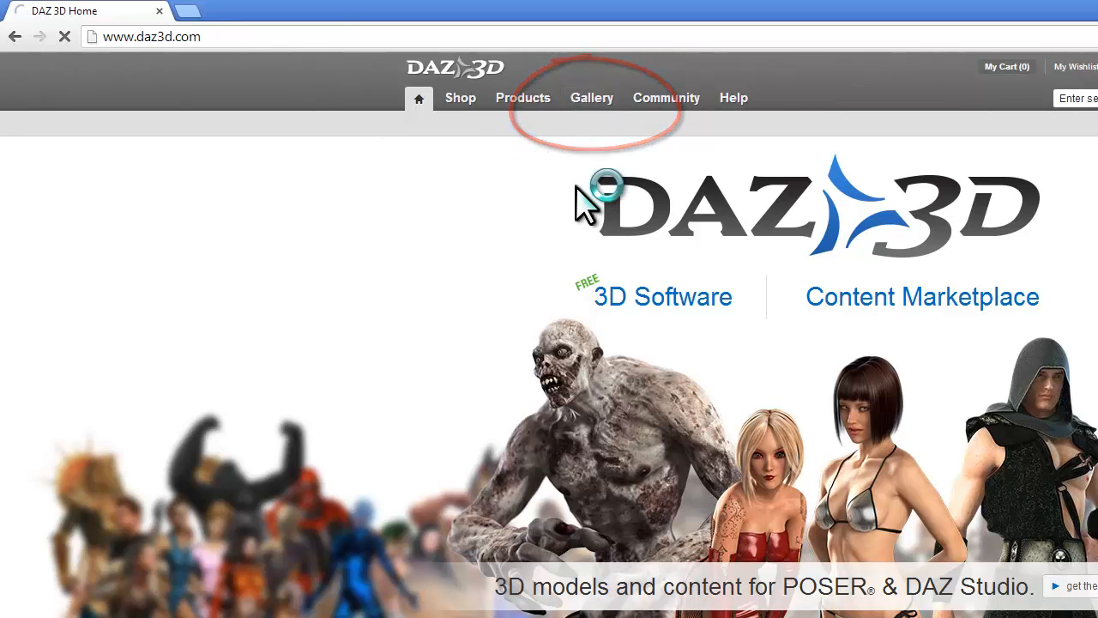
{"action": "left_click", "coordinate": [590, 96]}
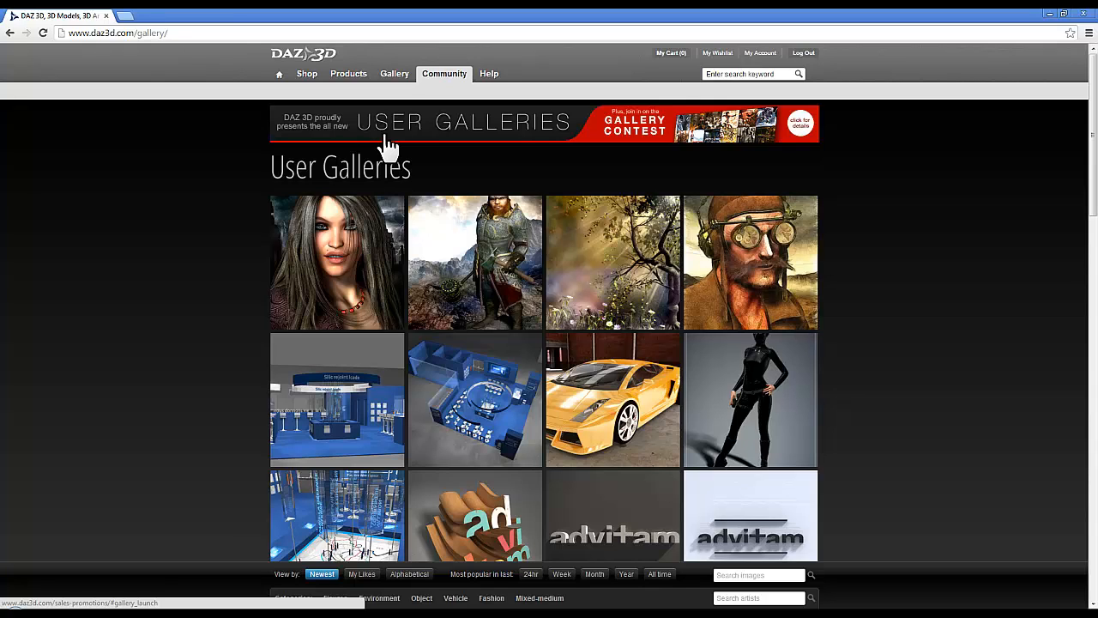
{"action": "mouse_move", "coordinate": [478, 185]}
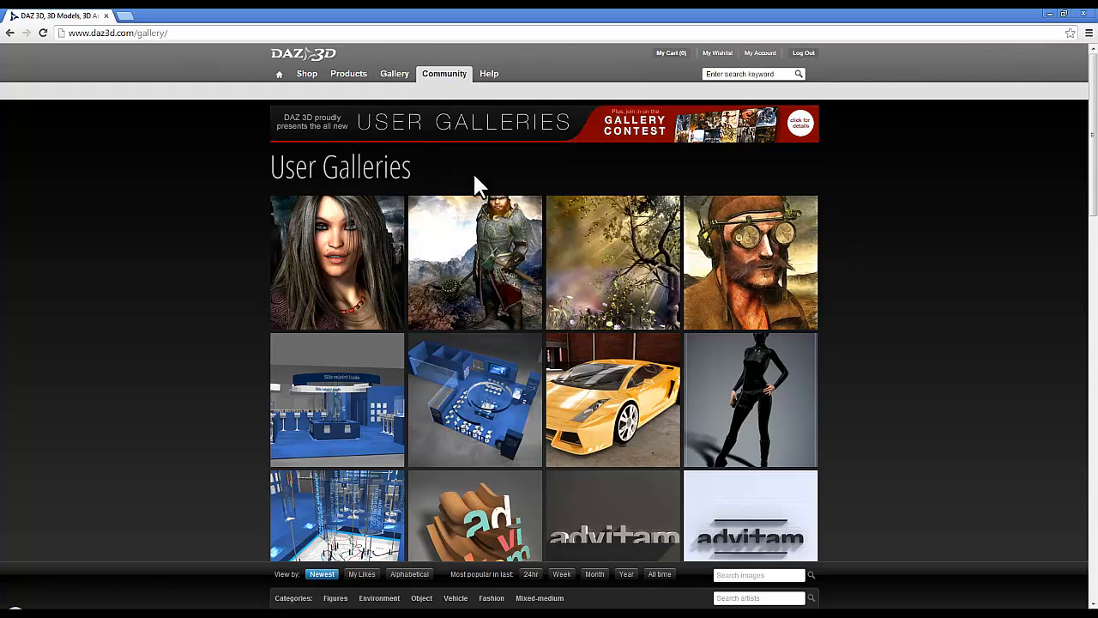
{"action": "mouse_move", "coordinate": [477, 180]}
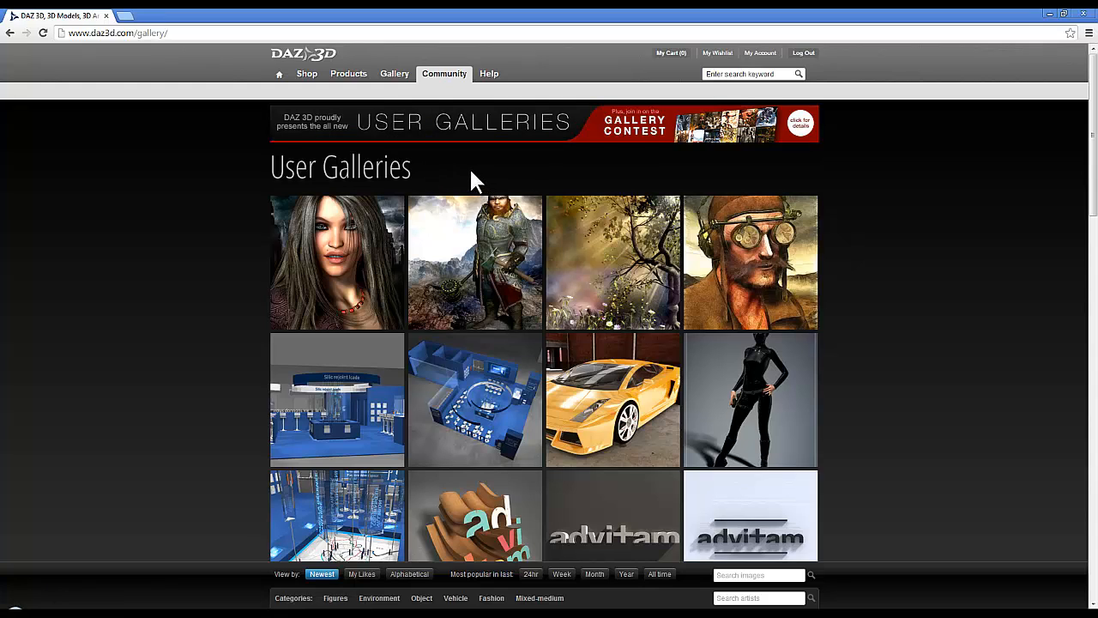
{"action": "mouse_move", "coordinate": [515, 231]}
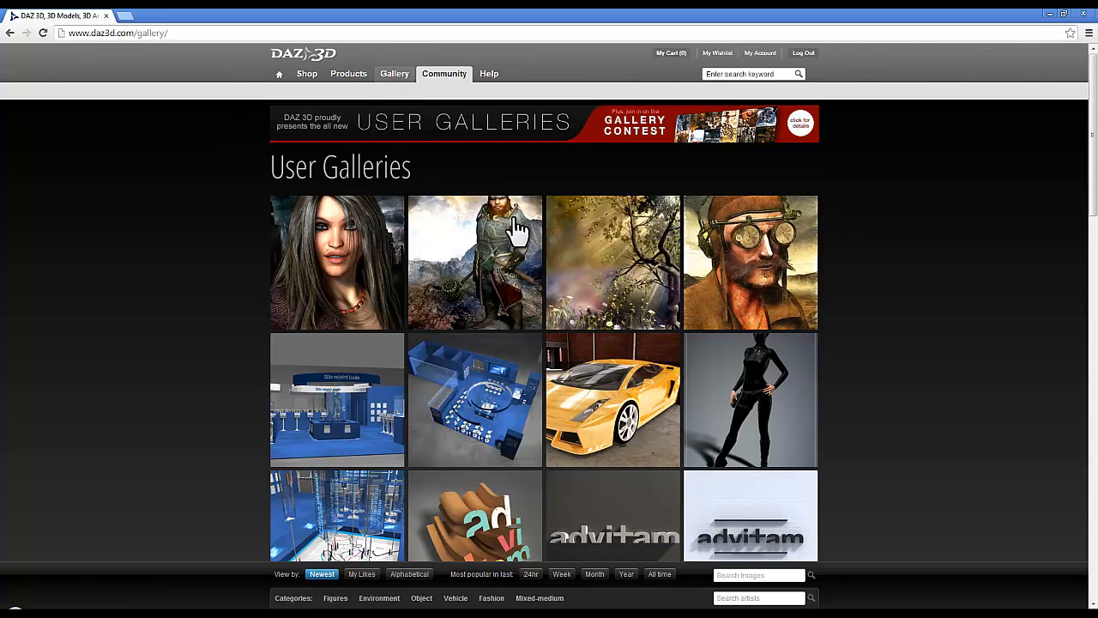
{"action": "scroll", "scroll_direction": "down", "scroll_amount": 3}
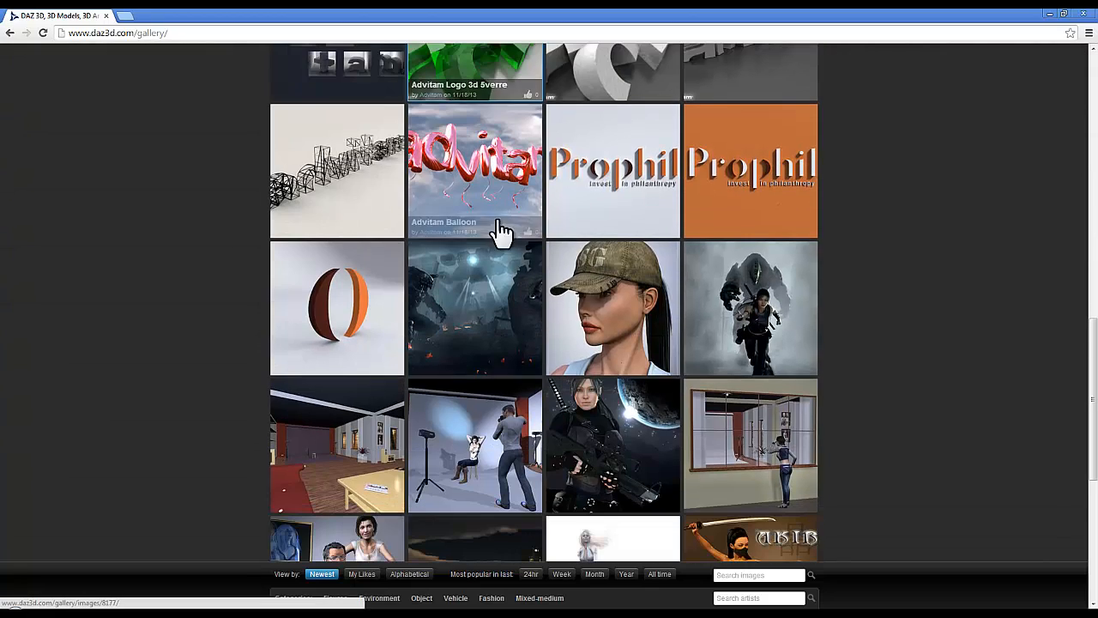
{"action": "scroll", "scroll_direction": "down", "scroll_amount": 3}
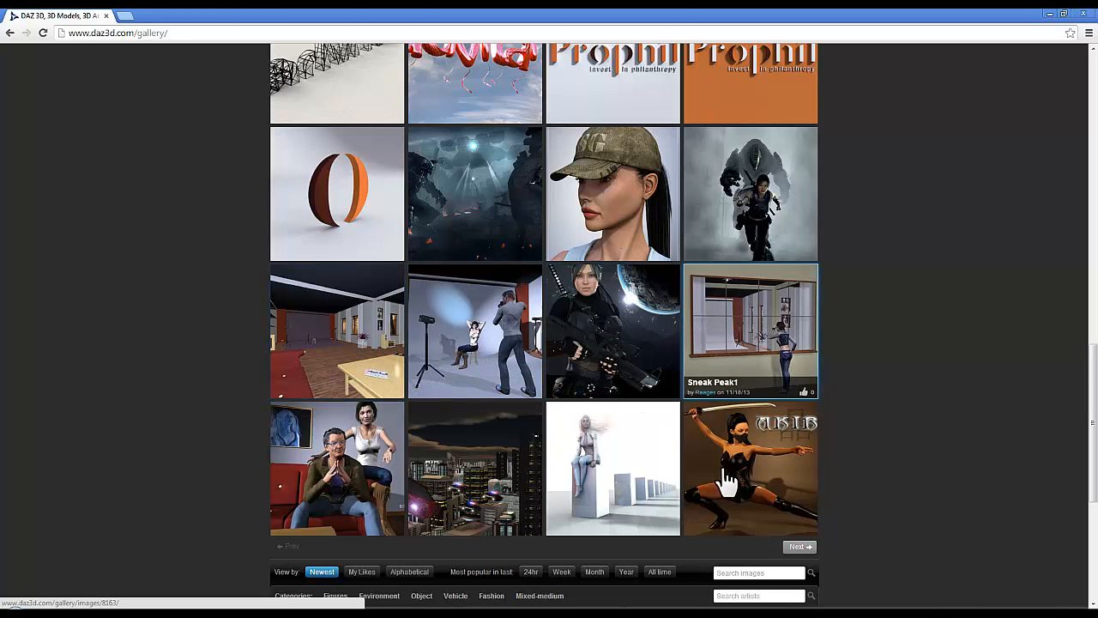
{"action": "mouse_move", "coordinate": [459, 254]}
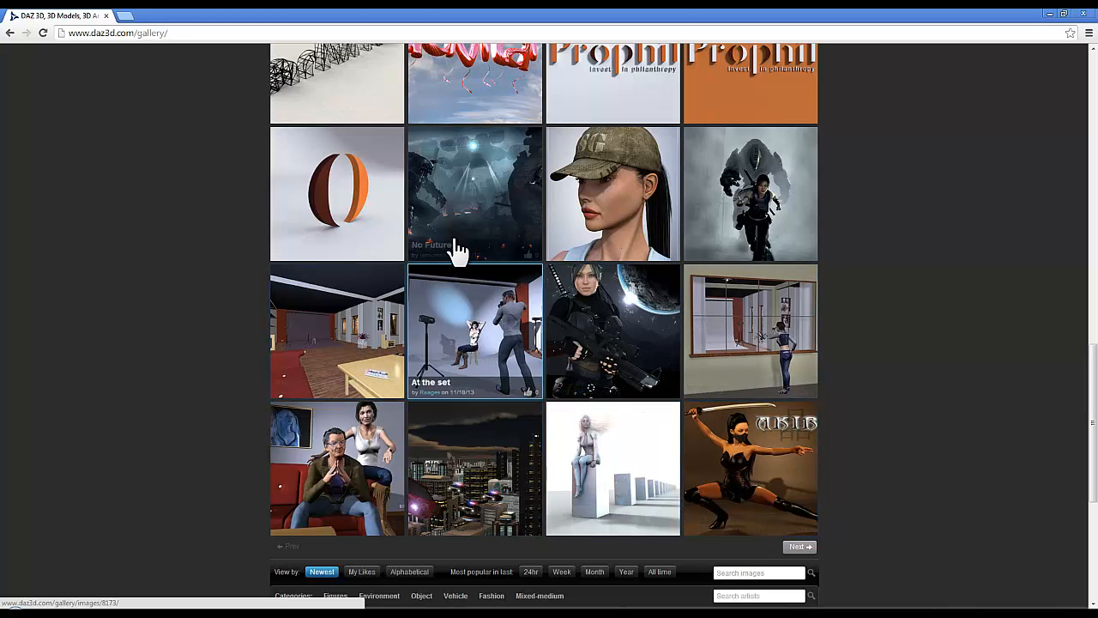
{"action": "scroll", "scroll_direction": "up", "scroll_amount": 3}
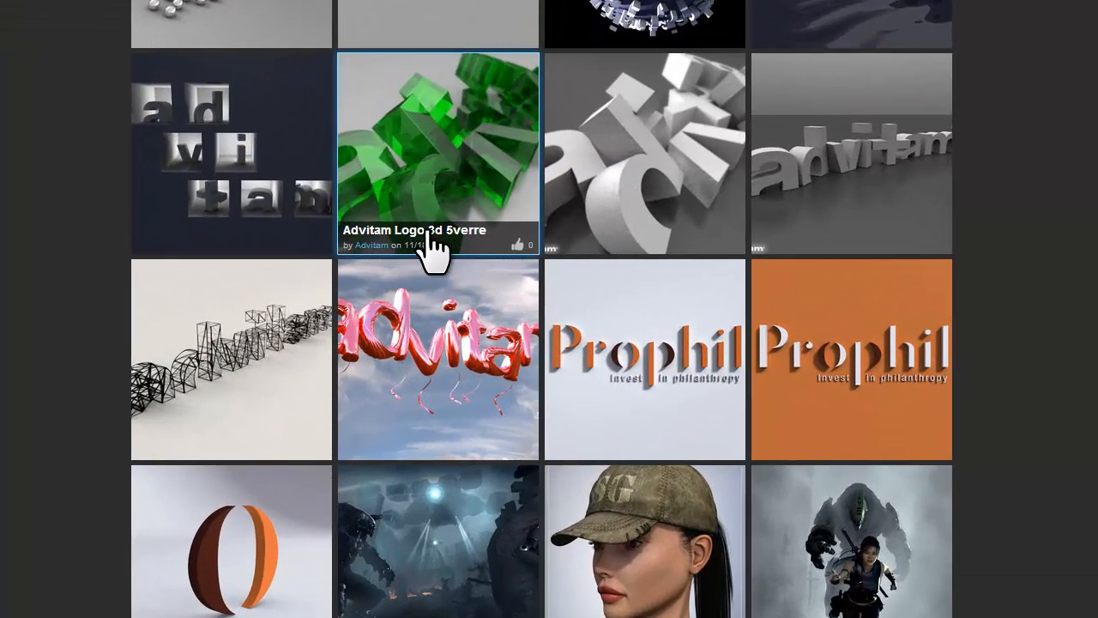
{"action": "scroll", "scroll_direction": "down", "scroll_amount": 3}
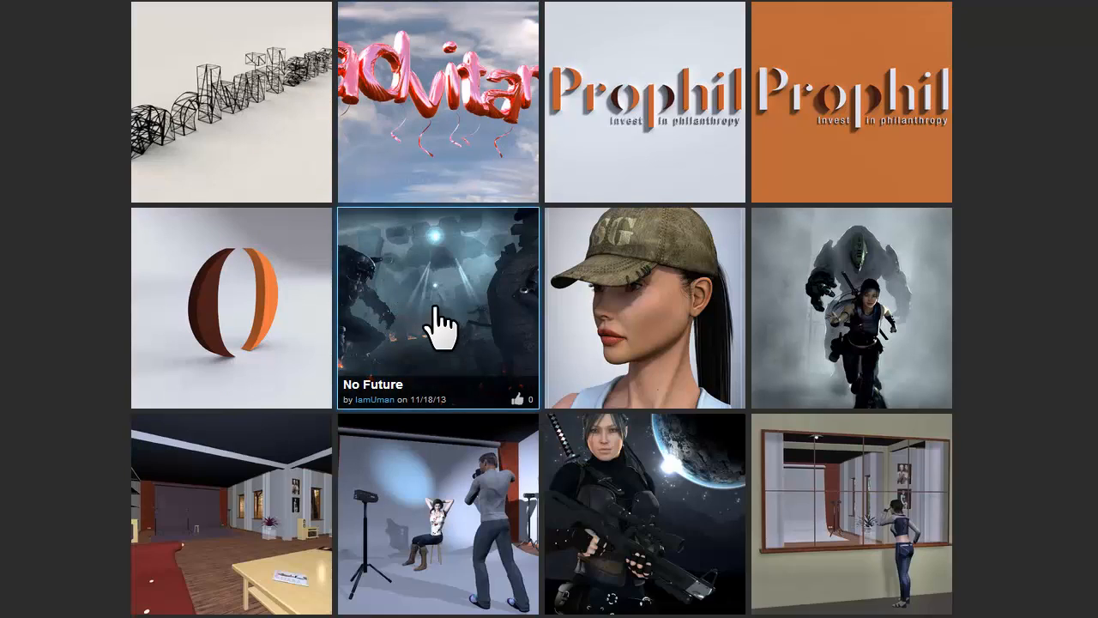
{"action": "scroll", "scroll_direction": "down", "scroll_amount": 3}
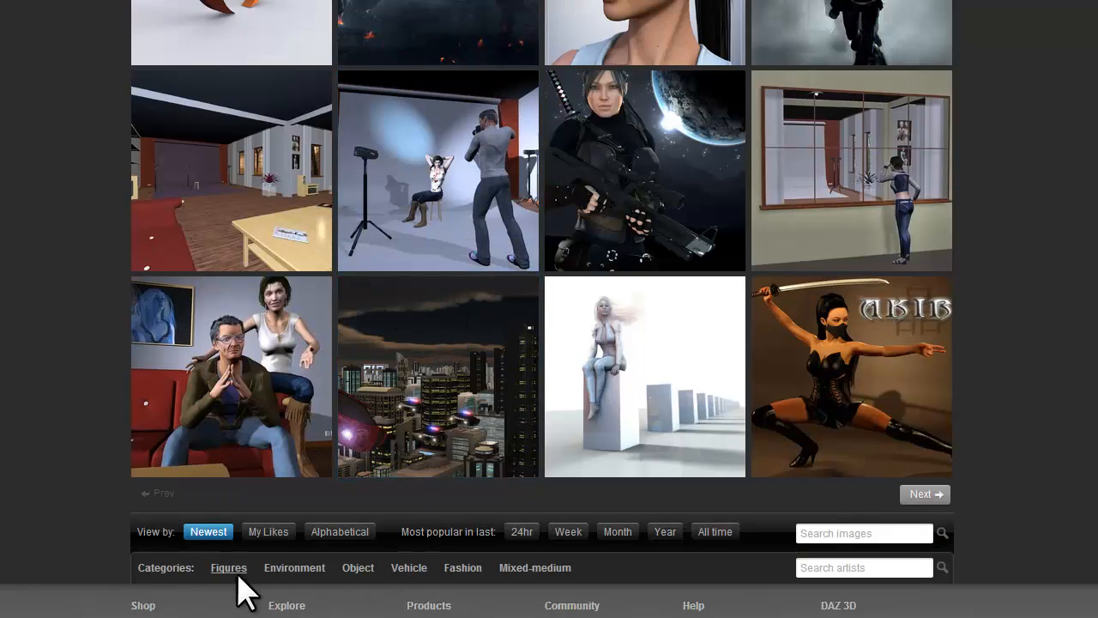
- Filter the galleries to the Object Still-life category and browse through its thumbnails
{"action": "left_click", "coordinate": [714, 532]}
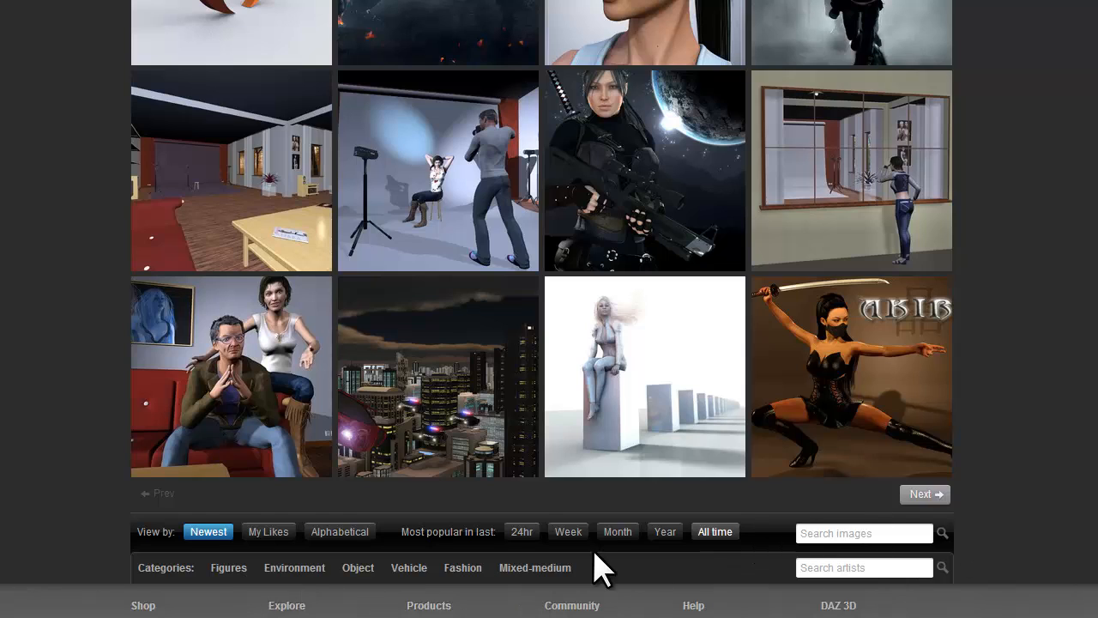
{"action": "mouse_move", "coordinate": [298, 587]}
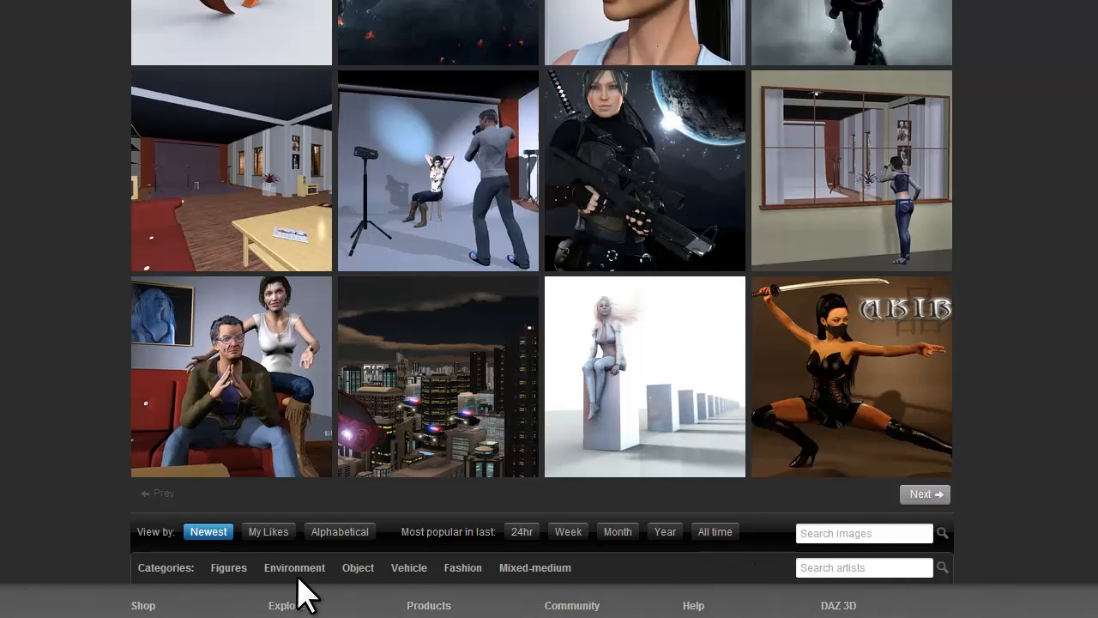
{"action": "mouse_move", "coordinate": [369, 592]}
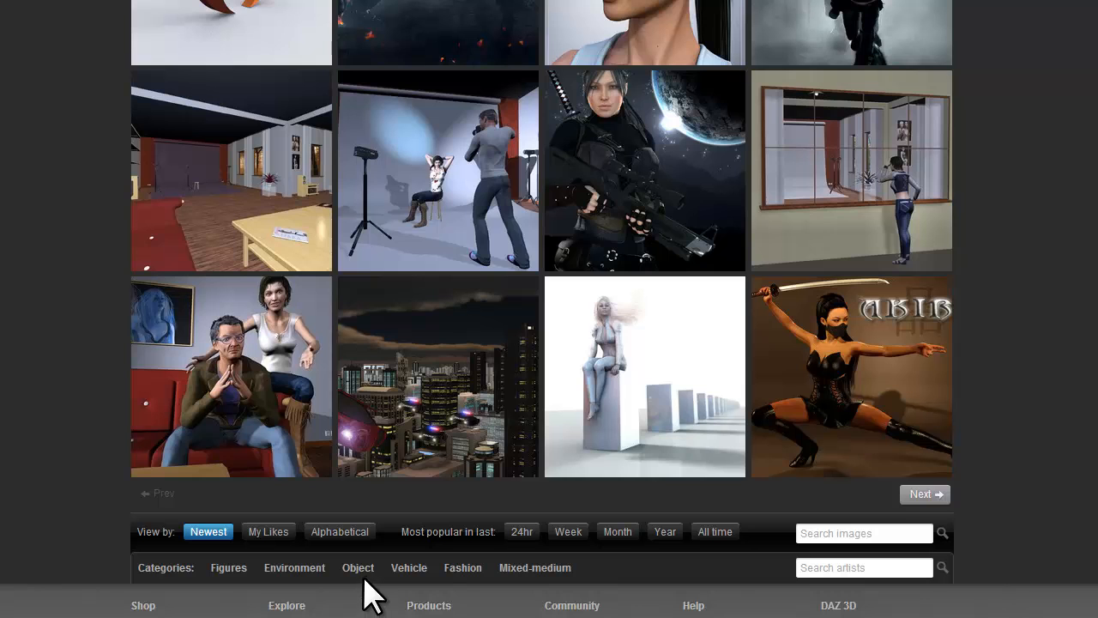
{"action": "left_click", "coordinate": [357, 566]}
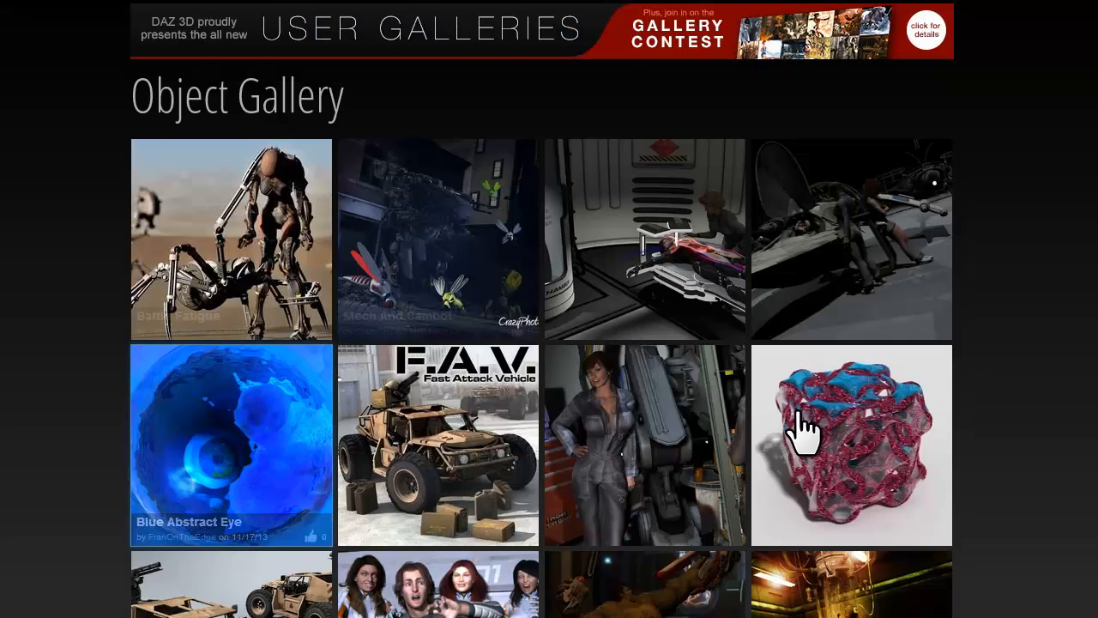
{"action": "scroll", "scroll_direction": "down", "scroll_amount": 3}
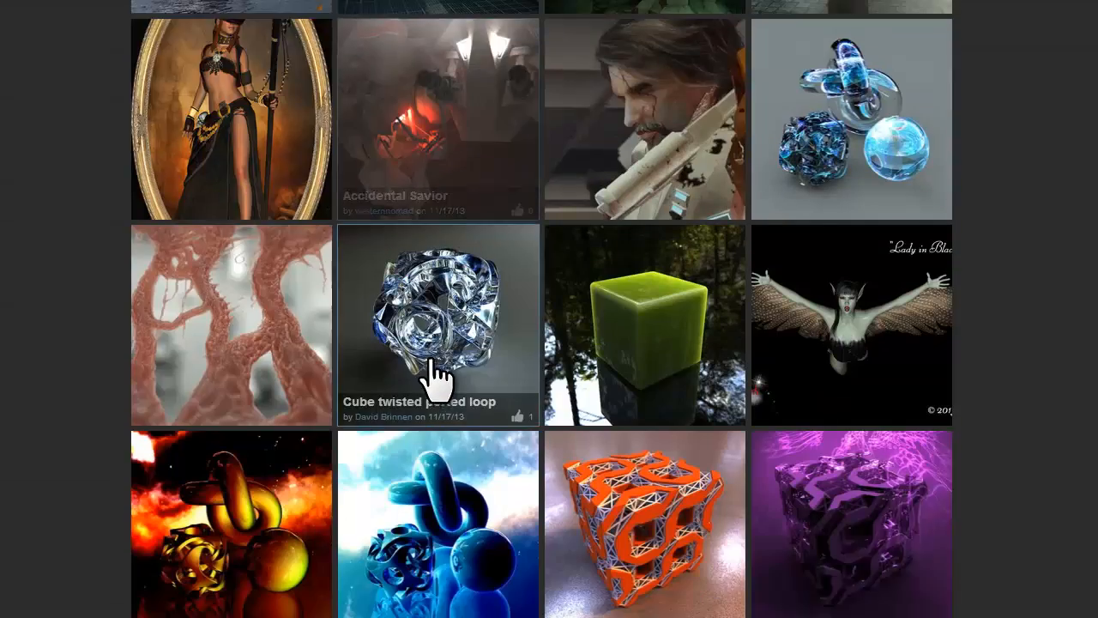
{"action": "scroll", "scroll_direction": "down", "scroll_amount": 3}
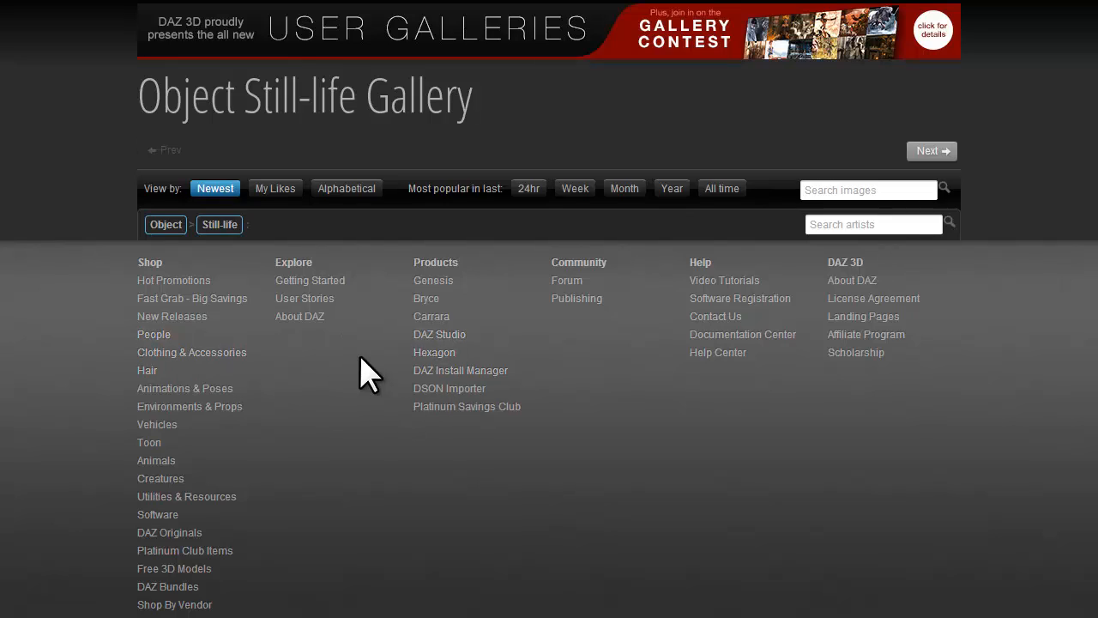
{"action": "scroll", "scroll_direction": "down", "scroll_amount": 3}
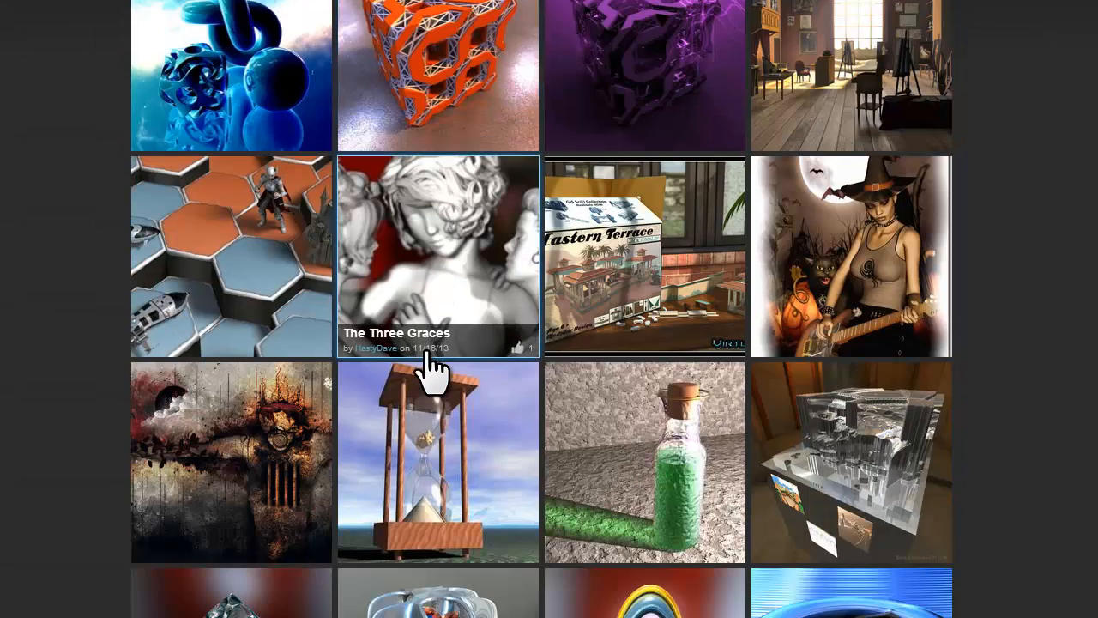
{"action": "scroll", "scroll_direction": "down", "scroll_amount": 3}
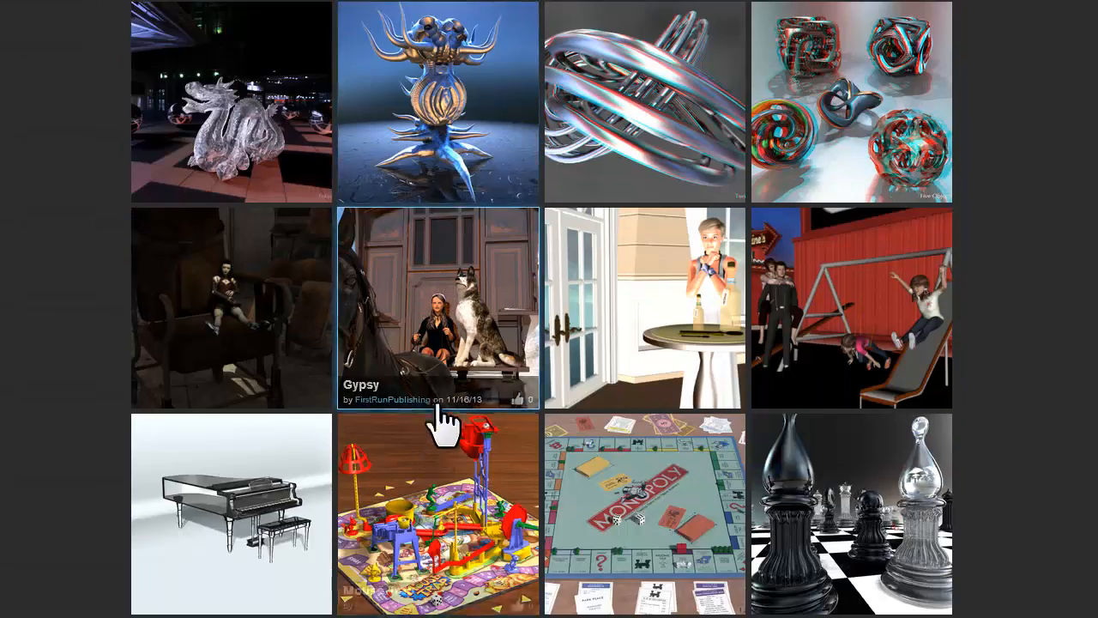
{"action": "scroll", "scroll_direction": "down", "scroll_amount": 3}
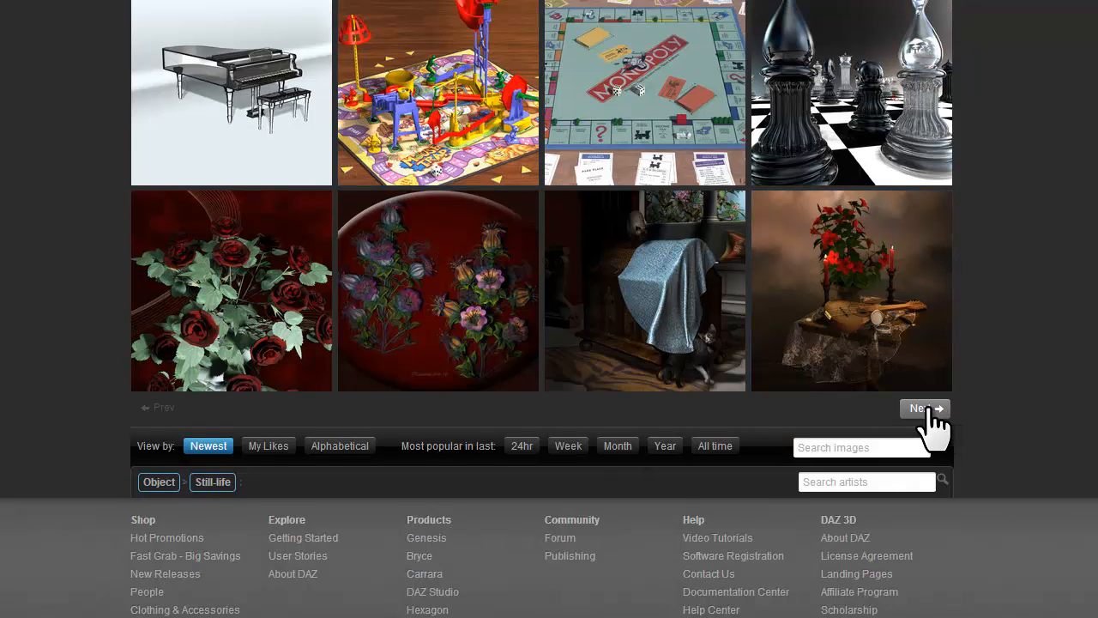
{"action": "scroll", "scroll_direction": "up", "scroll_amount": 3}
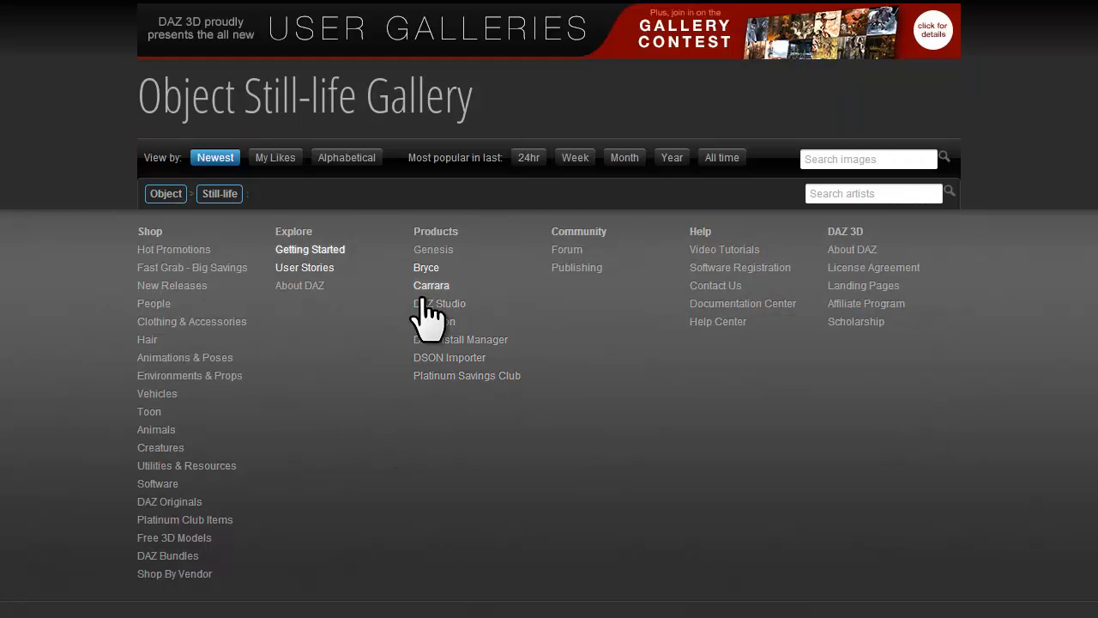
{"action": "scroll", "scroll_direction": "down", "scroll_amount": 3}
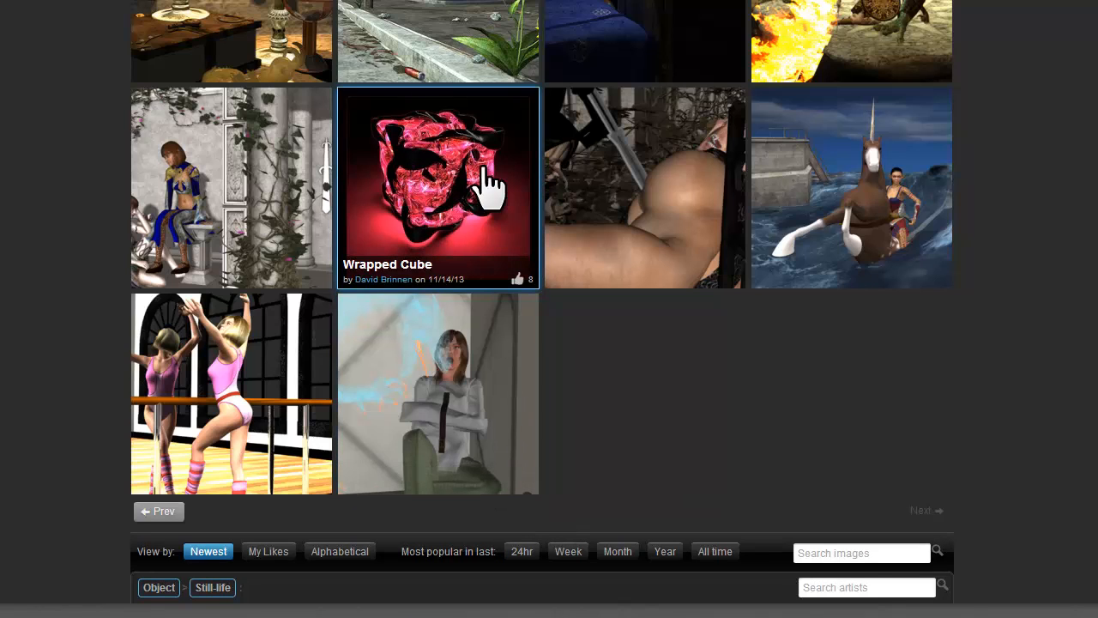
{"action": "mouse_move", "coordinate": [614, 226]}
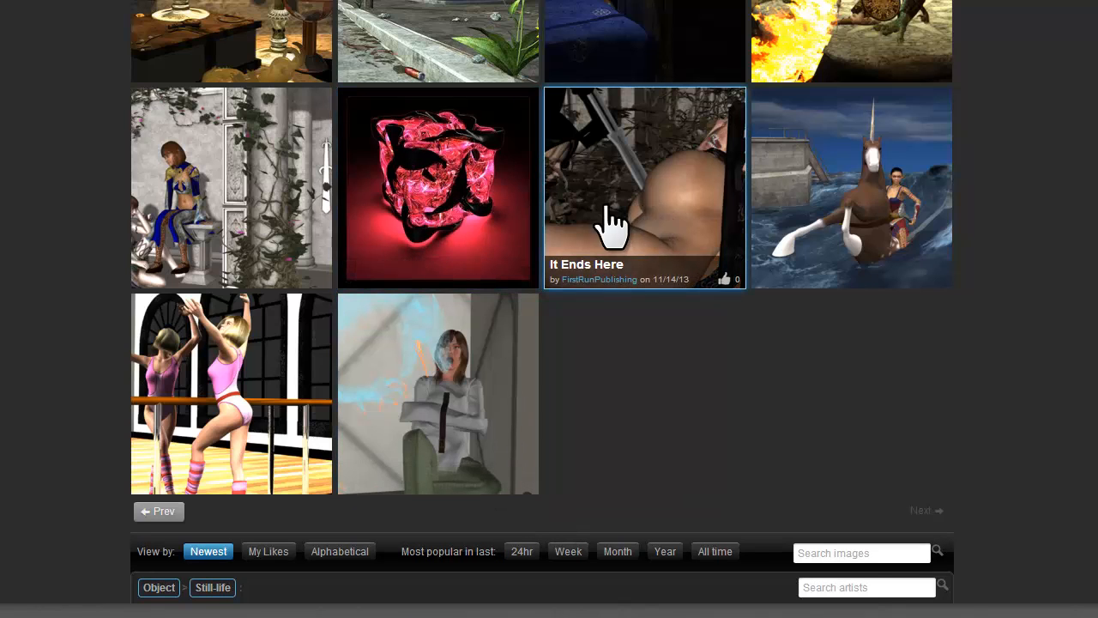
{"action": "mouse_move", "coordinate": [644, 477]}
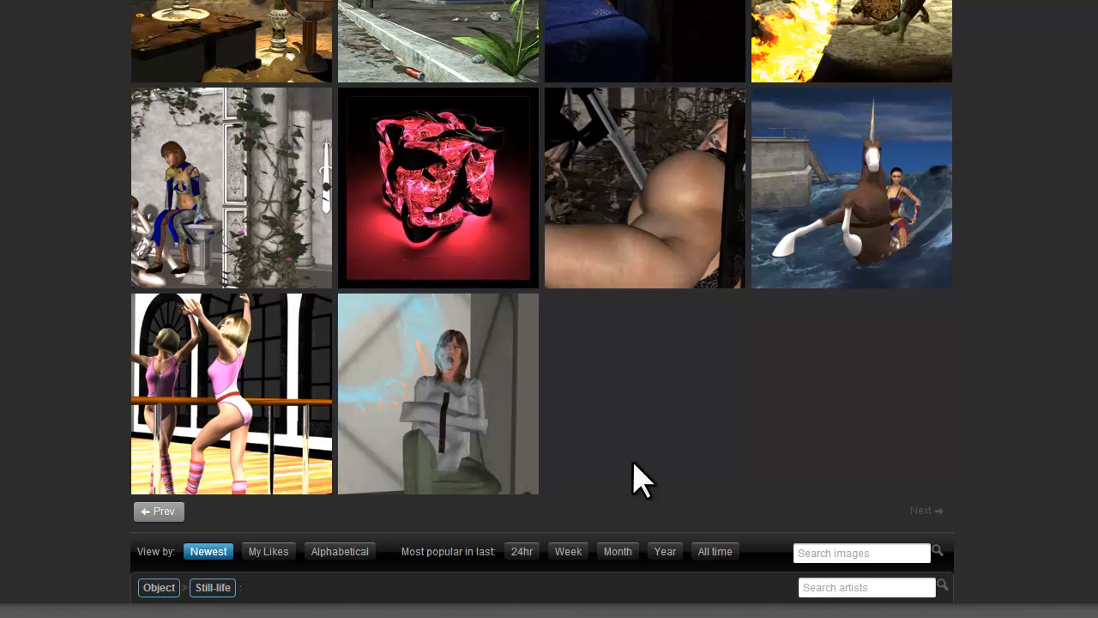
- Search the gallery images for 'cube' and browse the matching results
{"action": "left_click", "coordinate": [862, 553]}
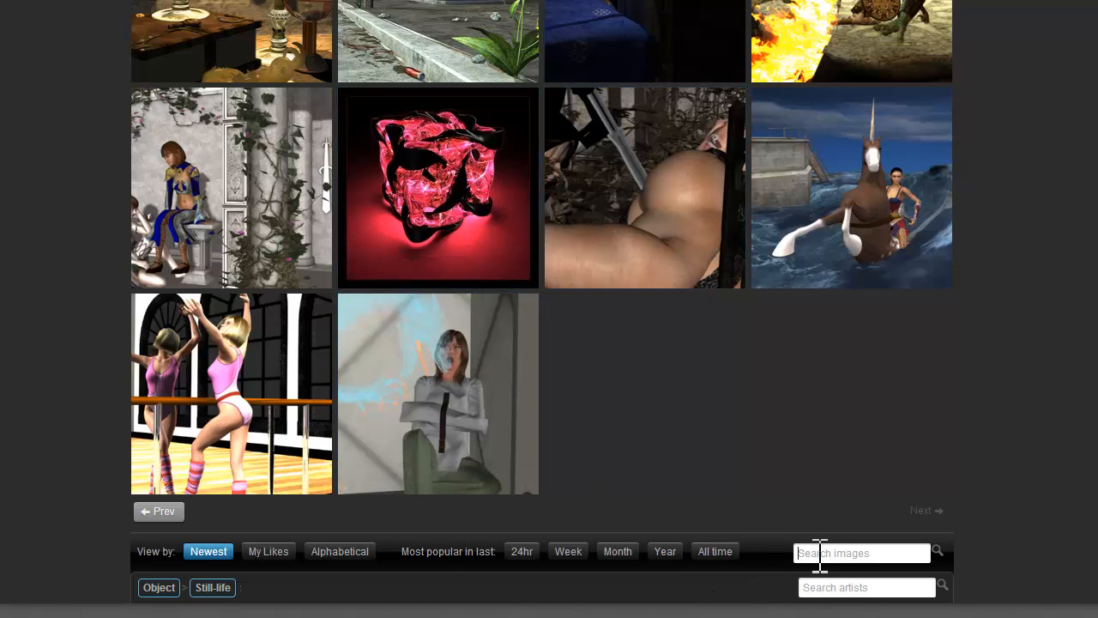
{"action": "type", "text": "co"}
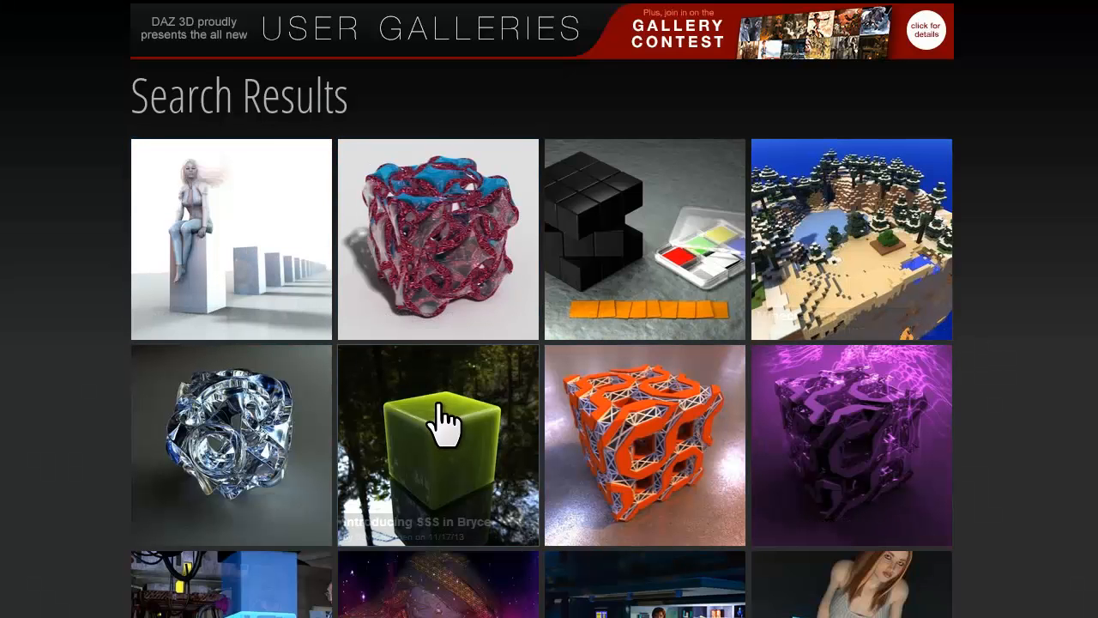
{"action": "scroll", "scroll_direction": "down", "scroll_amount": 3}
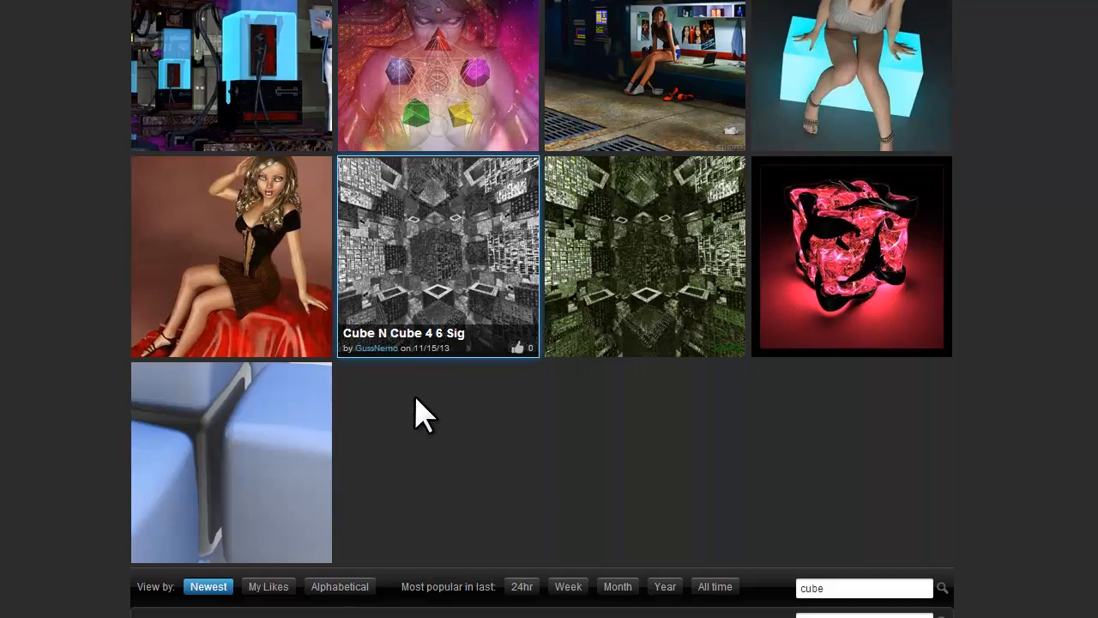
{"action": "scroll", "scroll_direction": "down", "scroll_amount": 3}
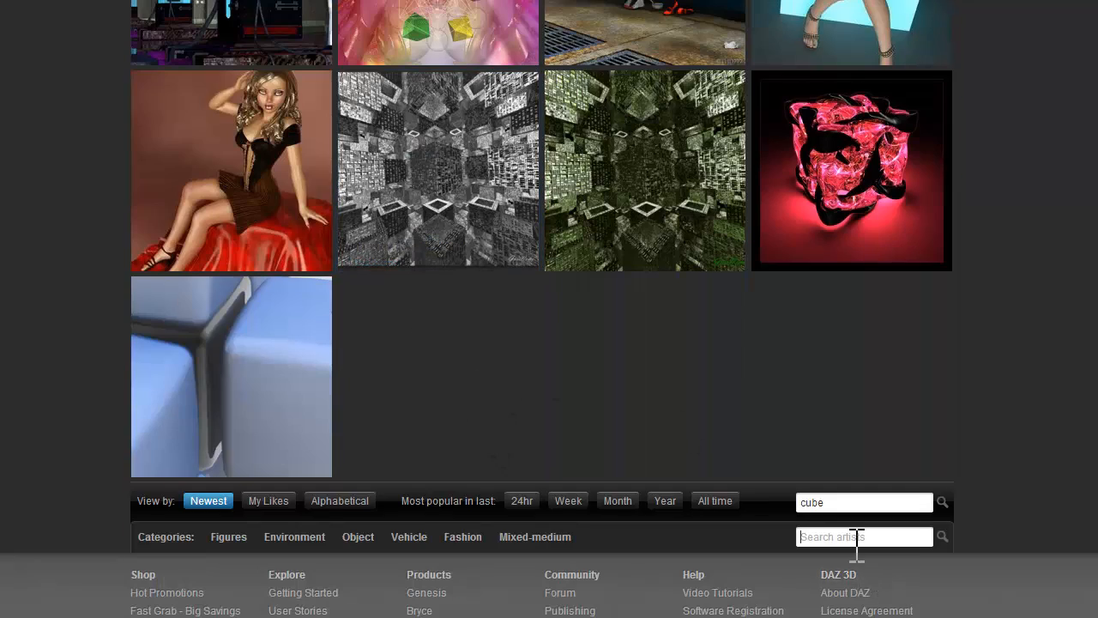
{"action": "type", "text": "horo"}
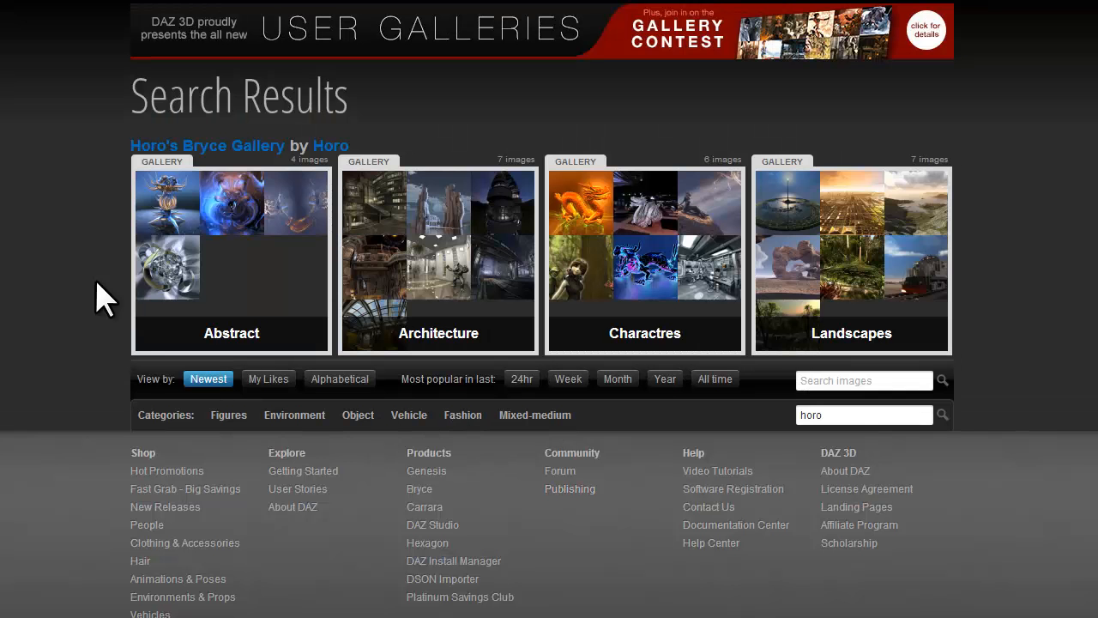
{"action": "mouse_move", "coordinate": [180, 163]}
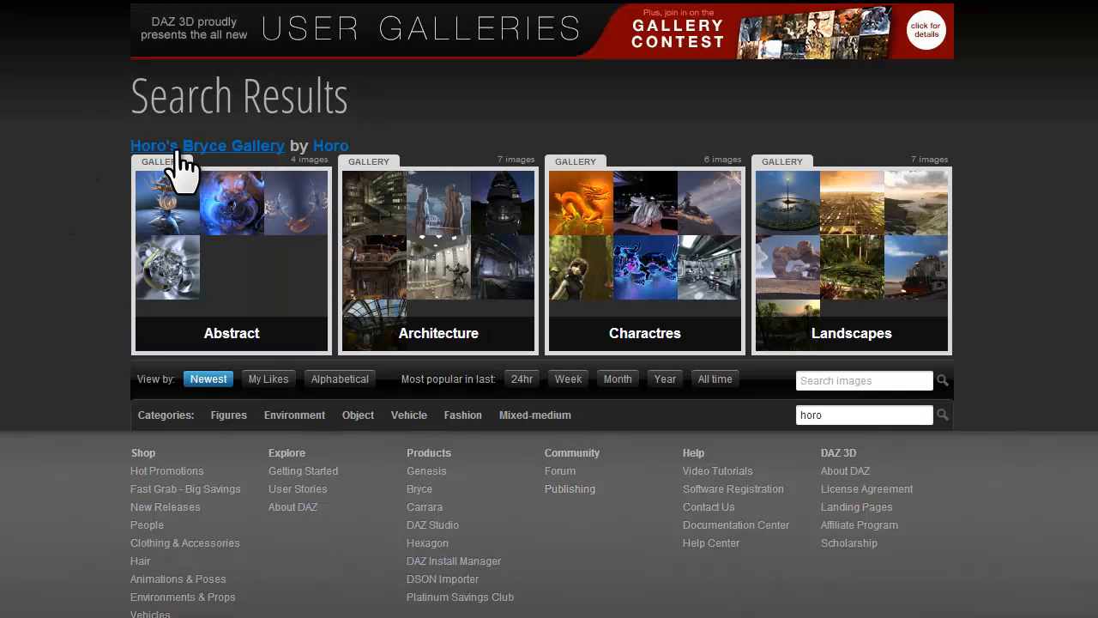
{"action": "mouse_move", "coordinate": [223, 175]}
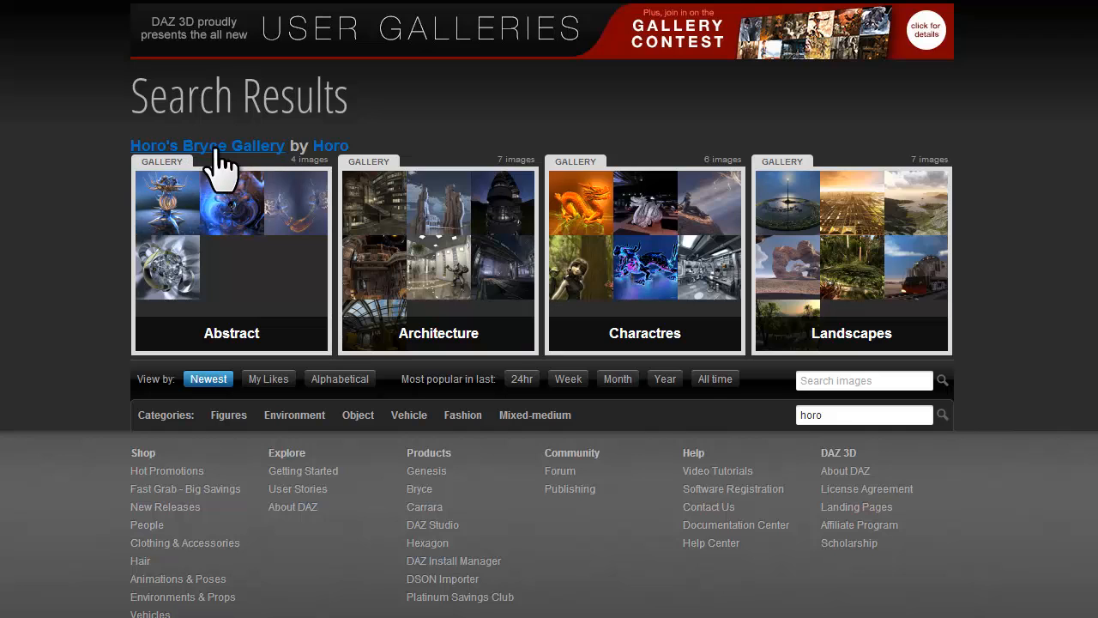
{"action": "mouse_move", "coordinate": [866, 254]}
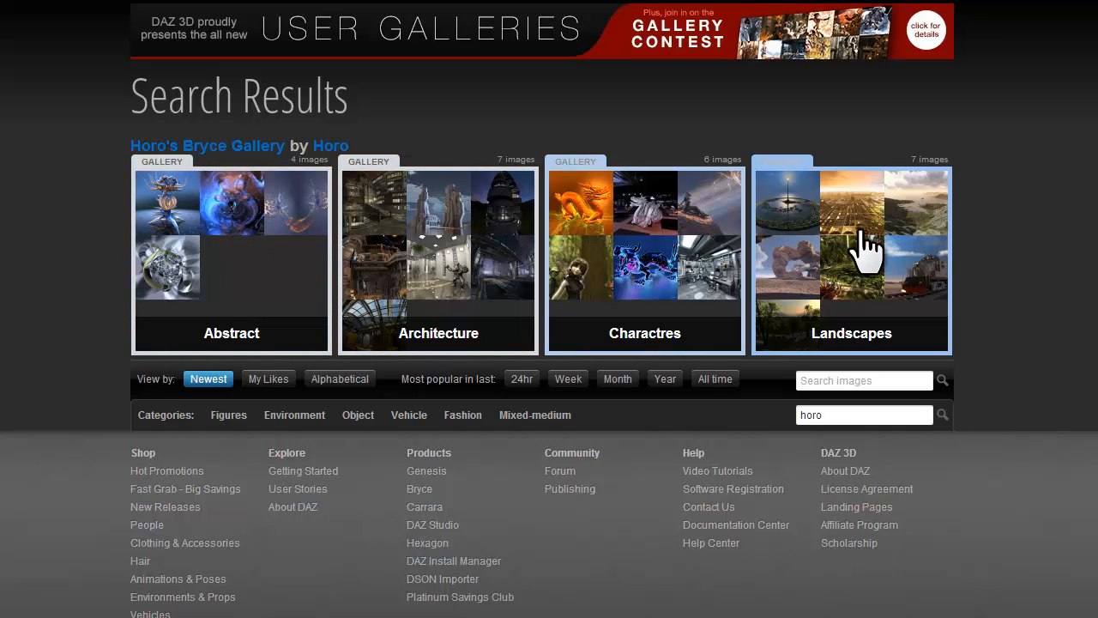
{"action": "mouse_move", "coordinate": [429, 300]}
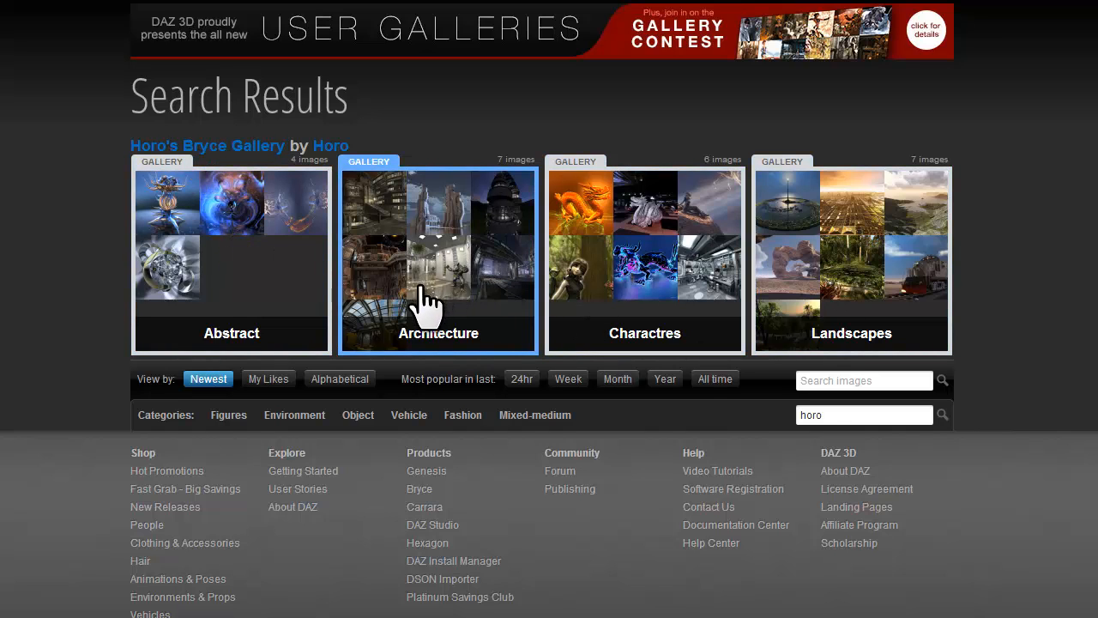
{"action": "mouse_move", "coordinate": [562, 300]}
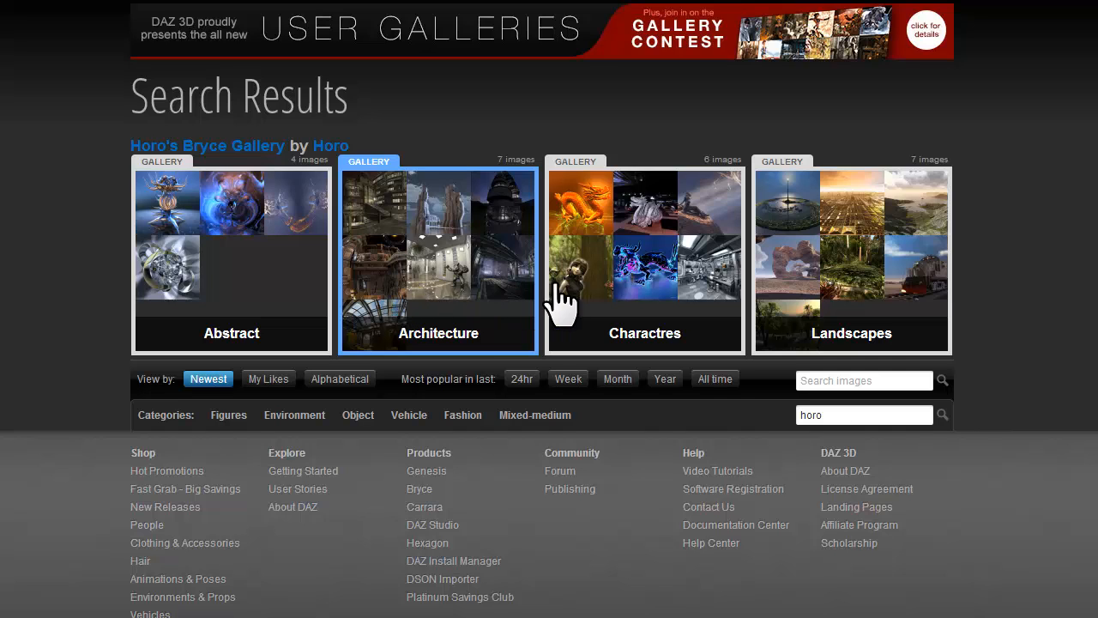
{"action": "mouse_move", "coordinate": [394, 343]}
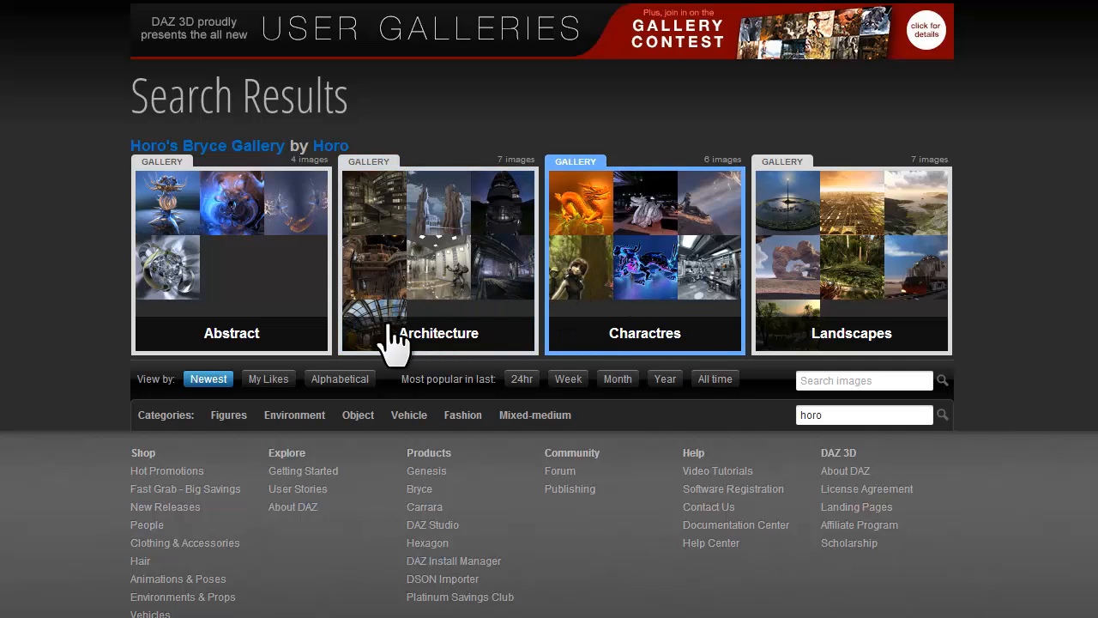
{"action": "mouse_move", "coordinate": [213, 308]}
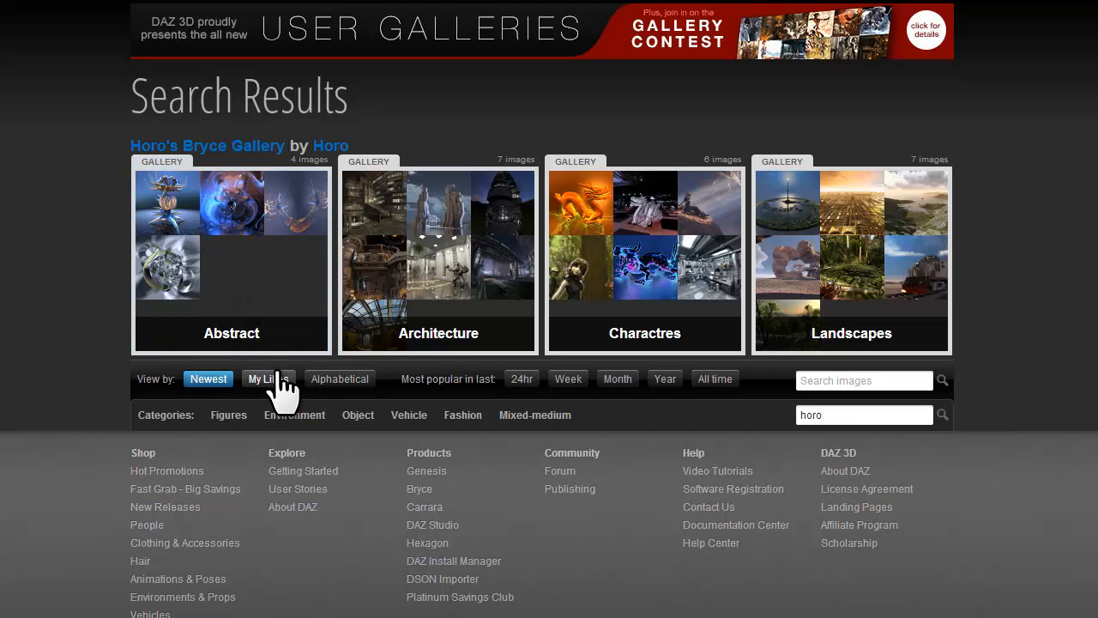
{"action": "mouse_move", "coordinate": [568, 379]}
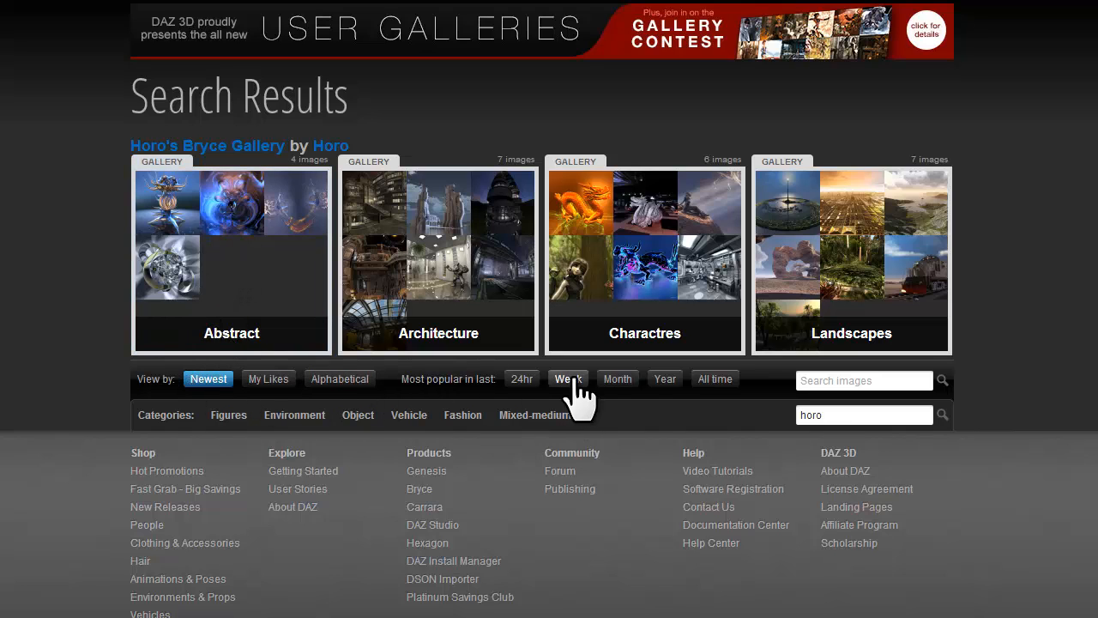
- Show the week's most popular images in the User Galleries grid and look through them
{"action": "left_click", "coordinate": [568, 379]}
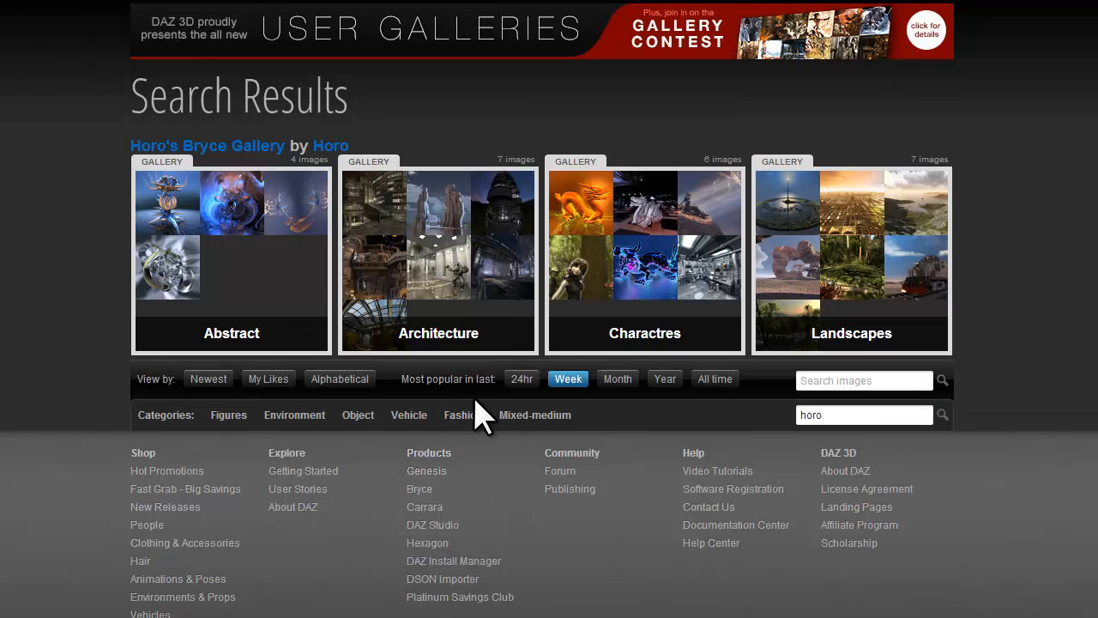
{"action": "mouse_move", "coordinate": [532, 477]}
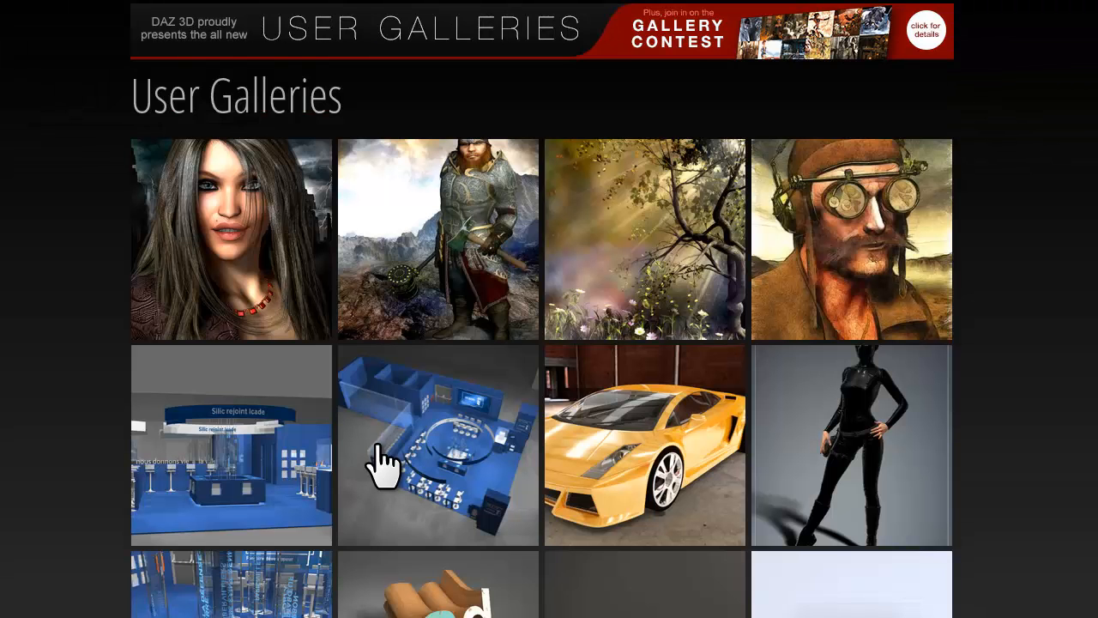
{"action": "scroll", "scroll_direction": "down", "scroll_amount": 3}
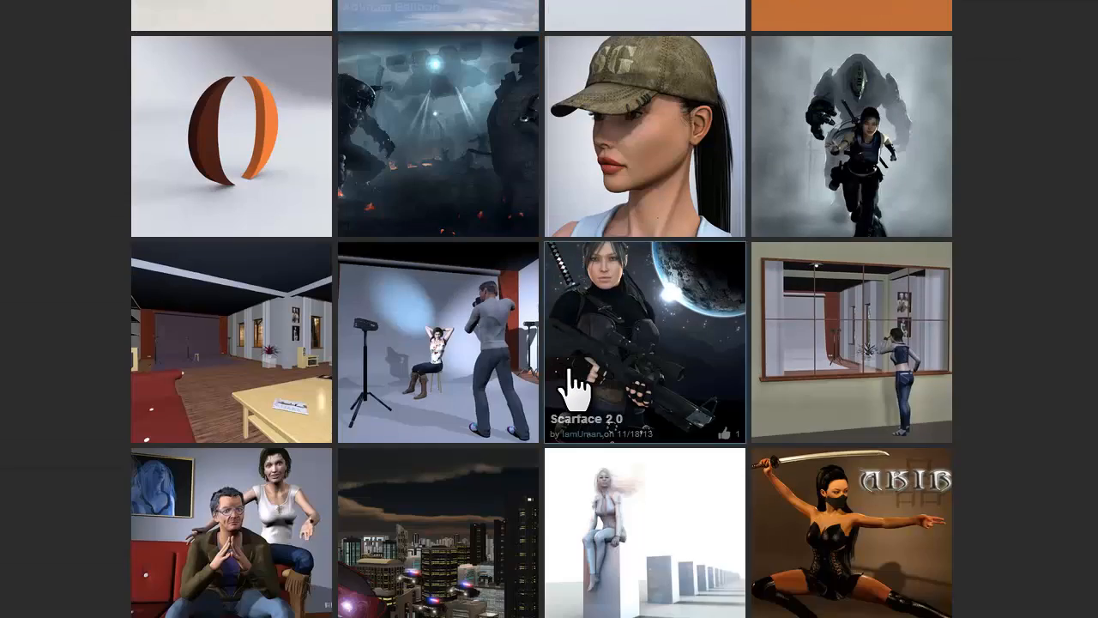
{"action": "scroll", "scroll_direction": "up", "scroll_amount": 3}
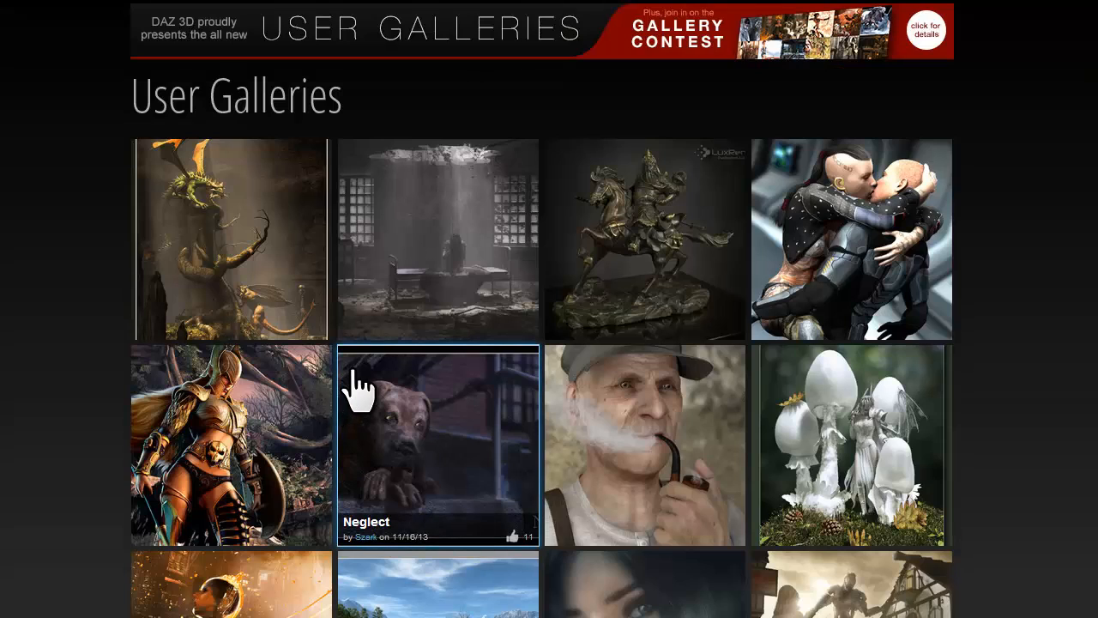
- Open the Wrapped Cube image's page and read through its description, tags and comments
{"action": "scroll", "scroll_direction": "down", "scroll_amount": 3}
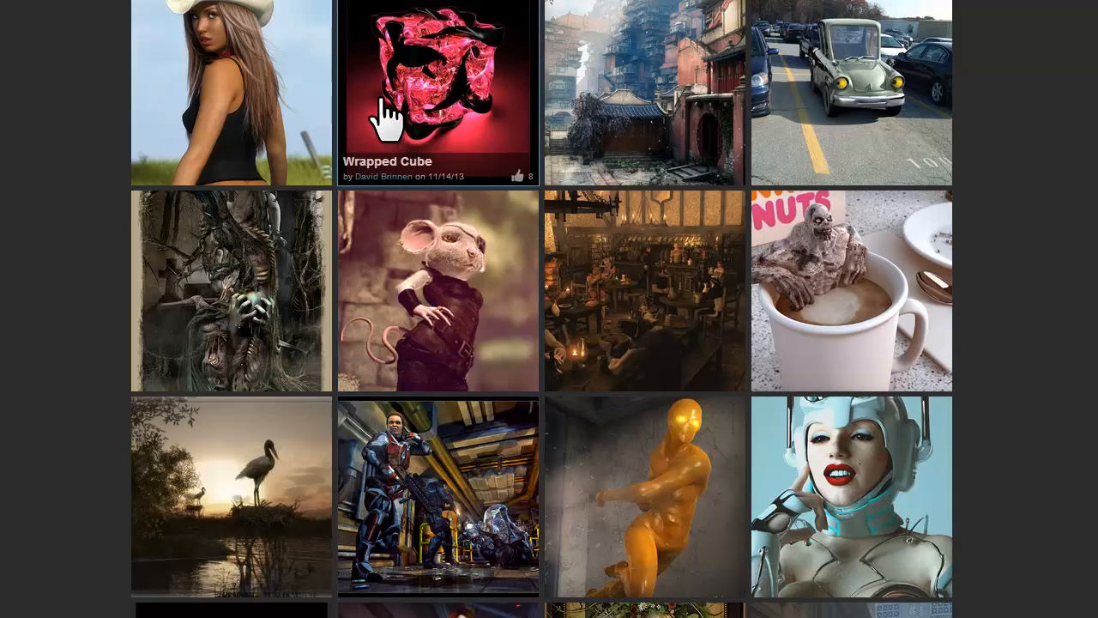
{"action": "mouse_move", "coordinate": [446, 94]}
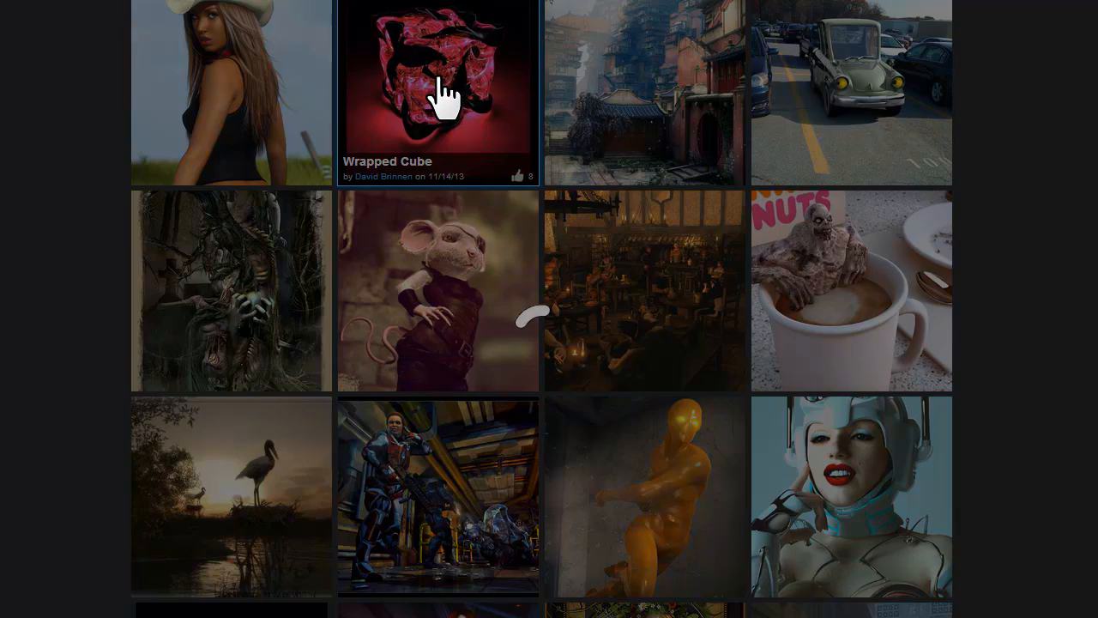
{"action": "left_click", "coordinate": [438, 83]}
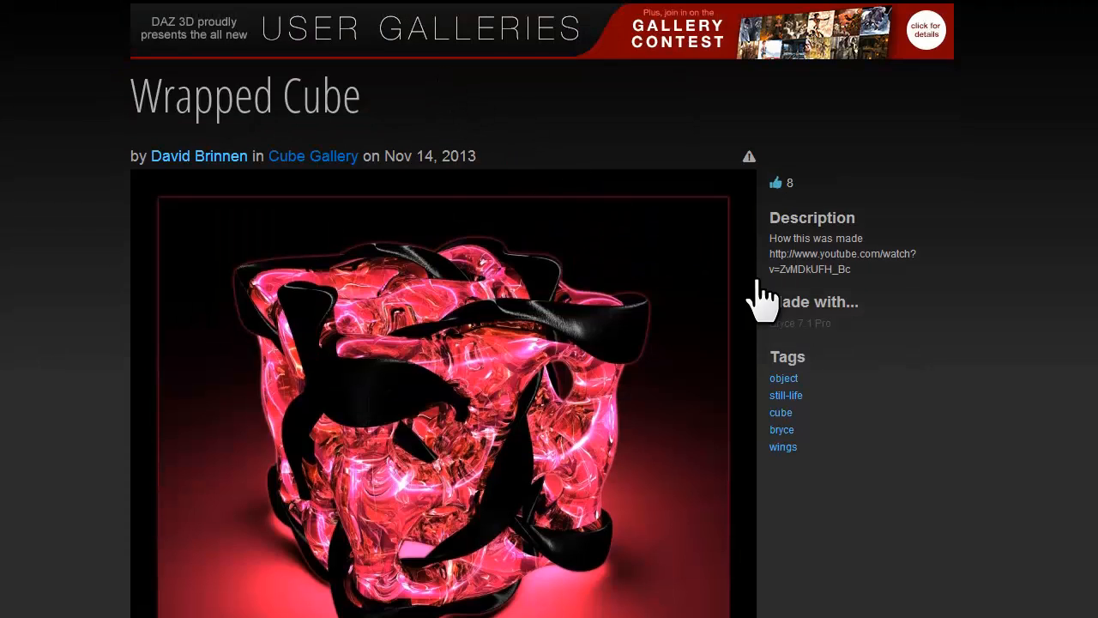
{"action": "scroll", "scroll_direction": "down", "scroll_amount": 3}
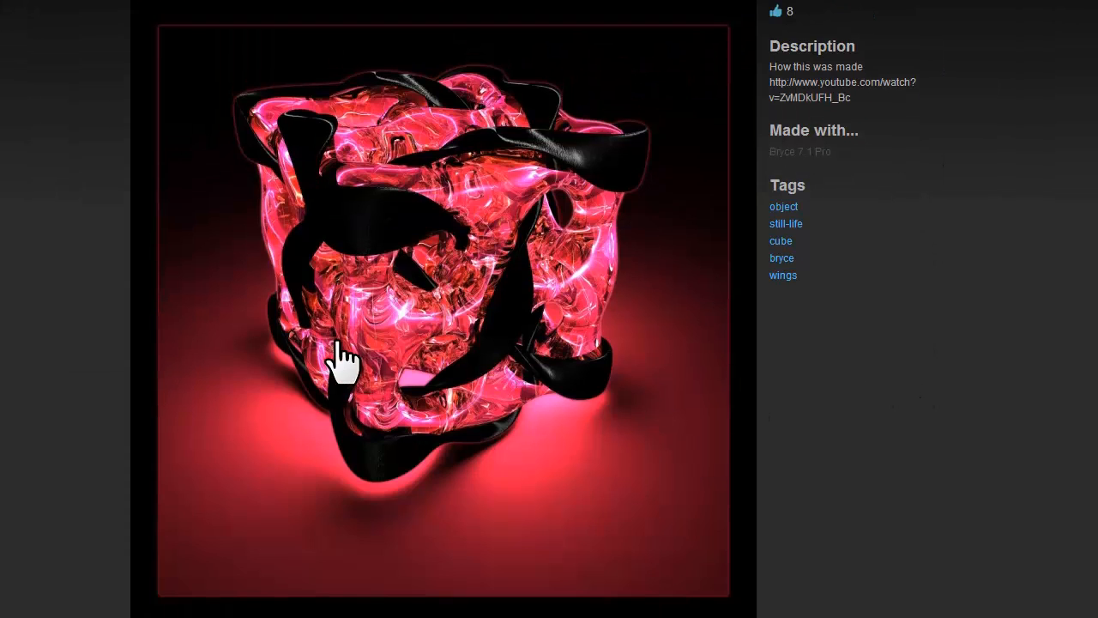
{"action": "mouse_move", "coordinate": [868, 450]}
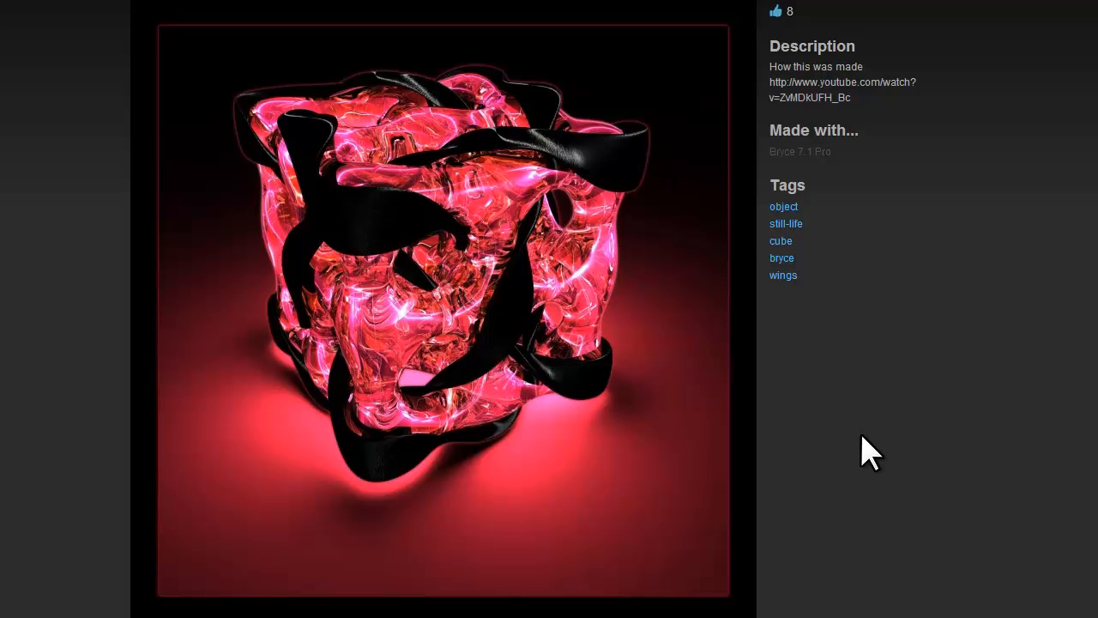
{"action": "scroll", "scroll_direction": "down", "scroll_amount": 3}
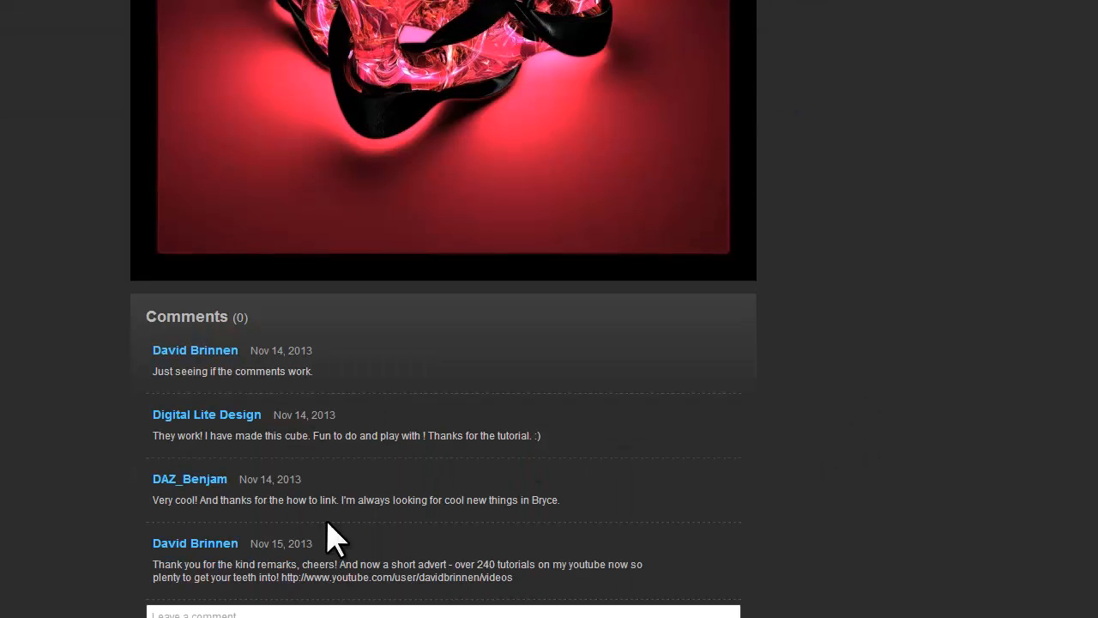
{"action": "scroll", "scroll_direction": "up", "scroll_amount": 3}
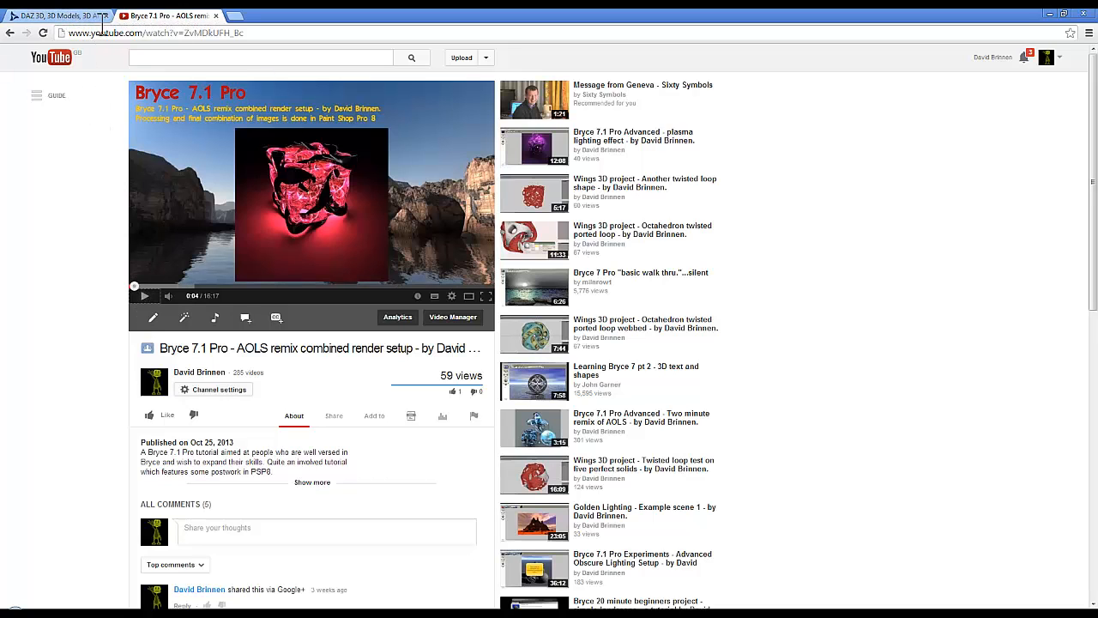
- Return from the YouTube tab and view the Wrapped Cube image enlarged in the full-size viewer
{"action": "left_click", "coordinate": [54, 15]}
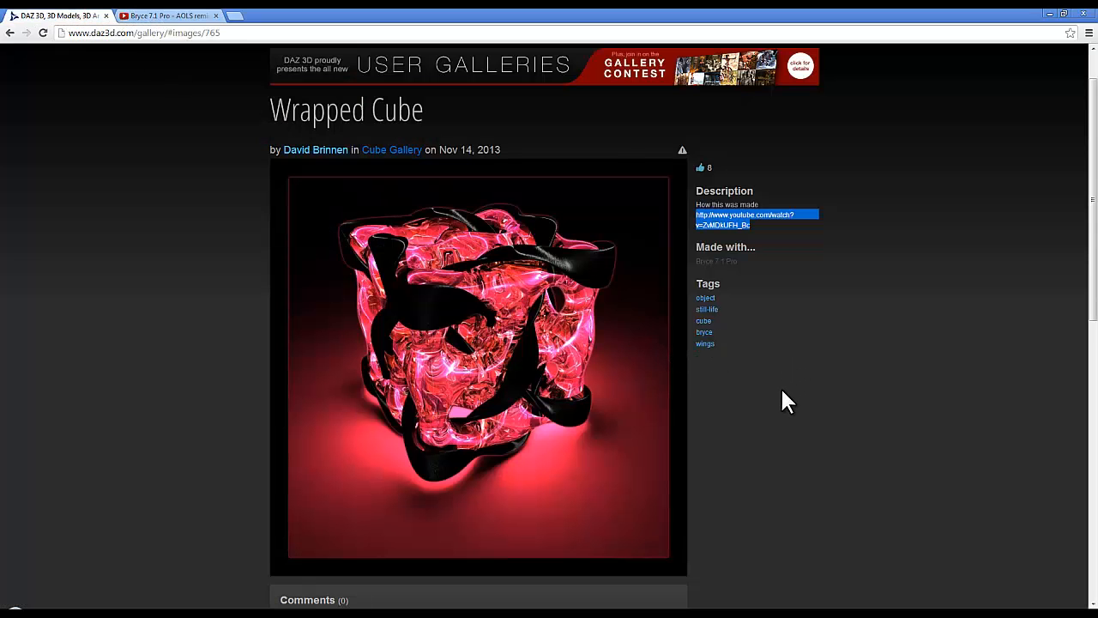
{"action": "left_click", "coordinate": [477, 369]}
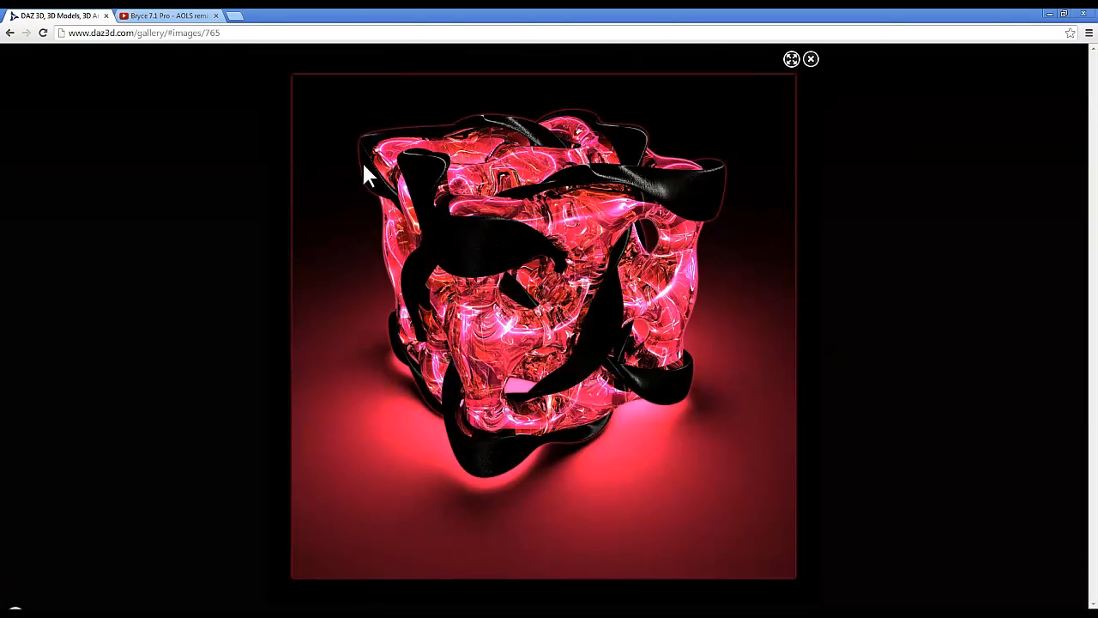
{"action": "mouse_move", "coordinate": [775, 72]}
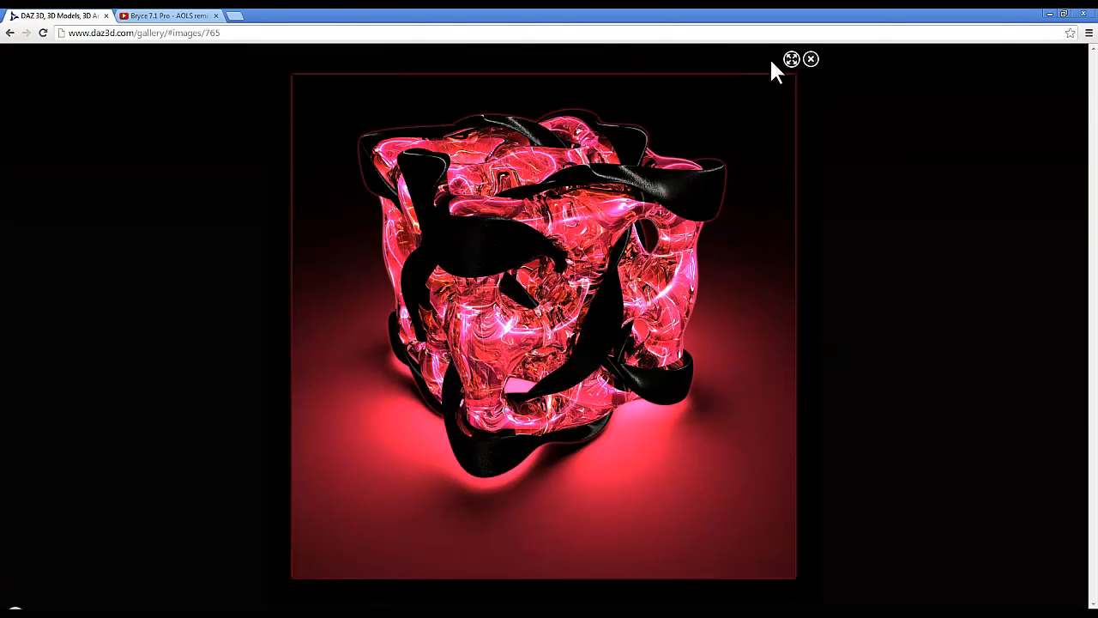
{"action": "left_click", "coordinate": [789, 59]}
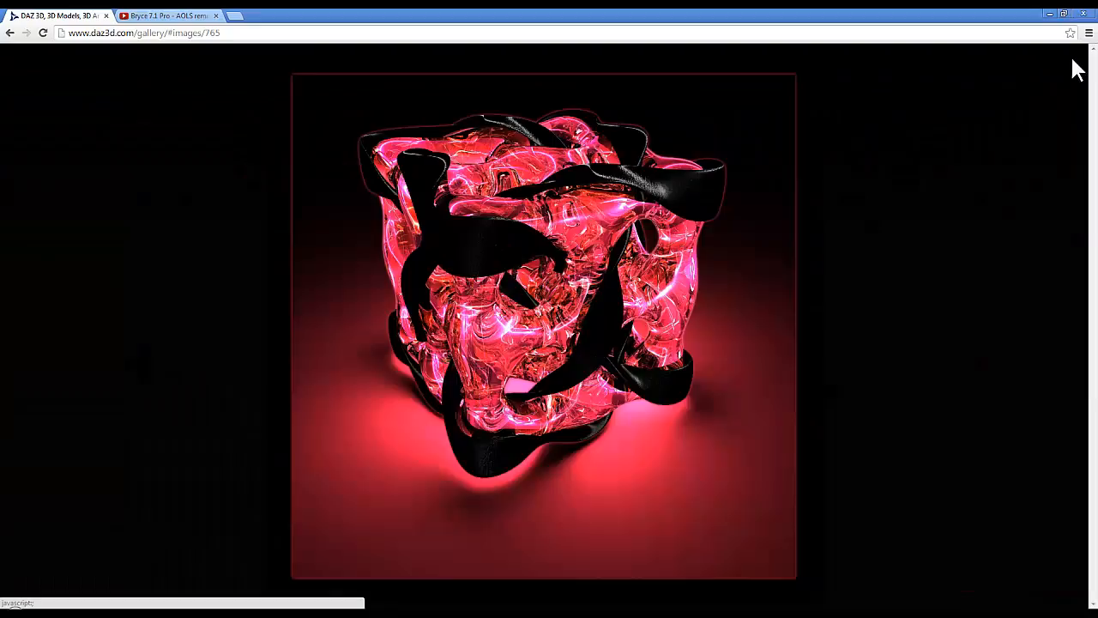
- Scroll through the Wrapped Cube page back toward the gallery overview
{"action": "scroll", "scroll_direction": "down", "scroll_amount": 3}
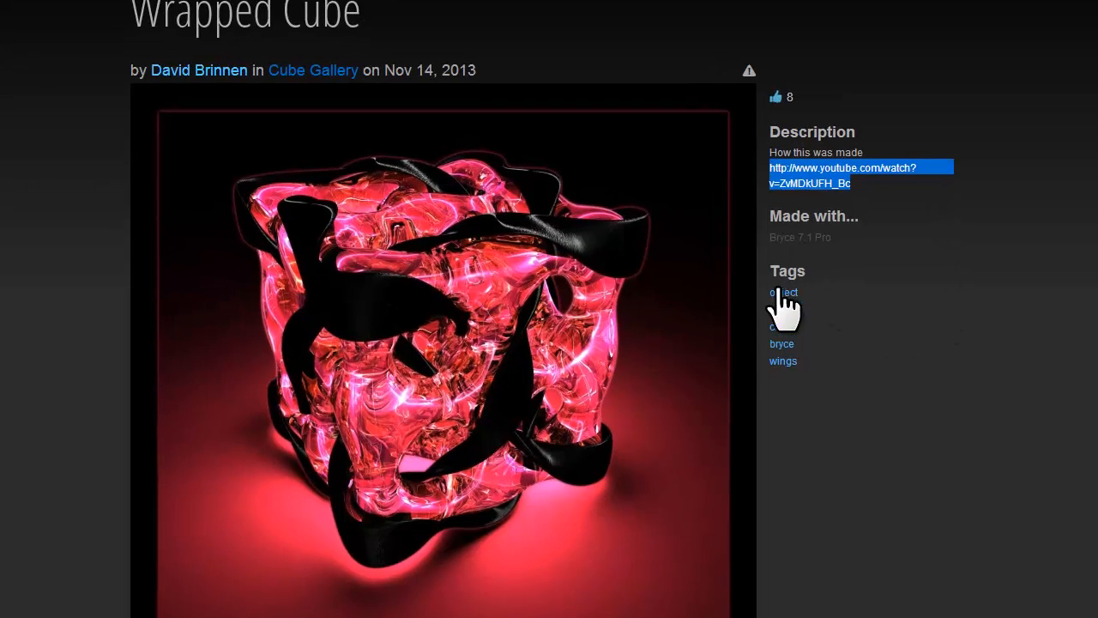
{"action": "mouse_move", "coordinate": [888, 334]}
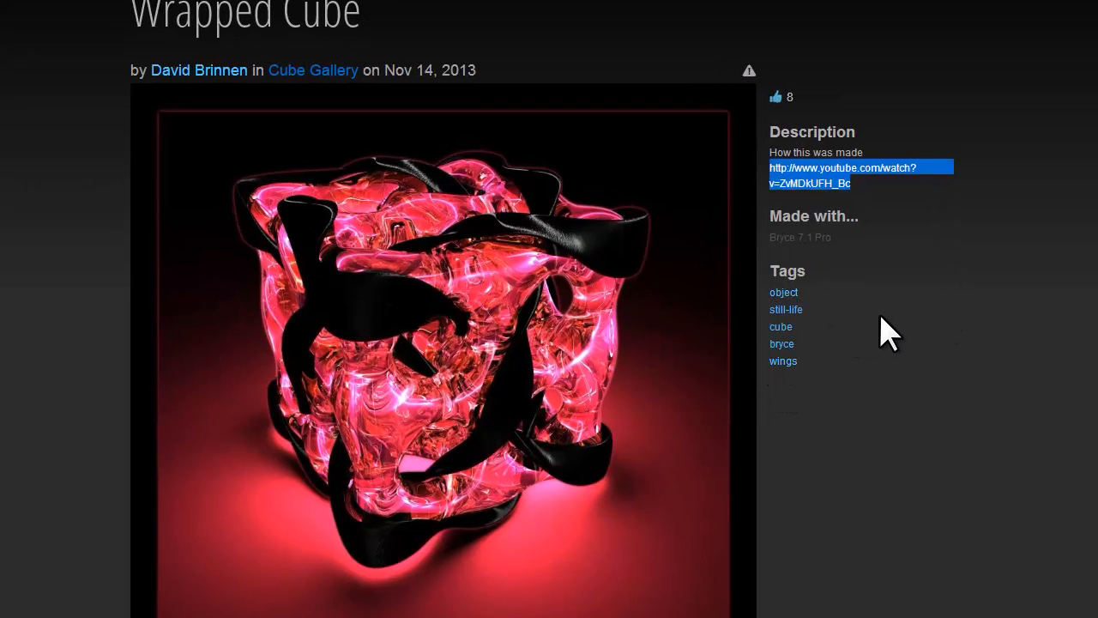
{"action": "mouse_move", "coordinate": [842, 417]}
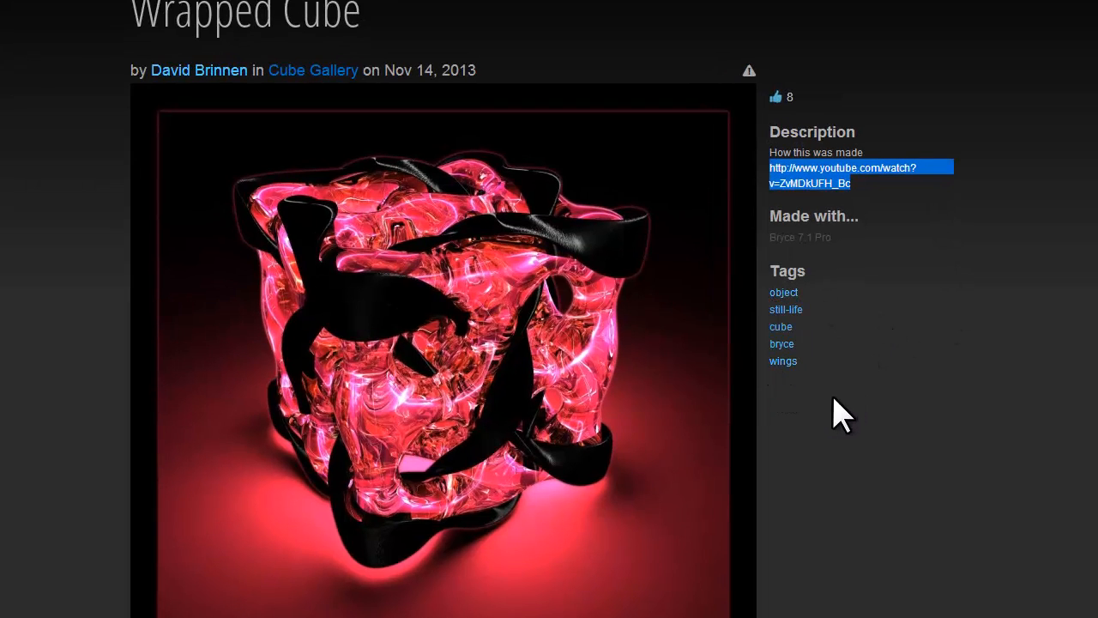
{"action": "mouse_move", "coordinate": [806, 243]}
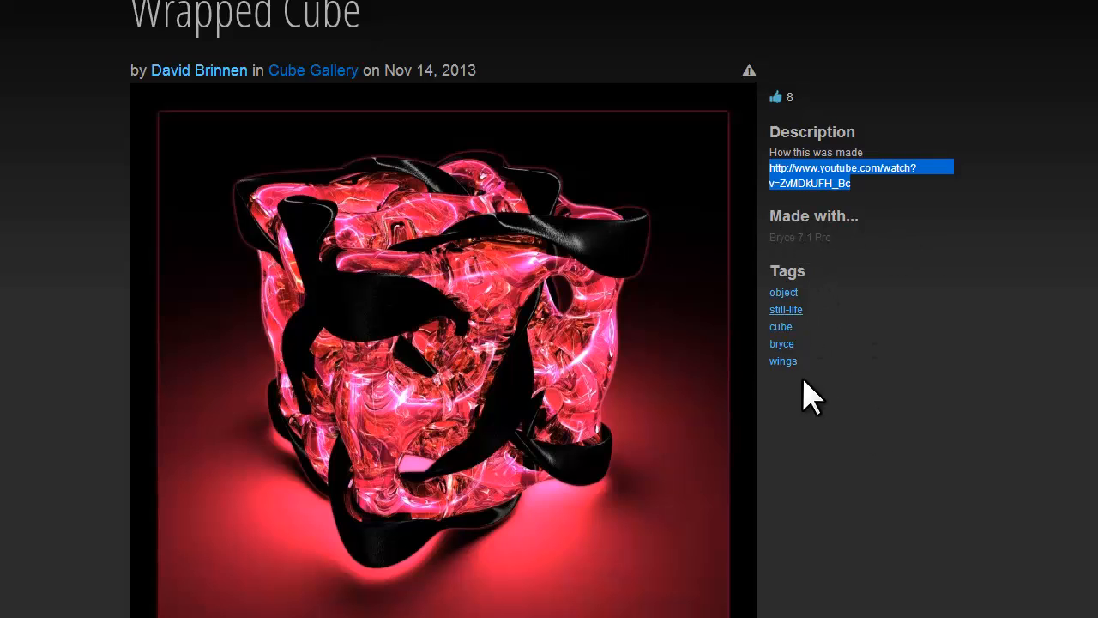
{"action": "mouse_move", "coordinate": [959, 412]}
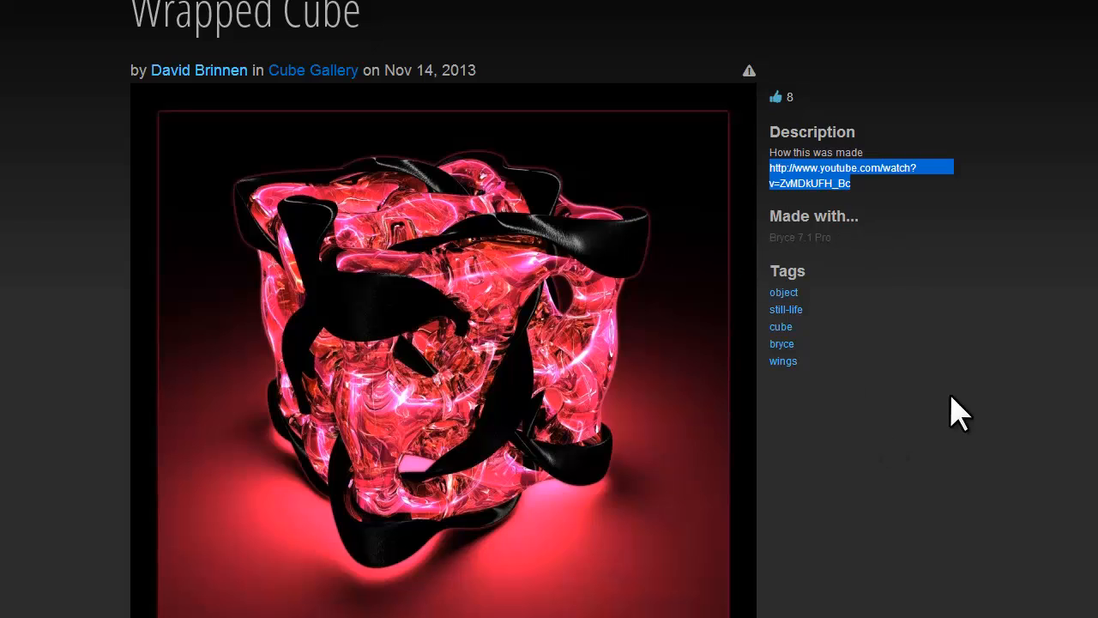
{"action": "scroll", "scroll_direction": "down", "scroll_amount": 3}
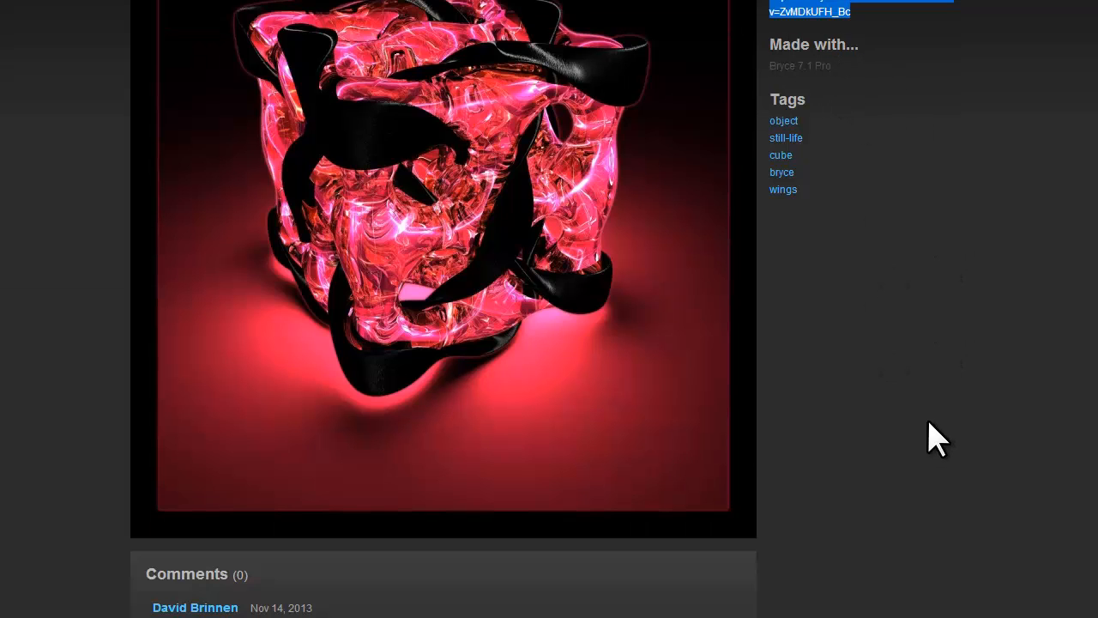
{"action": "scroll", "scroll_direction": "up", "scroll_amount": 3}
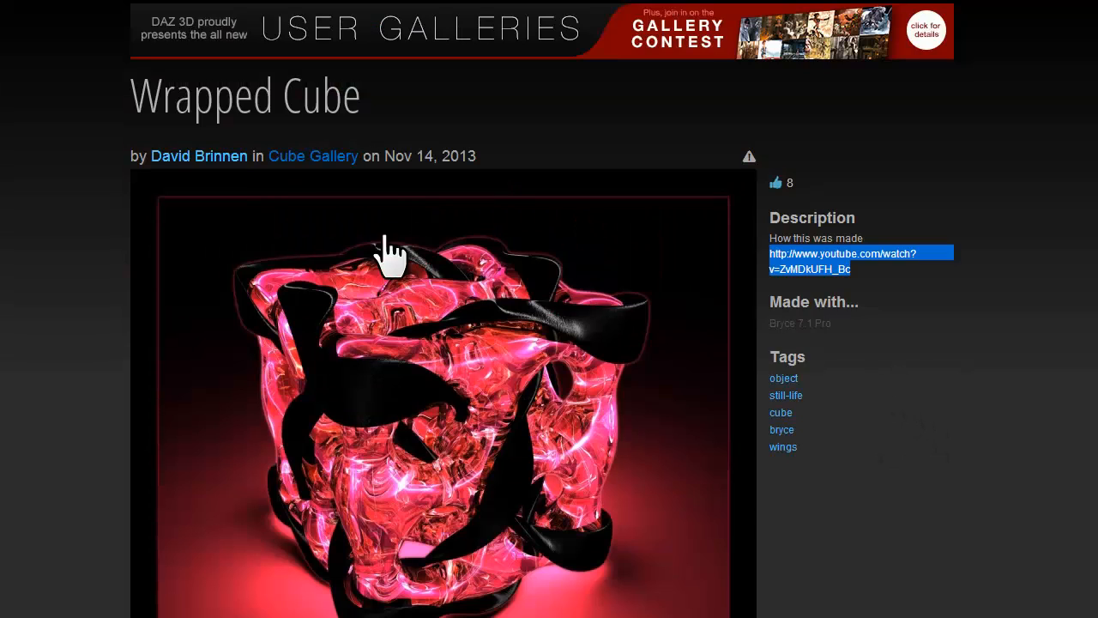
{"action": "mouse_move", "coordinate": [90, 158]}
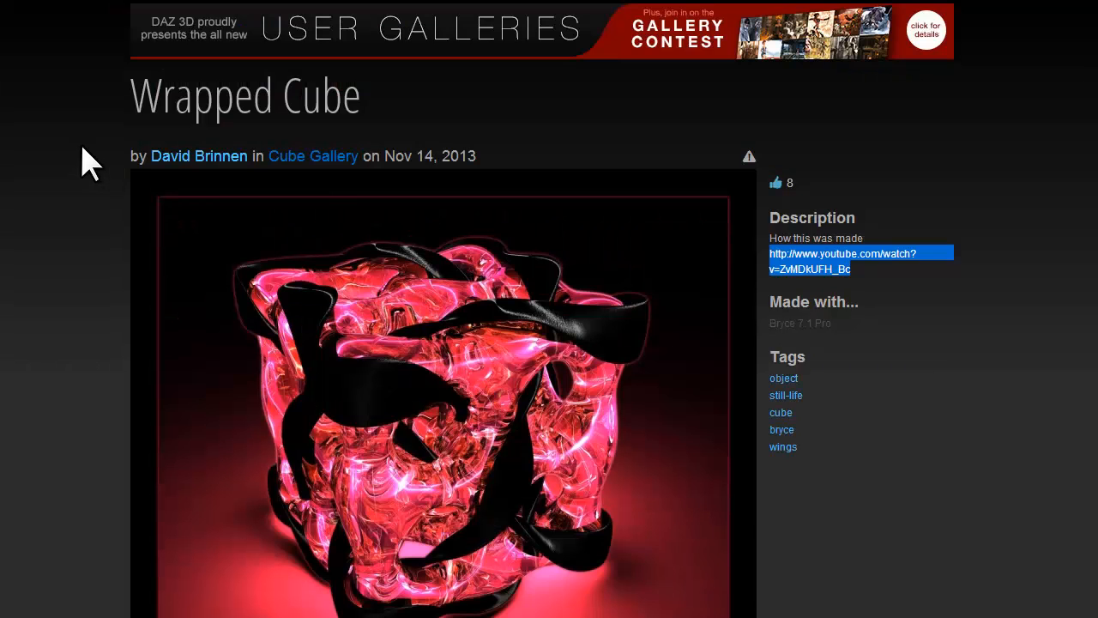
{"action": "mouse_move", "coordinate": [14, 51]}
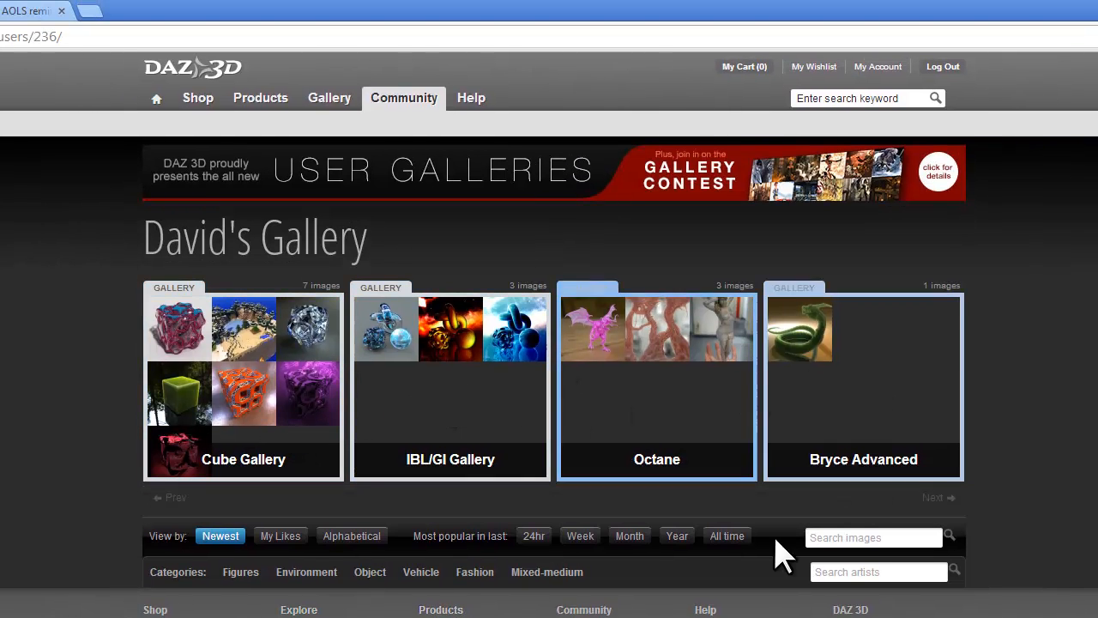
{"action": "mouse_move", "coordinate": [397, 249]}
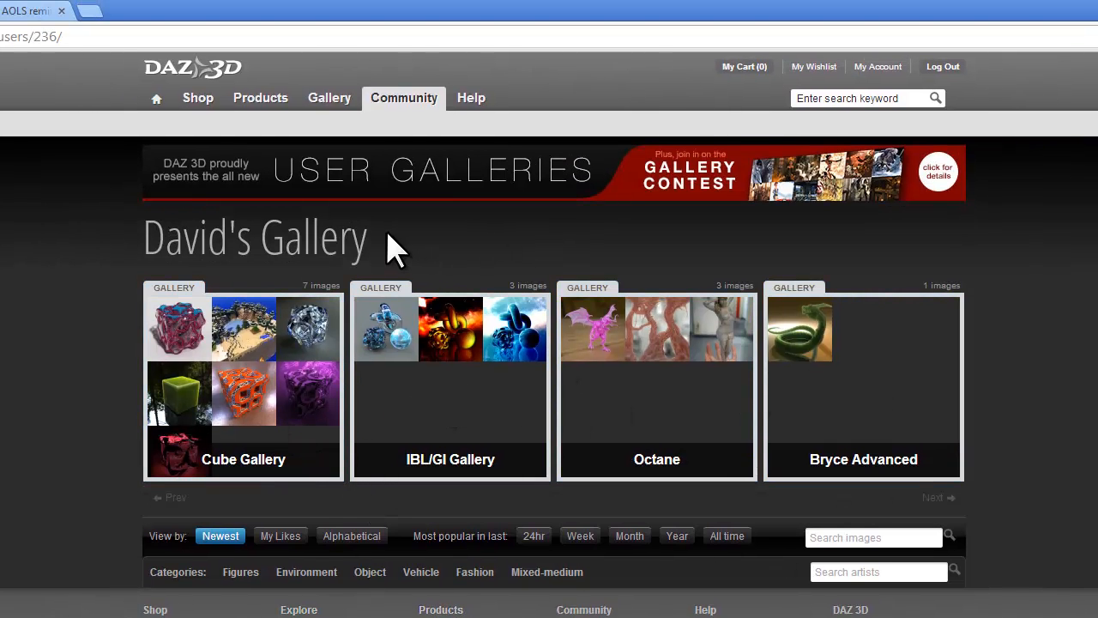
{"action": "mouse_move", "coordinate": [558, 257]}
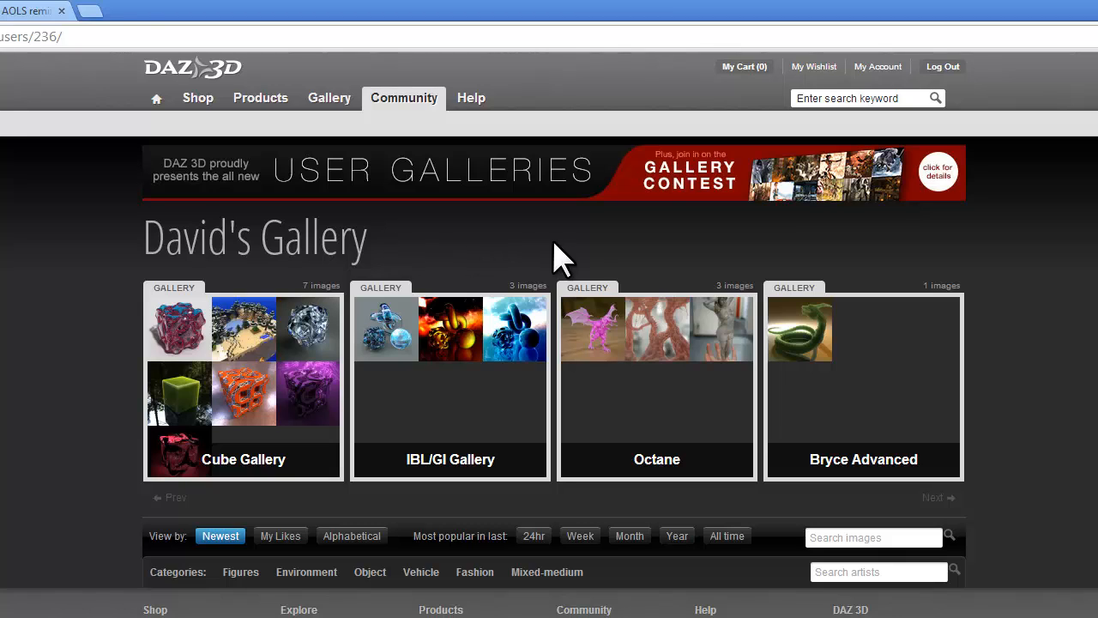
{"action": "mouse_move", "coordinate": [815, 254]}
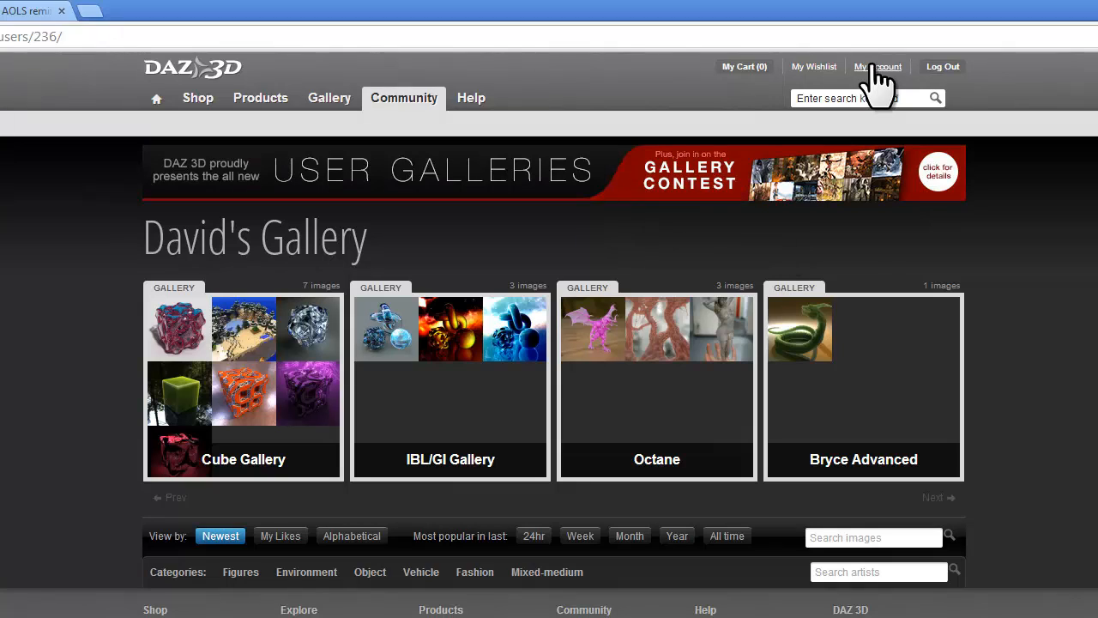
- Go to gallery management via My Account and browse the Cube and IBL/GI child galleries
{"action": "left_click", "coordinate": [878, 65]}
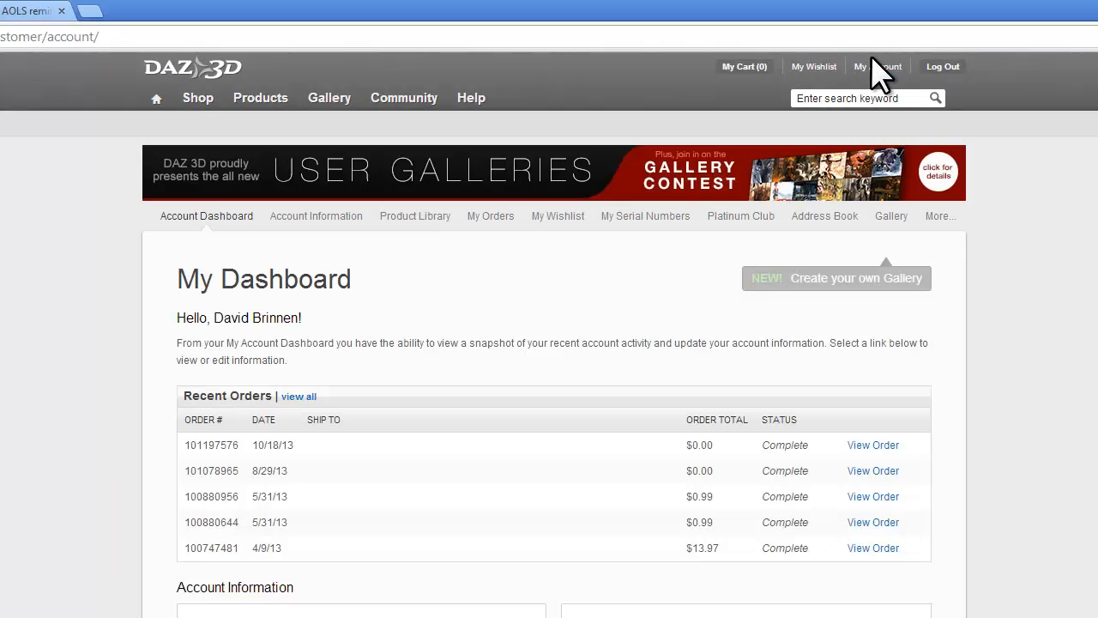
{"action": "mouse_move", "coordinate": [736, 295]}
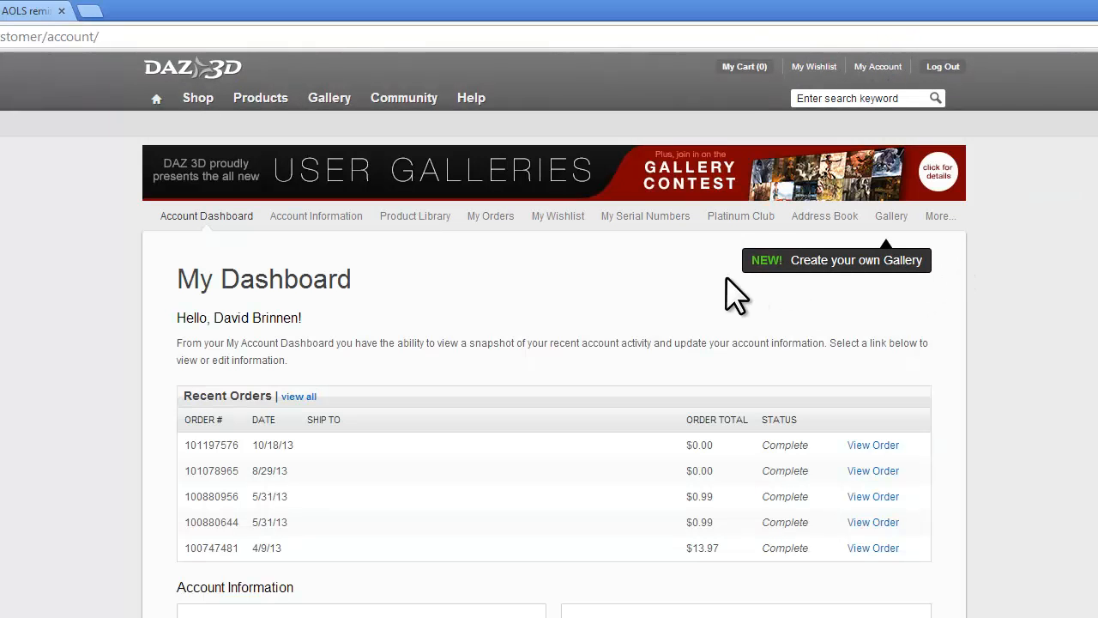
{"action": "mouse_move", "coordinate": [892, 217]}
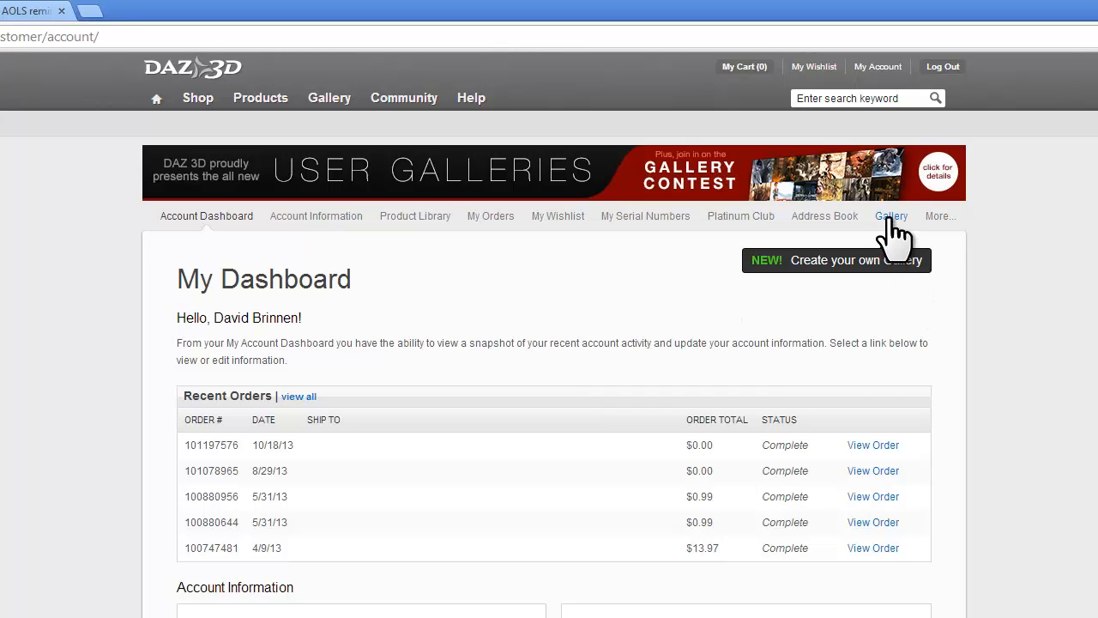
{"action": "left_click", "coordinate": [891, 217]}
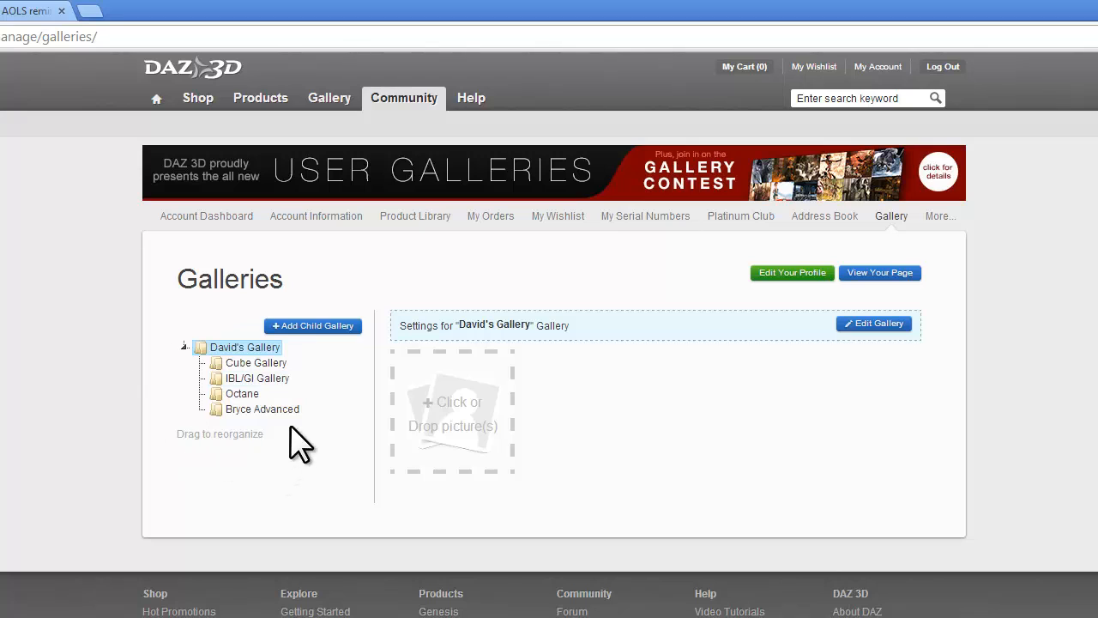
{"action": "mouse_move", "coordinate": [283, 480]}
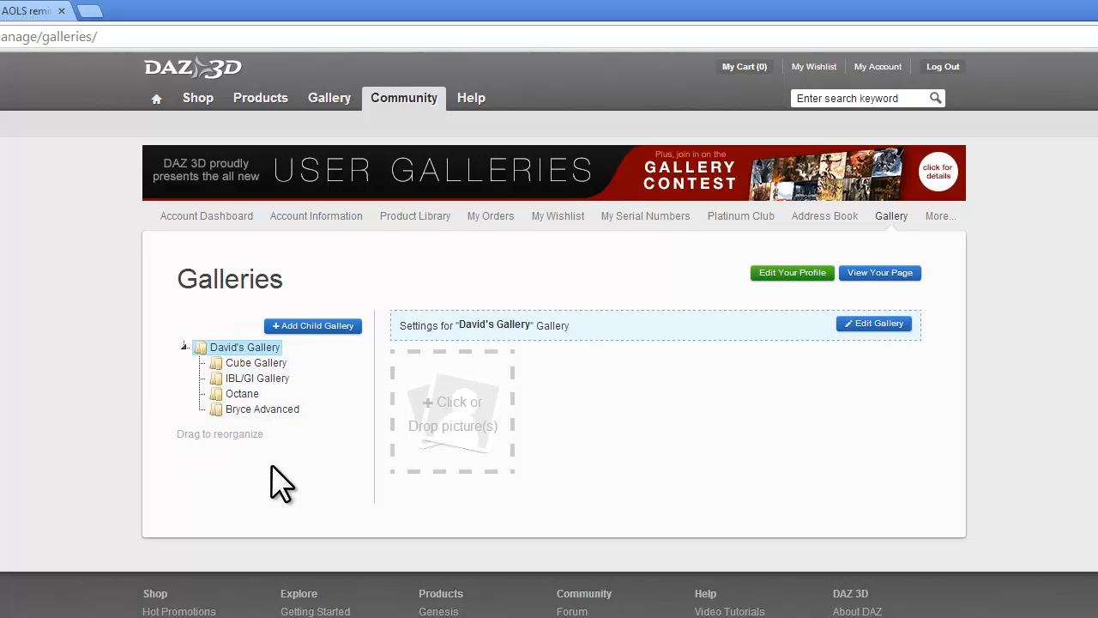
{"action": "mouse_move", "coordinate": [255, 377]}
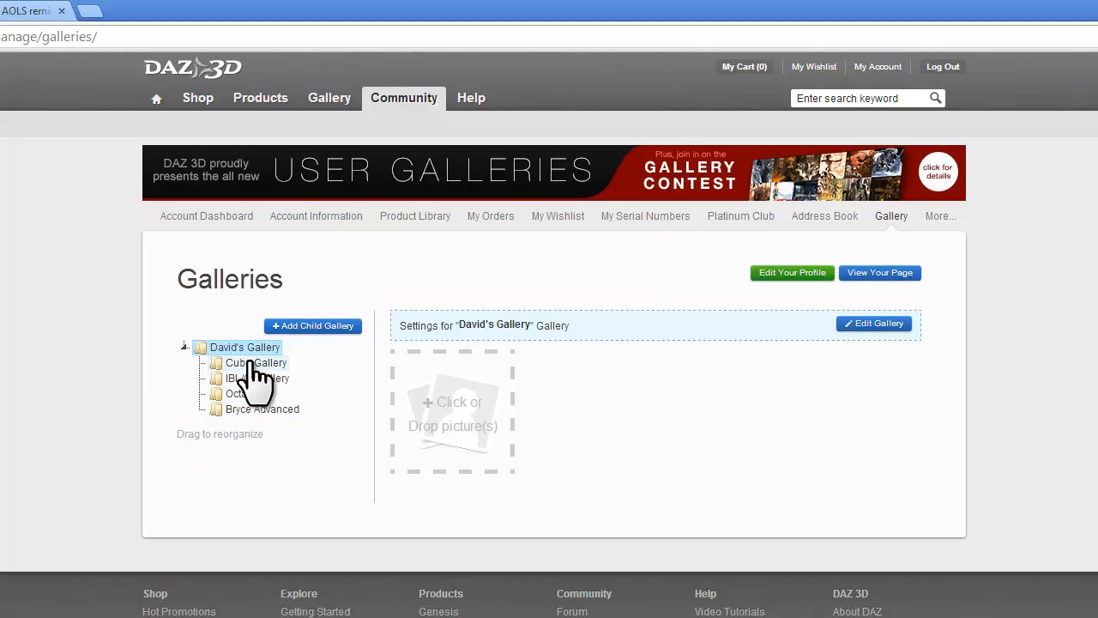
{"action": "mouse_move", "coordinate": [258, 428]}
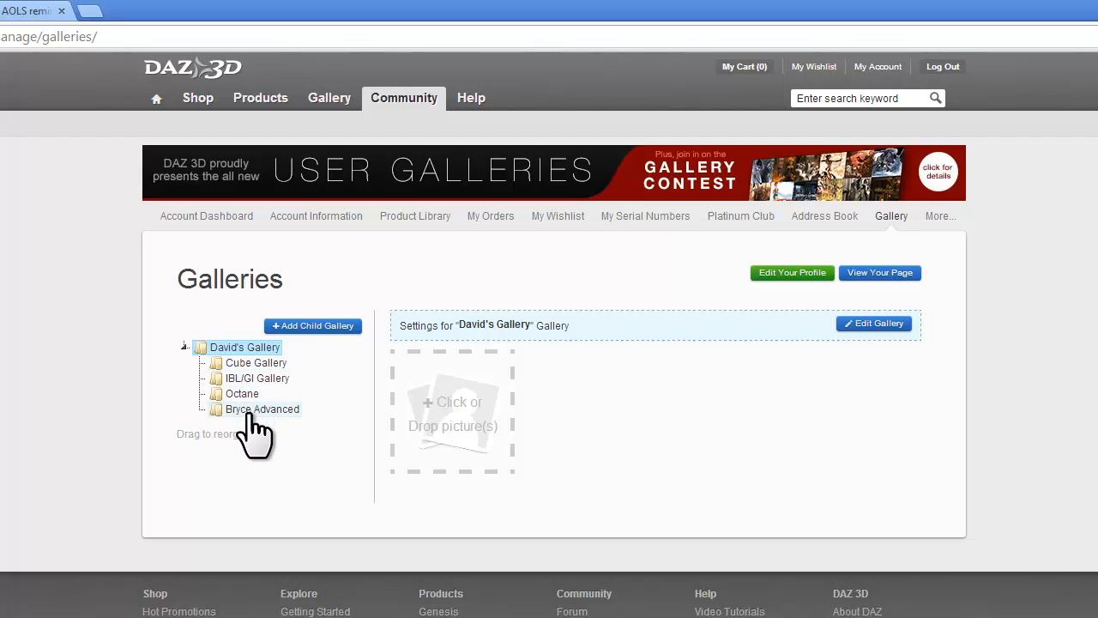
{"action": "left_click", "coordinate": [257, 364]}
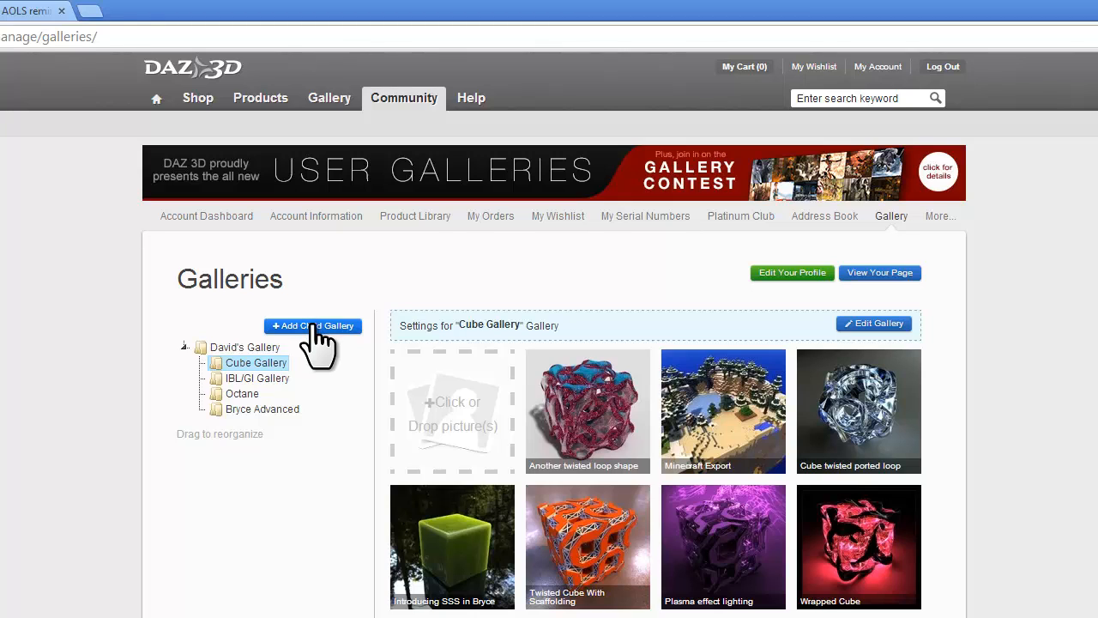
{"action": "mouse_move", "coordinate": [189, 343]}
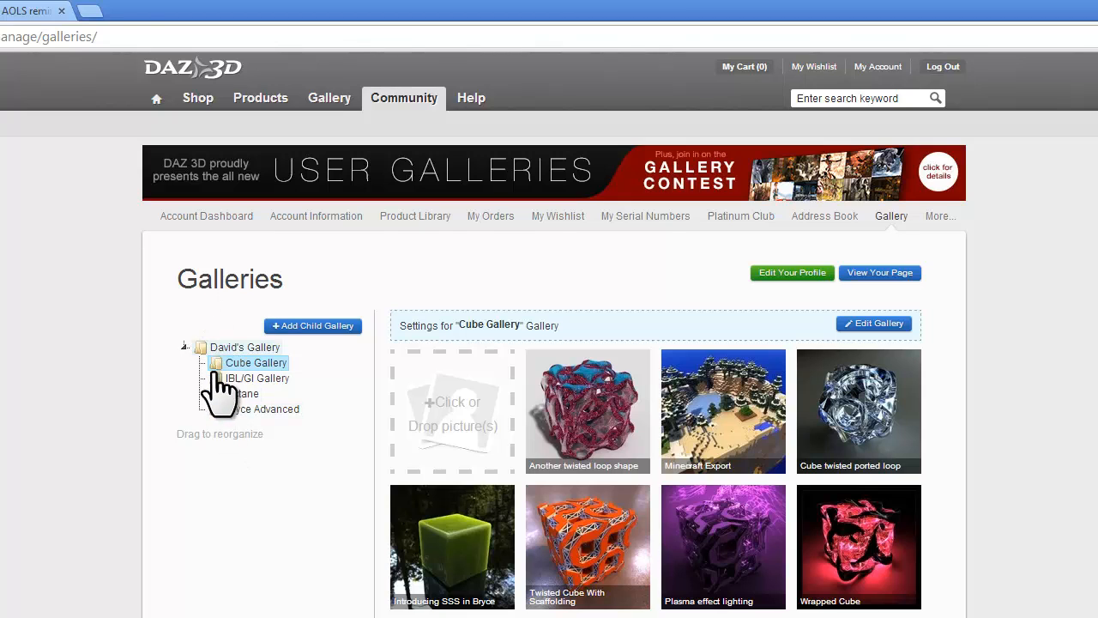
{"action": "mouse_move", "coordinate": [223, 398]}
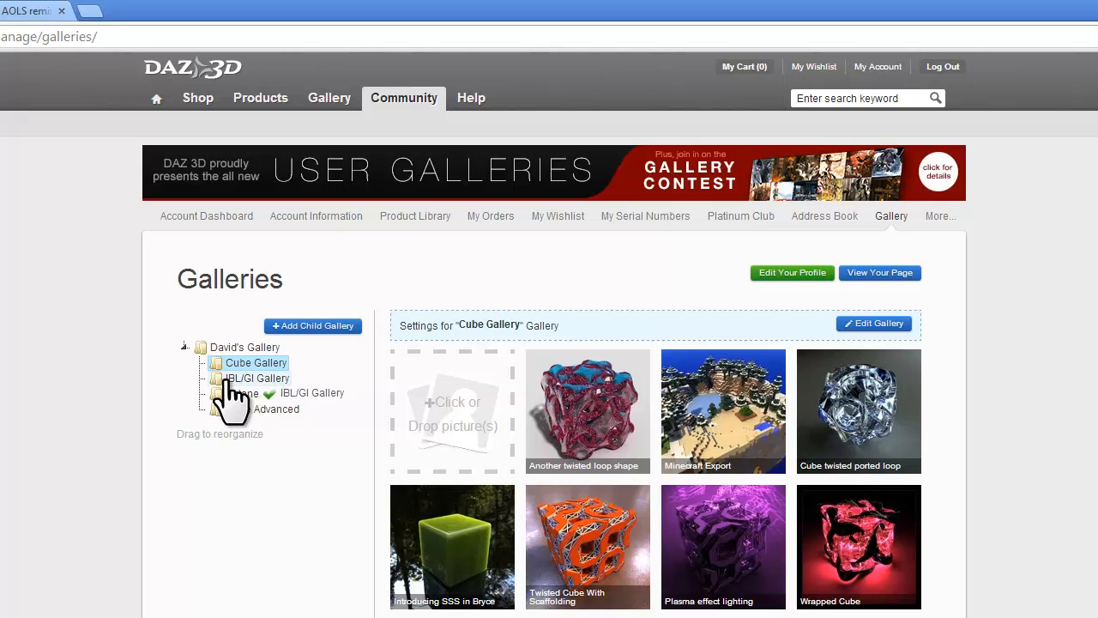
{"action": "left_click", "coordinate": [257, 379]}
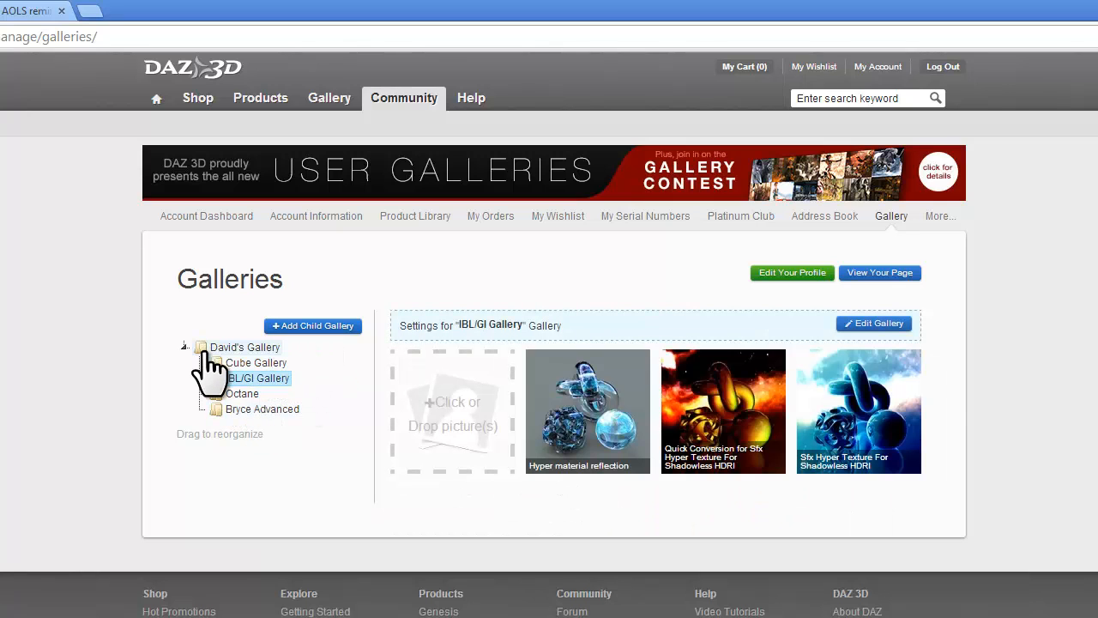
{"action": "left_click", "coordinate": [244, 347]}
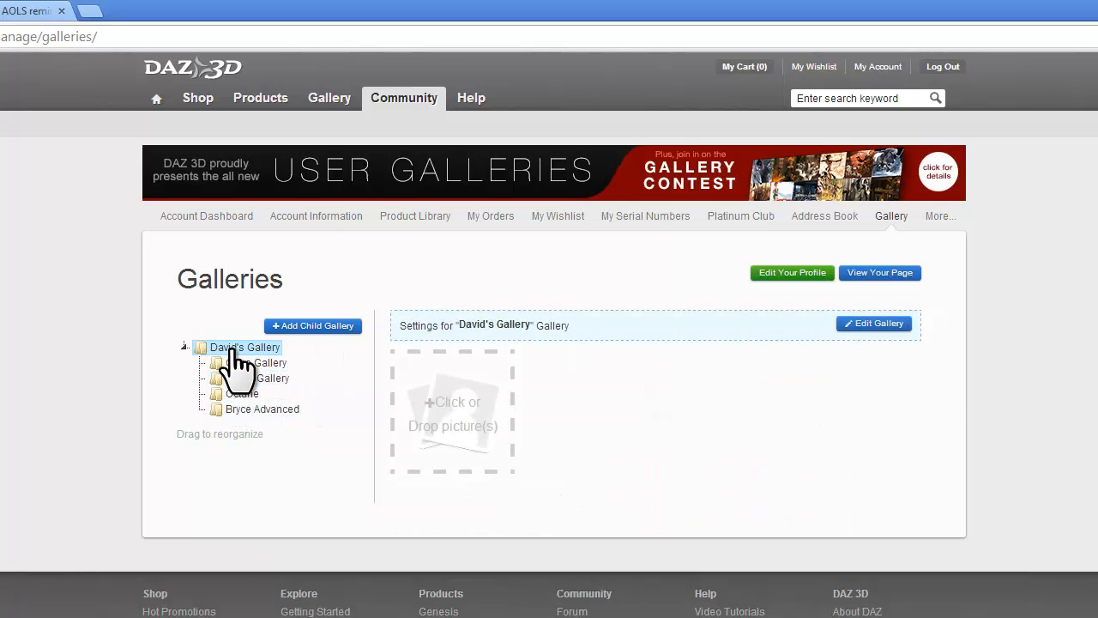
{"action": "mouse_move", "coordinate": [285, 494]}
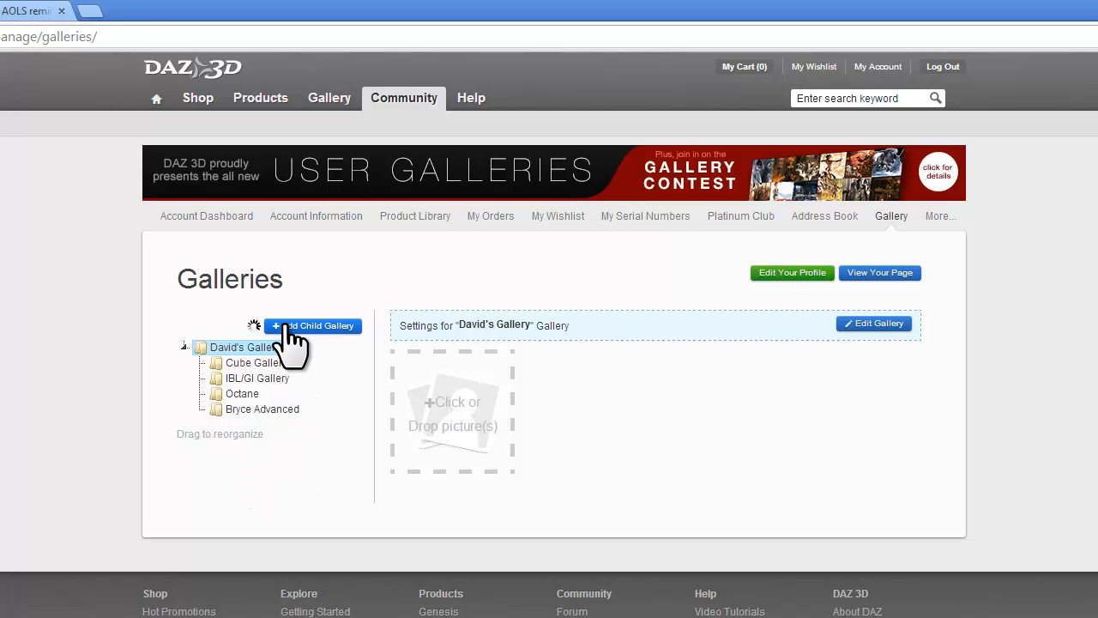
- Create a new child gallery under the main gallery
{"action": "left_click", "coordinate": [312, 326]}
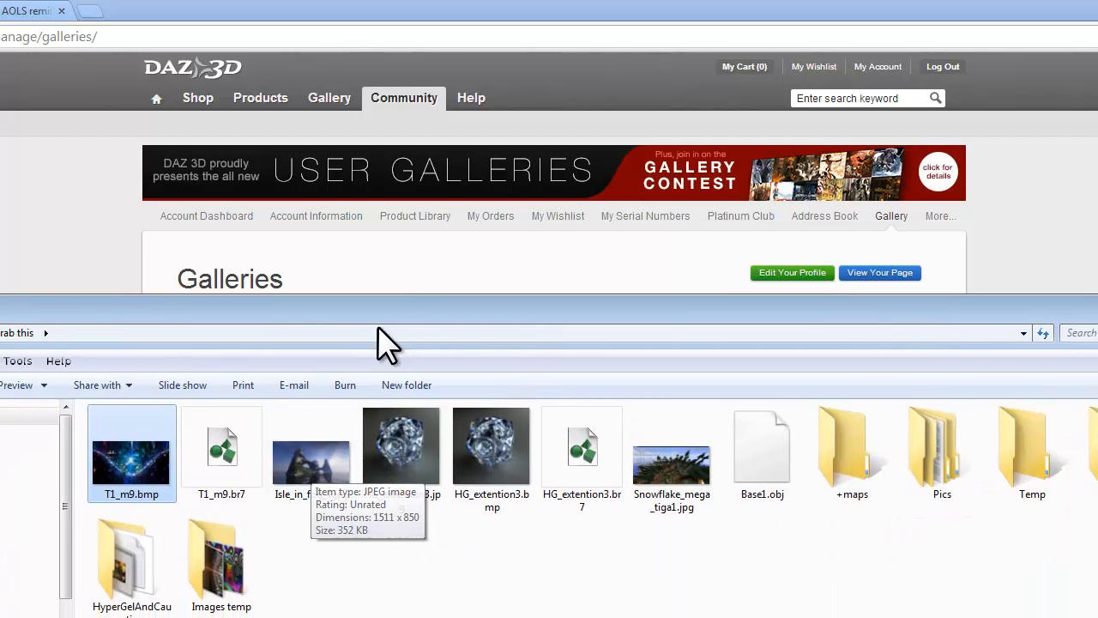
{"action": "mouse_move", "coordinate": [386, 334]}
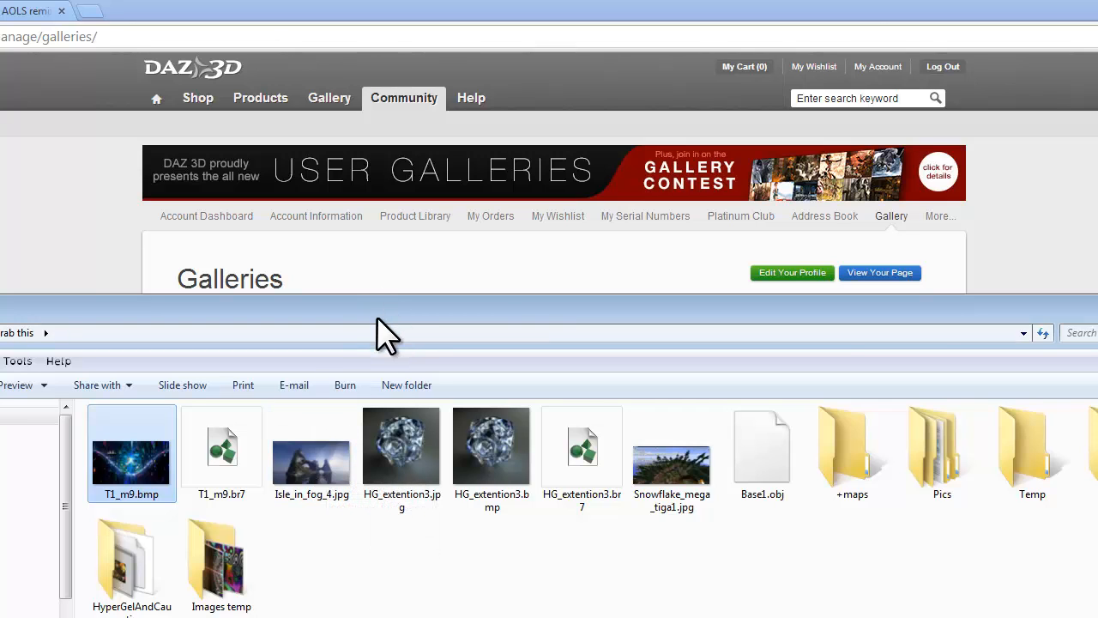
{"action": "mouse_move", "coordinate": [312, 446]}
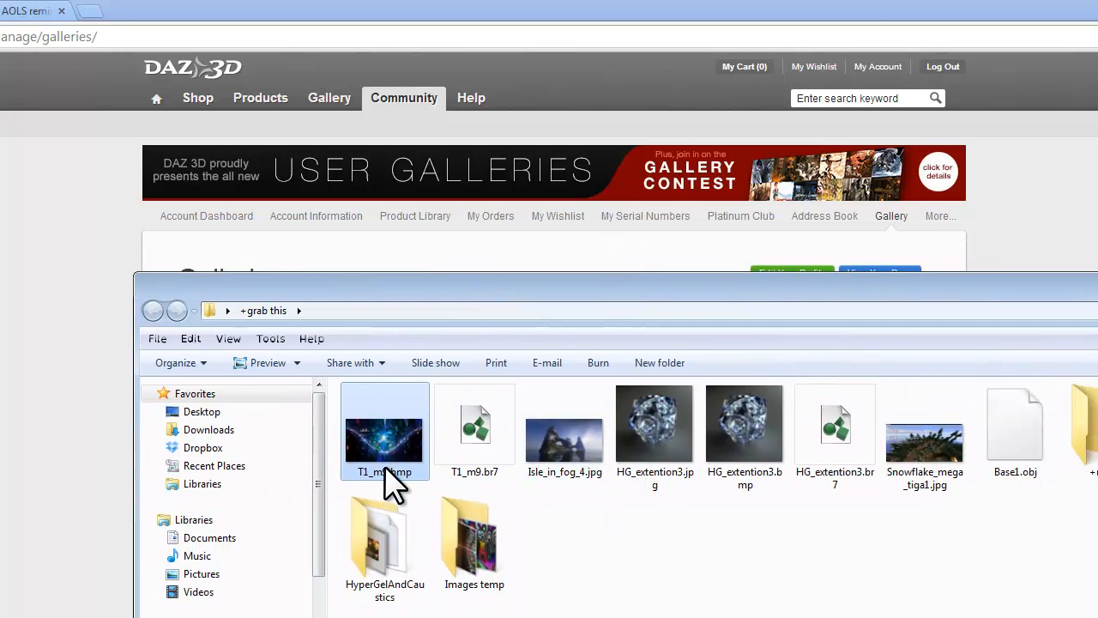
{"action": "mouse_move", "coordinate": [412, 466]}
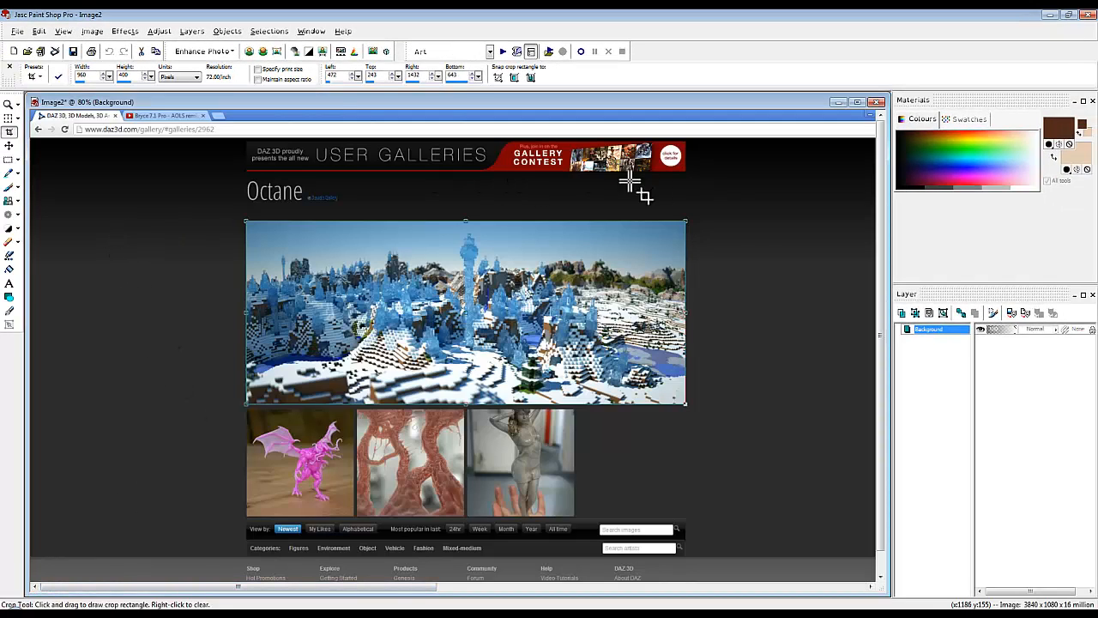
{"action": "mouse_move", "coordinate": [415, 185]}
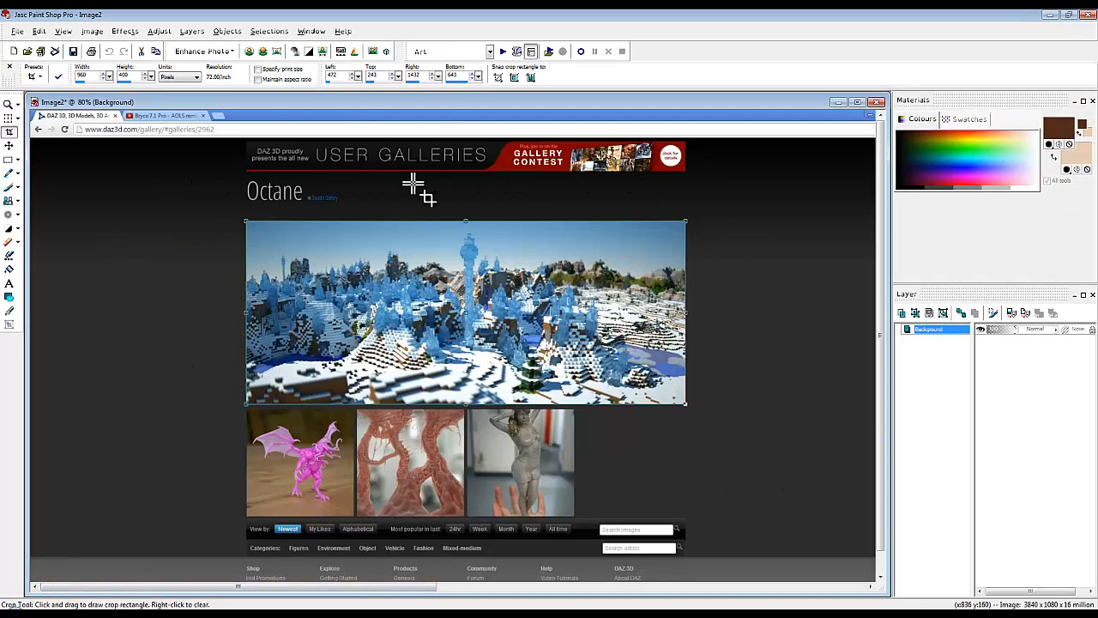
{"action": "mouse_move", "coordinate": [343, 374]}
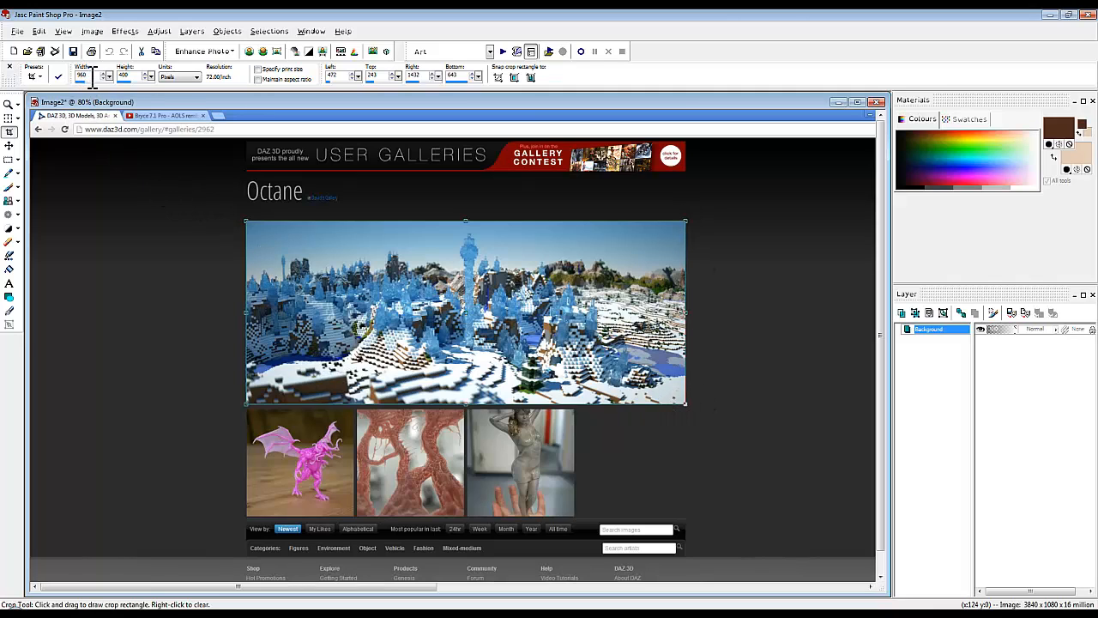
{"action": "mouse_move", "coordinate": [146, 254]}
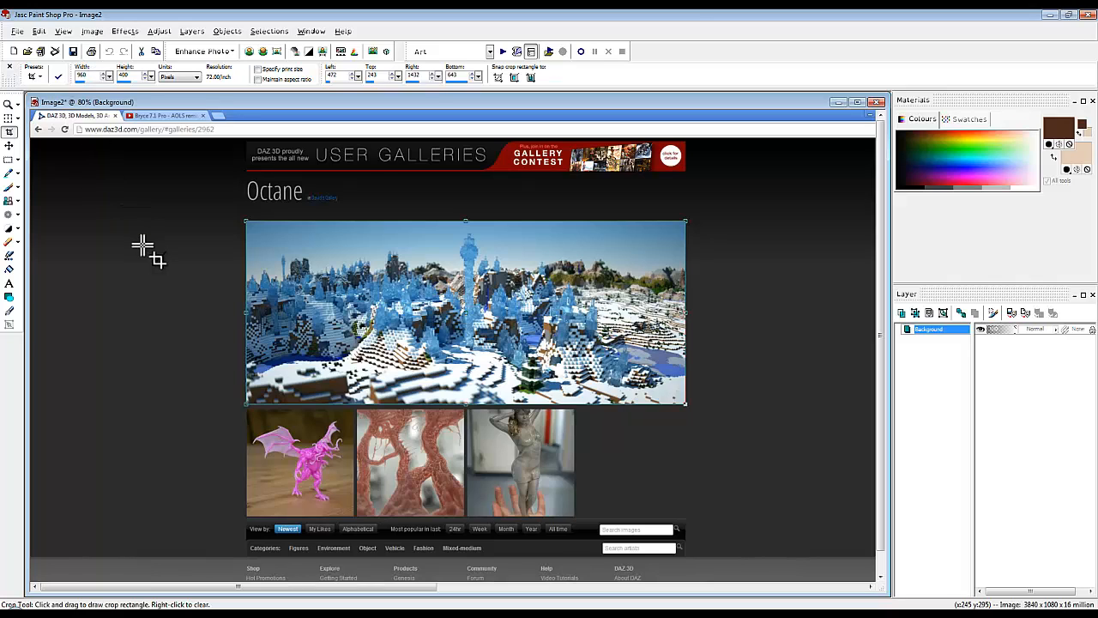
{"action": "mouse_move", "coordinate": [398, 226]}
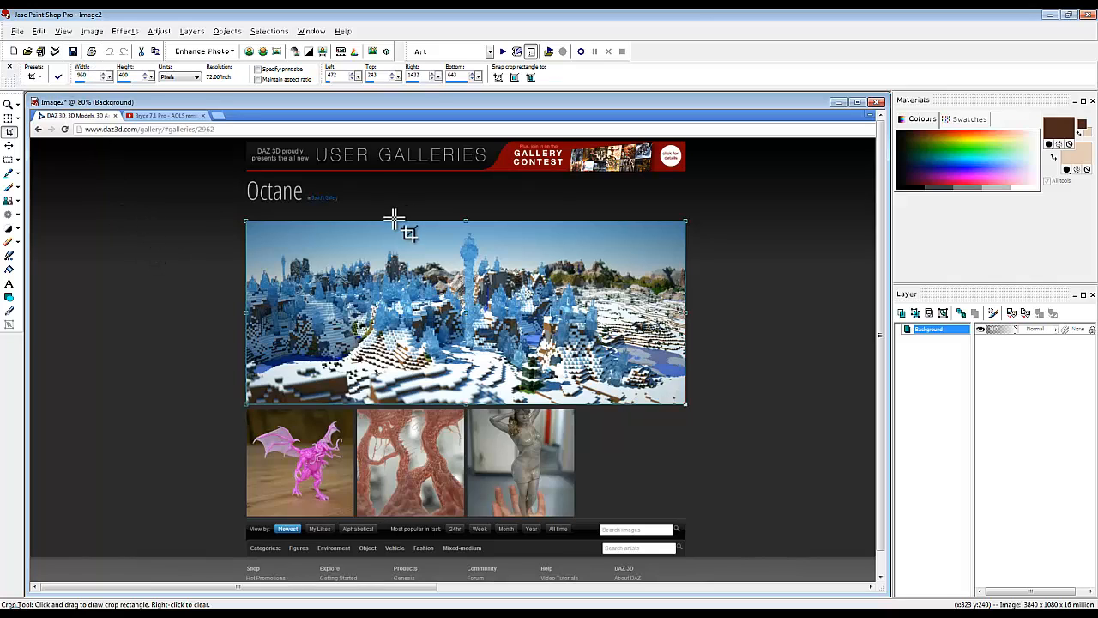
{"action": "mouse_move", "coordinate": [552, 206]}
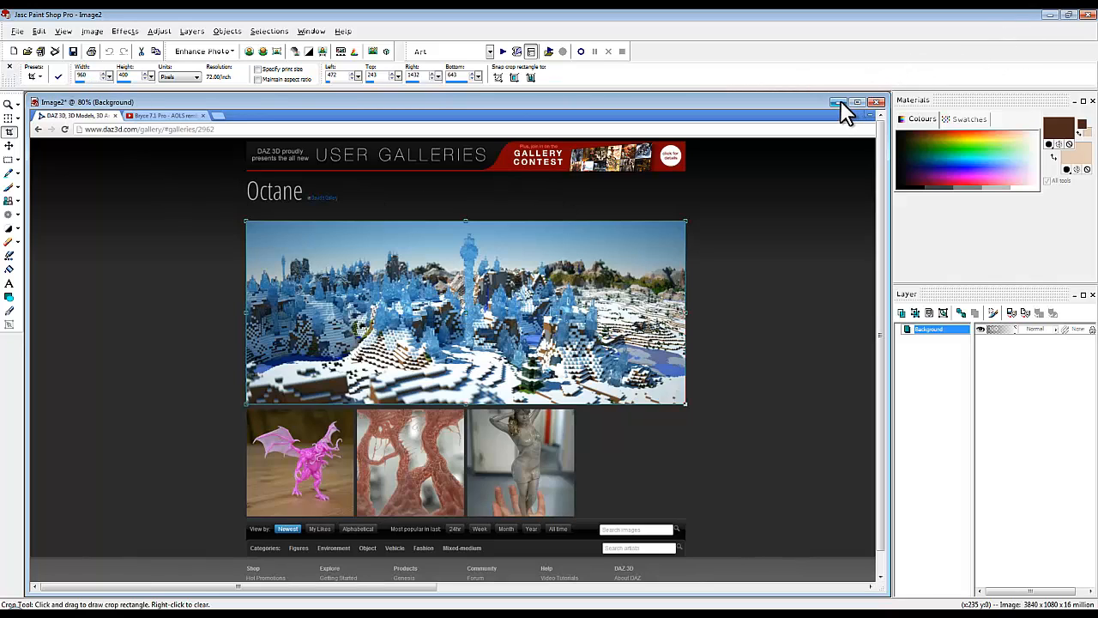
- Name the new child gallery 'Scenes from Products'
{"action": "left_click", "coordinate": [837, 103]}
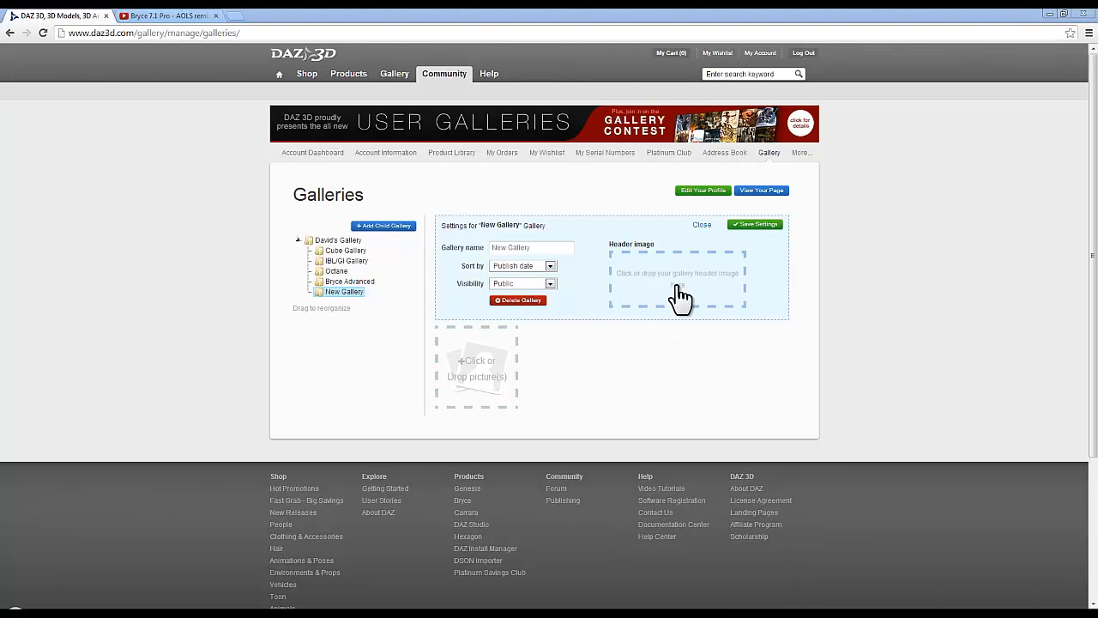
{"action": "mouse_move", "coordinate": [643, 291]}
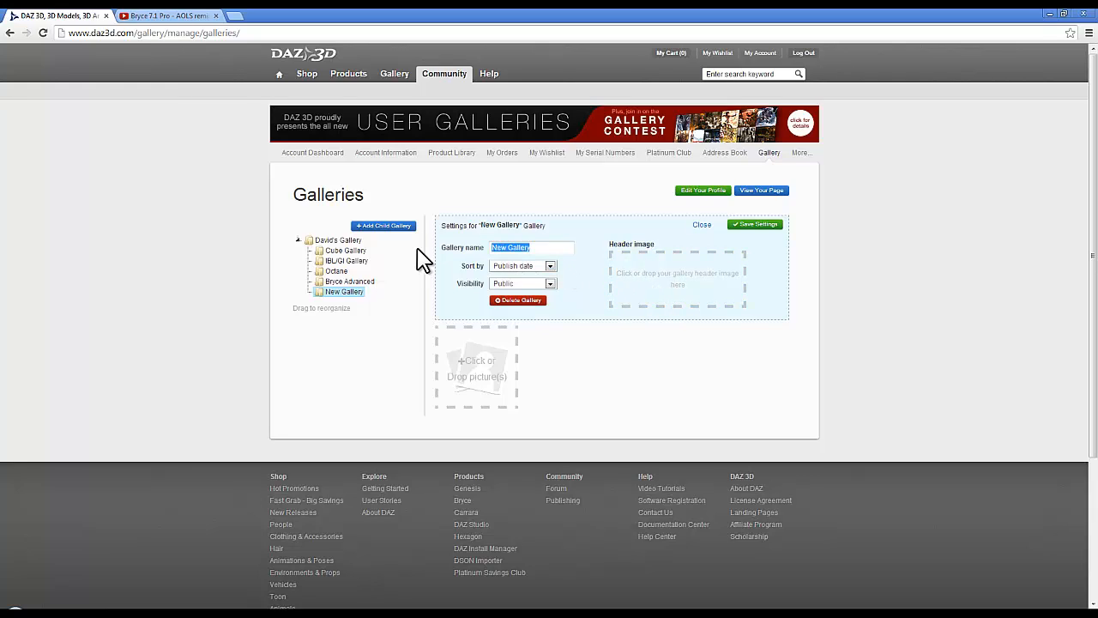
{"action": "type", "text": "Scenes from Products"}
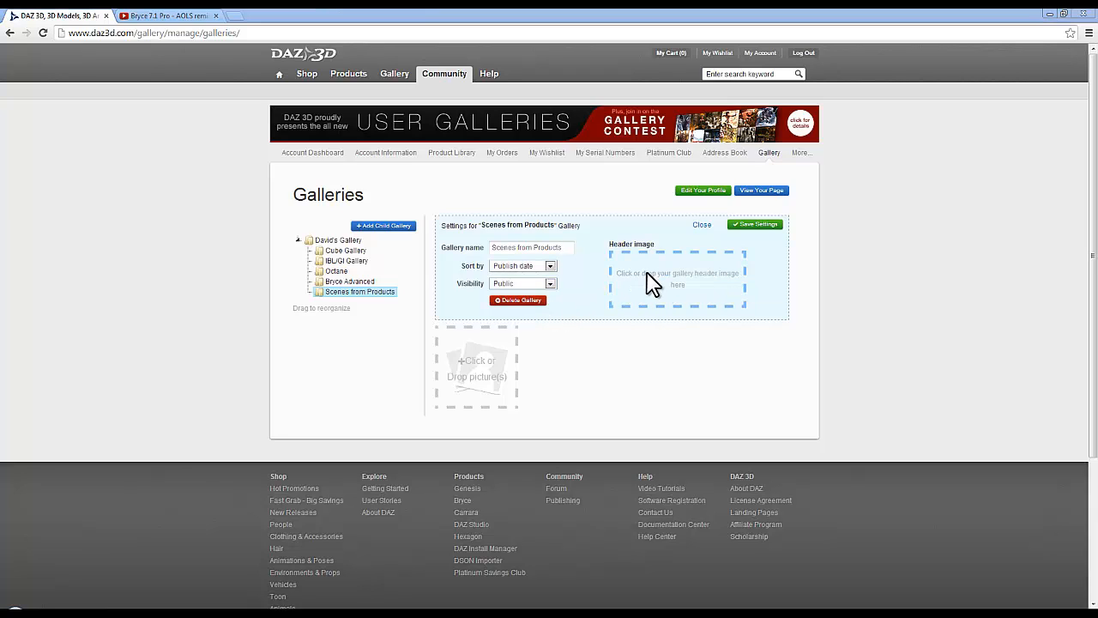
- Save a JPEG copy of the blue crystal fractal into the renders folder and pick it as the header image
{"action": "left_click", "coordinate": [676, 278]}
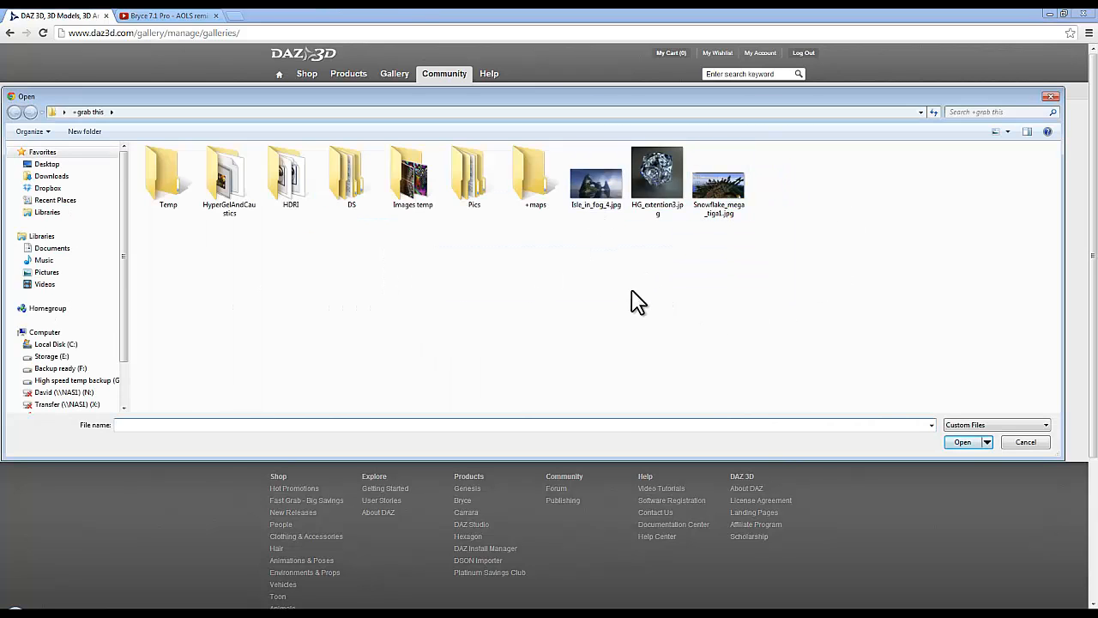
{"action": "mouse_move", "coordinate": [638, 302]}
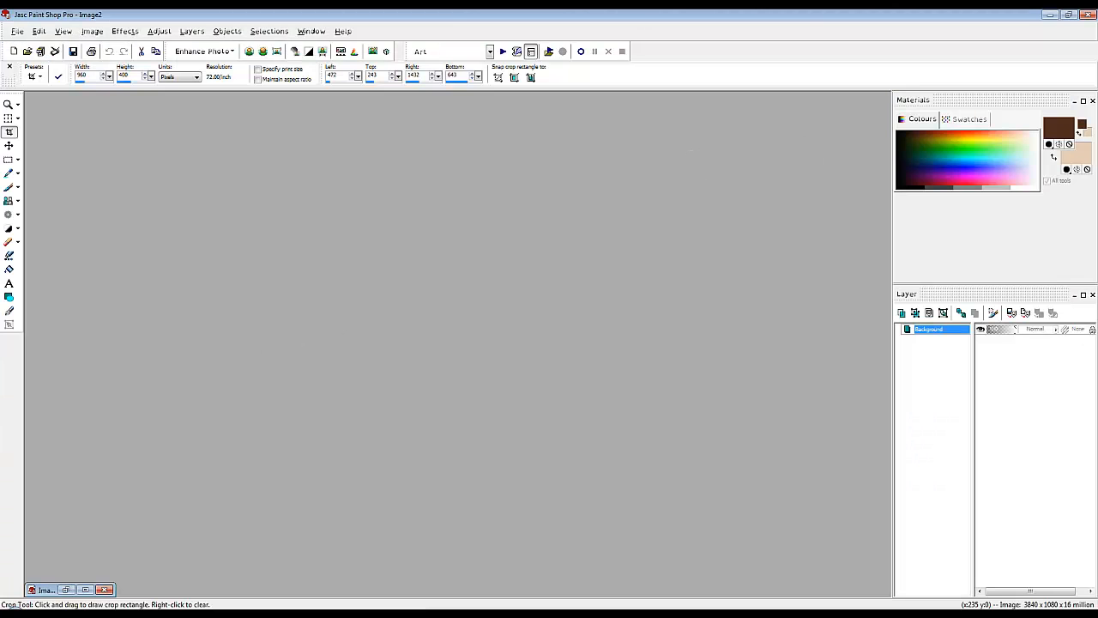
{"action": "left_click", "coordinate": [18, 31]}
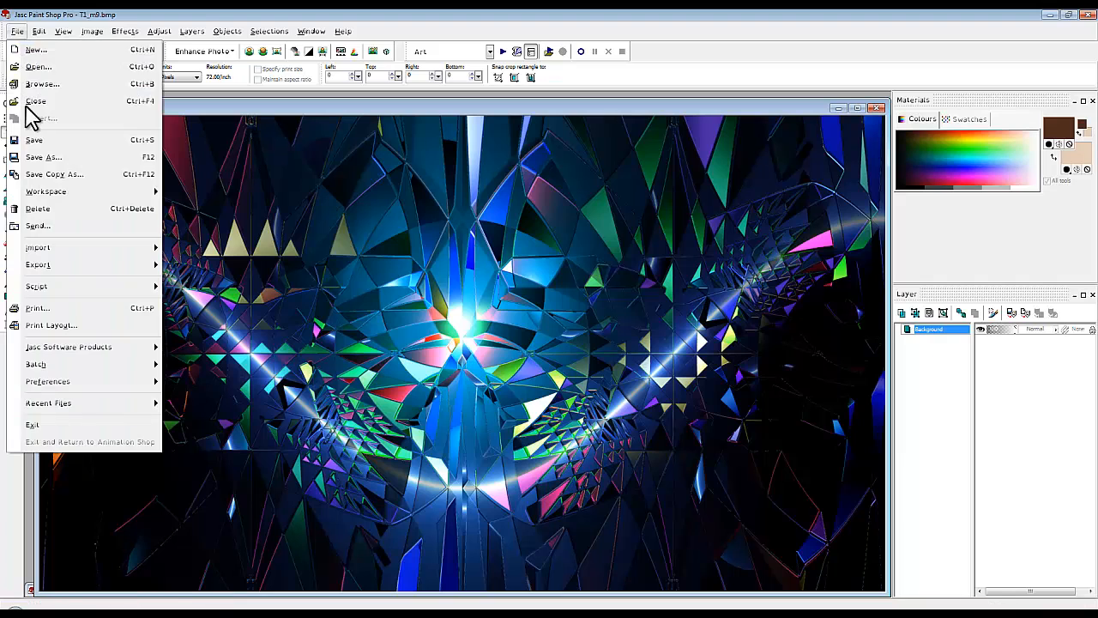
{"action": "left_click", "coordinate": [55, 175]}
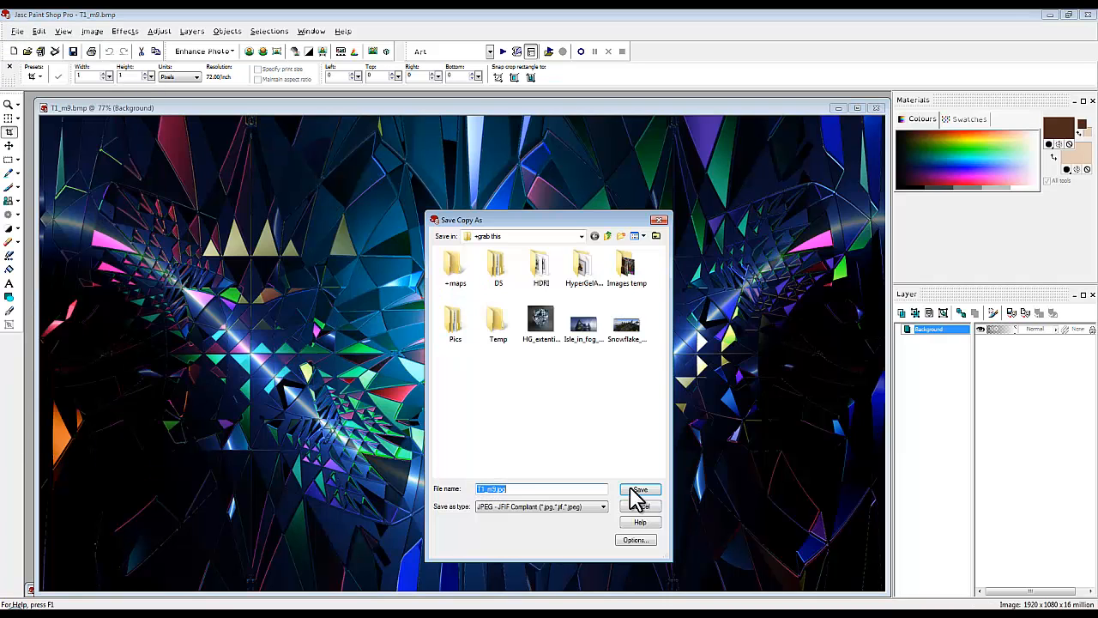
{"action": "left_click", "coordinate": [640, 489]}
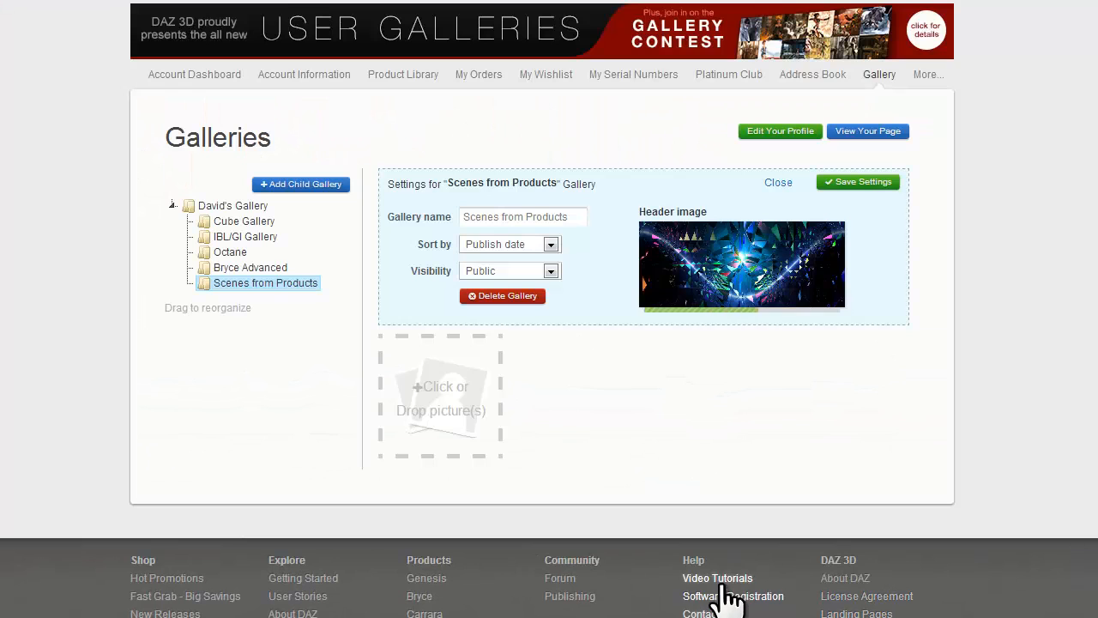
{"action": "mouse_move", "coordinate": [734, 330]}
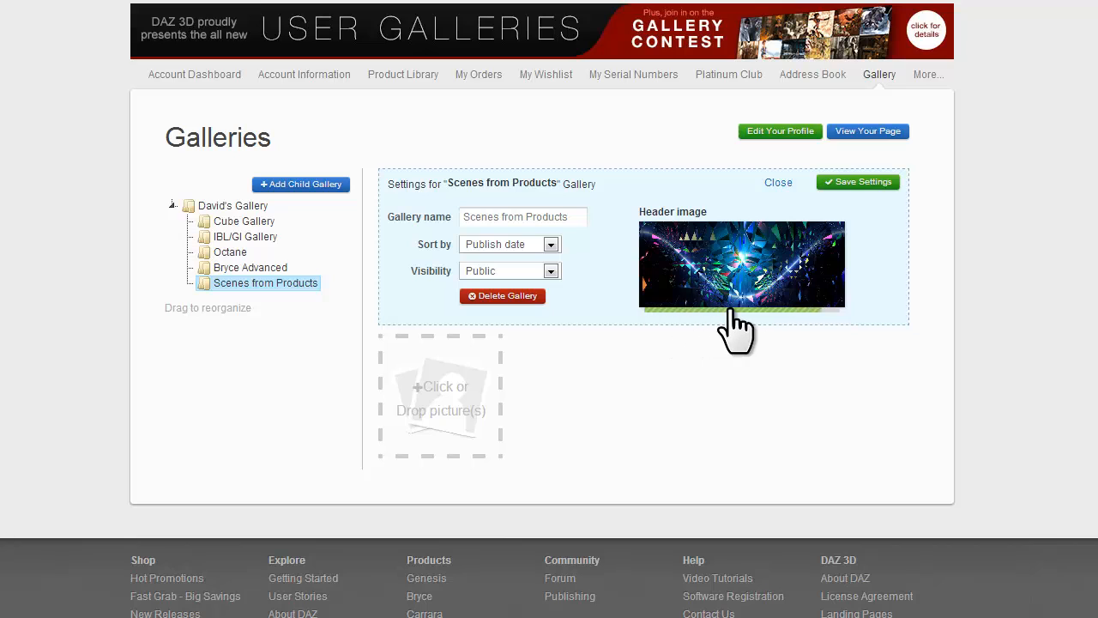
{"action": "mouse_move", "coordinate": [849, 312]}
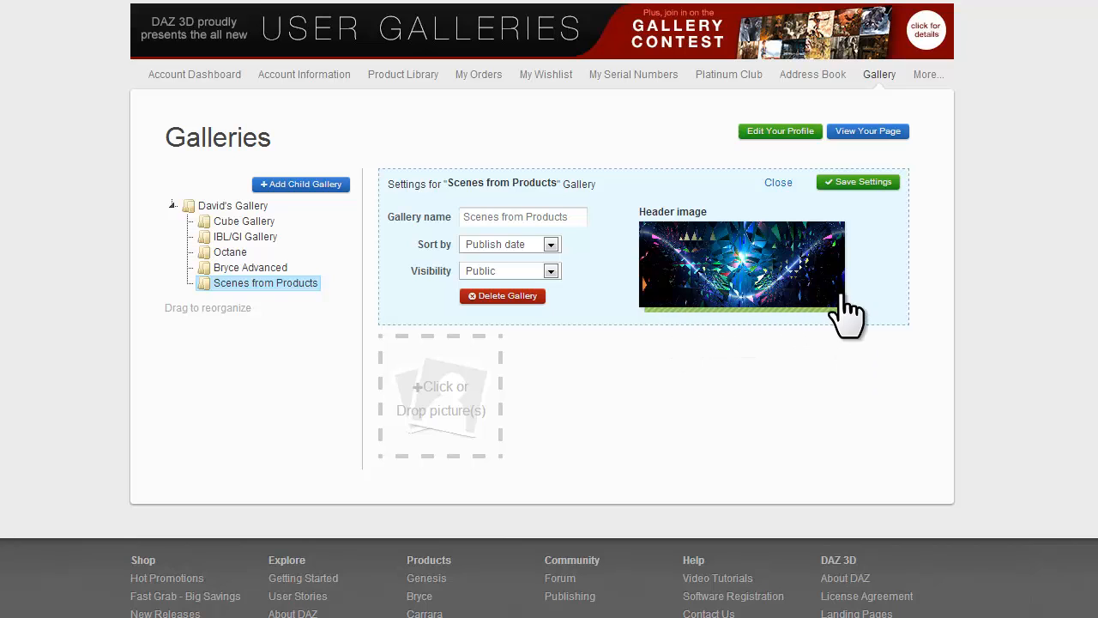
{"action": "mouse_move", "coordinate": [827, 419]}
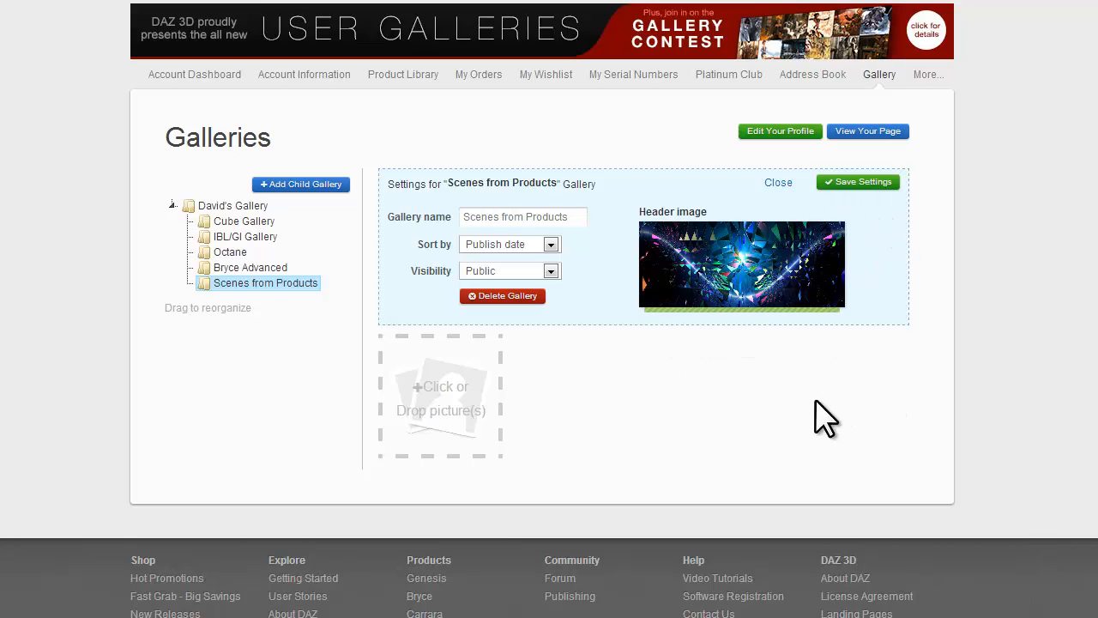
{"action": "mouse_move", "coordinate": [809, 426]}
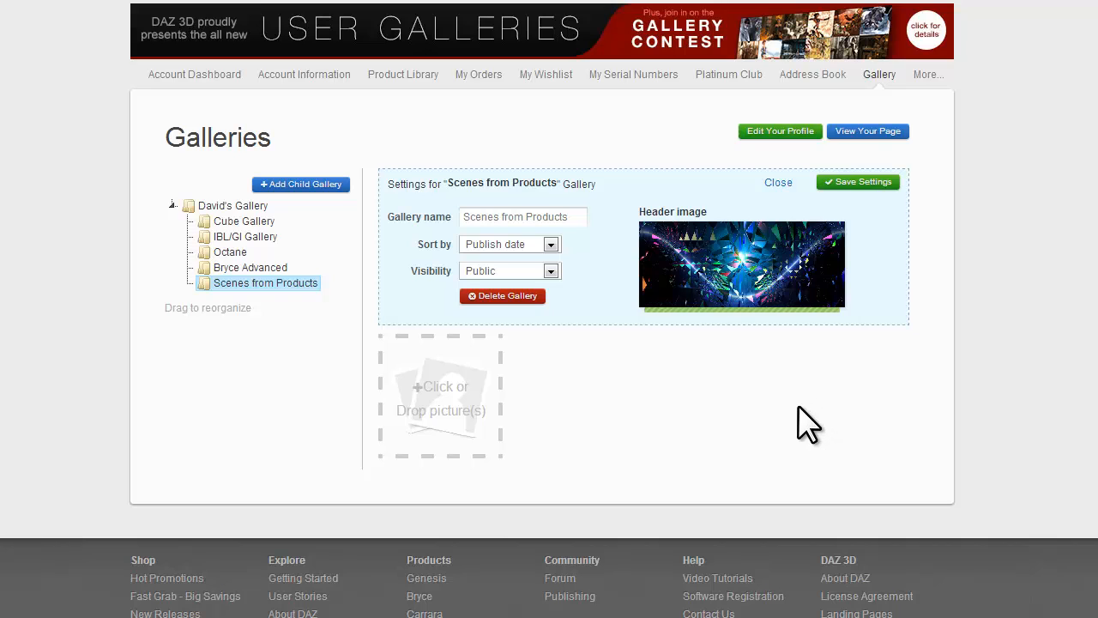
{"action": "mouse_move", "coordinate": [837, 244]}
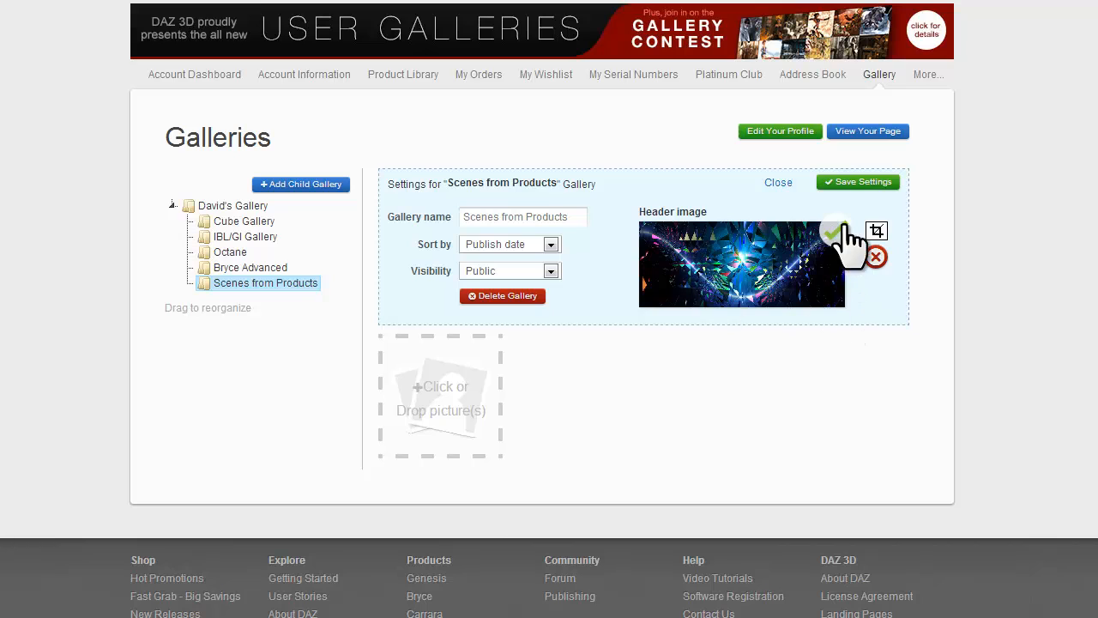
{"action": "mouse_move", "coordinate": [876, 249]}
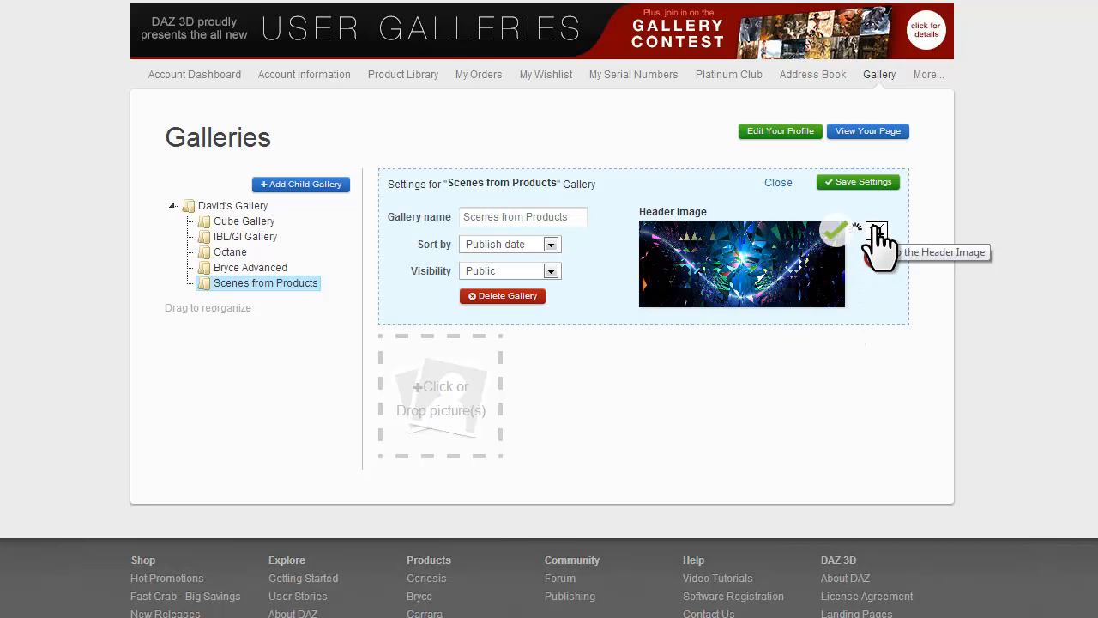
- Crop the fractal header image to a wide band across its middle and apply it
{"action": "left_click", "coordinate": [875, 237]}
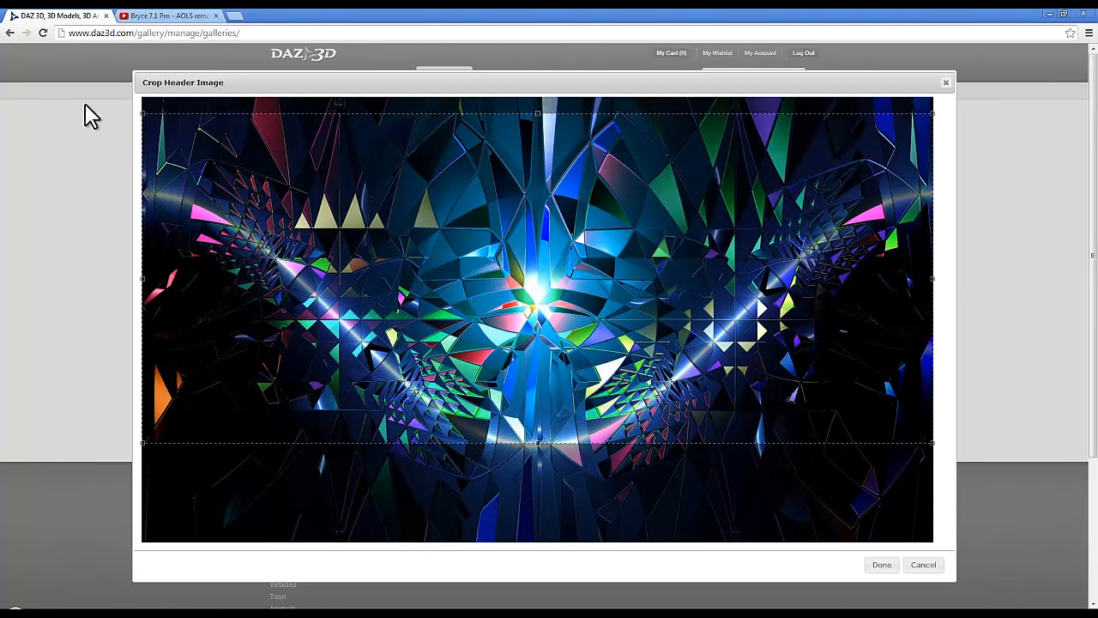
{"action": "left_click_drag", "start_coordinate": [538, 278], "coordinate": [648, 339]}
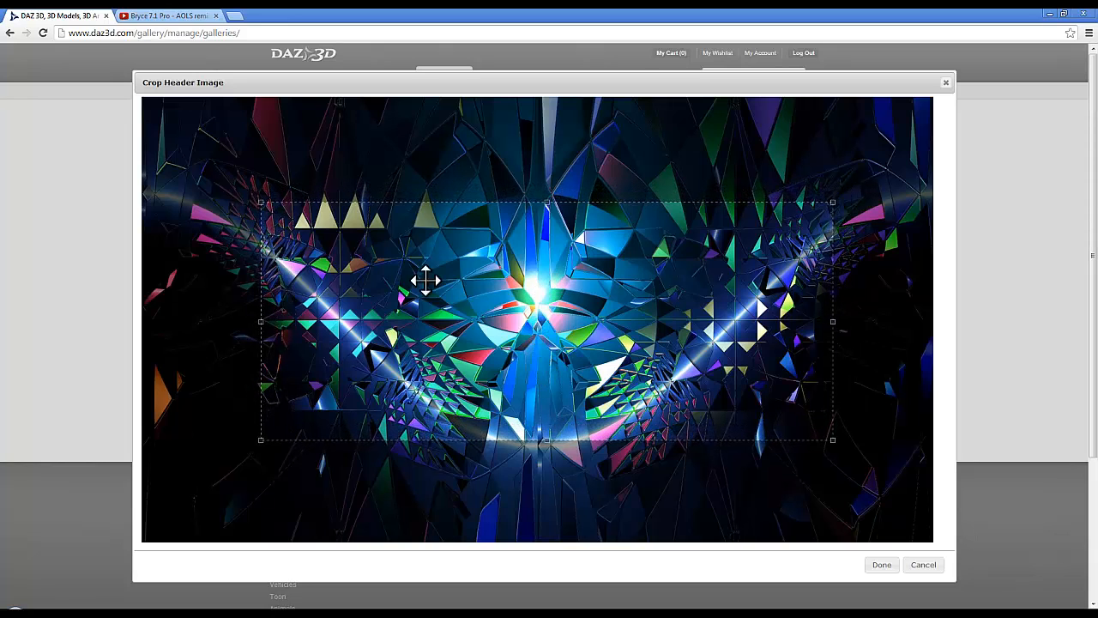
{"action": "mouse_move", "coordinate": [545, 439]}
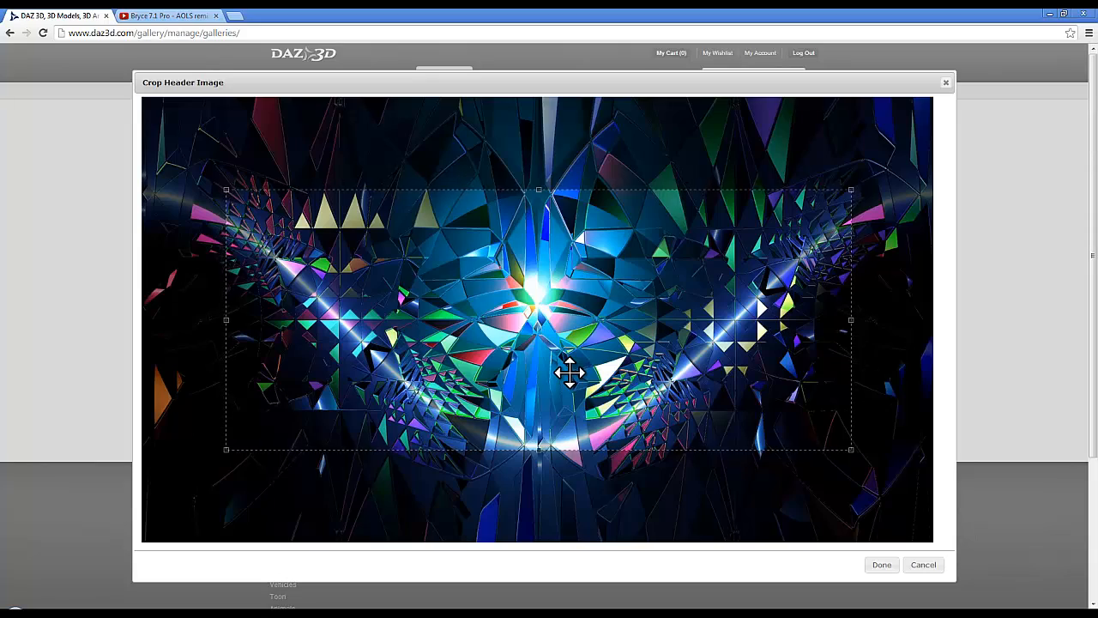
{"action": "left_click", "coordinate": [882, 565]}
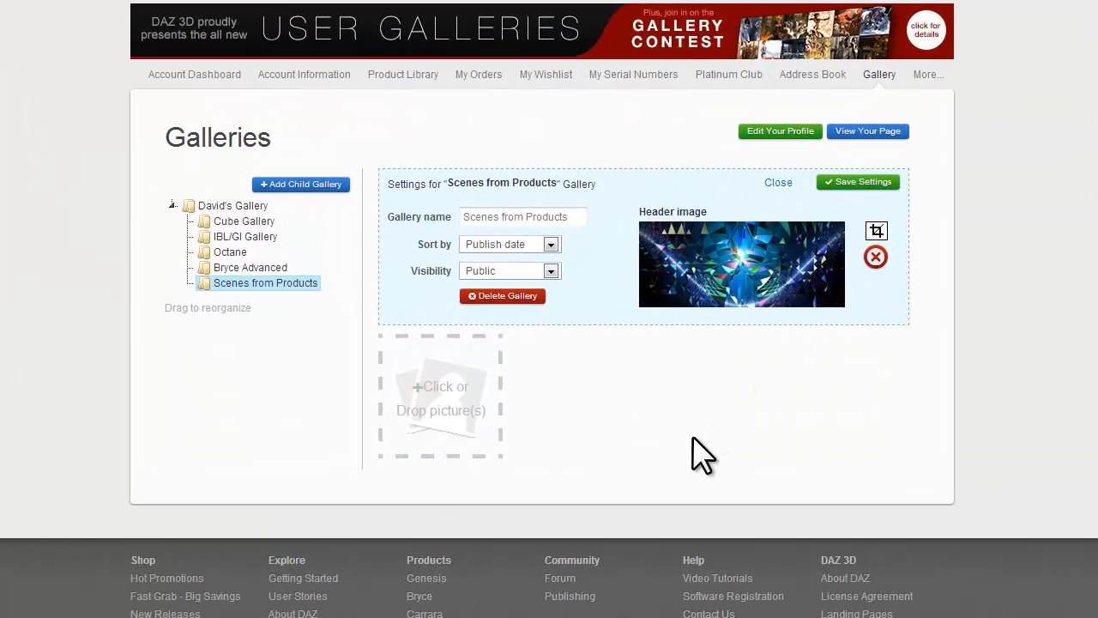
{"action": "mouse_move", "coordinate": [570, 478]}
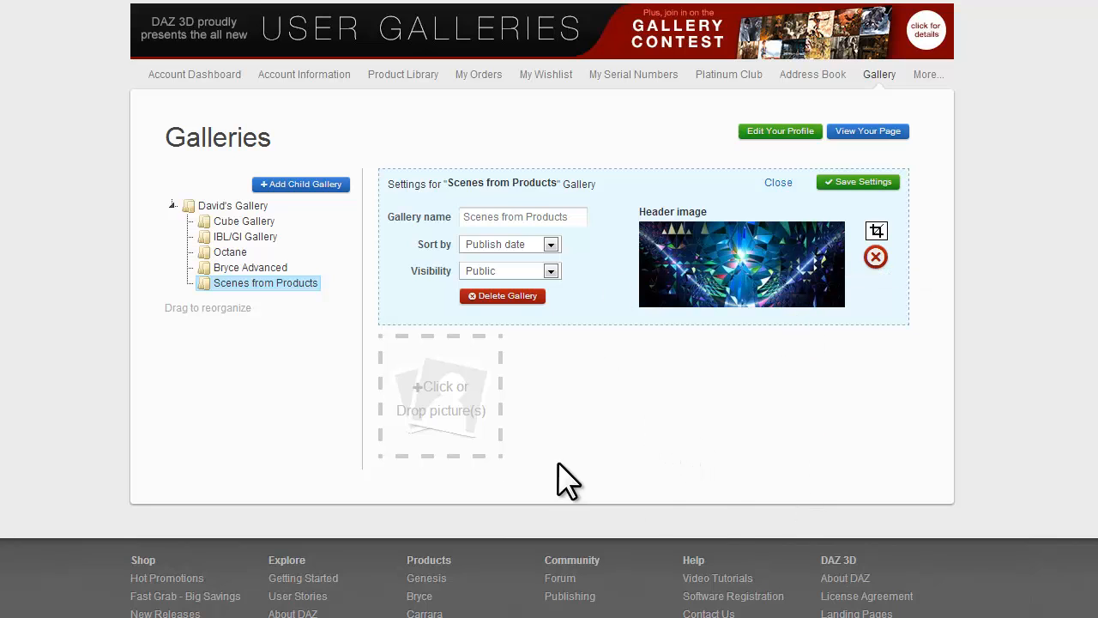
{"action": "mouse_move", "coordinate": [444, 403]}
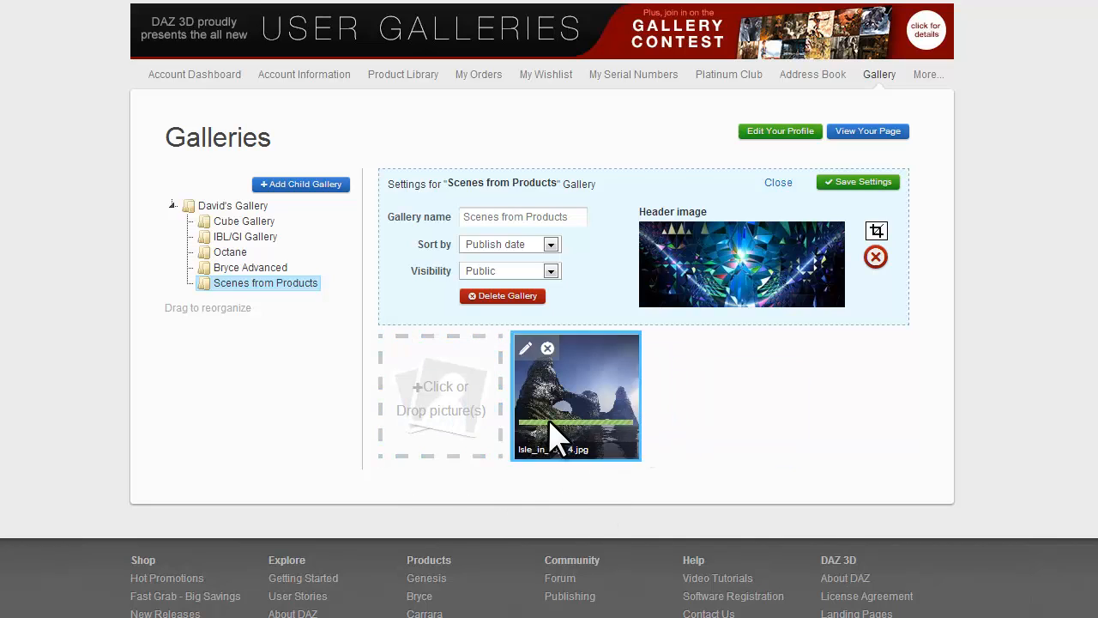
{"action": "mouse_move", "coordinate": [644, 363]}
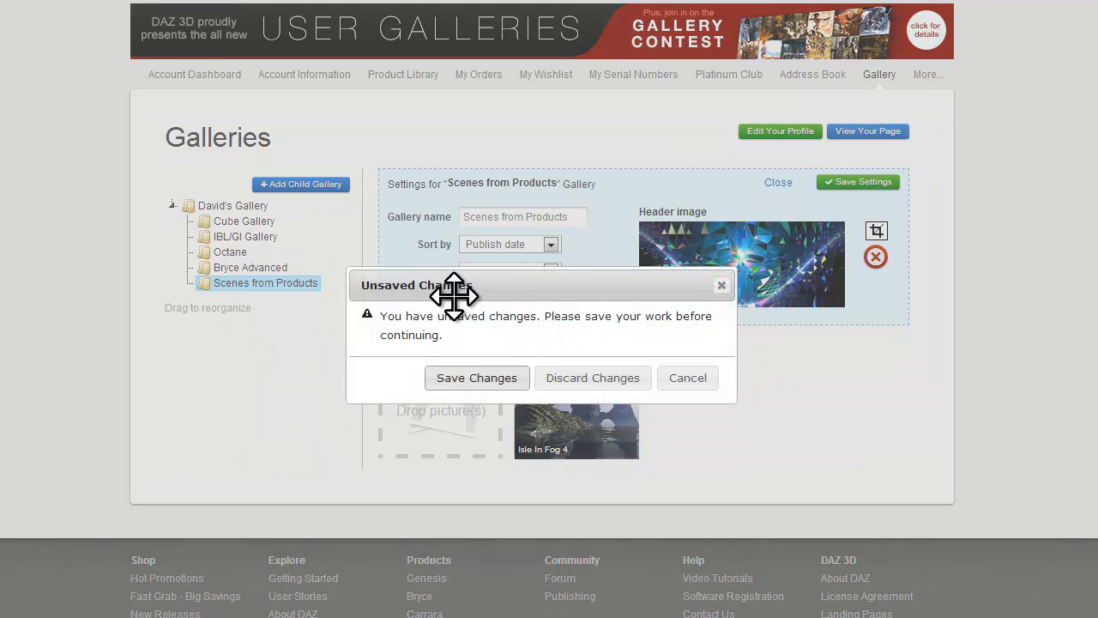
{"action": "mouse_move", "coordinate": [644, 214]}
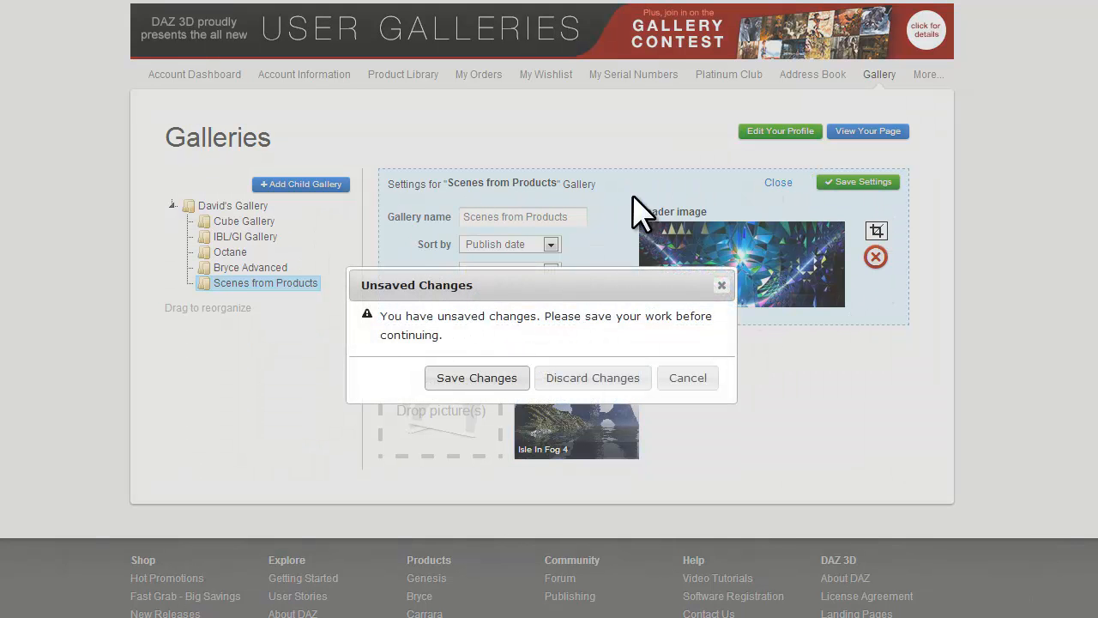
{"action": "mouse_move", "coordinate": [867, 192]}
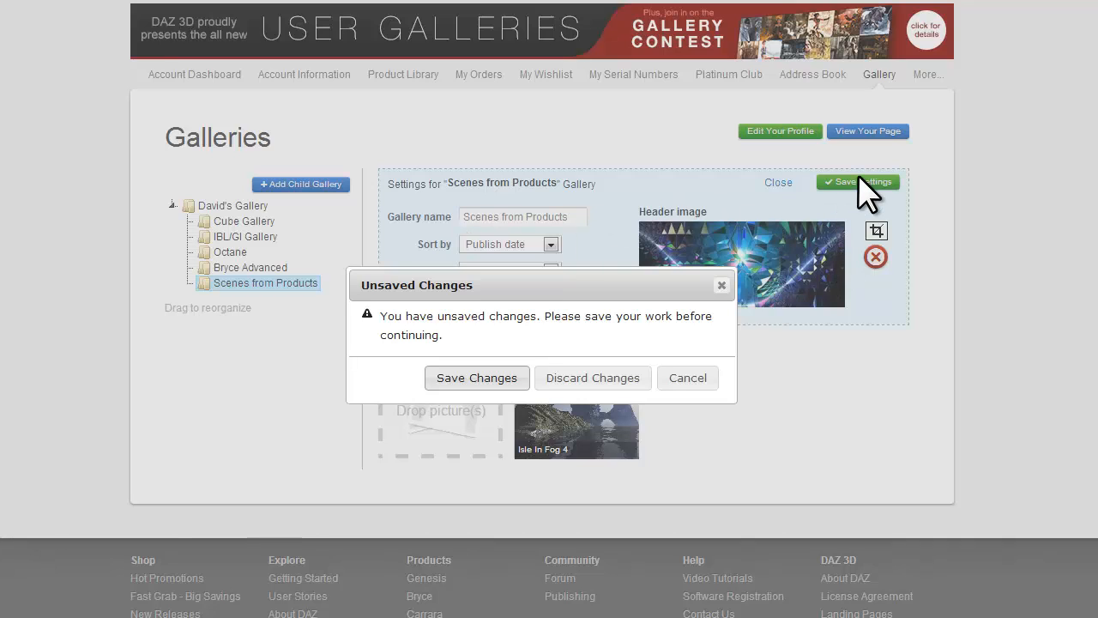
{"action": "mouse_move", "coordinate": [569, 463]}
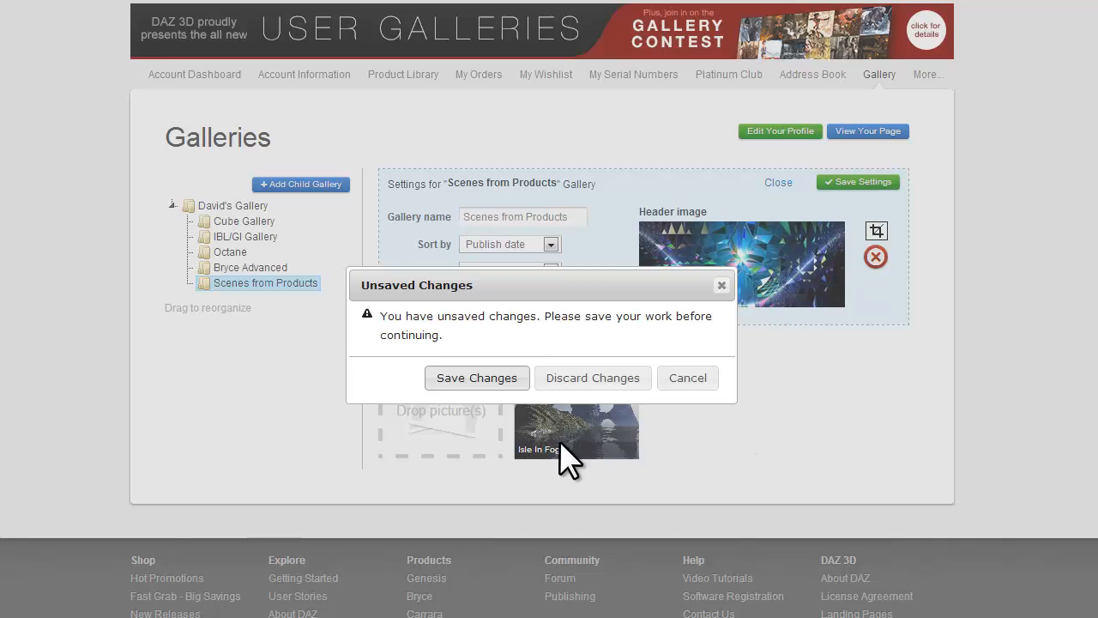
{"action": "mouse_move", "coordinate": [504, 432]}
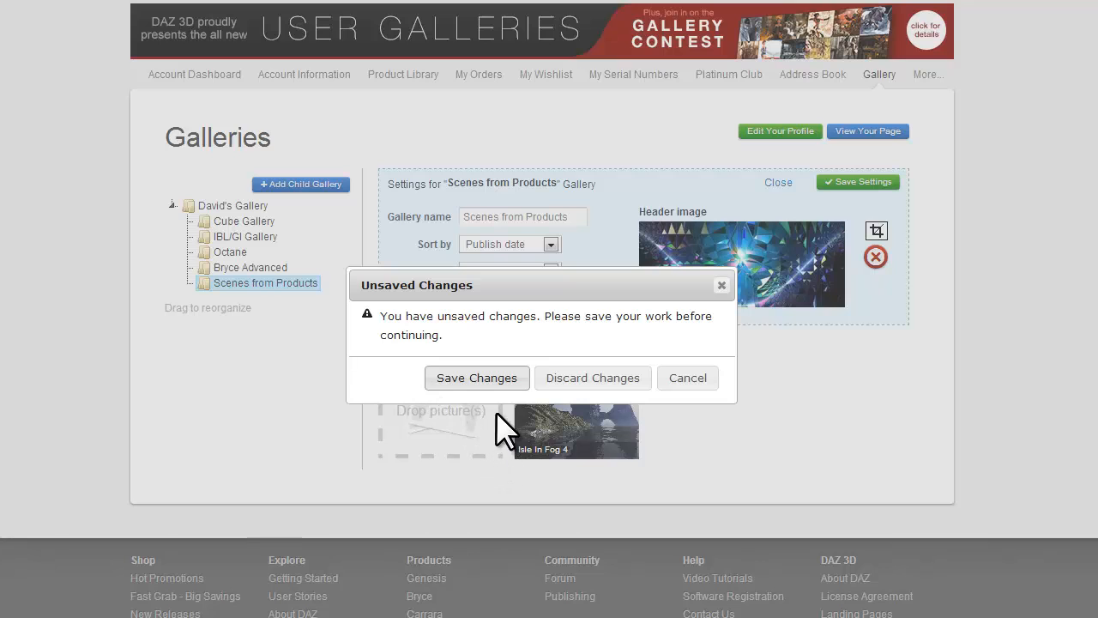
- Save the gallery, then write the image description crediting the product by Horo and myself
{"action": "left_click", "coordinate": [591, 378]}
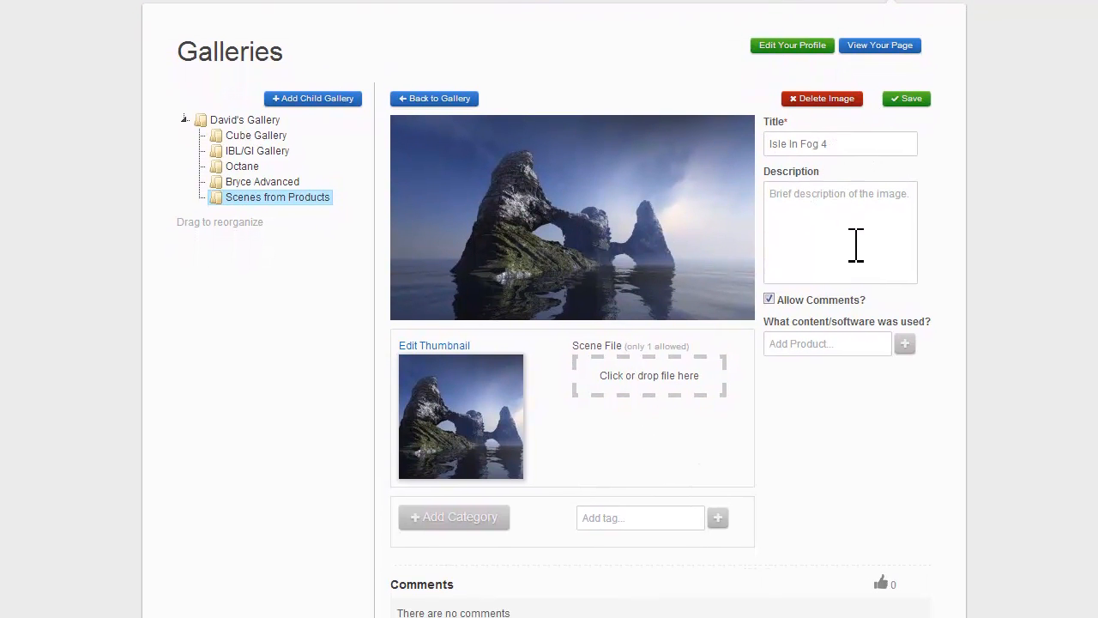
{"action": "mouse_move", "coordinate": [803, 180]}
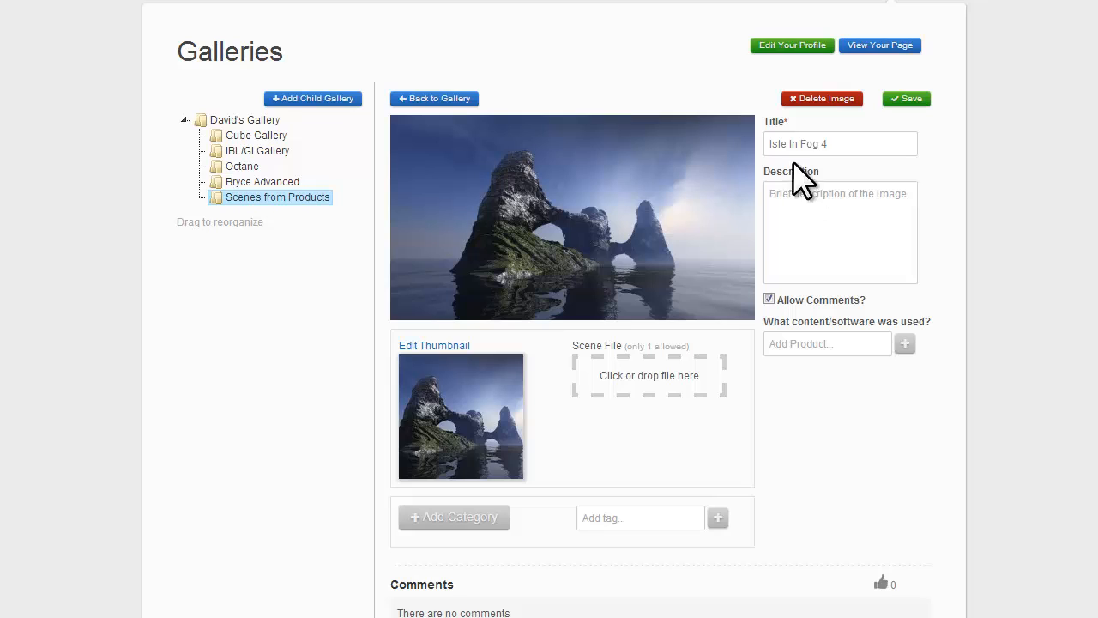
{"action": "left_click", "coordinate": [841, 231]}
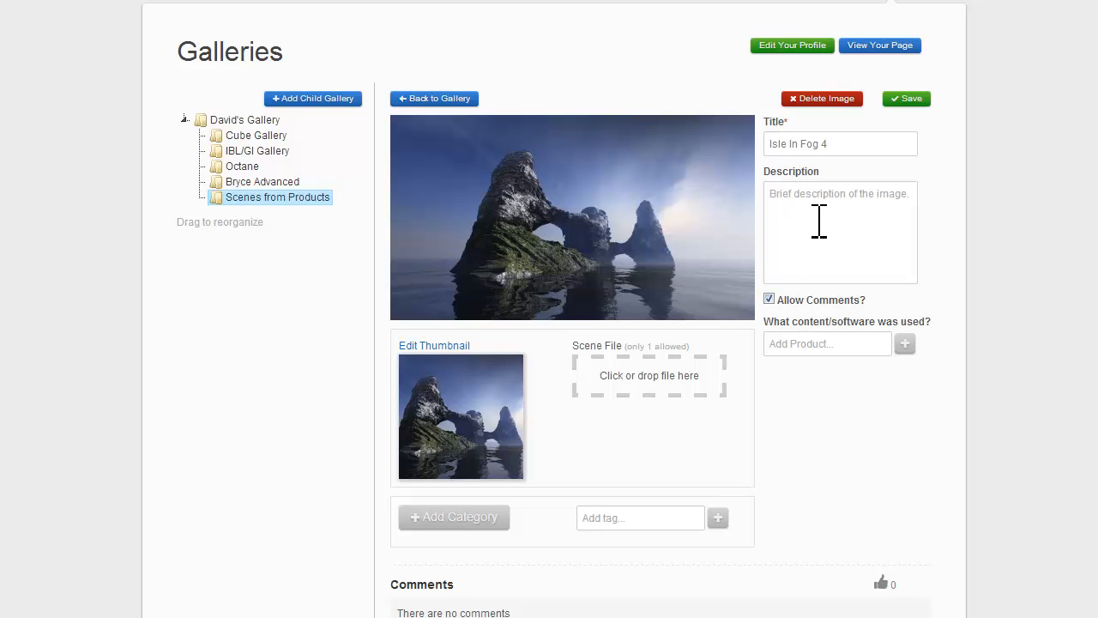
{"action": "mouse_move", "coordinate": [734, 254]}
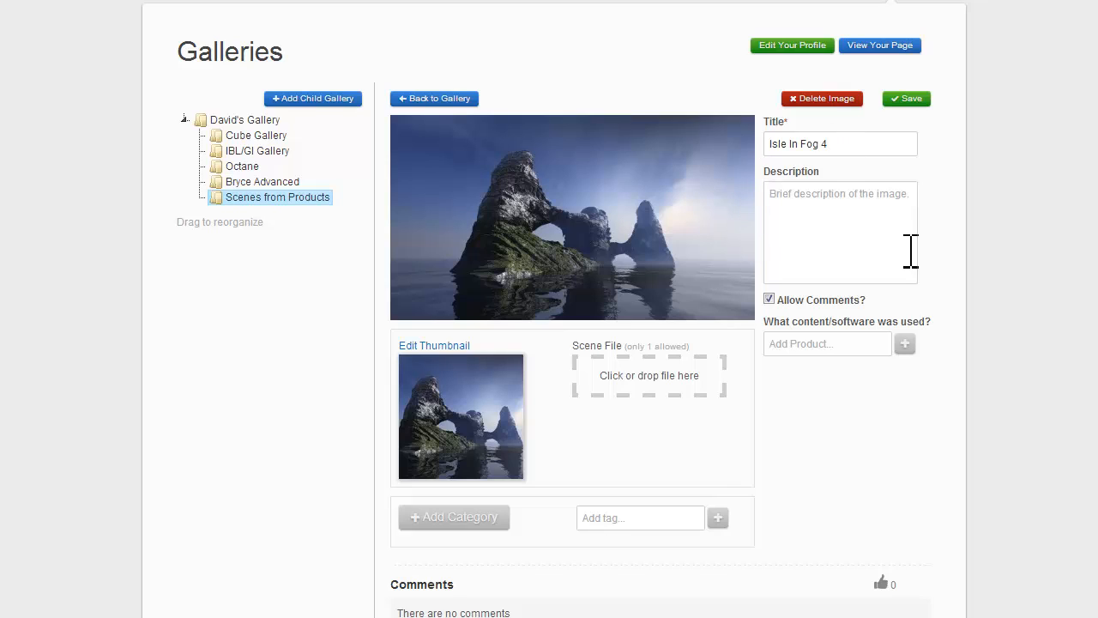
{"action": "type", "text": "dasfjd"}
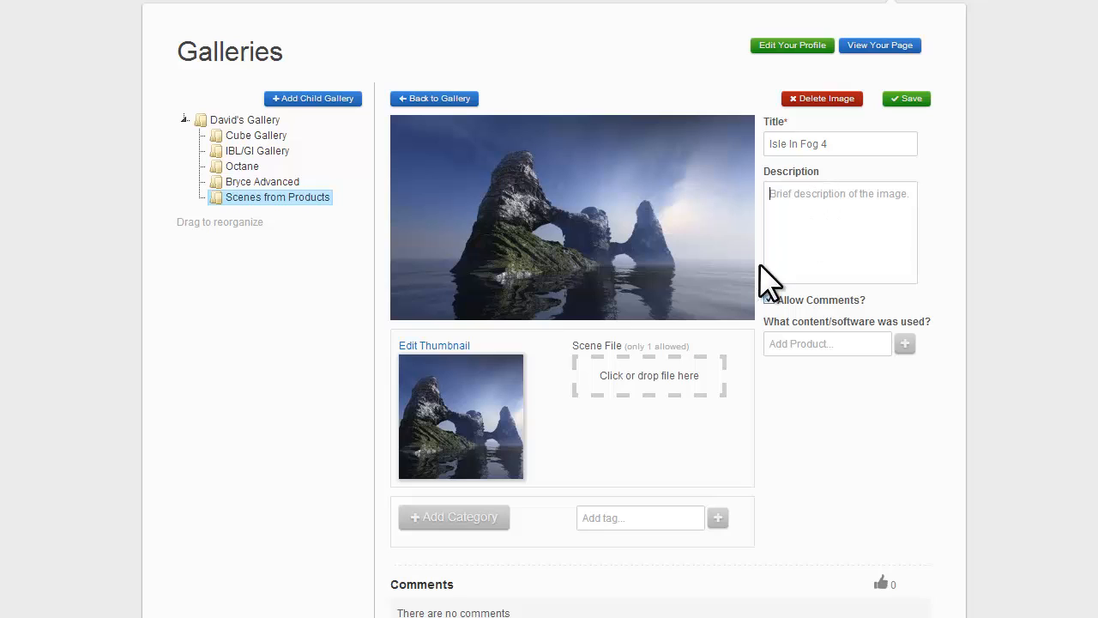
{"action": "left_click", "coordinate": [768, 298]}
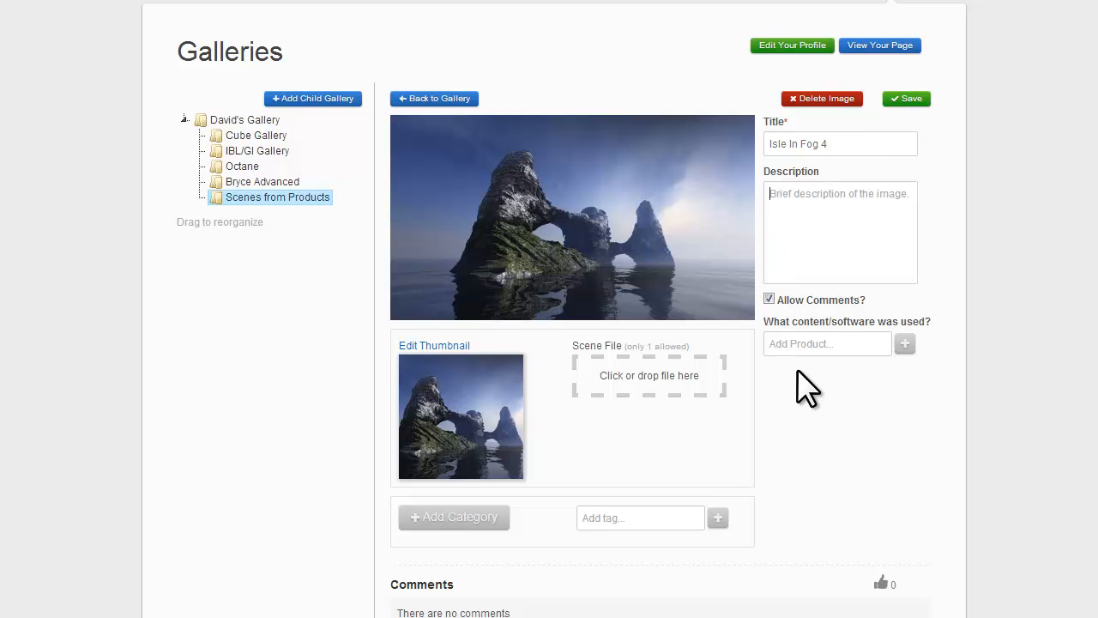
{"action": "type", "text": "Sc"}
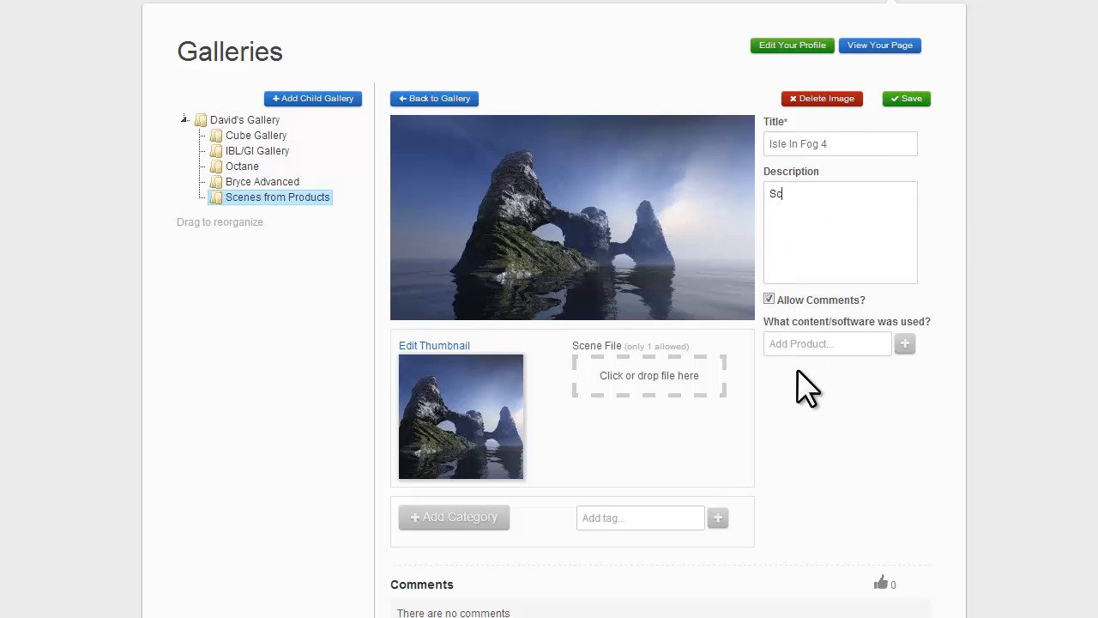
{"action": "type", "text": "A"}
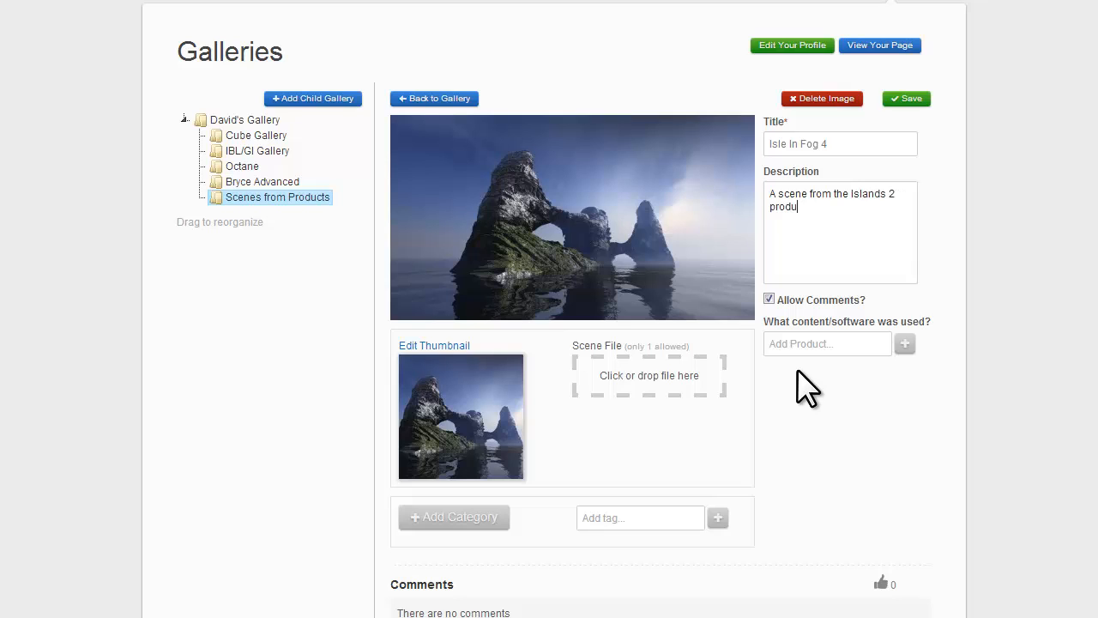
{"action": "type", "text": "ct by Horo a"}
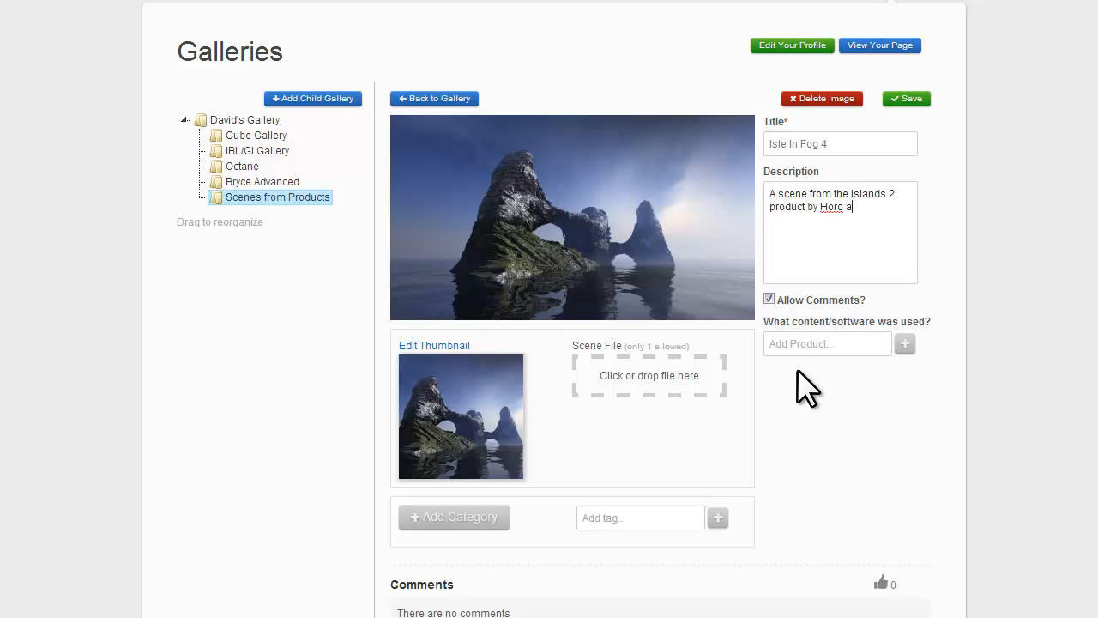
{"action": "type", "text": "nd myself."}
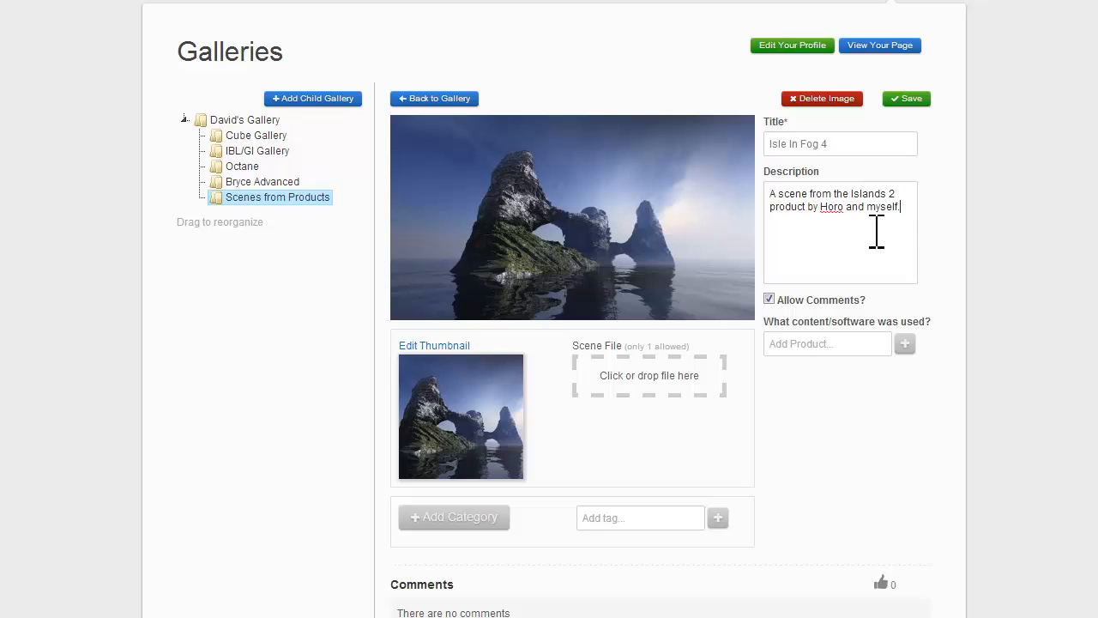
{"action": "mouse_move", "coordinate": [655, 261]}
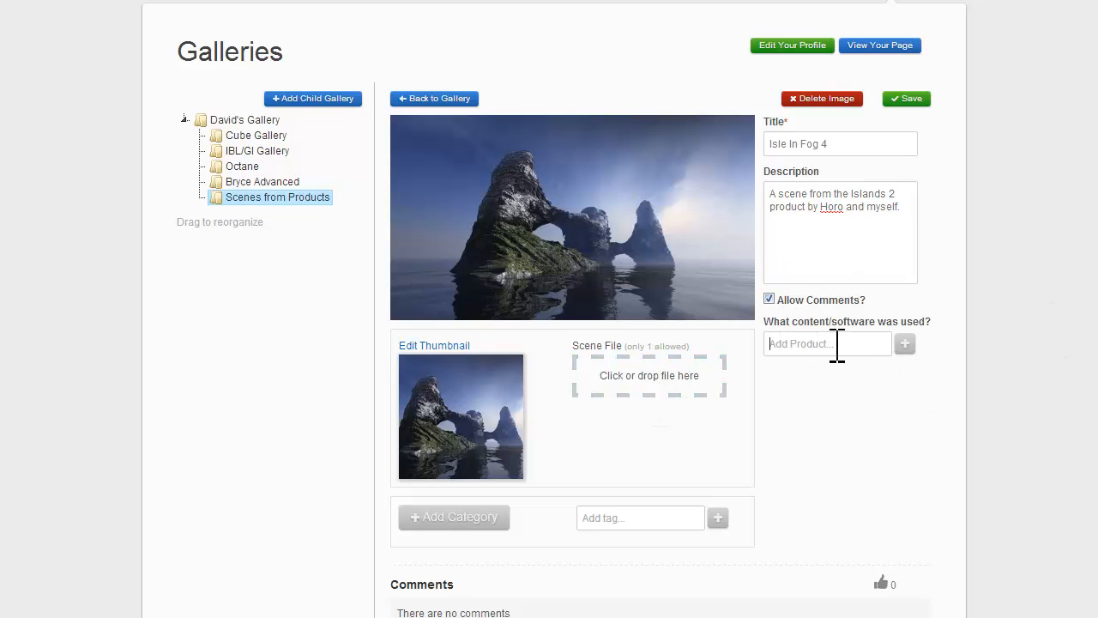
- Add Bryce 7.1 Pro - Islands 2 including Skydomes as the software used
{"action": "type", "text": "BRy"}
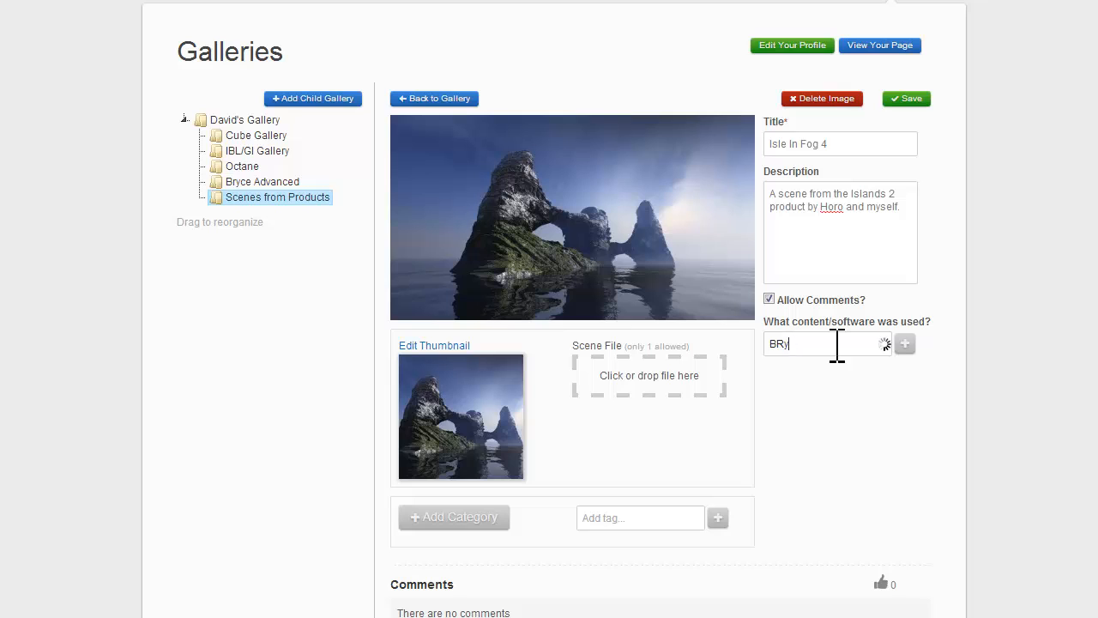
{"action": "type", "text": "ce"}
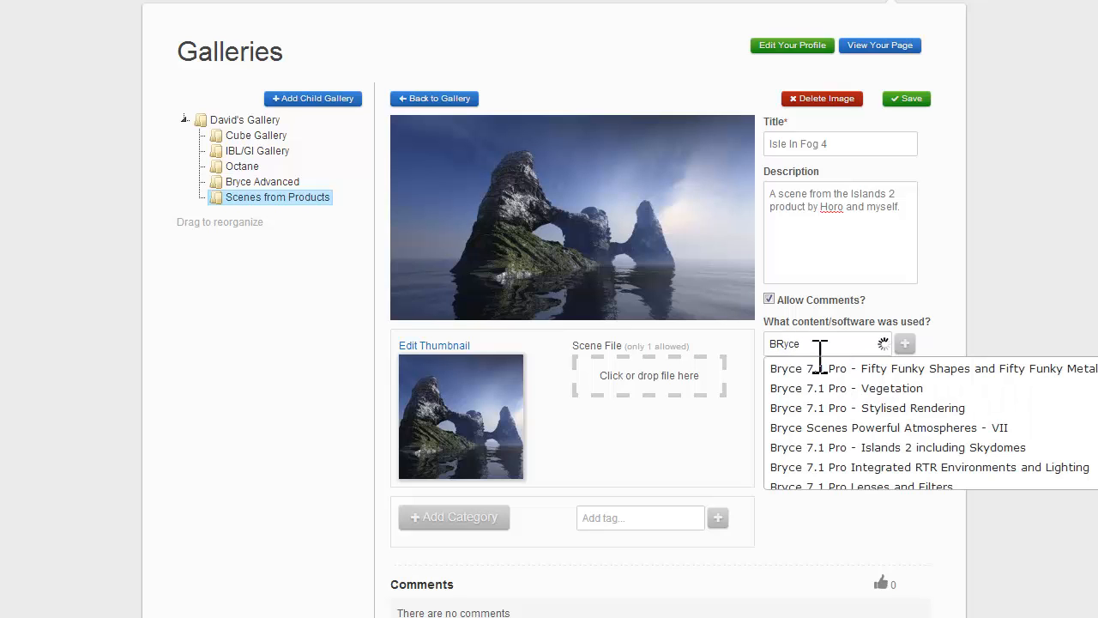
{"action": "scroll", "scroll_direction": "down", "scroll_amount": 3}
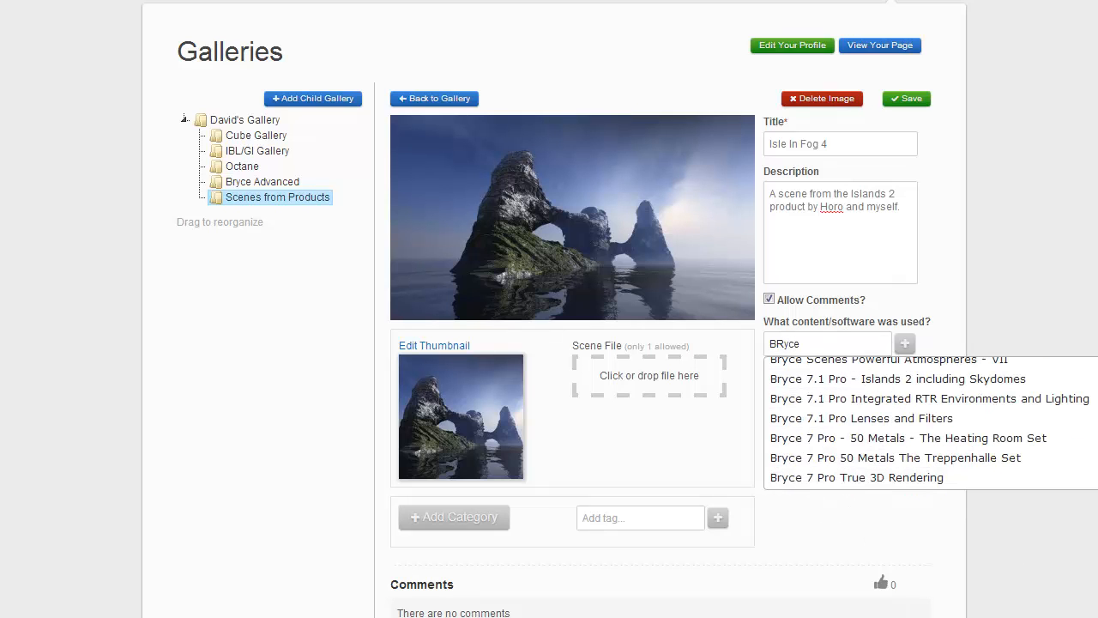
{"action": "left_click", "coordinate": [898, 379]}
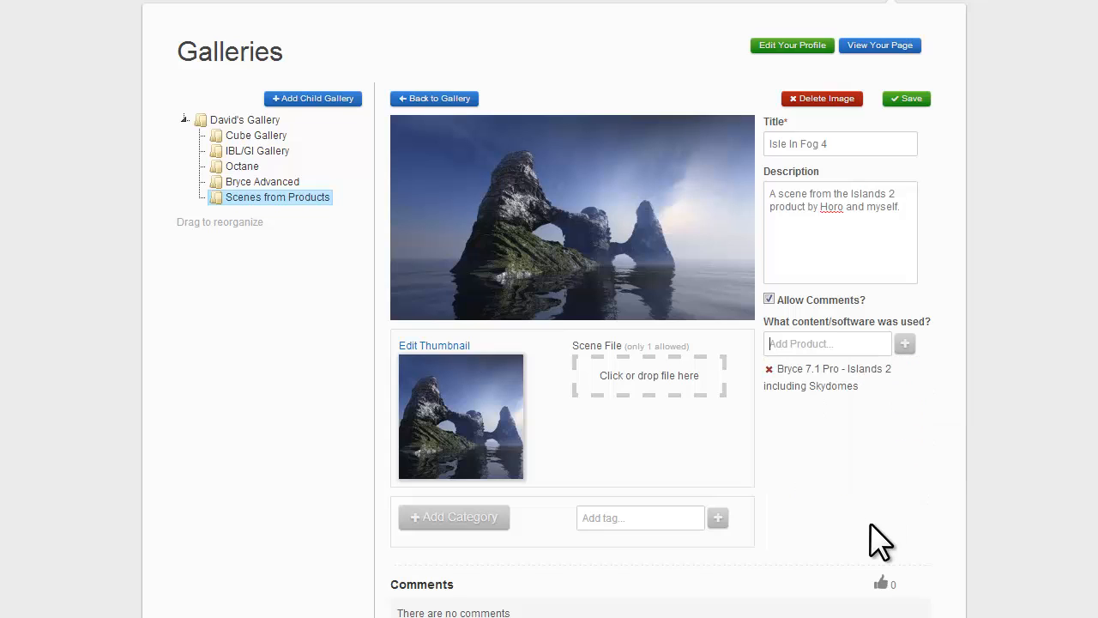
{"action": "mouse_move", "coordinate": [879, 419]}
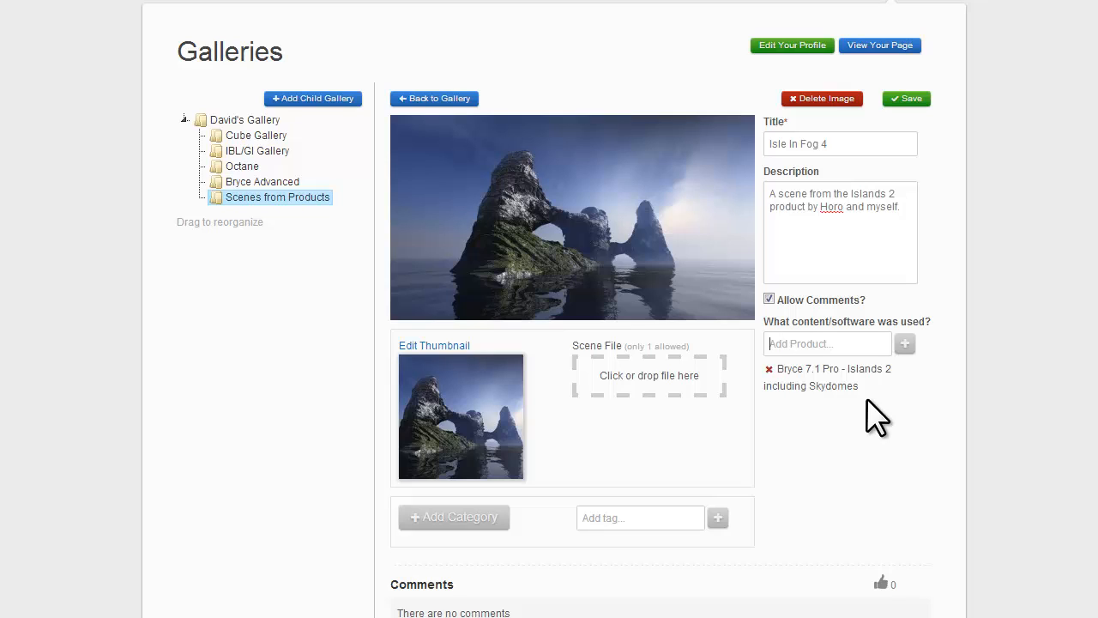
{"action": "mouse_move", "coordinate": [779, 432]}
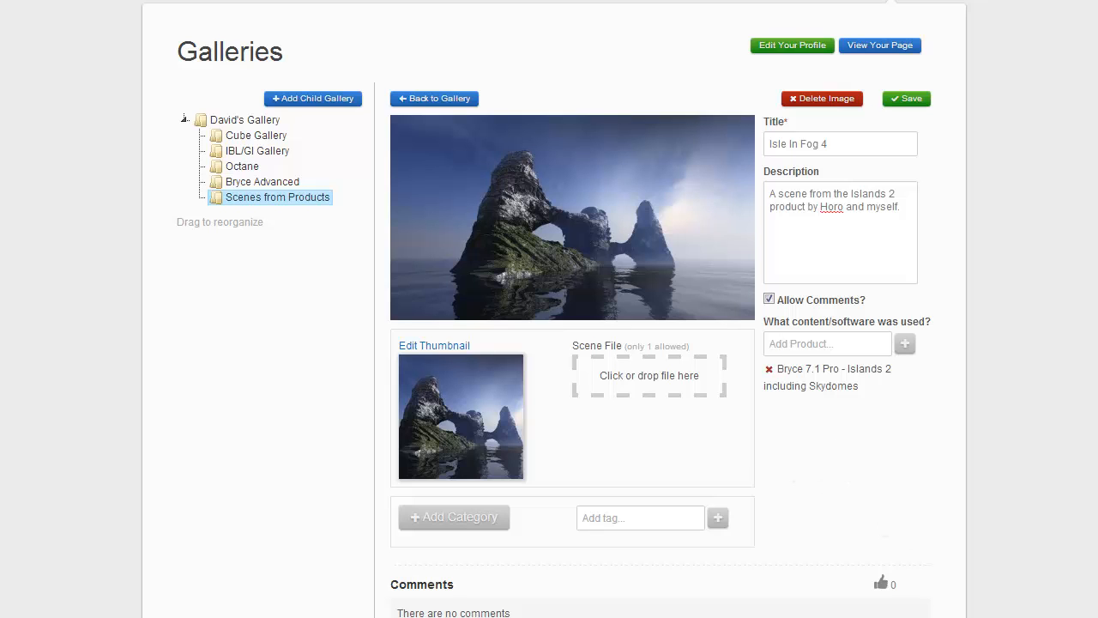
- Categorise the image as Environment > Nature and Environment > Exterior
{"action": "left_click", "coordinate": [453, 516]}
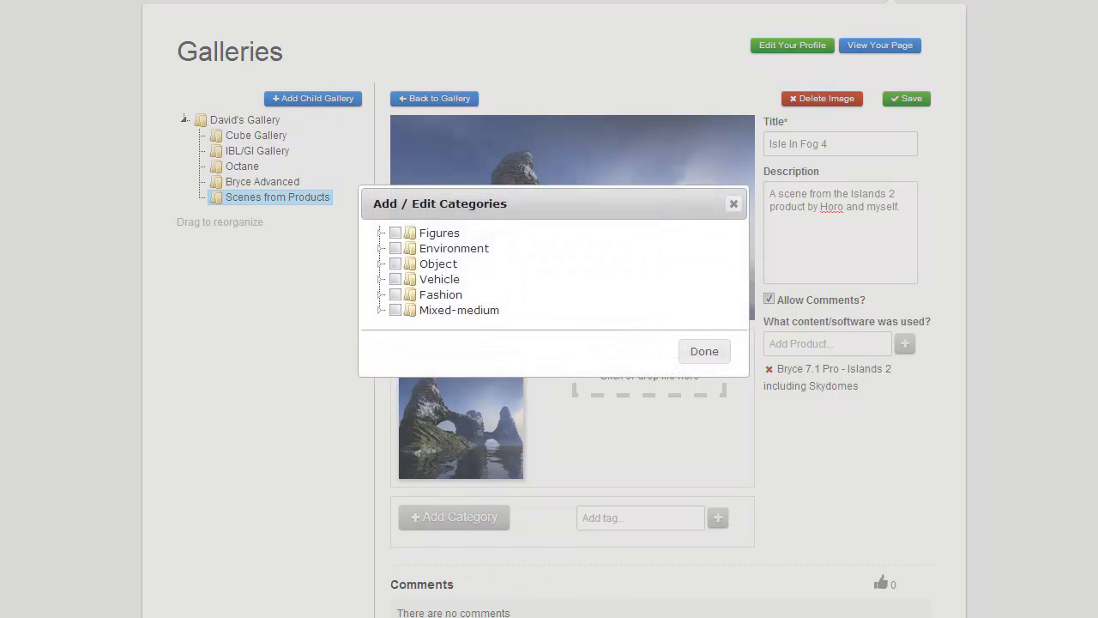
{"action": "left_click", "coordinate": [382, 247]}
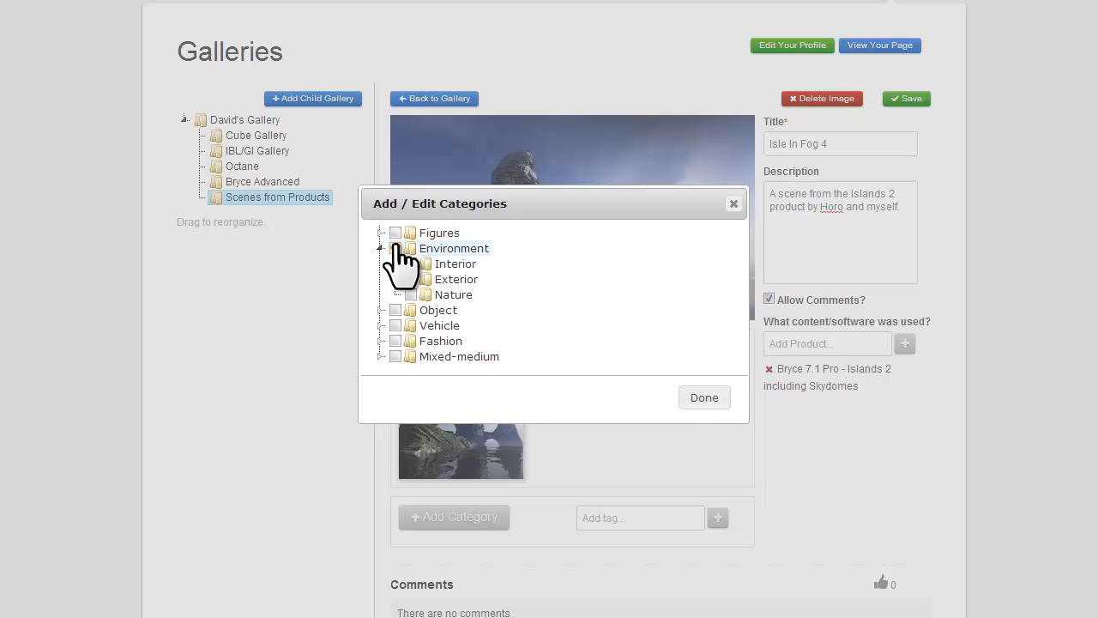
{"action": "left_click", "coordinate": [395, 247]}
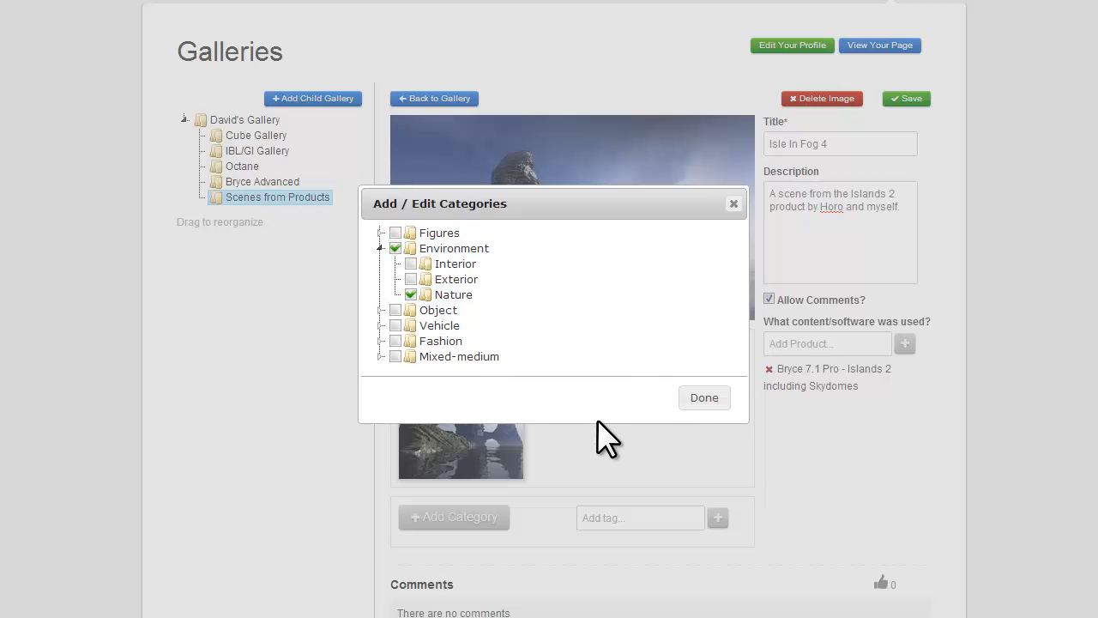
{"action": "left_click", "coordinate": [410, 278]}
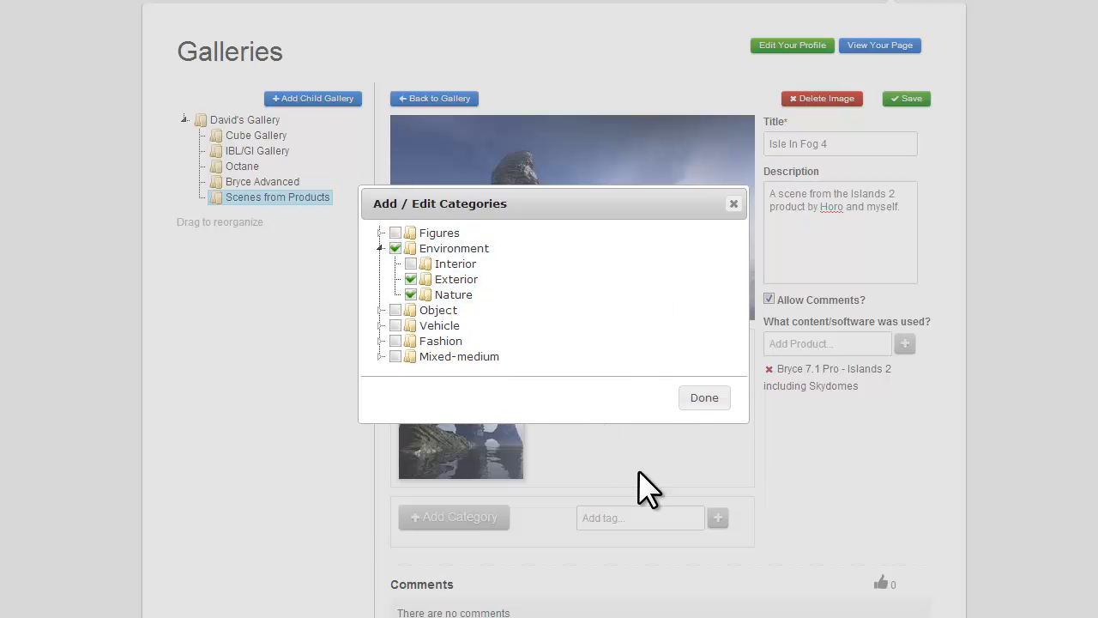
{"action": "mouse_move", "coordinate": [703, 398]}
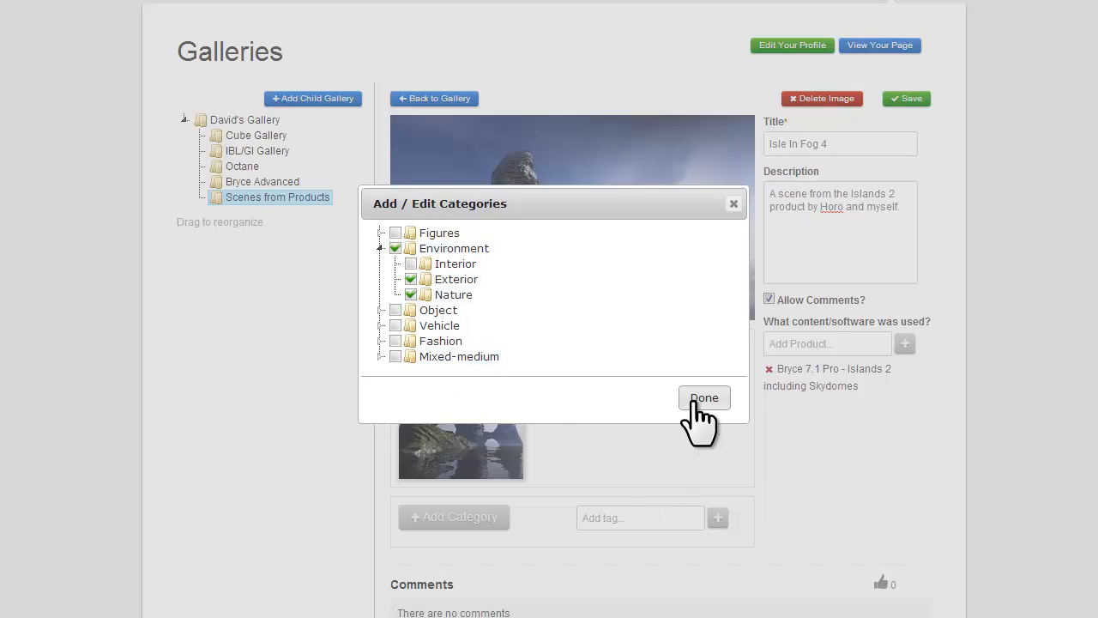
{"action": "left_click", "coordinate": [703, 398]}
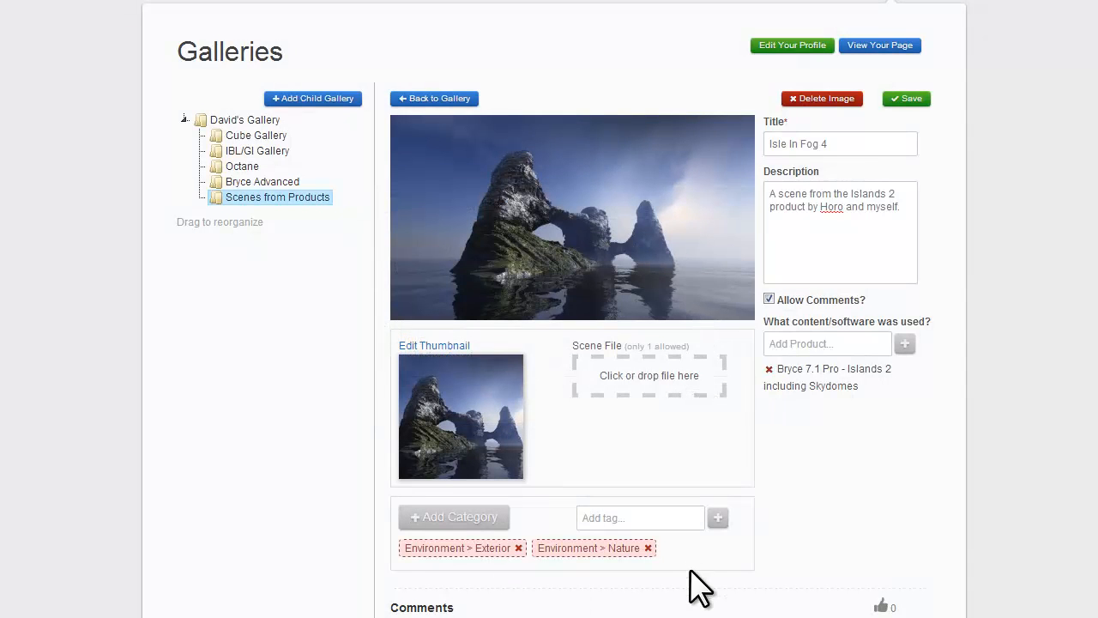
{"action": "mouse_move", "coordinate": [631, 575]}
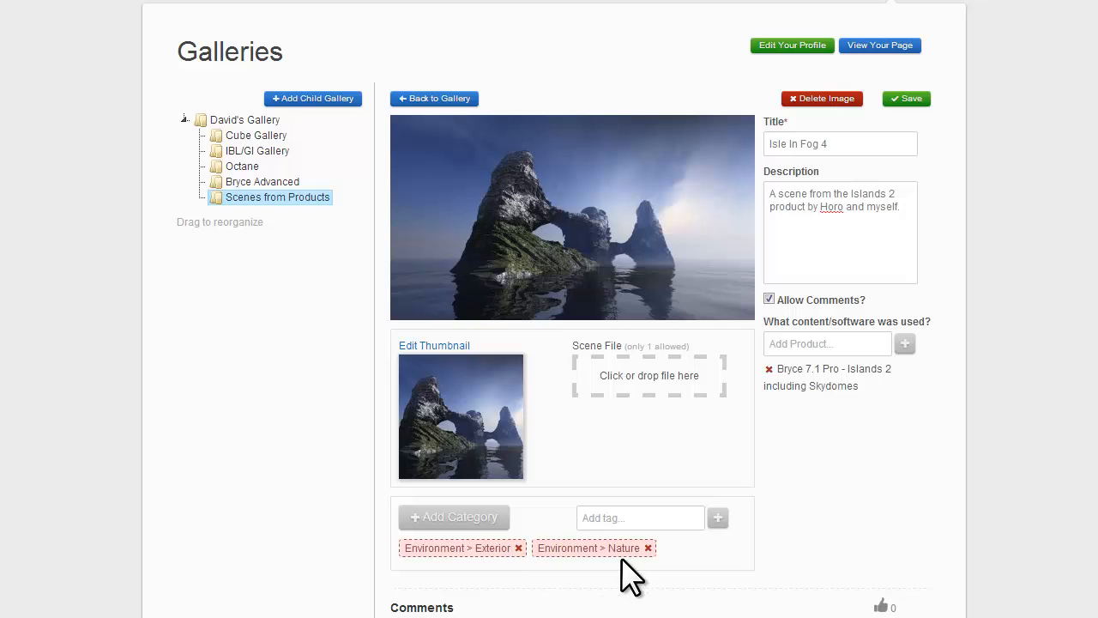
{"action": "mouse_move", "coordinate": [484, 546]}
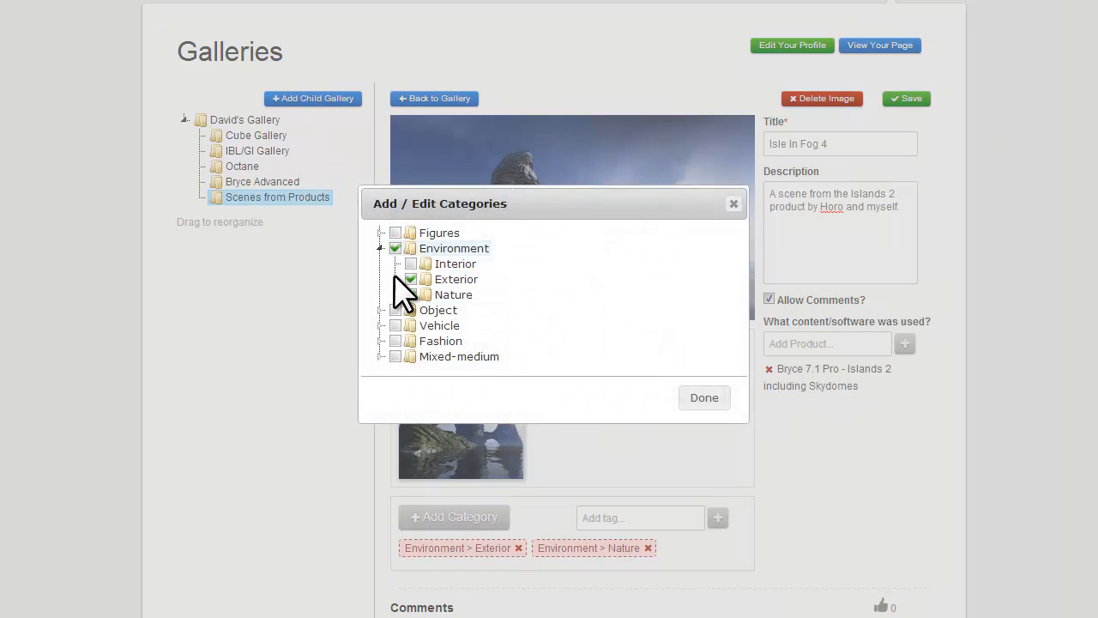
{"action": "left_click", "coordinate": [704, 398]}
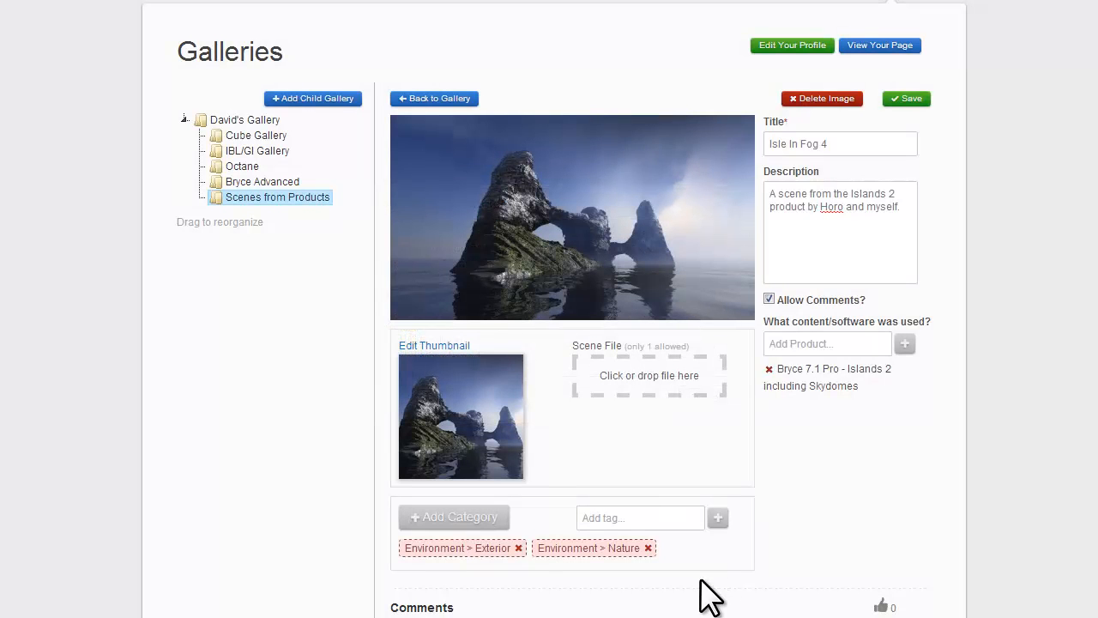
{"action": "mouse_move", "coordinate": [703, 592]}
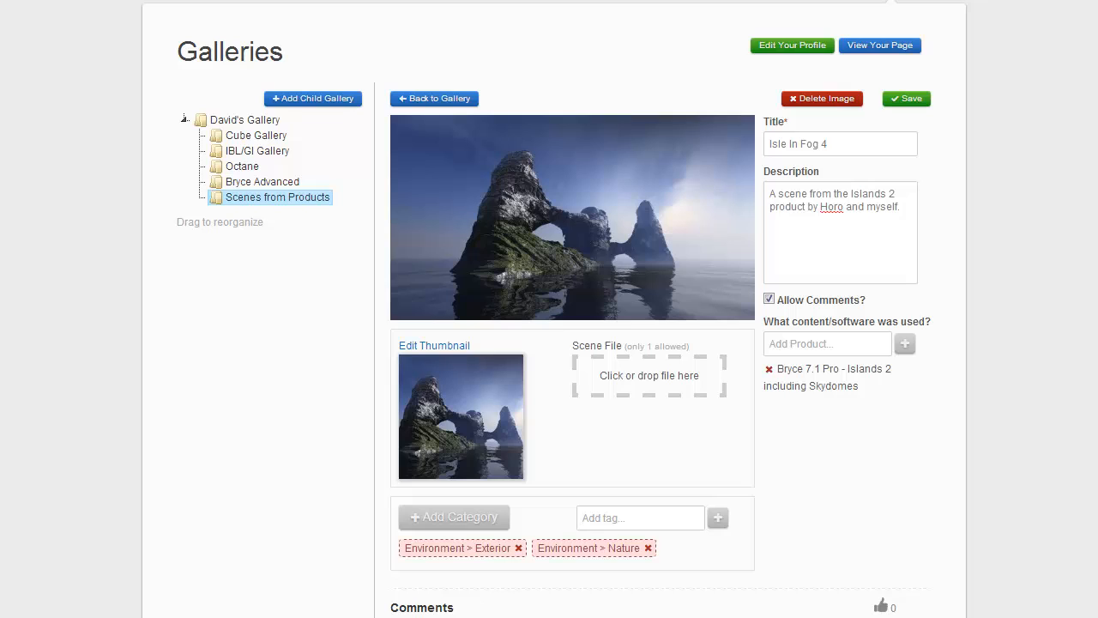
- Tag the image with bryce, island, rock and sea
{"action": "type", "text": "br"}
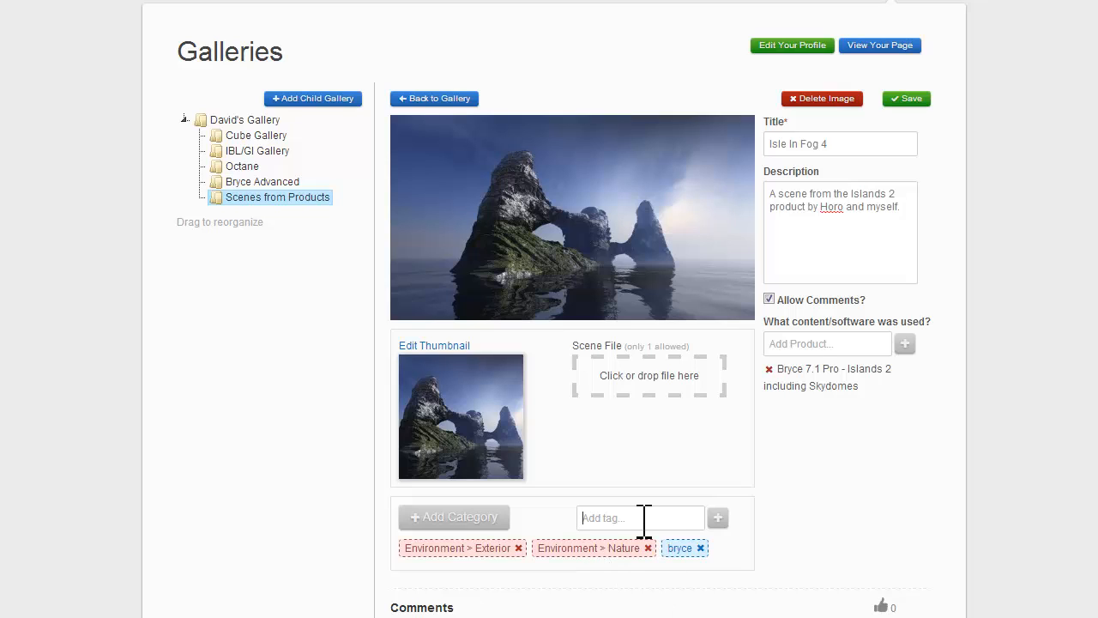
{"action": "type", "text": "island"}
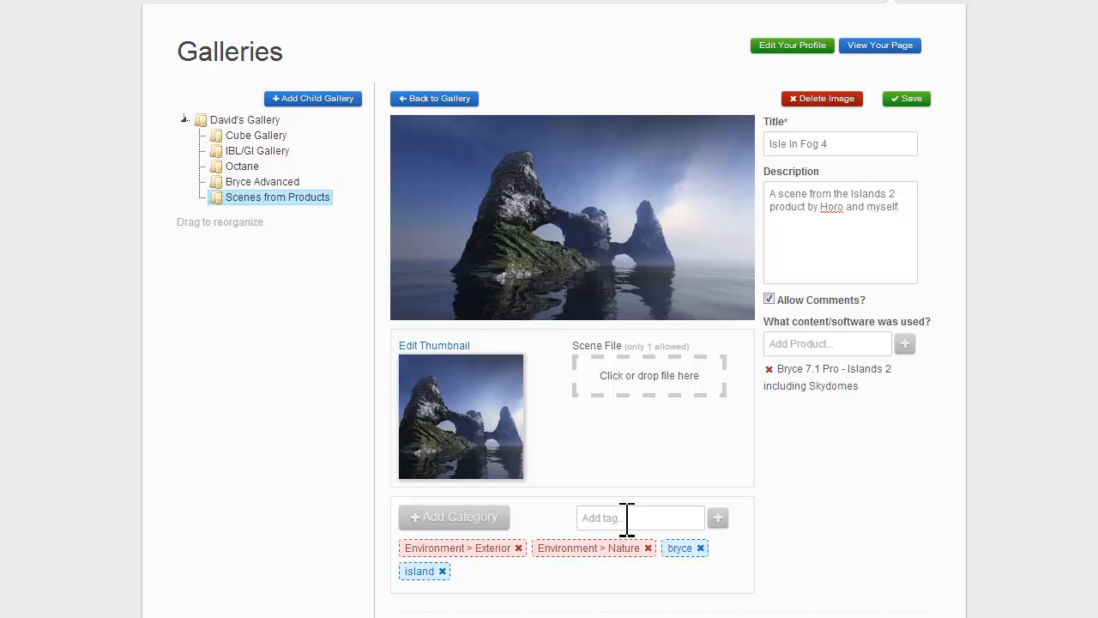
{"action": "type", "text": "octane"}
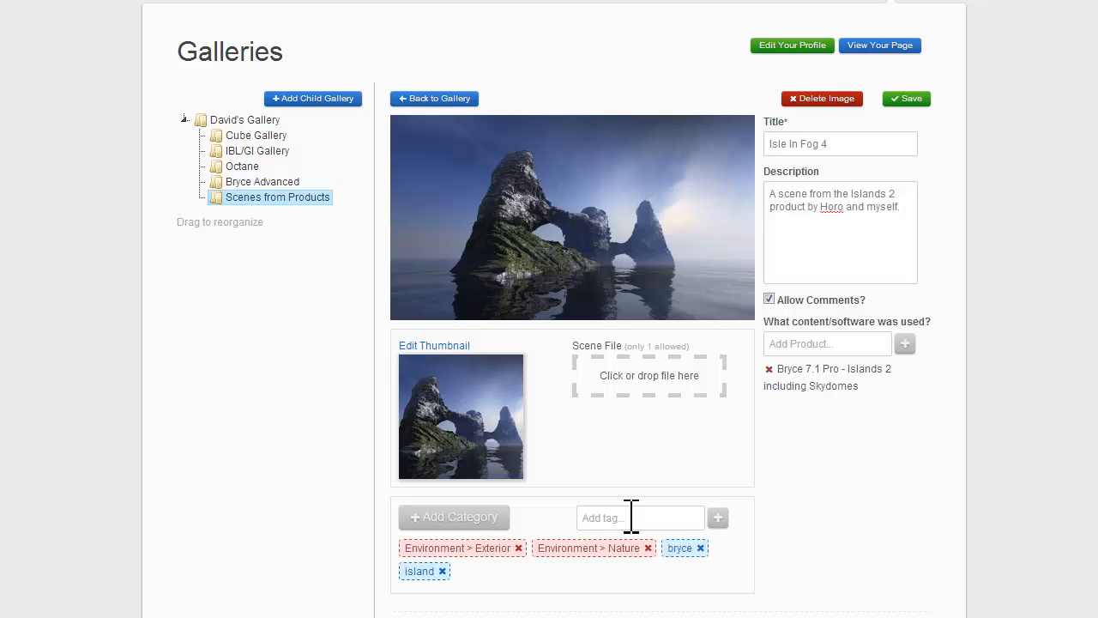
{"action": "type", "text": "rock"}
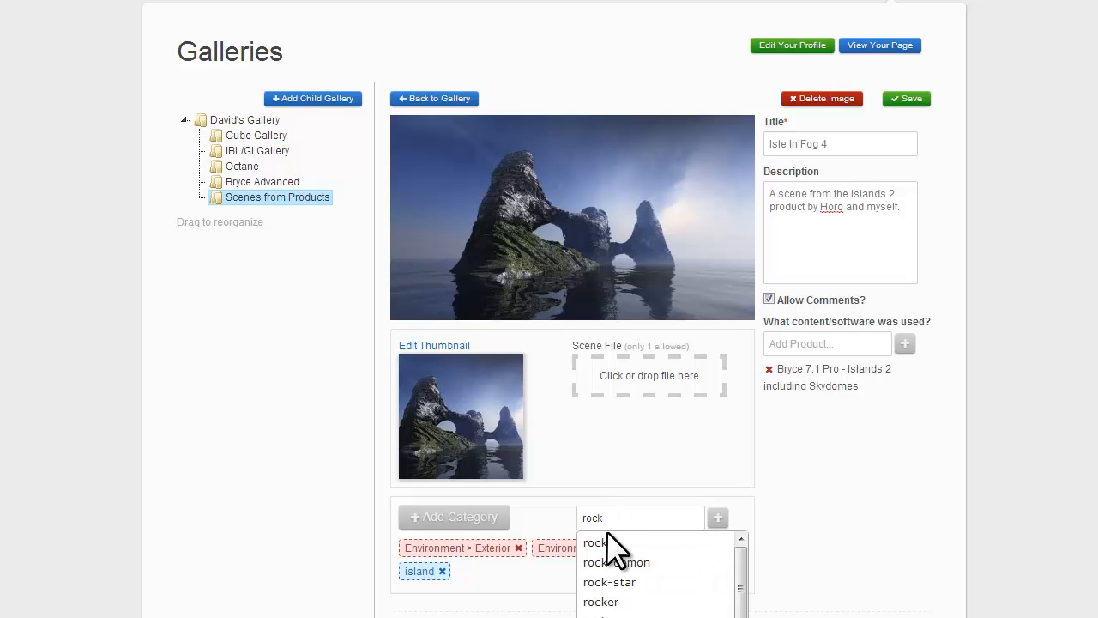
{"action": "left_click", "coordinate": [593, 542]}
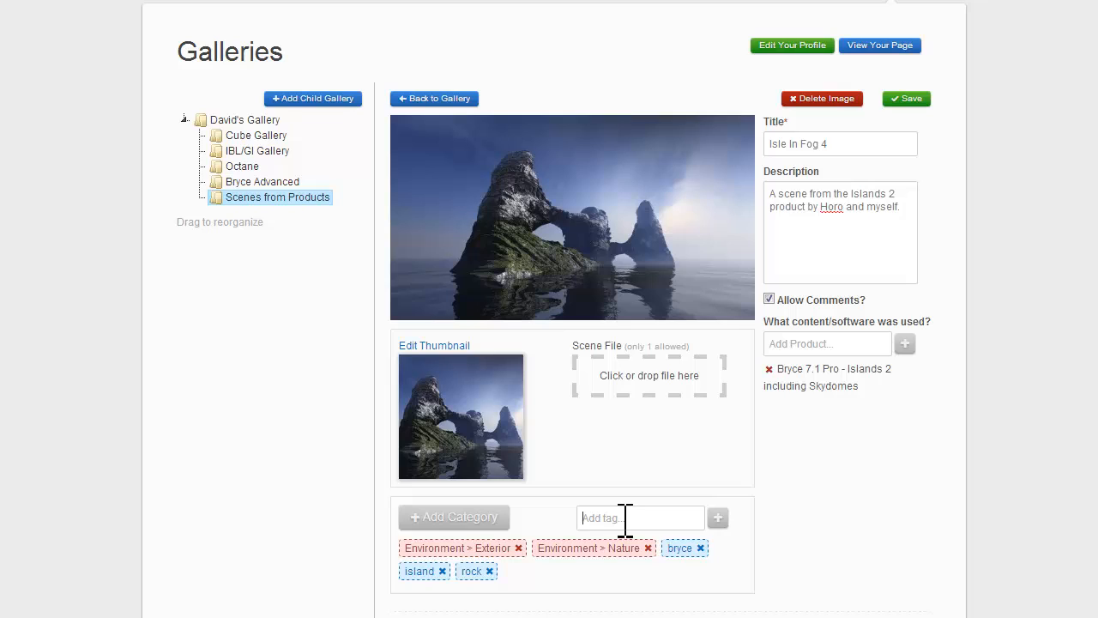
{"action": "type", "text": "wings"}
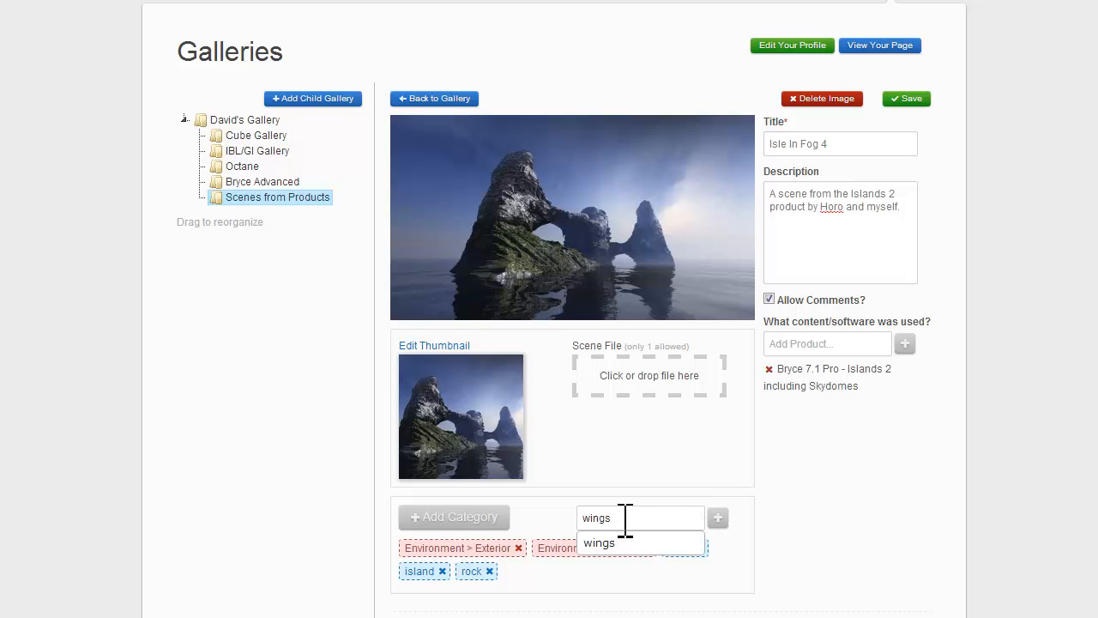
{"action": "mouse_move", "coordinate": [597, 542]}
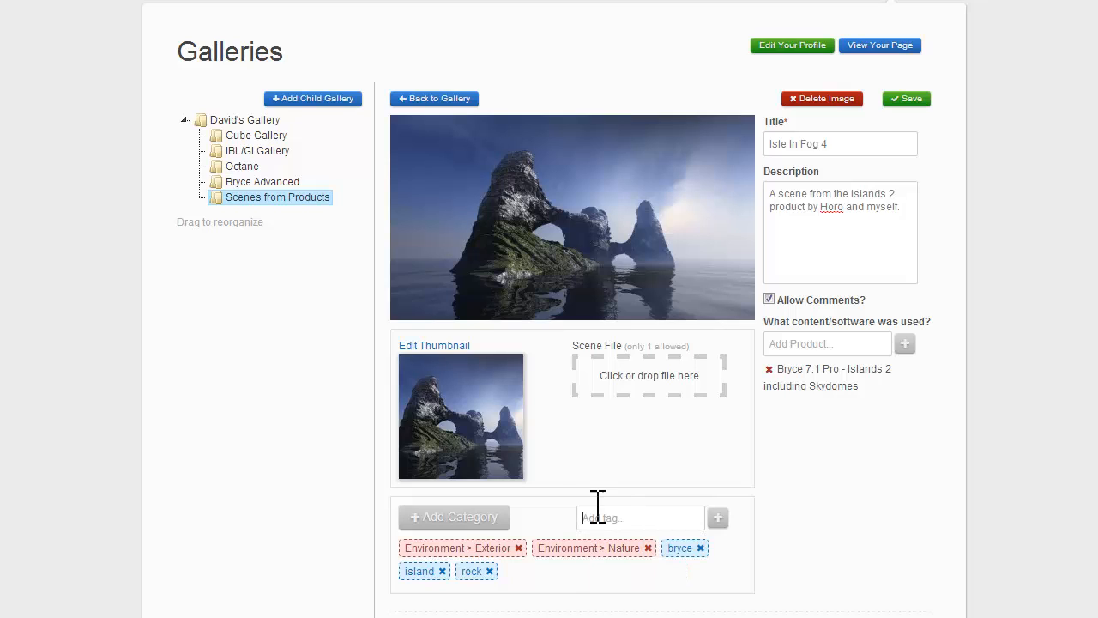
{"action": "mouse_move", "coordinate": [586, 477]}
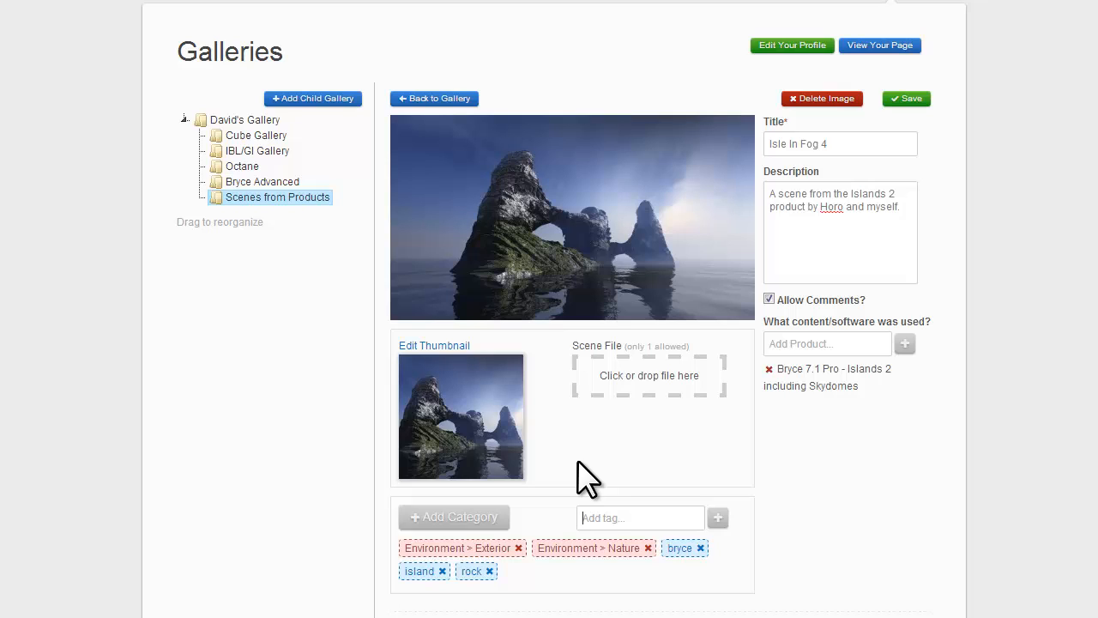
{"action": "type", "text": "sea"}
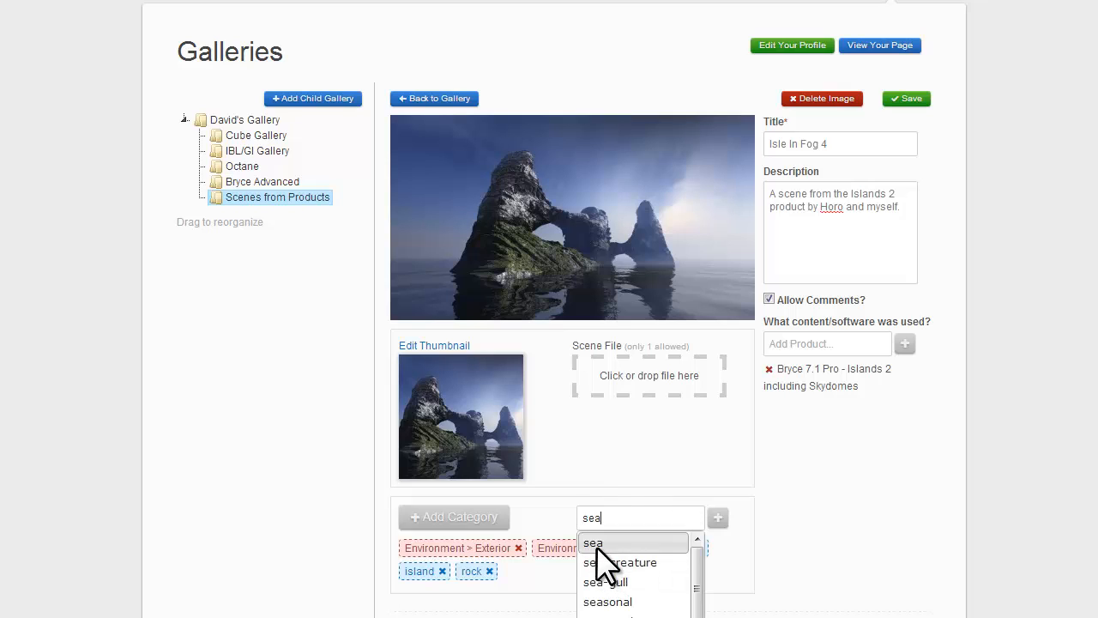
{"action": "left_click", "coordinate": [594, 542]}
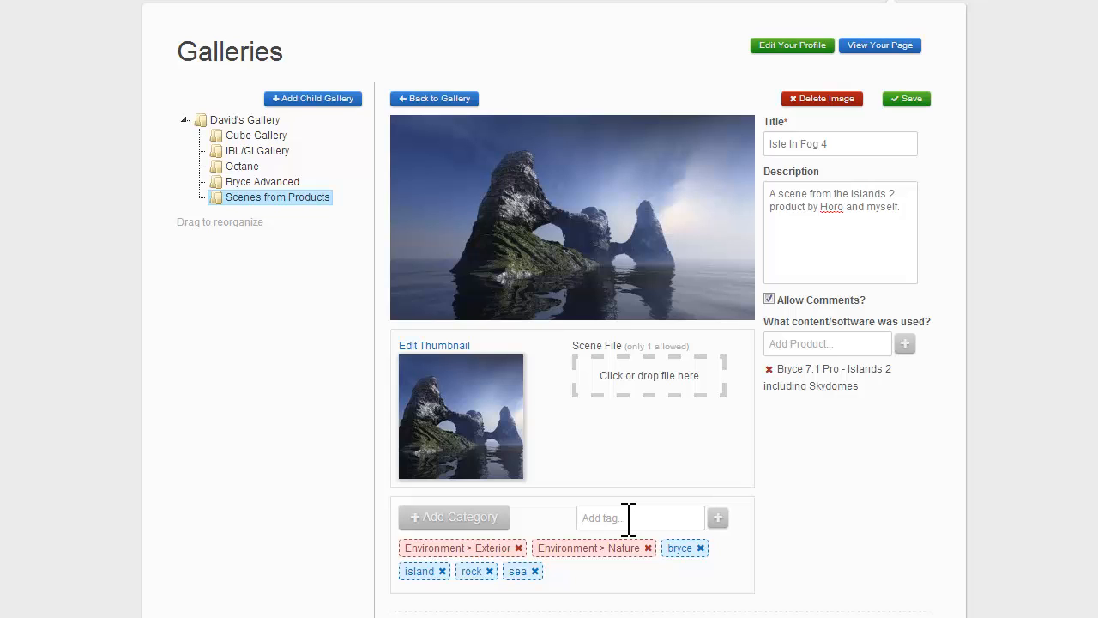
- Add landscape and seascape tags, removing the accidental wings-3d tag
{"action": "type", "text": "land"}
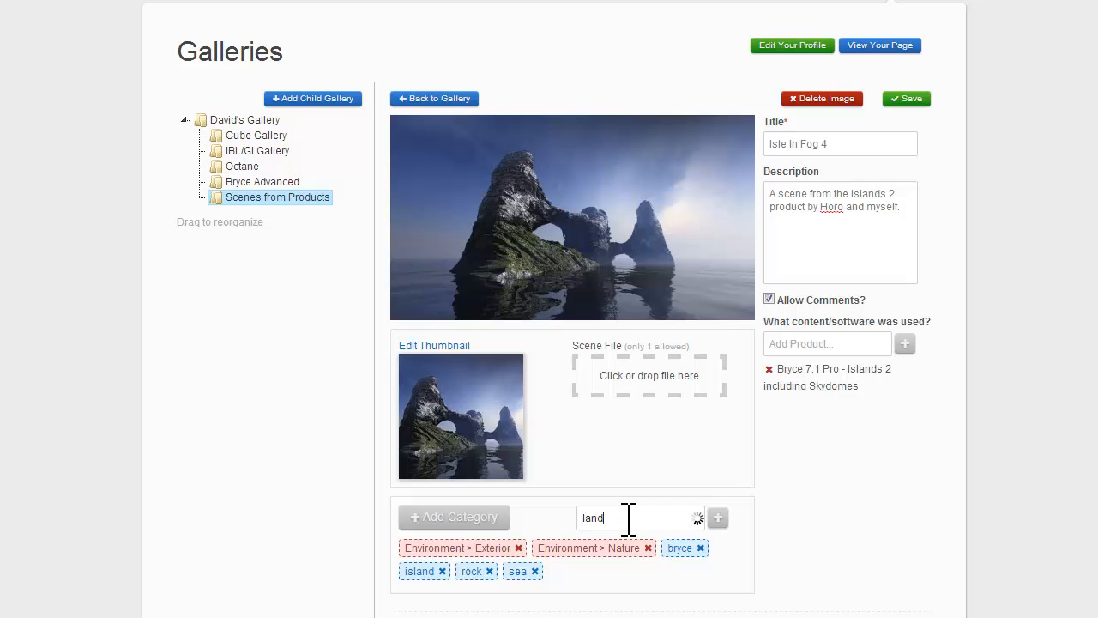
{"action": "type", "text": "scape"}
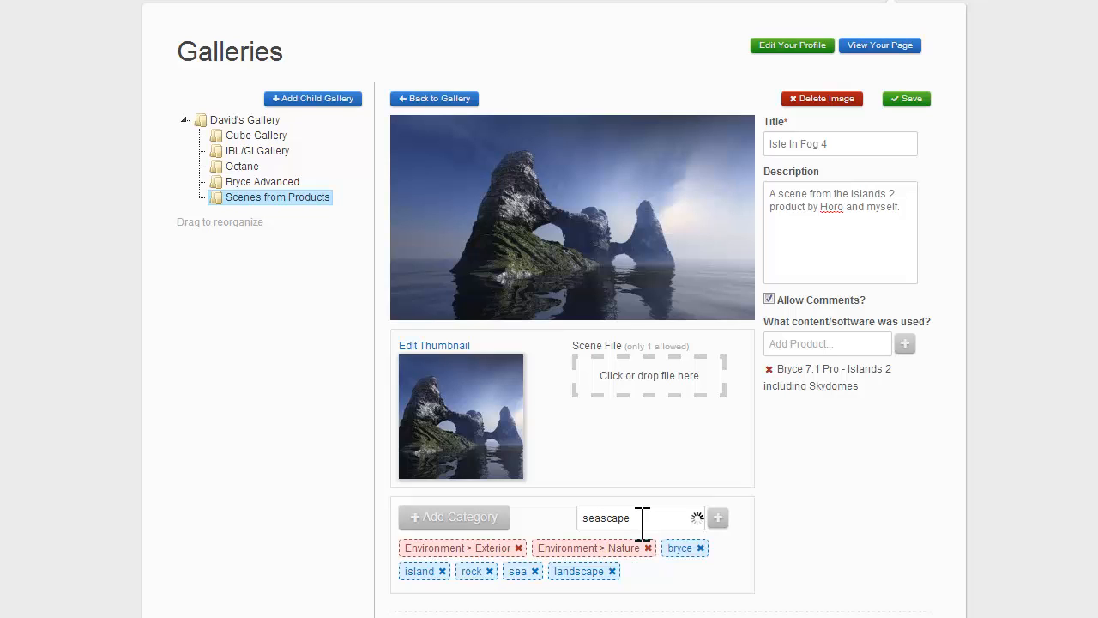
{"action": "key", "text": "Backspace"}
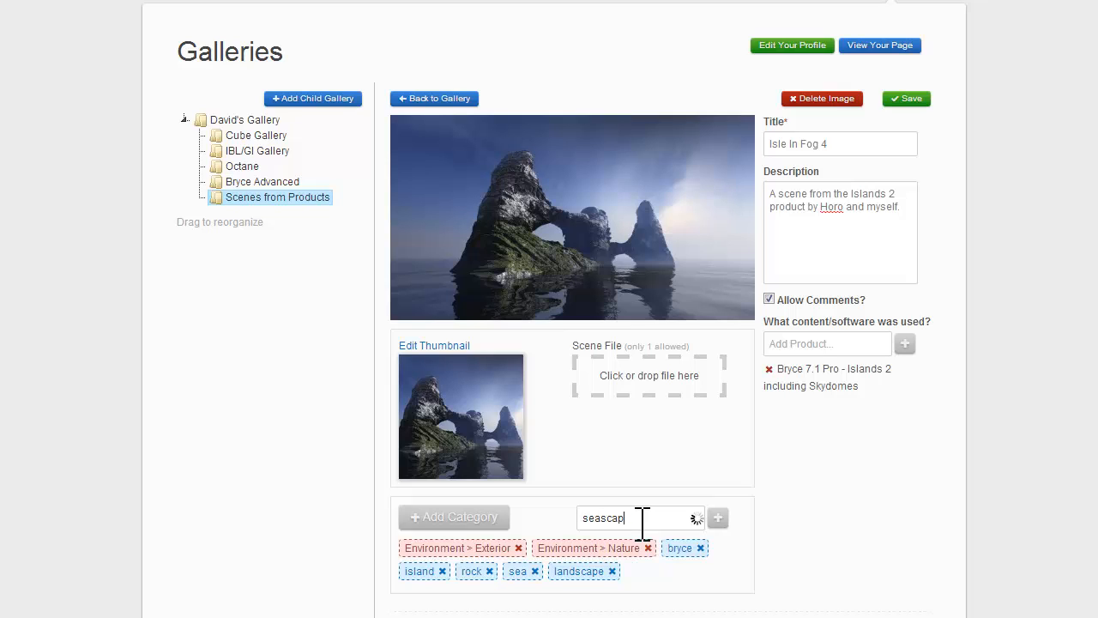
{"action": "left_click", "coordinate": [717, 516]}
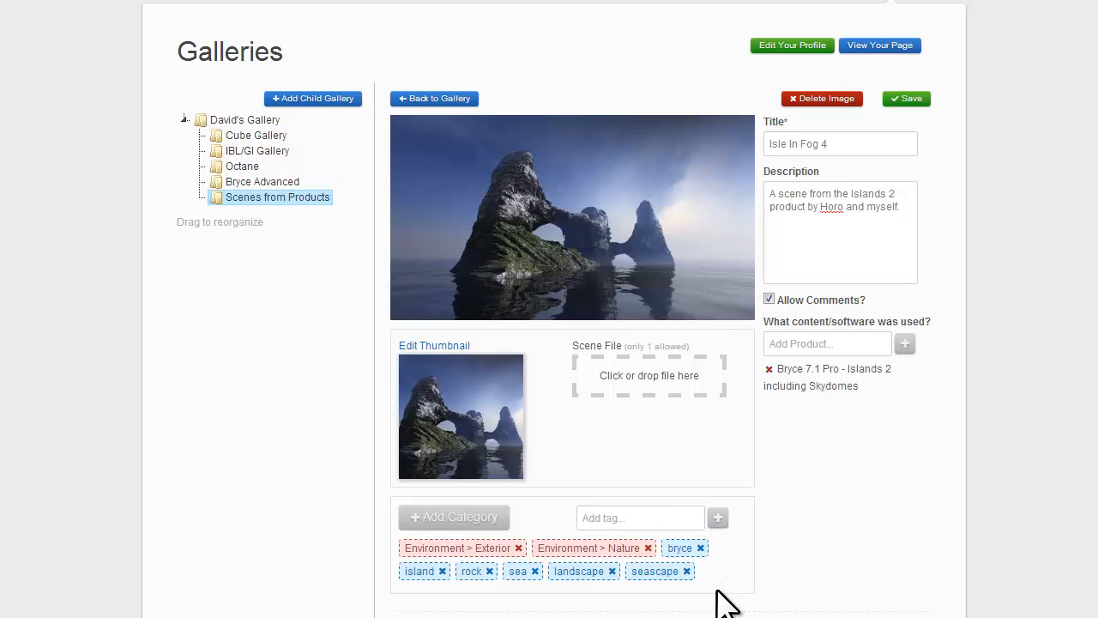
{"action": "mouse_move", "coordinate": [648, 607]}
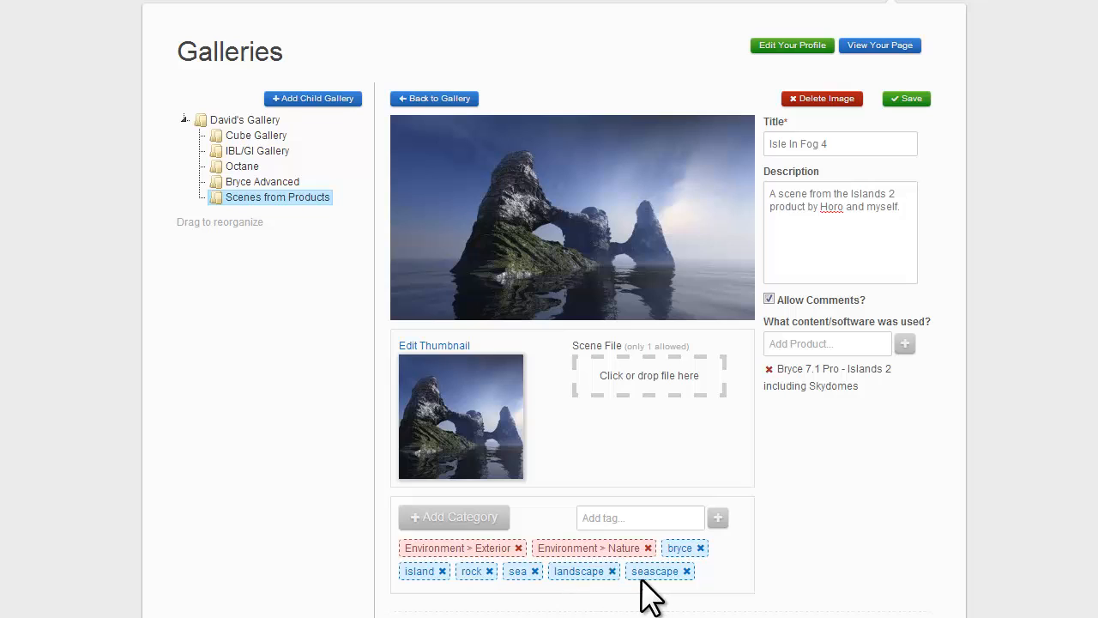
{"action": "left_click", "coordinate": [638, 518]}
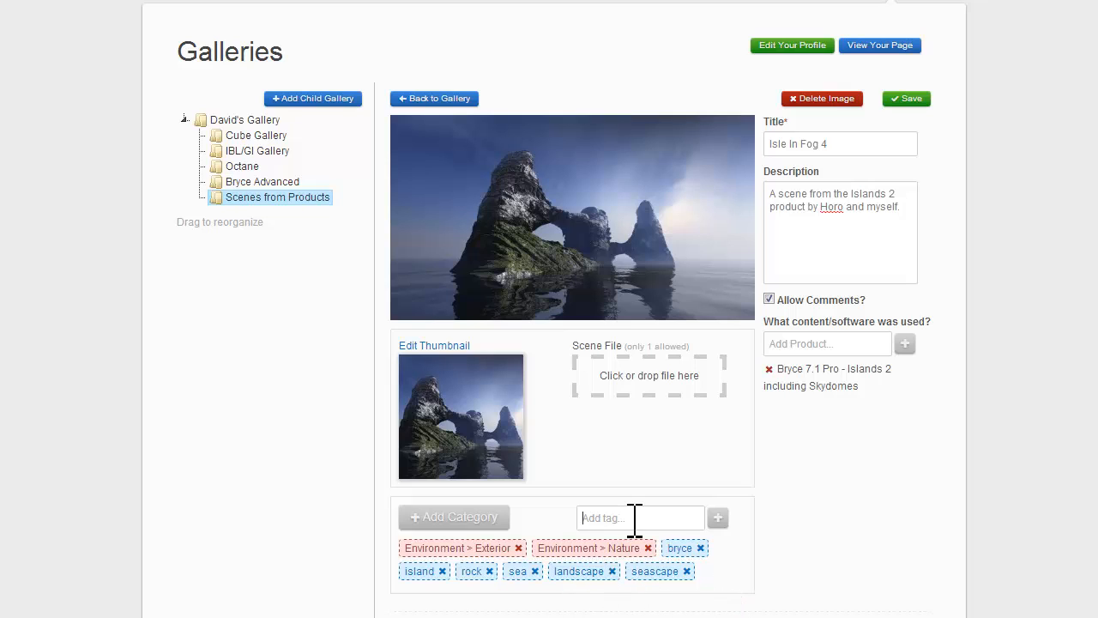
{"action": "type", "text": "wings 3"}
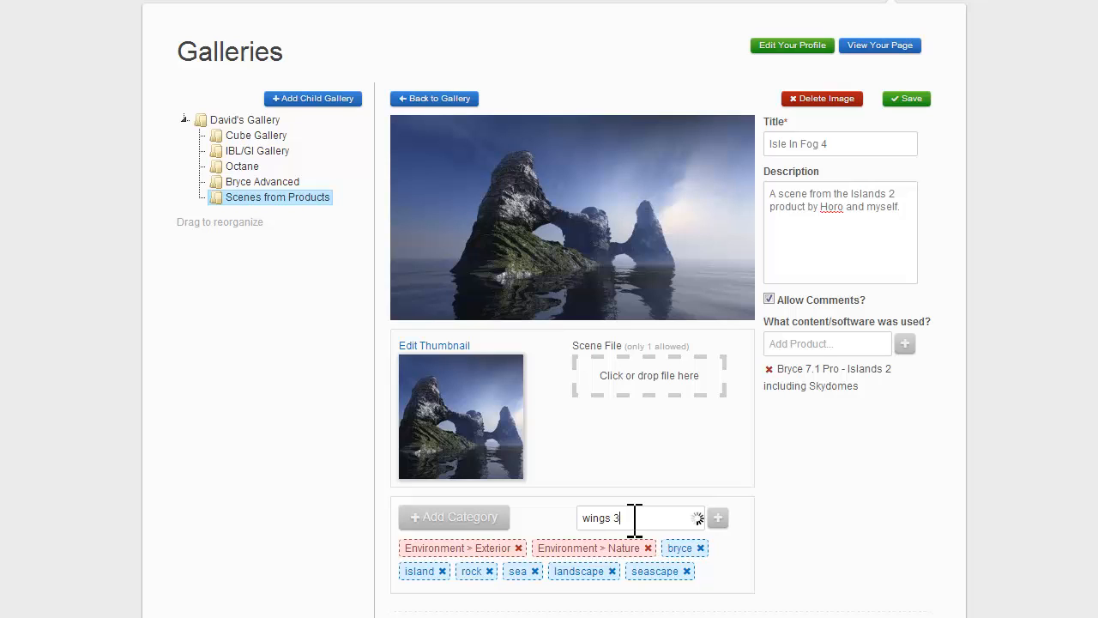
{"action": "left_click", "coordinate": [717, 518]}
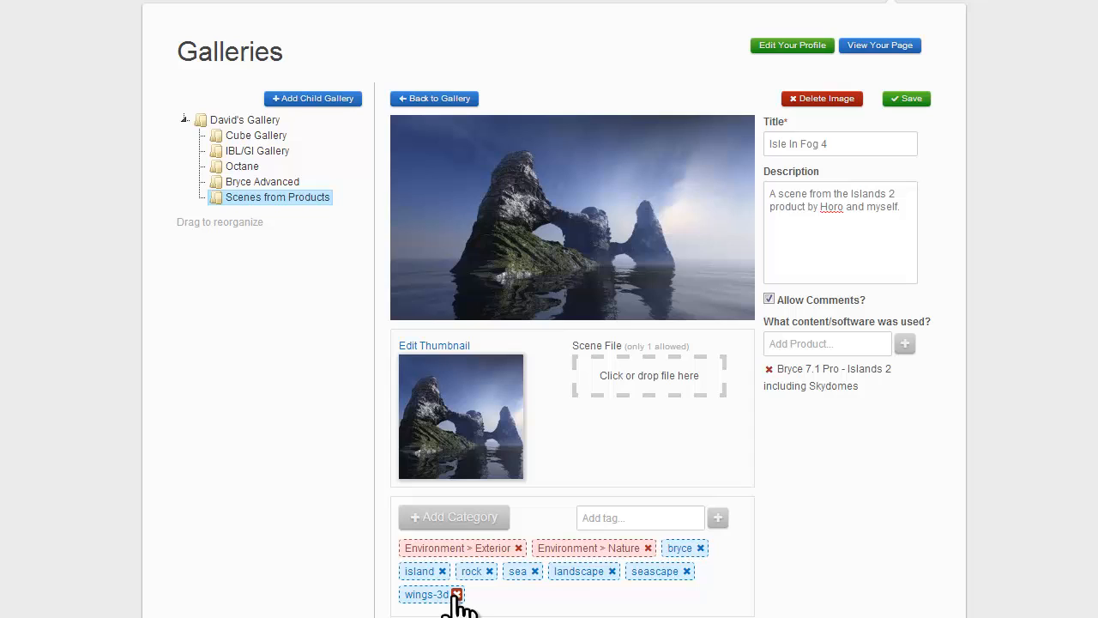
{"action": "left_click", "coordinate": [456, 593]}
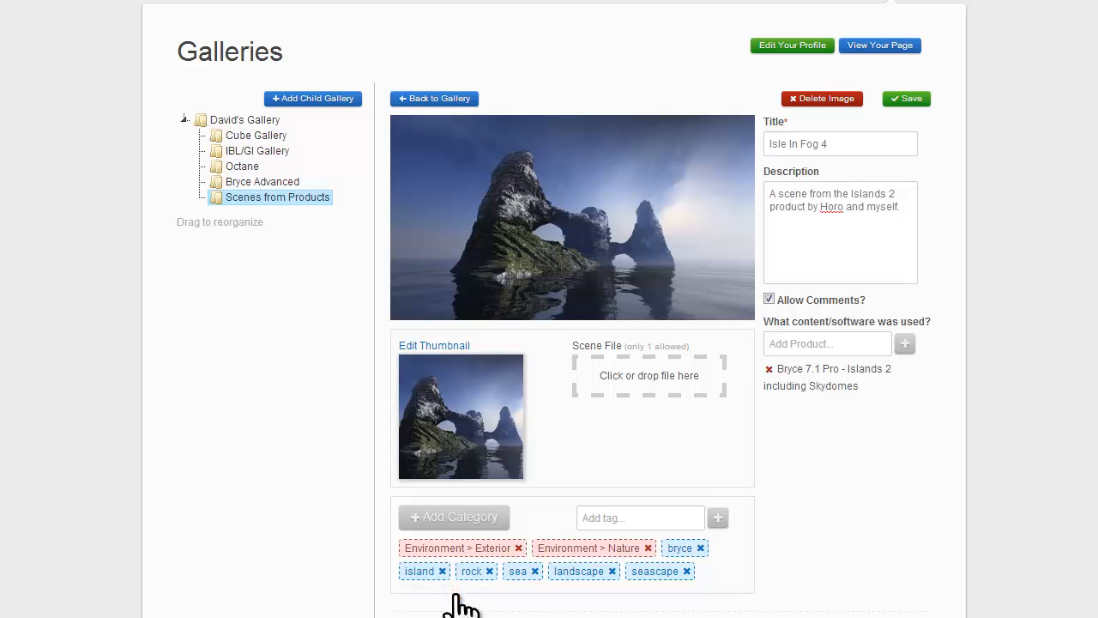
{"action": "mouse_move", "coordinate": [813, 514]}
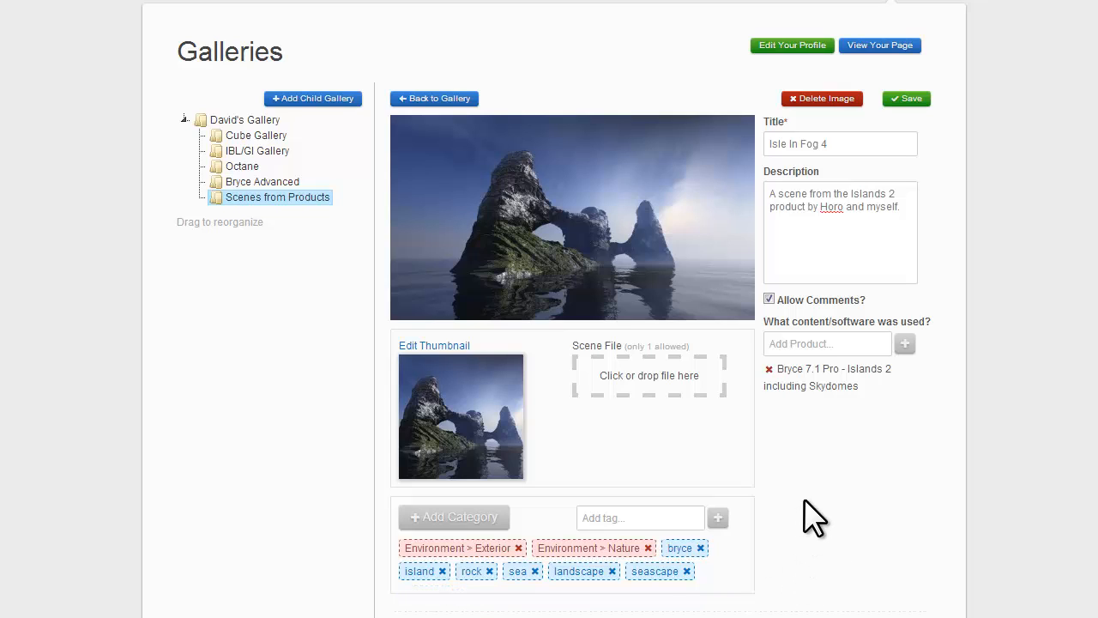
{"action": "mouse_move", "coordinate": [831, 511]}
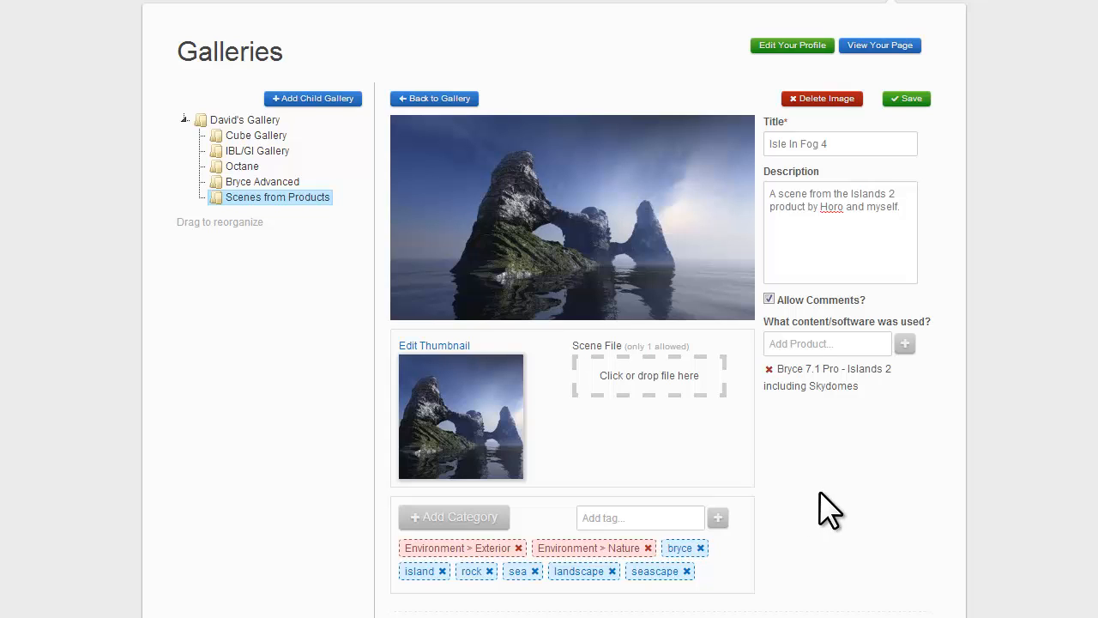
{"action": "mouse_move", "coordinate": [841, 512]}
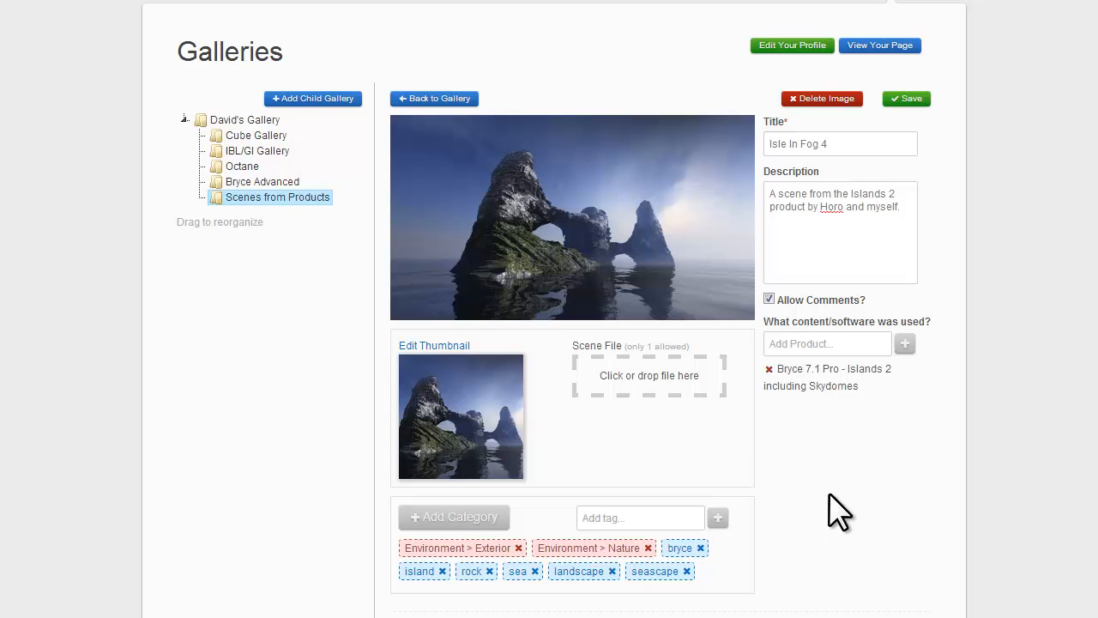
- Save the Isle In Fog 4 image details and get the saved confirmation
{"action": "scroll", "scroll_direction": "down", "scroll_amount": 3}
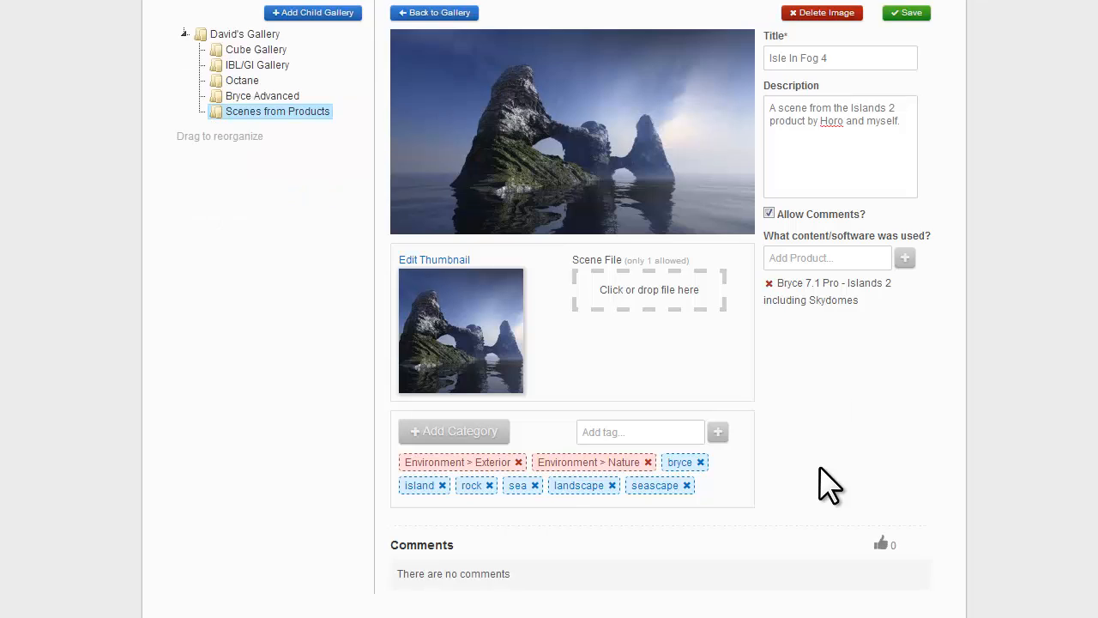
{"action": "scroll", "scroll_direction": "up", "scroll_amount": 3}
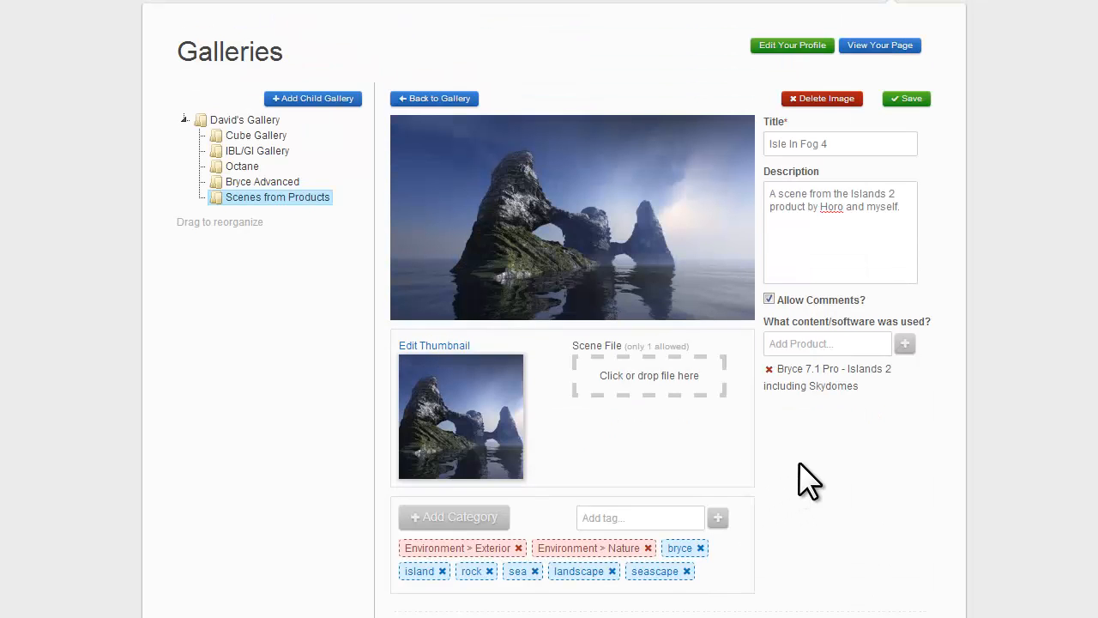
{"action": "mouse_move", "coordinate": [290, 278]}
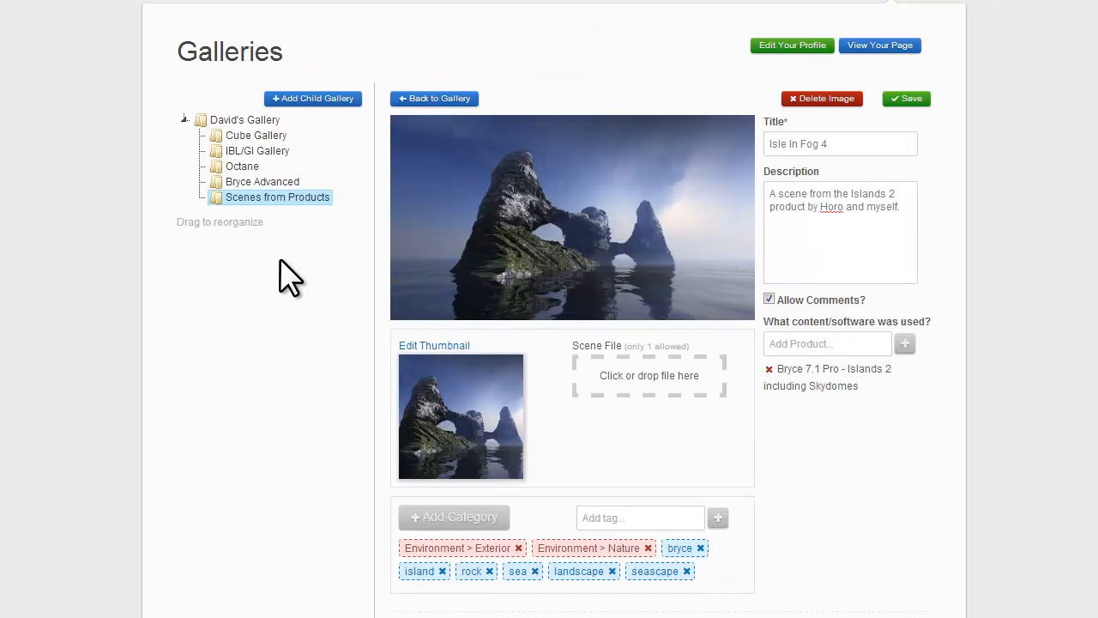
{"action": "scroll", "scroll_direction": "up", "scroll_amount": 3}
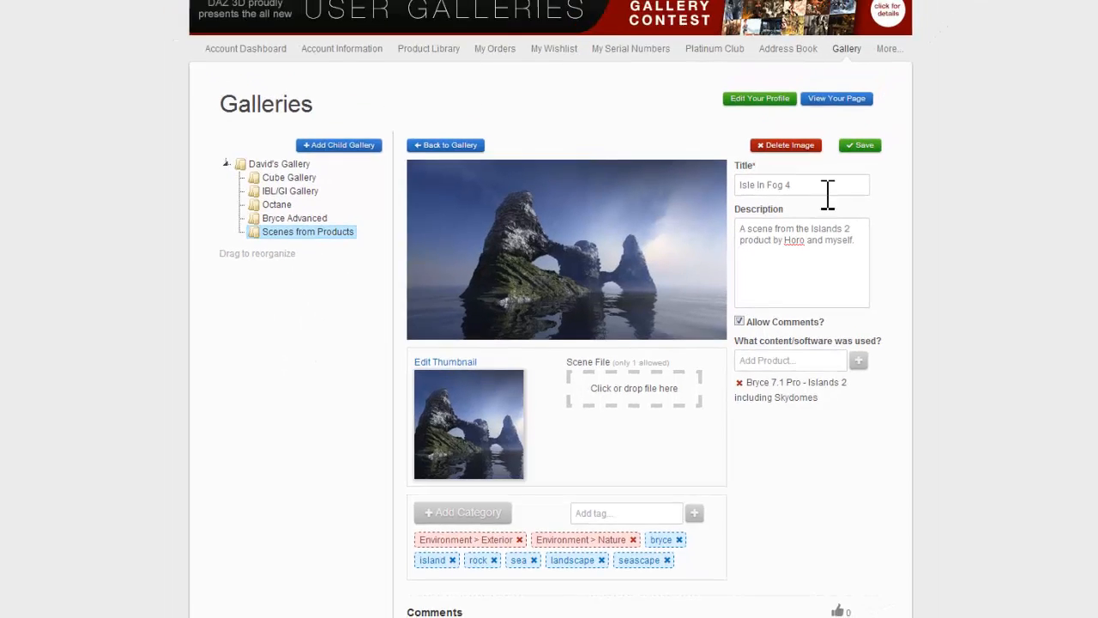
{"action": "left_click", "coordinate": [858, 144]}
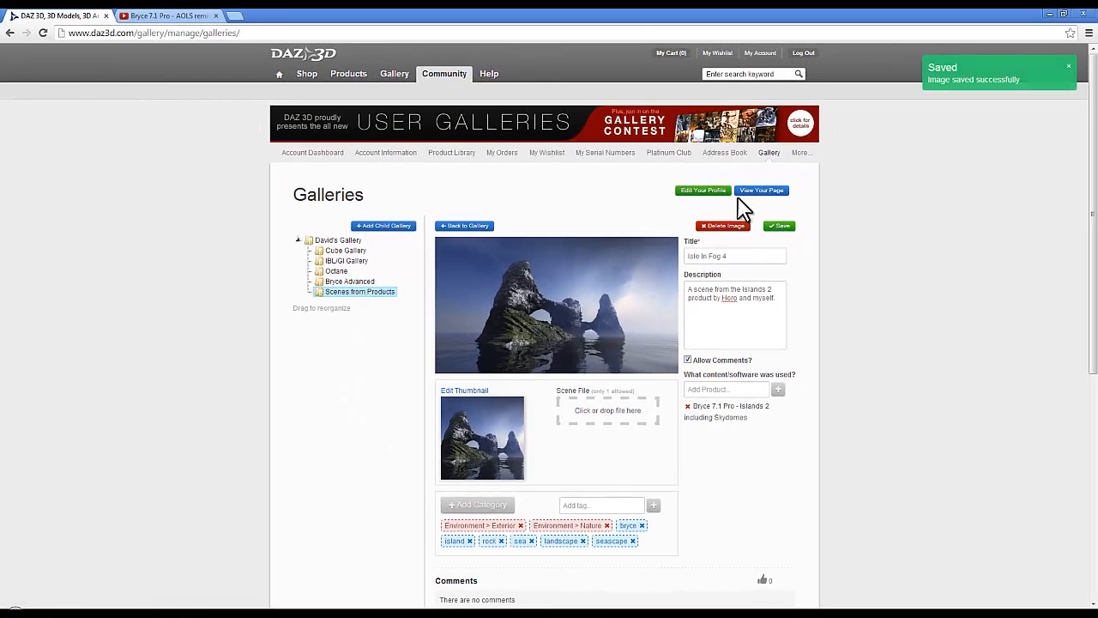
{"action": "mouse_move", "coordinate": [975, 141]}
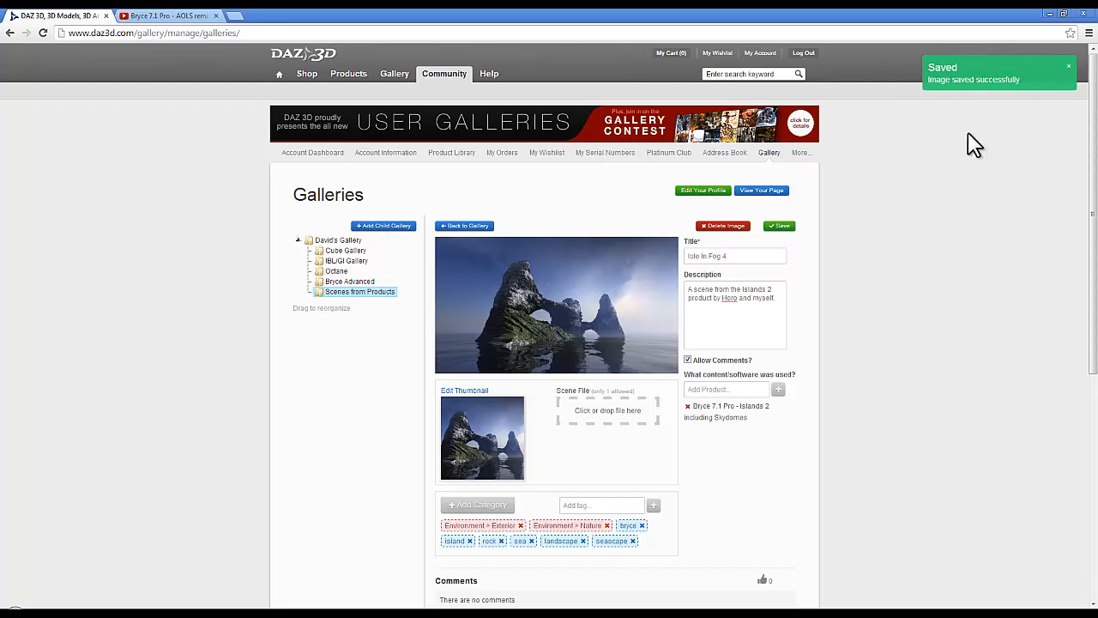
- View the public page and open the New Gallery child gallery with its fractal header
{"action": "left_click", "coordinate": [762, 189]}
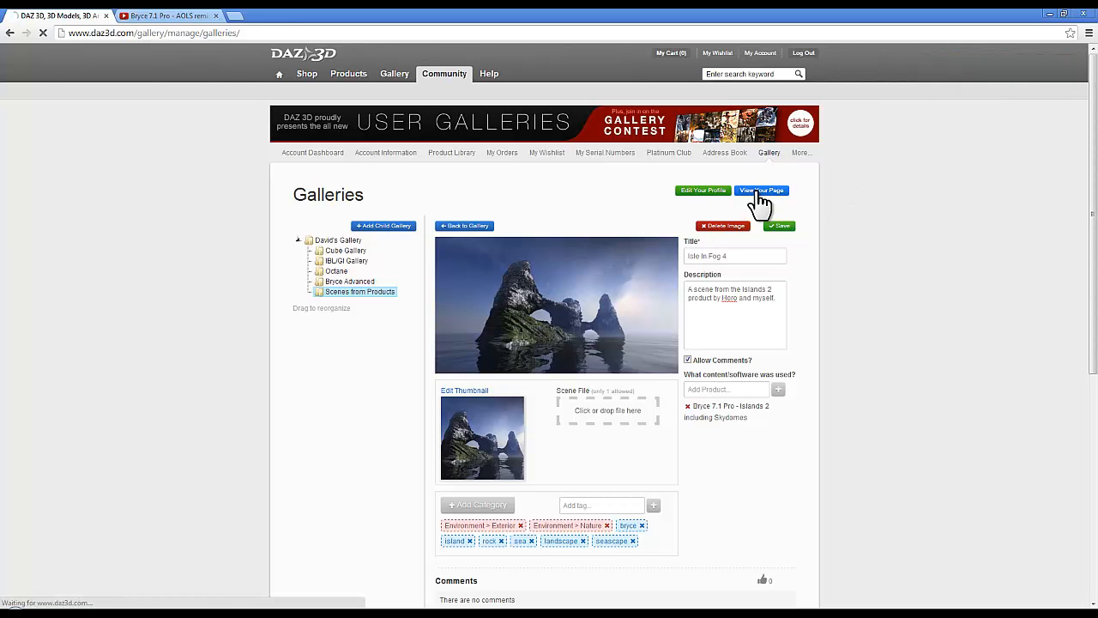
{"action": "left_click", "coordinate": [760, 190]}
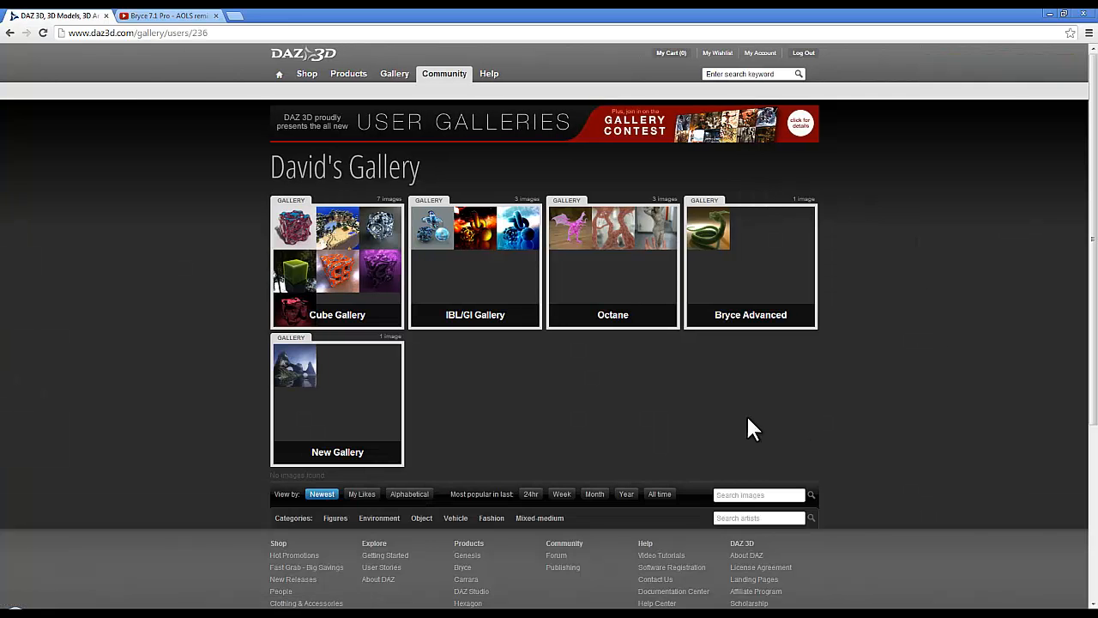
{"action": "mouse_move", "coordinate": [333, 391]}
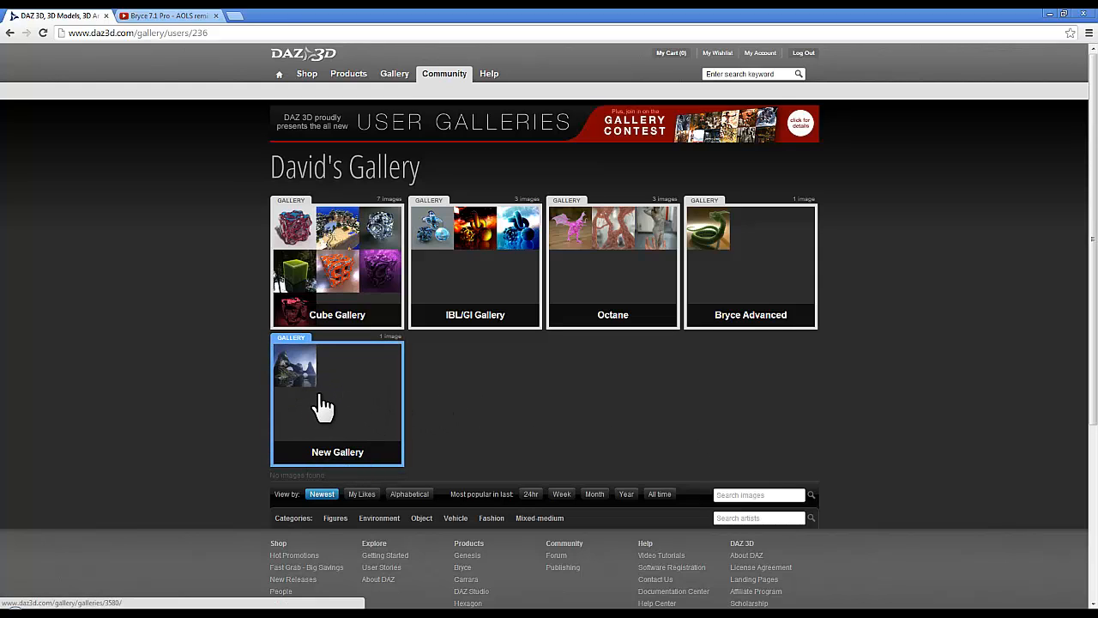
{"action": "mouse_move", "coordinate": [329, 398]}
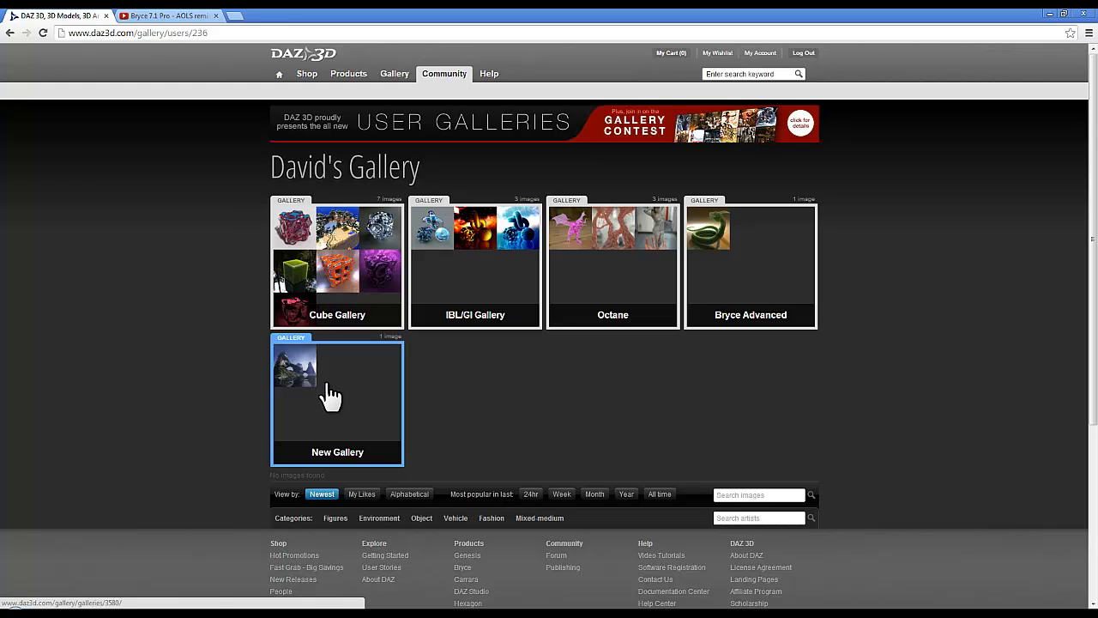
{"action": "left_click", "coordinate": [315, 377]}
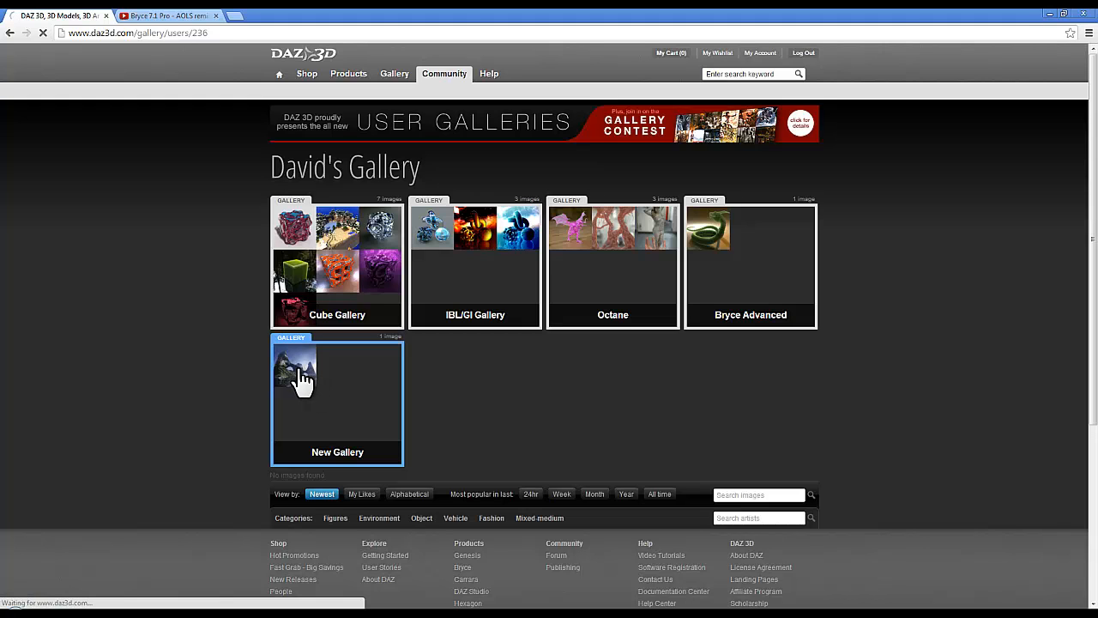
{"action": "left_click", "coordinate": [336, 395]}
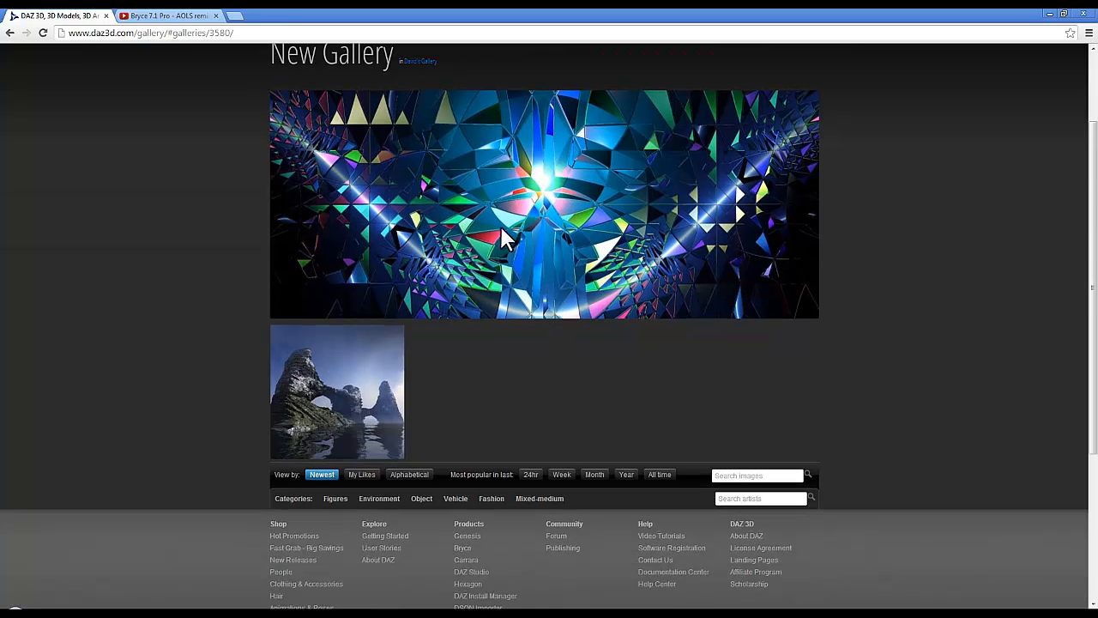
{"action": "mouse_move", "coordinate": [378, 426]}
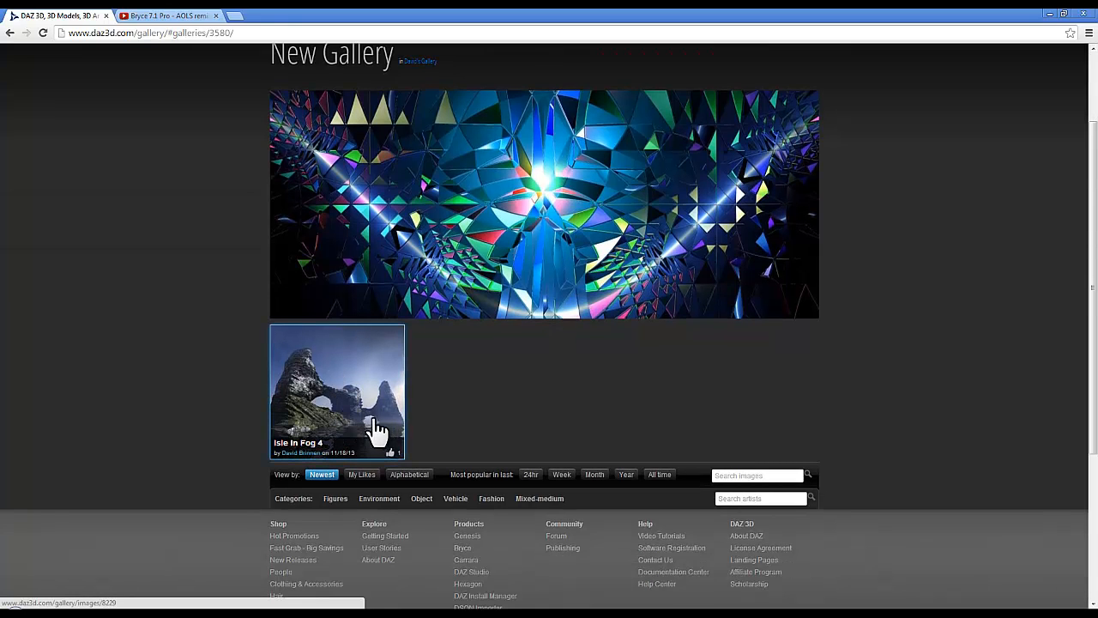
- View the public Isle In Fog 4 image page and follow its Made with product link to the account dashboard
{"action": "left_click", "coordinate": [336, 391]}
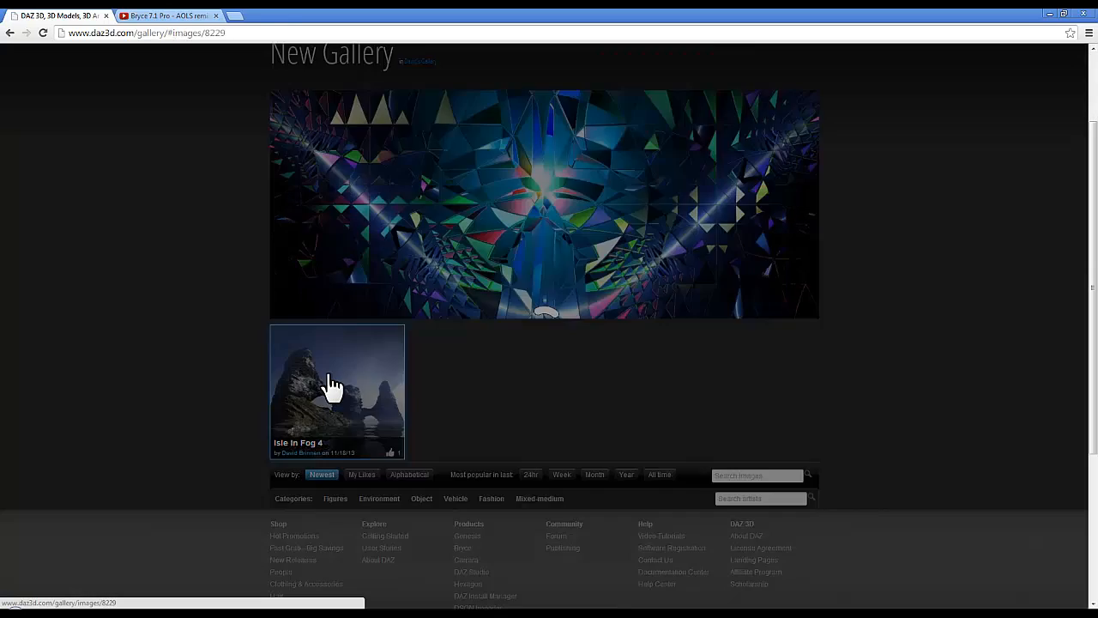
{"action": "left_click", "coordinate": [337, 391]}
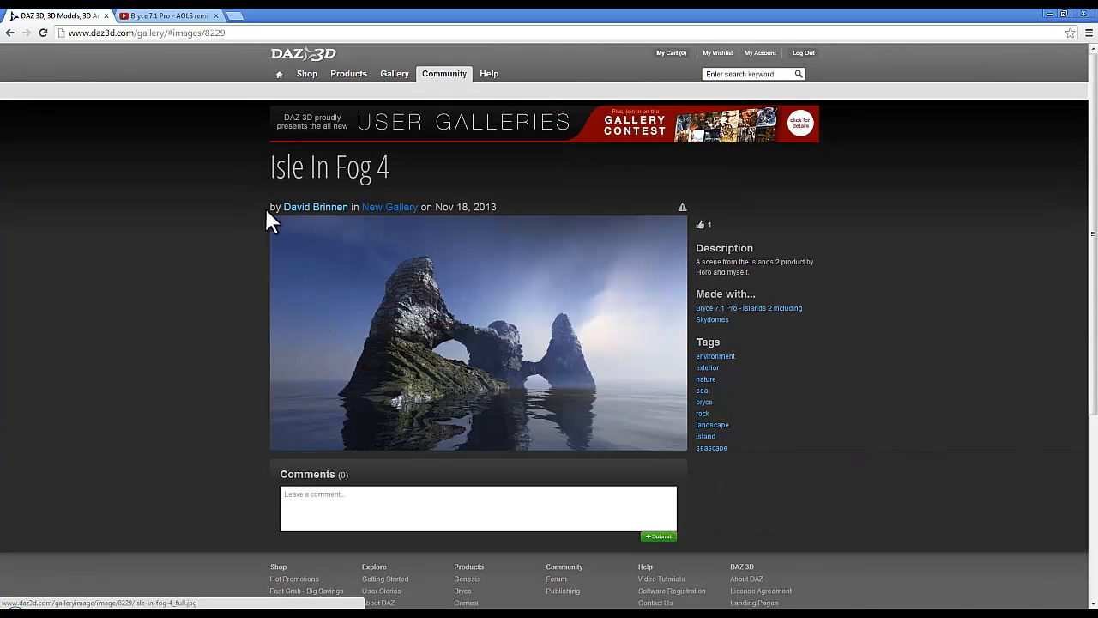
{"action": "mouse_move", "coordinate": [532, 199]}
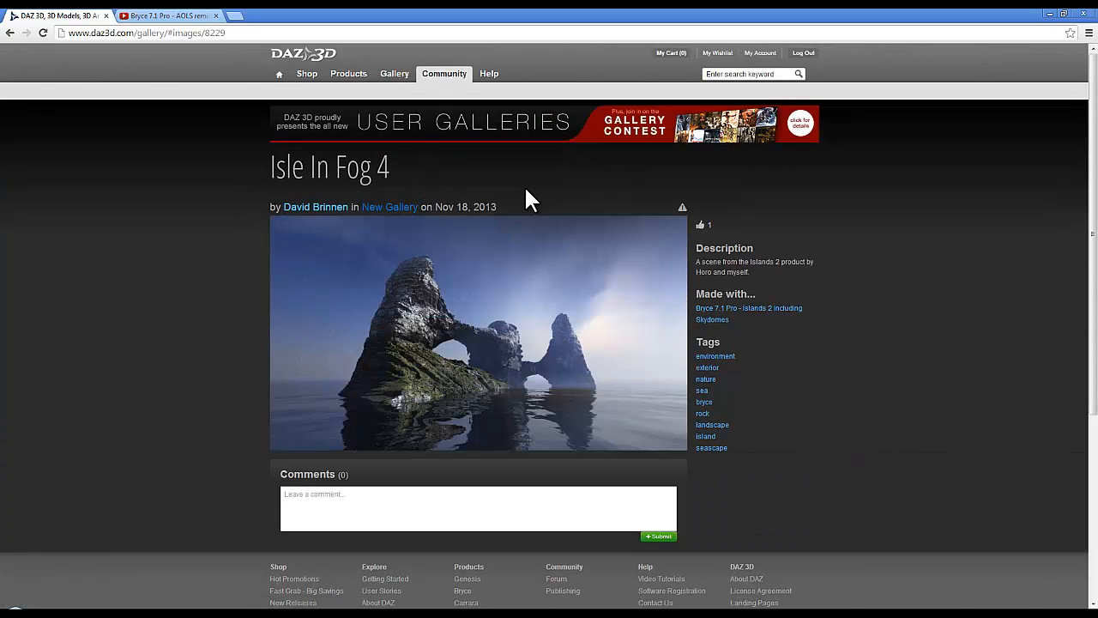
{"action": "mouse_move", "coordinate": [703, 232]}
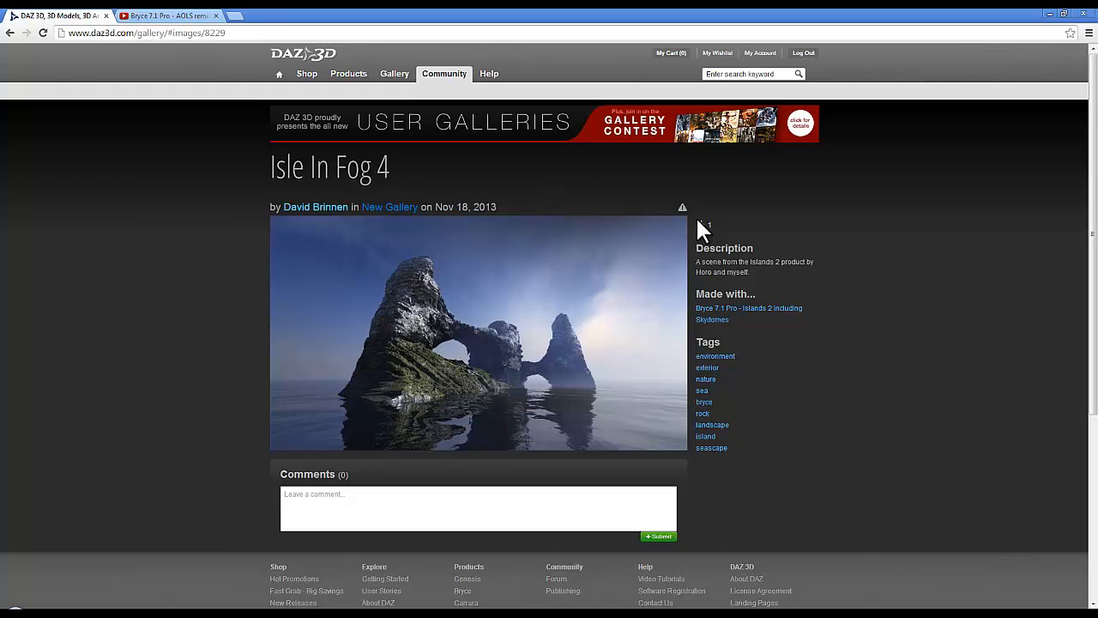
{"action": "left_click", "coordinate": [700, 227]}
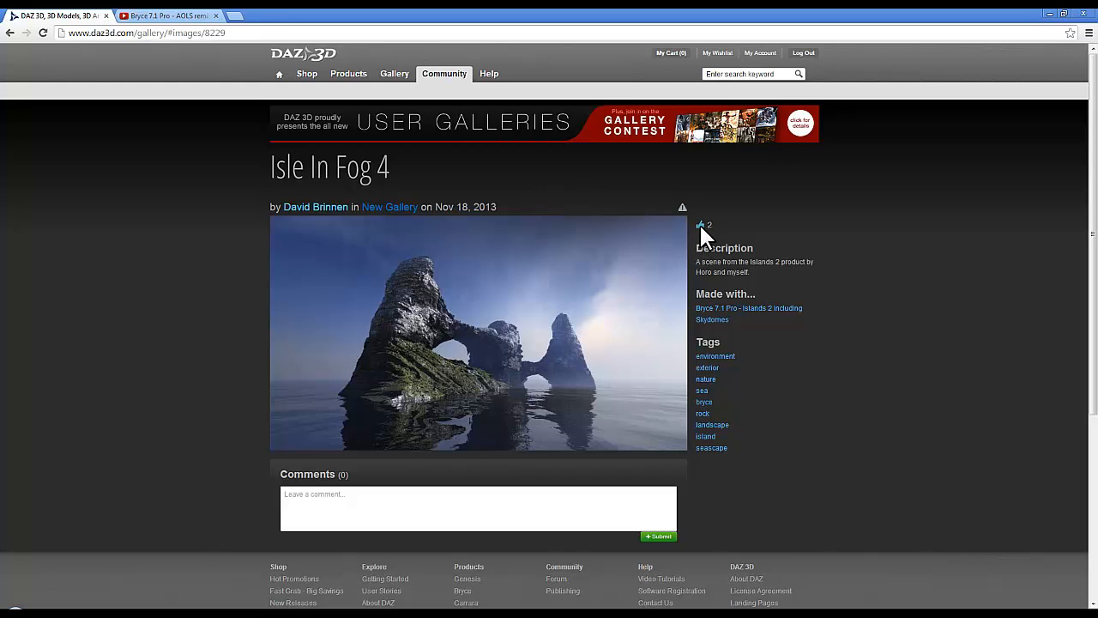
{"action": "mouse_move", "coordinate": [719, 238]}
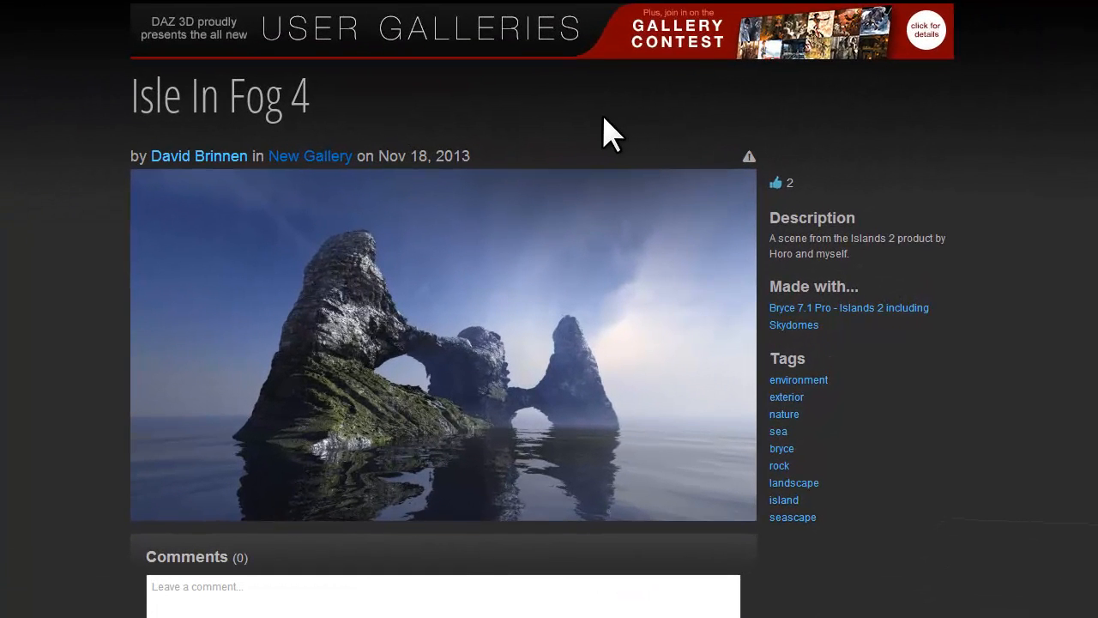
{"action": "mouse_move", "coordinate": [960, 172]}
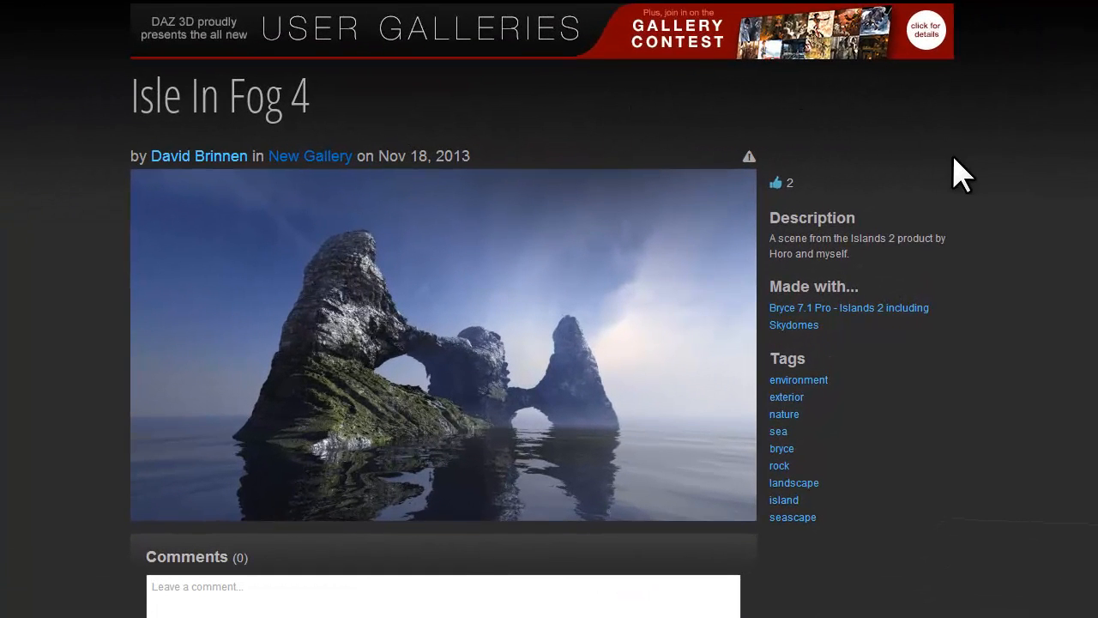
{"action": "mouse_move", "coordinate": [793, 324]}
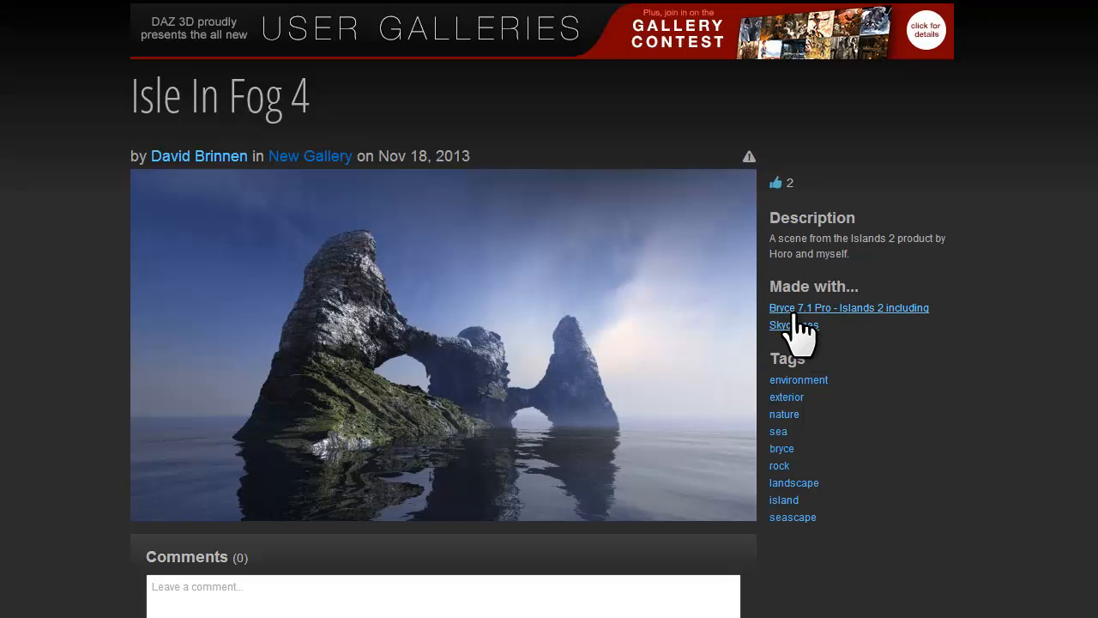
{"action": "left_click", "coordinate": [806, 316]}
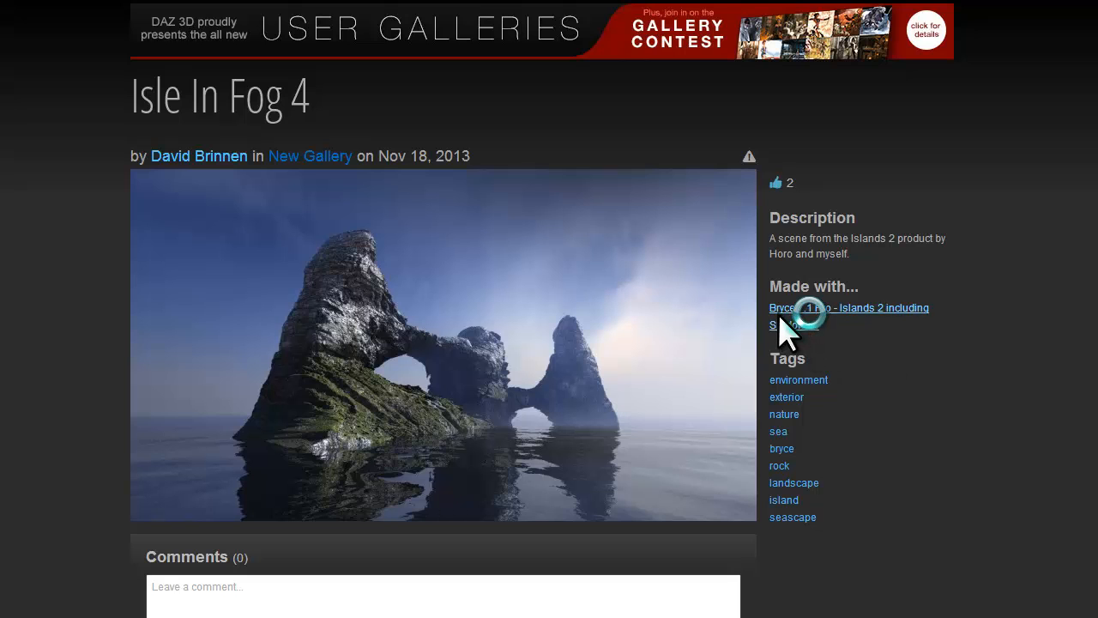
{"action": "left_click", "coordinate": [847, 307]}
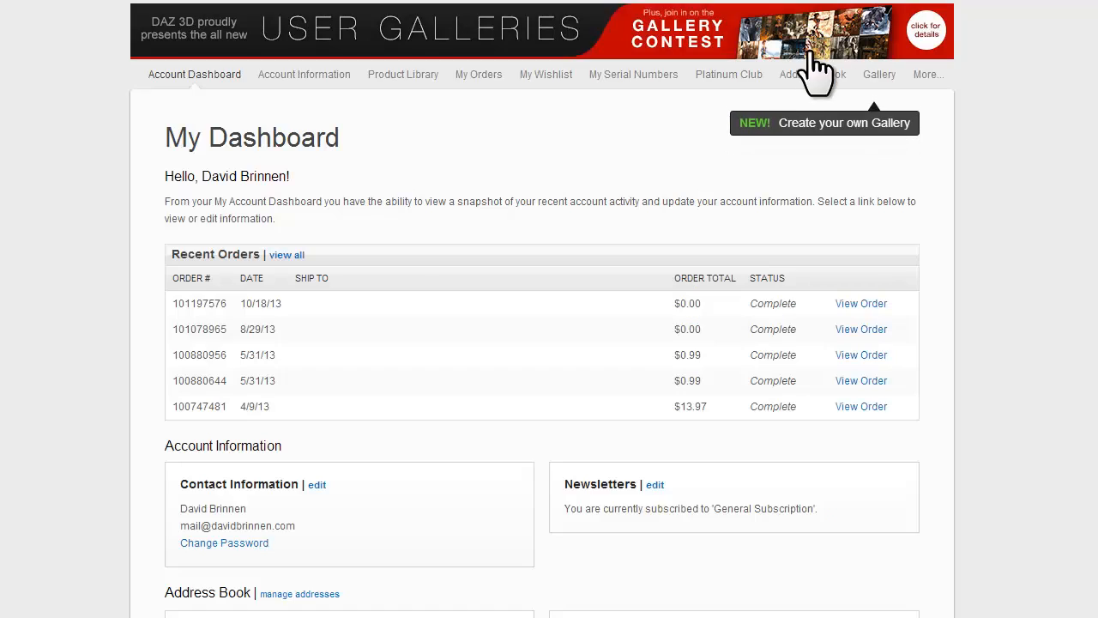
- Rename the New Gallery child gallery to 'Scenes from products' and save its settings
{"action": "left_click", "coordinate": [879, 74]}
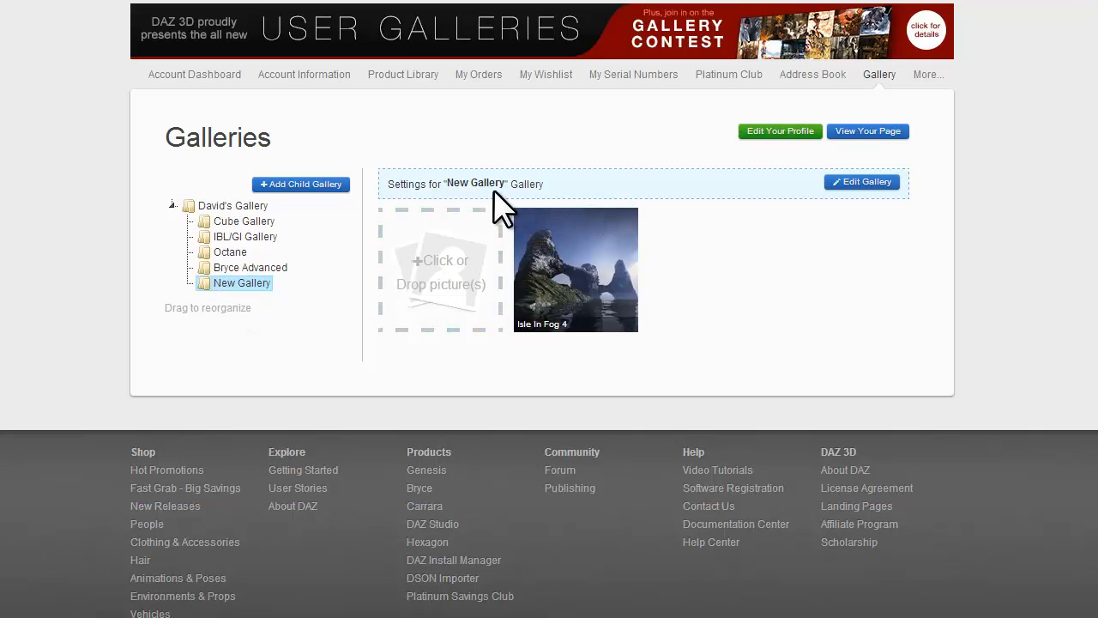
{"action": "left_click", "coordinate": [861, 182]}
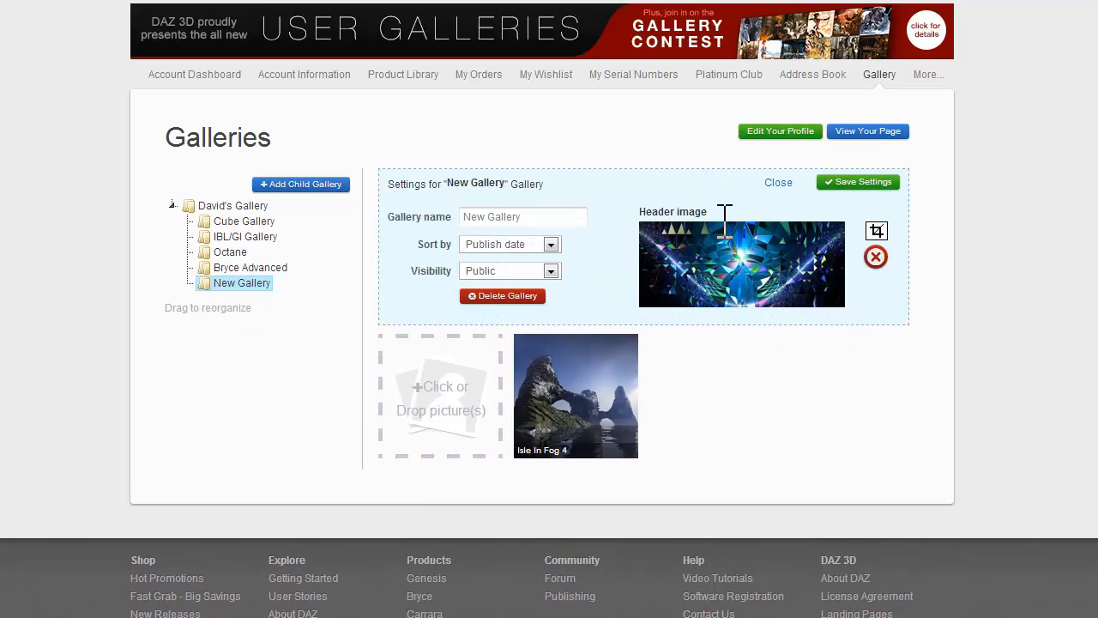
{"action": "mouse_move", "coordinate": [969, 295]}
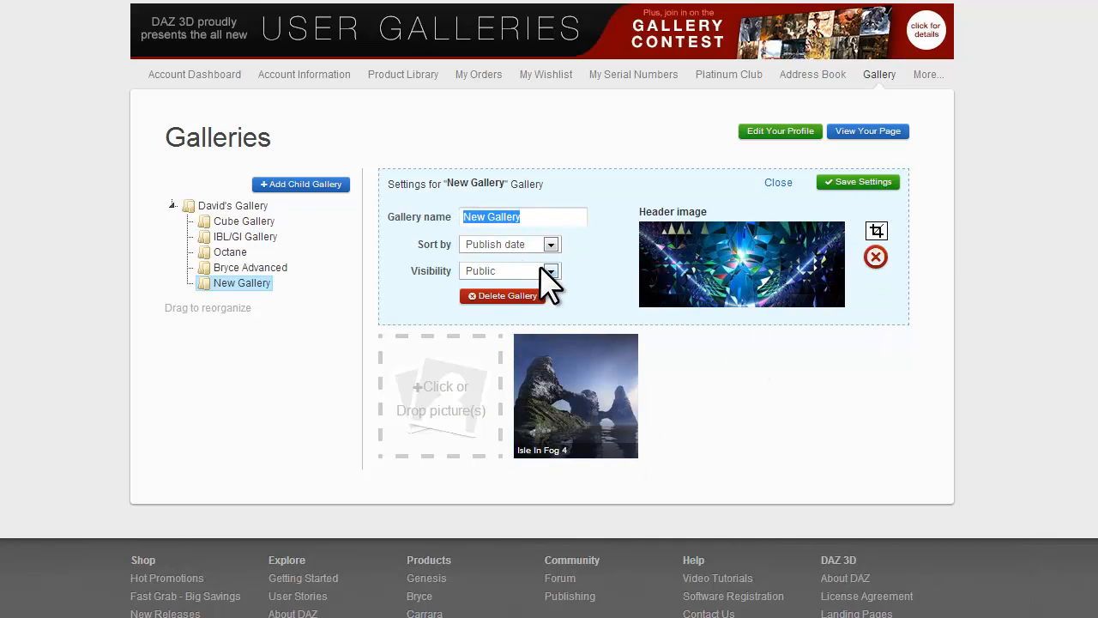
{"action": "type", "text": "Scenes from produc"}
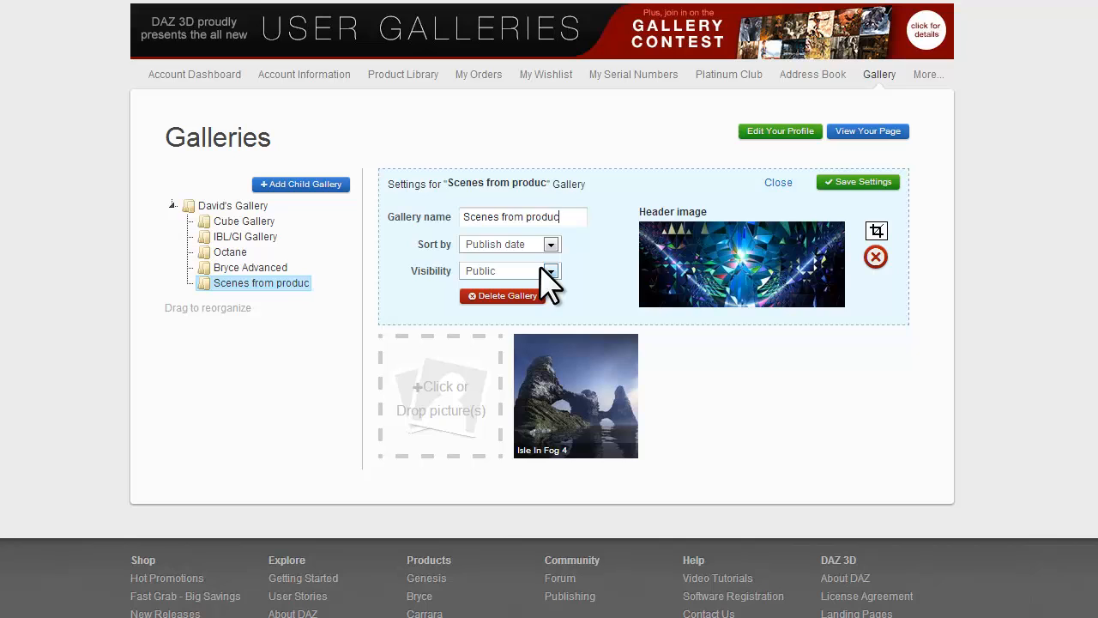
{"action": "type", "text": "ts"}
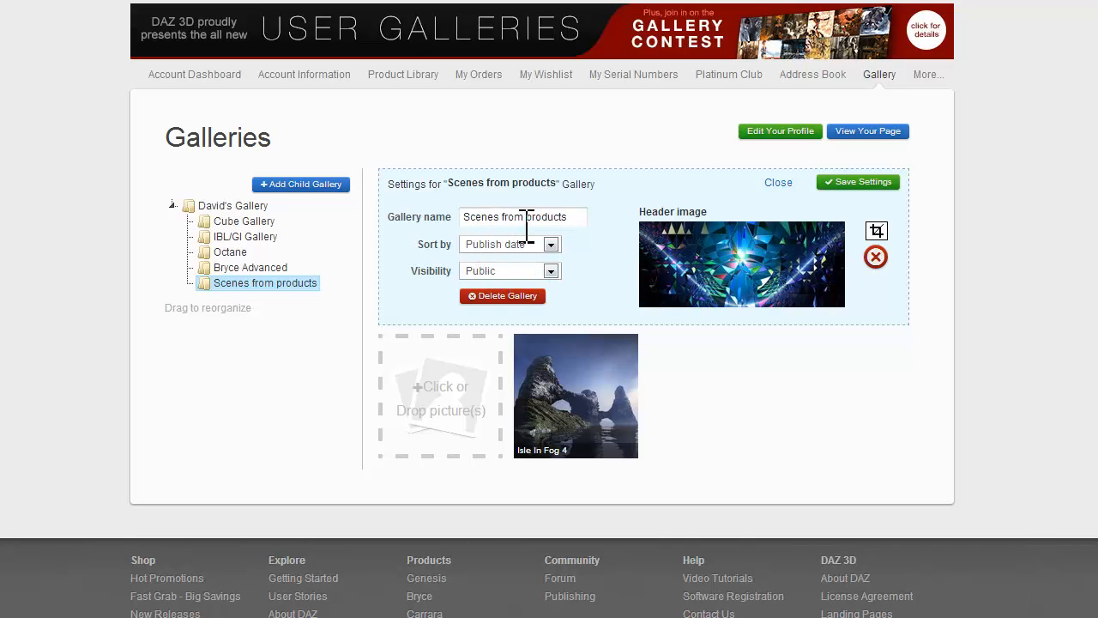
{"action": "left_click", "coordinate": [858, 182]}
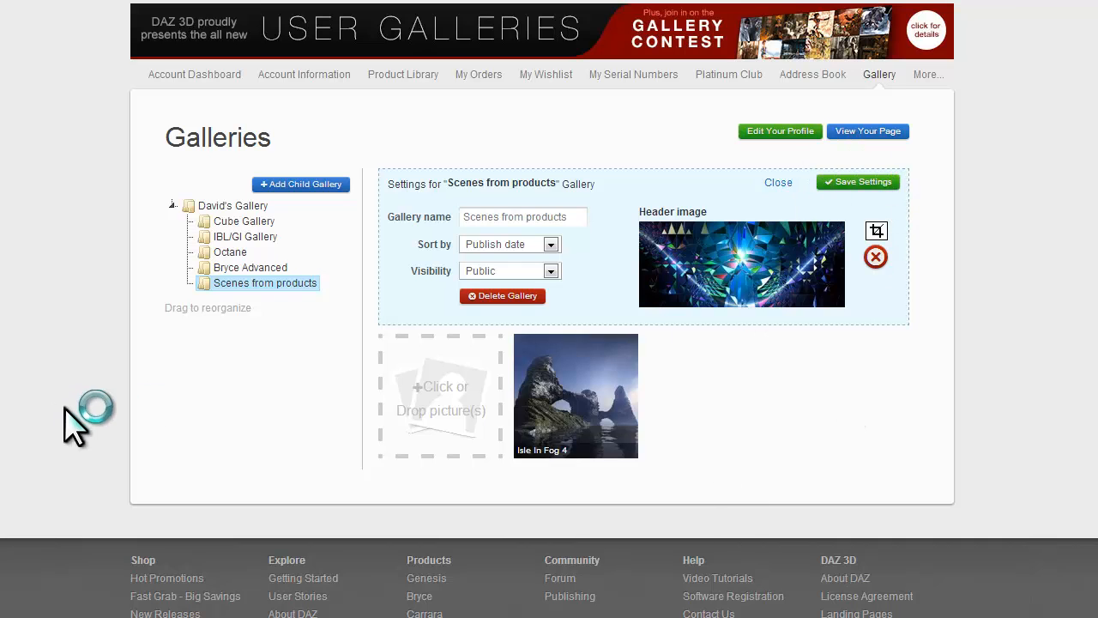
- View the public Scenes from products gallery and open the Isle In Fog 4 image page
{"action": "left_click", "coordinate": [777, 182]}
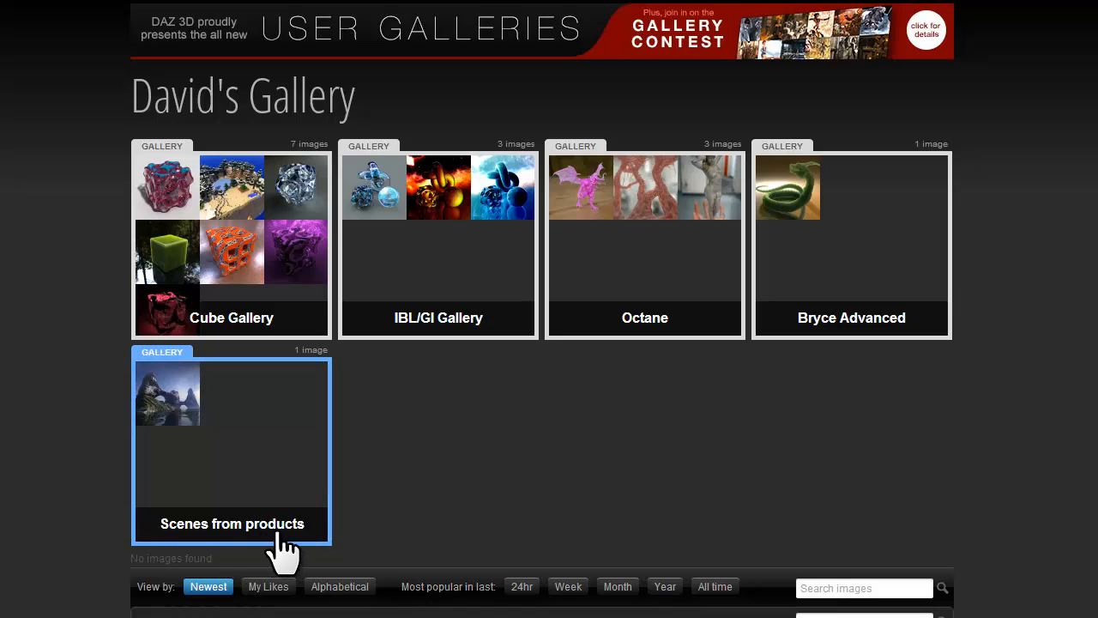
{"action": "mouse_move", "coordinate": [221, 426]}
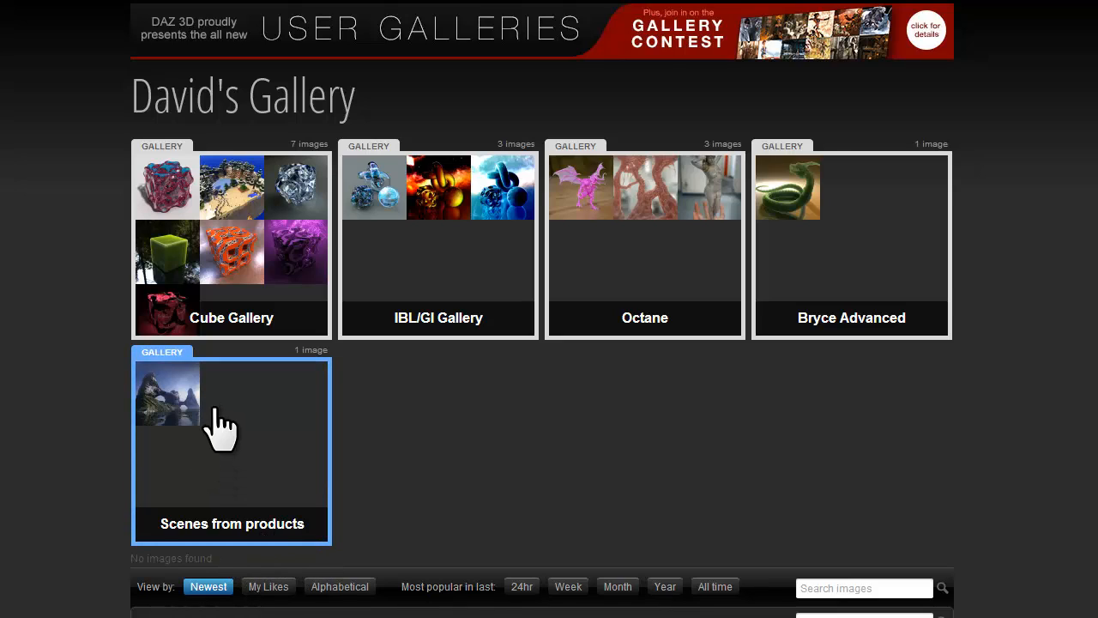
{"action": "mouse_move", "coordinate": [202, 426]}
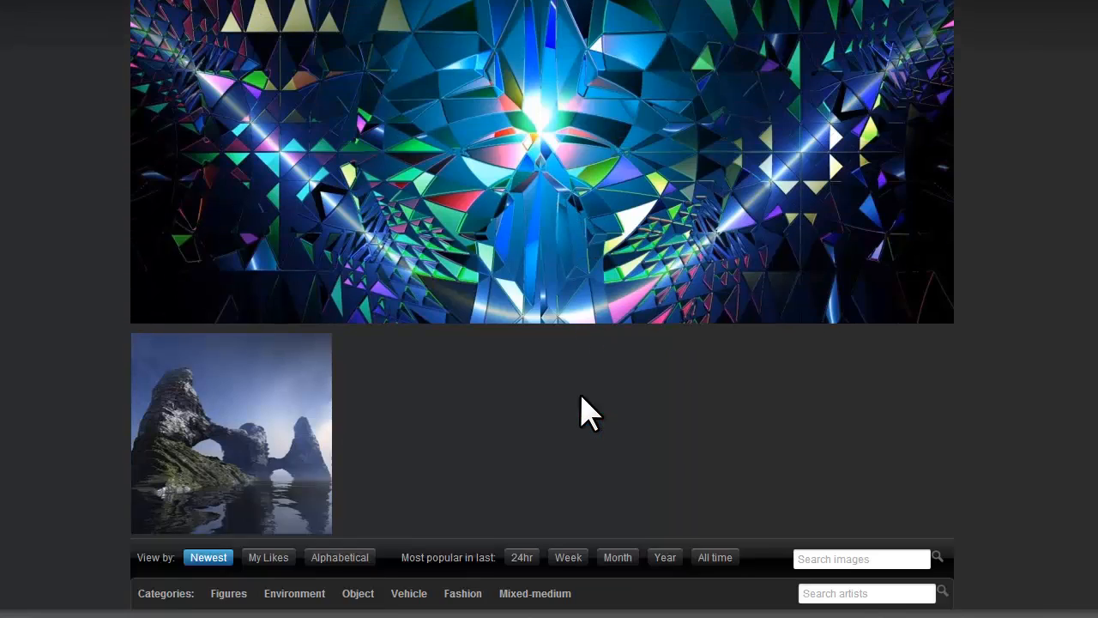
{"action": "scroll", "scroll_direction": "down", "scroll_amount": 3}
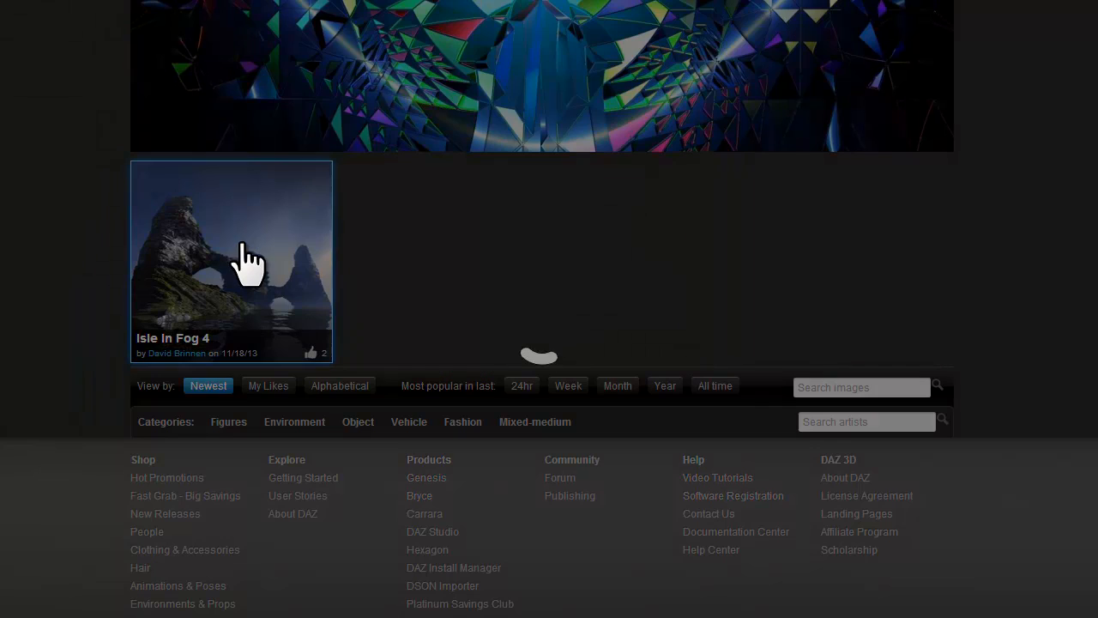
{"action": "left_click", "coordinate": [230, 261]}
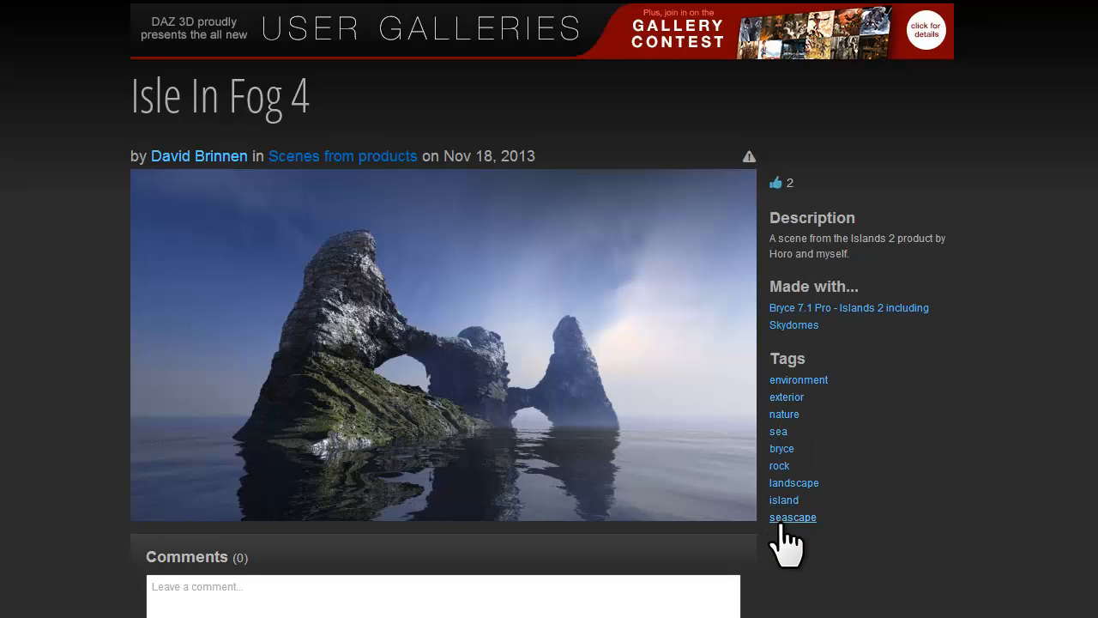
{"action": "mouse_move", "coordinate": [787, 496]}
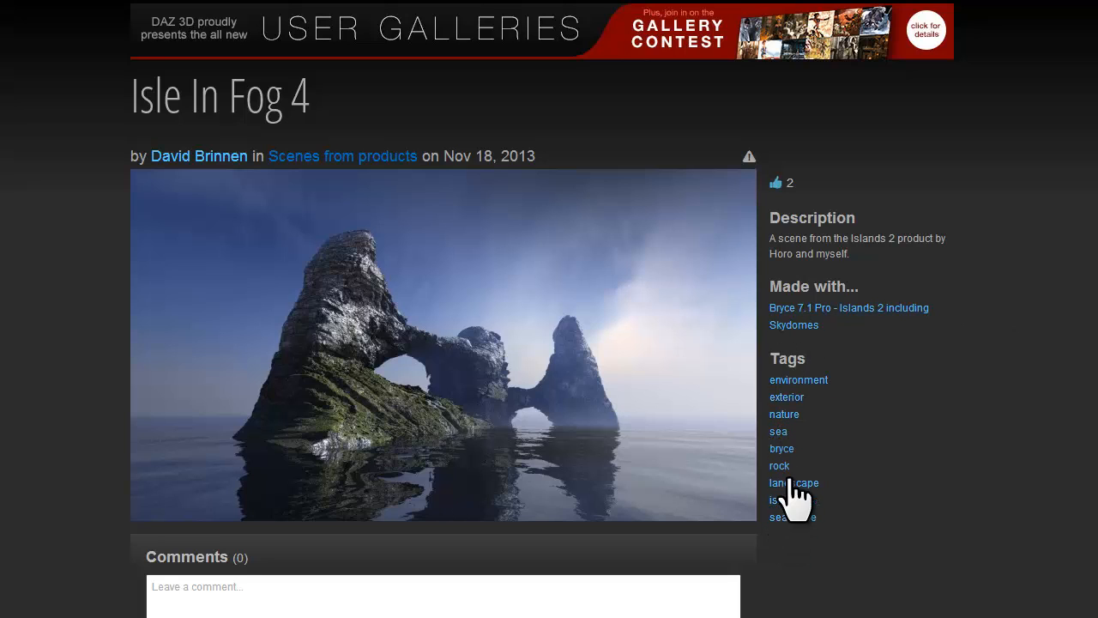
- Browse the images tagged 'landscape' down to the Bryce gallery entries
{"action": "left_click", "coordinate": [782, 448]}
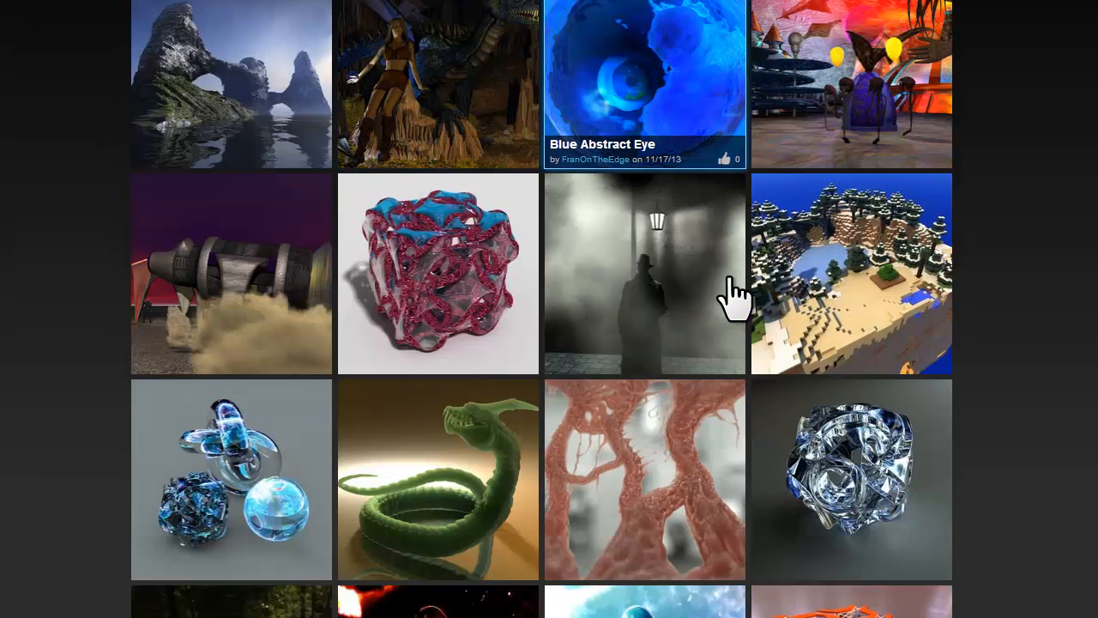
{"action": "scroll", "scroll_direction": "down", "scroll_amount": 3}
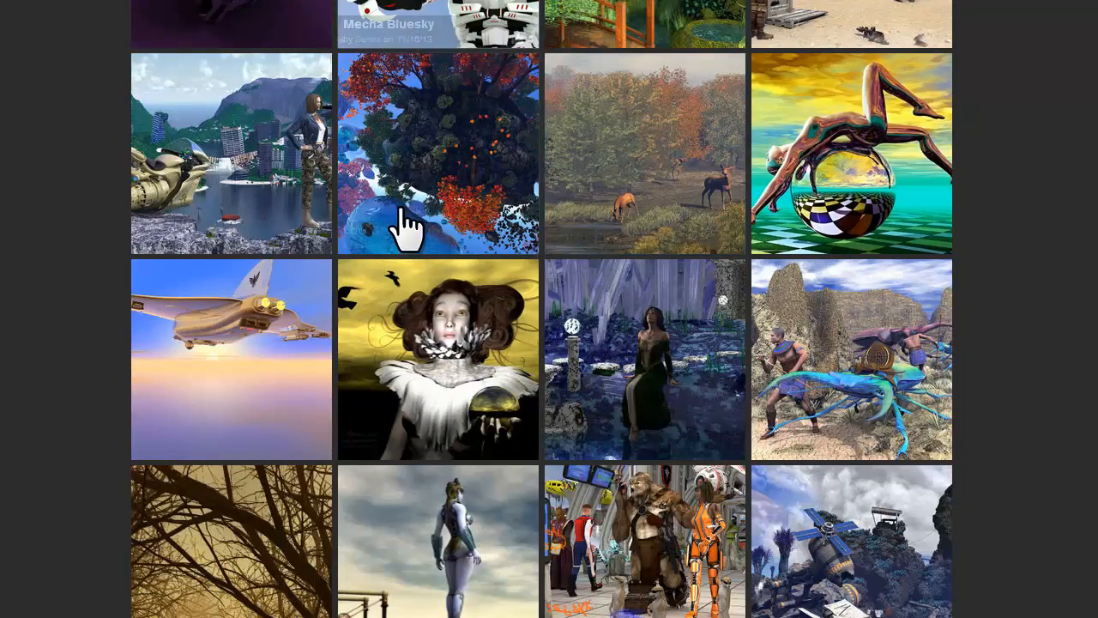
{"action": "scroll", "scroll_direction": "down", "scroll_amount": 3}
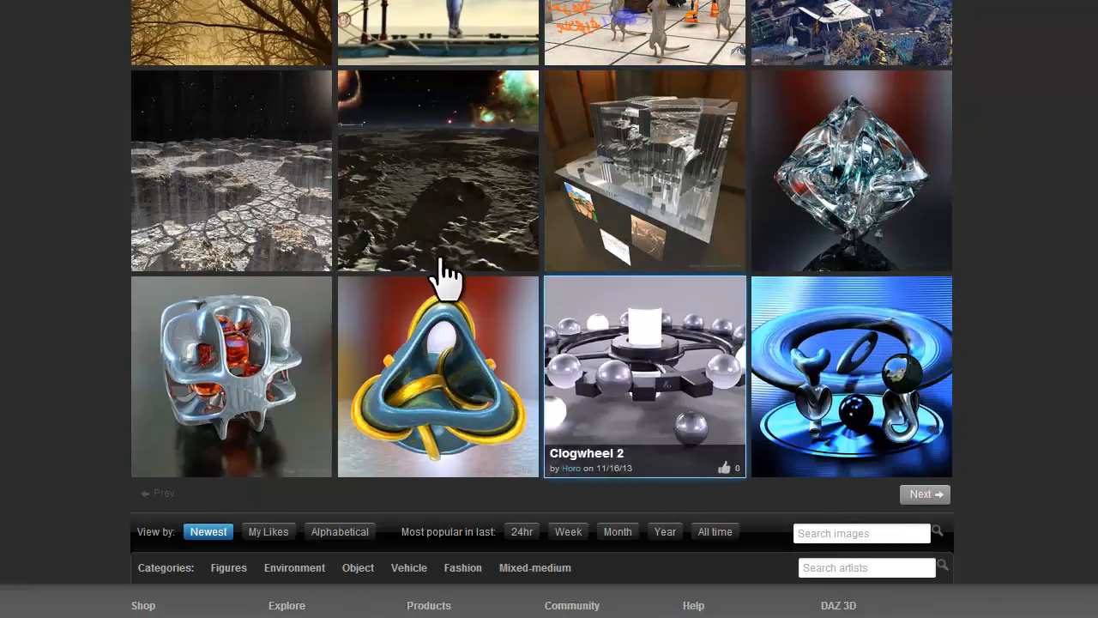
{"action": "scroll", "scroll_direction": "up", "scroll_amount": 3}
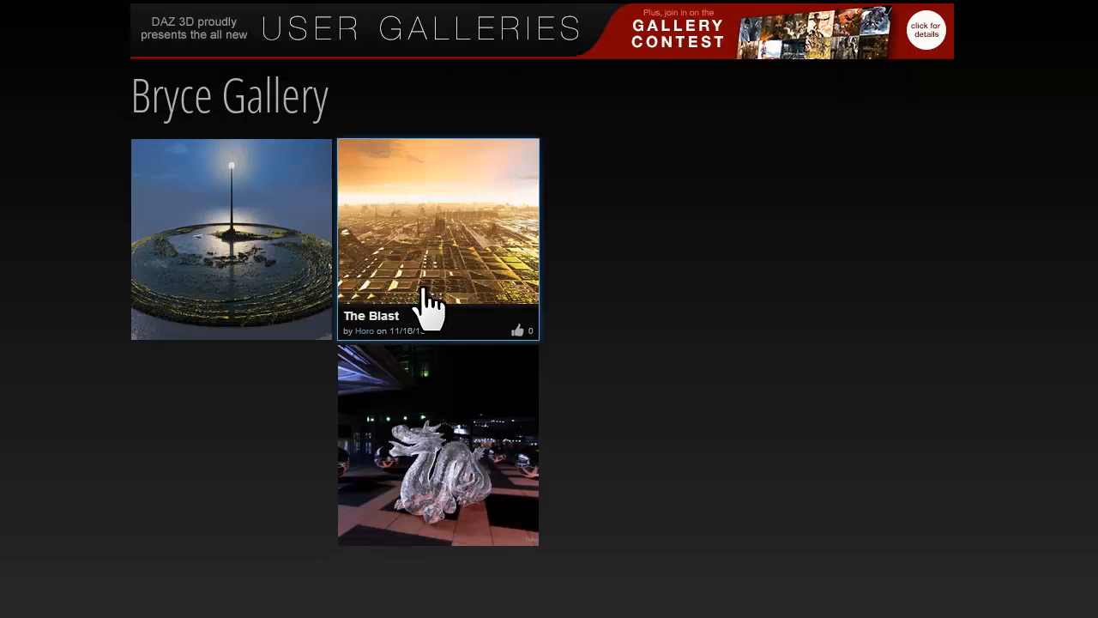
{"action": "scroll", "scroll_direction": "down", "scroll_amount": 3}
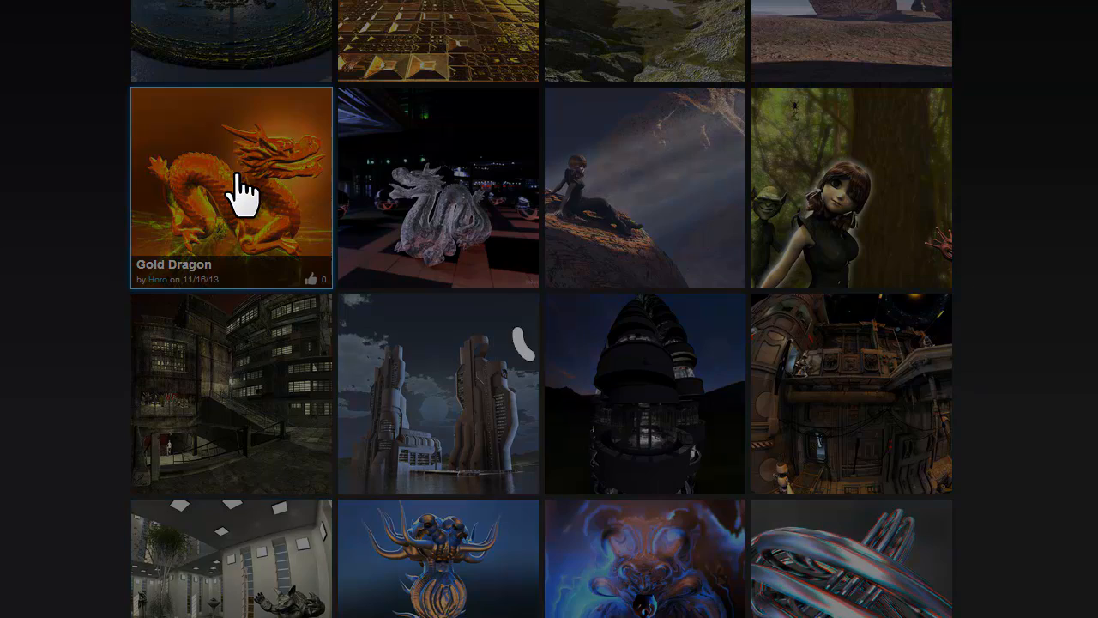
- View the Gold Dragon image and like it, raising its count from 0 to 1
{"action": "left_click", "coordinate": [230, 187]}
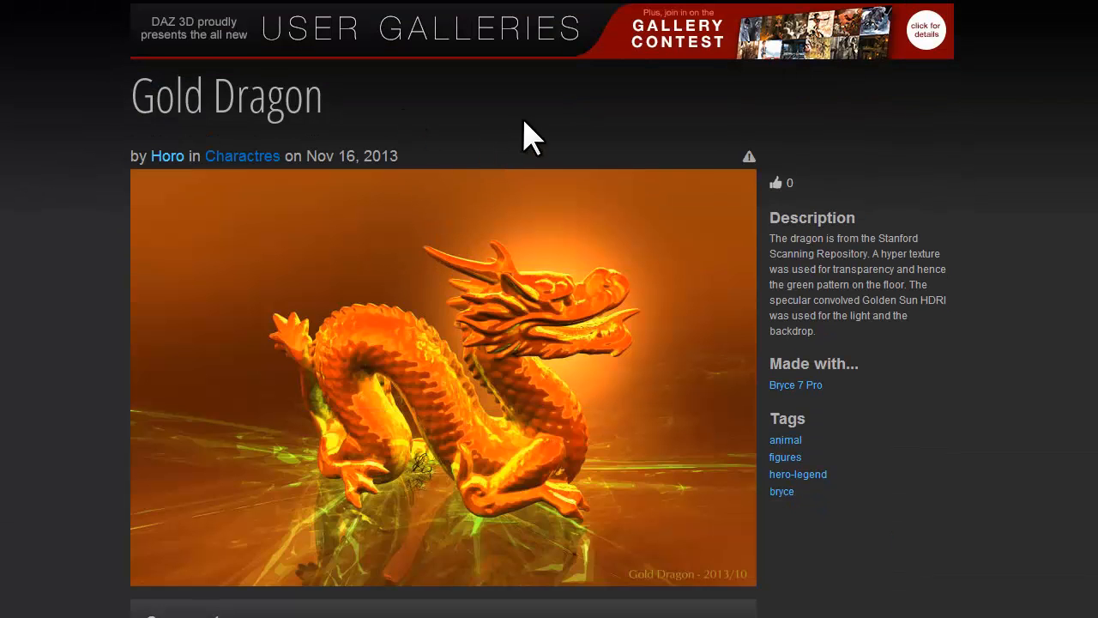
{"action": "mouse_move", "coordinate": [793, 188]}
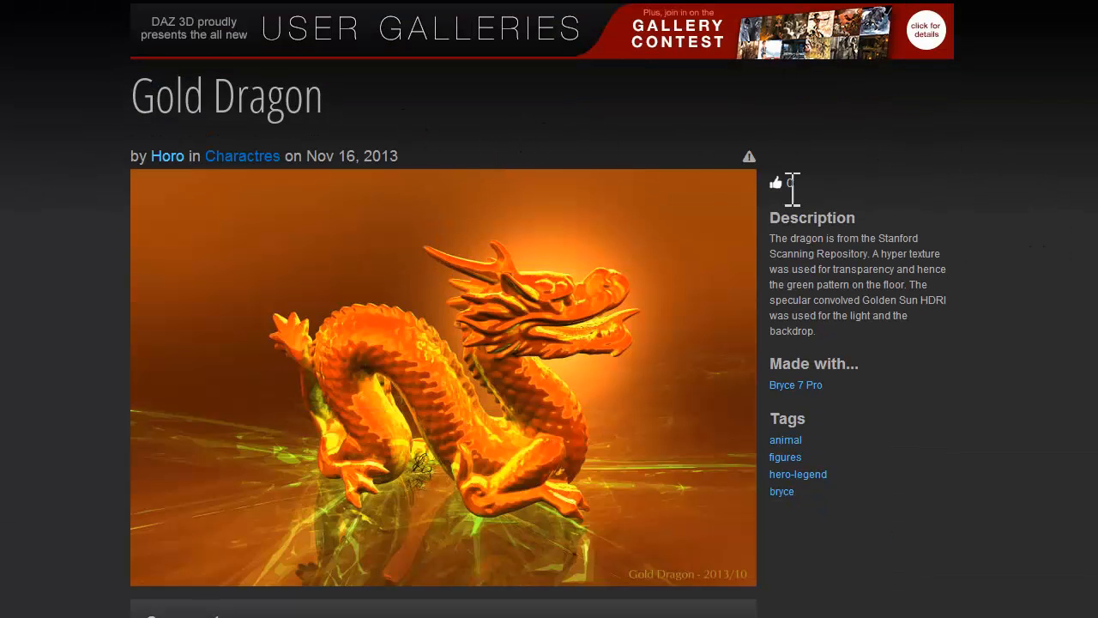
{"action": "left_click", "coordinate": [776, 181]}
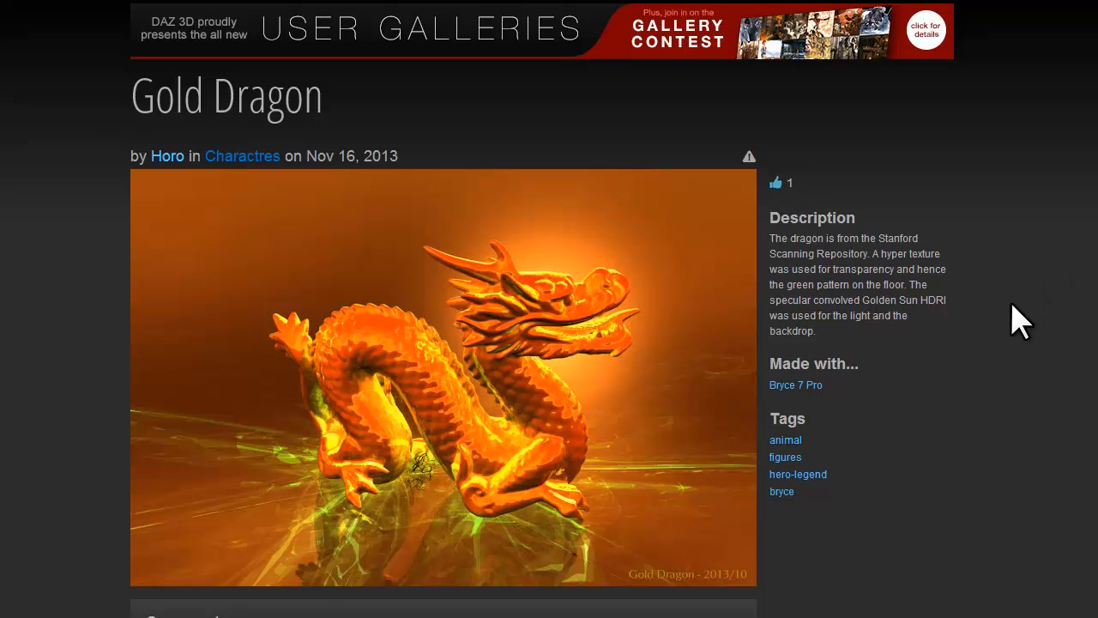
{"action": "scroll", "scroll_direction": "down", "scroll_amount": 3}
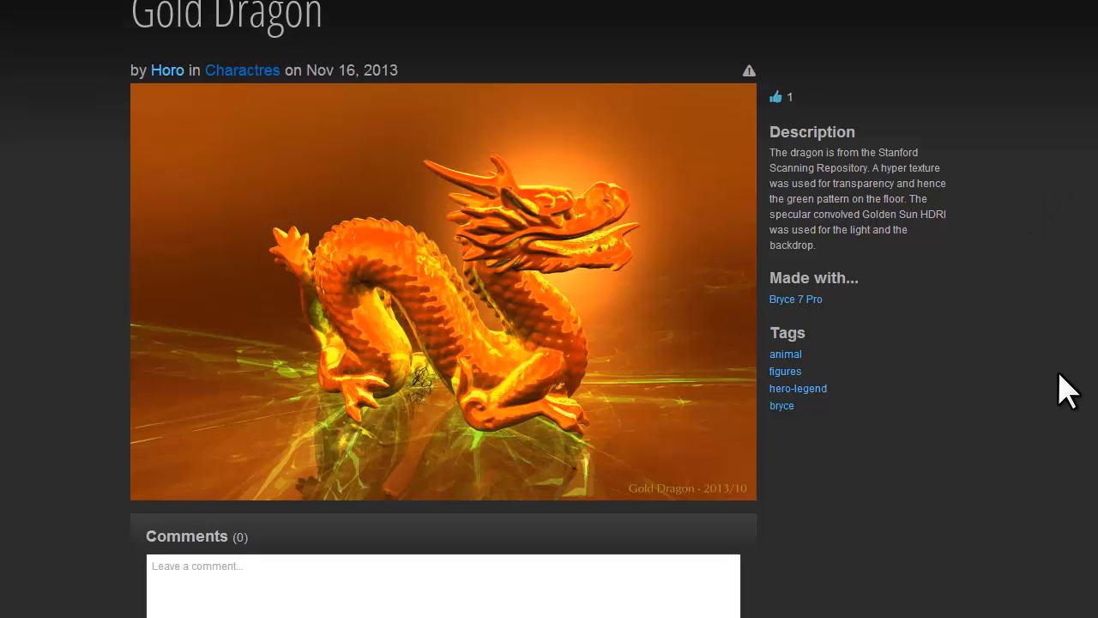